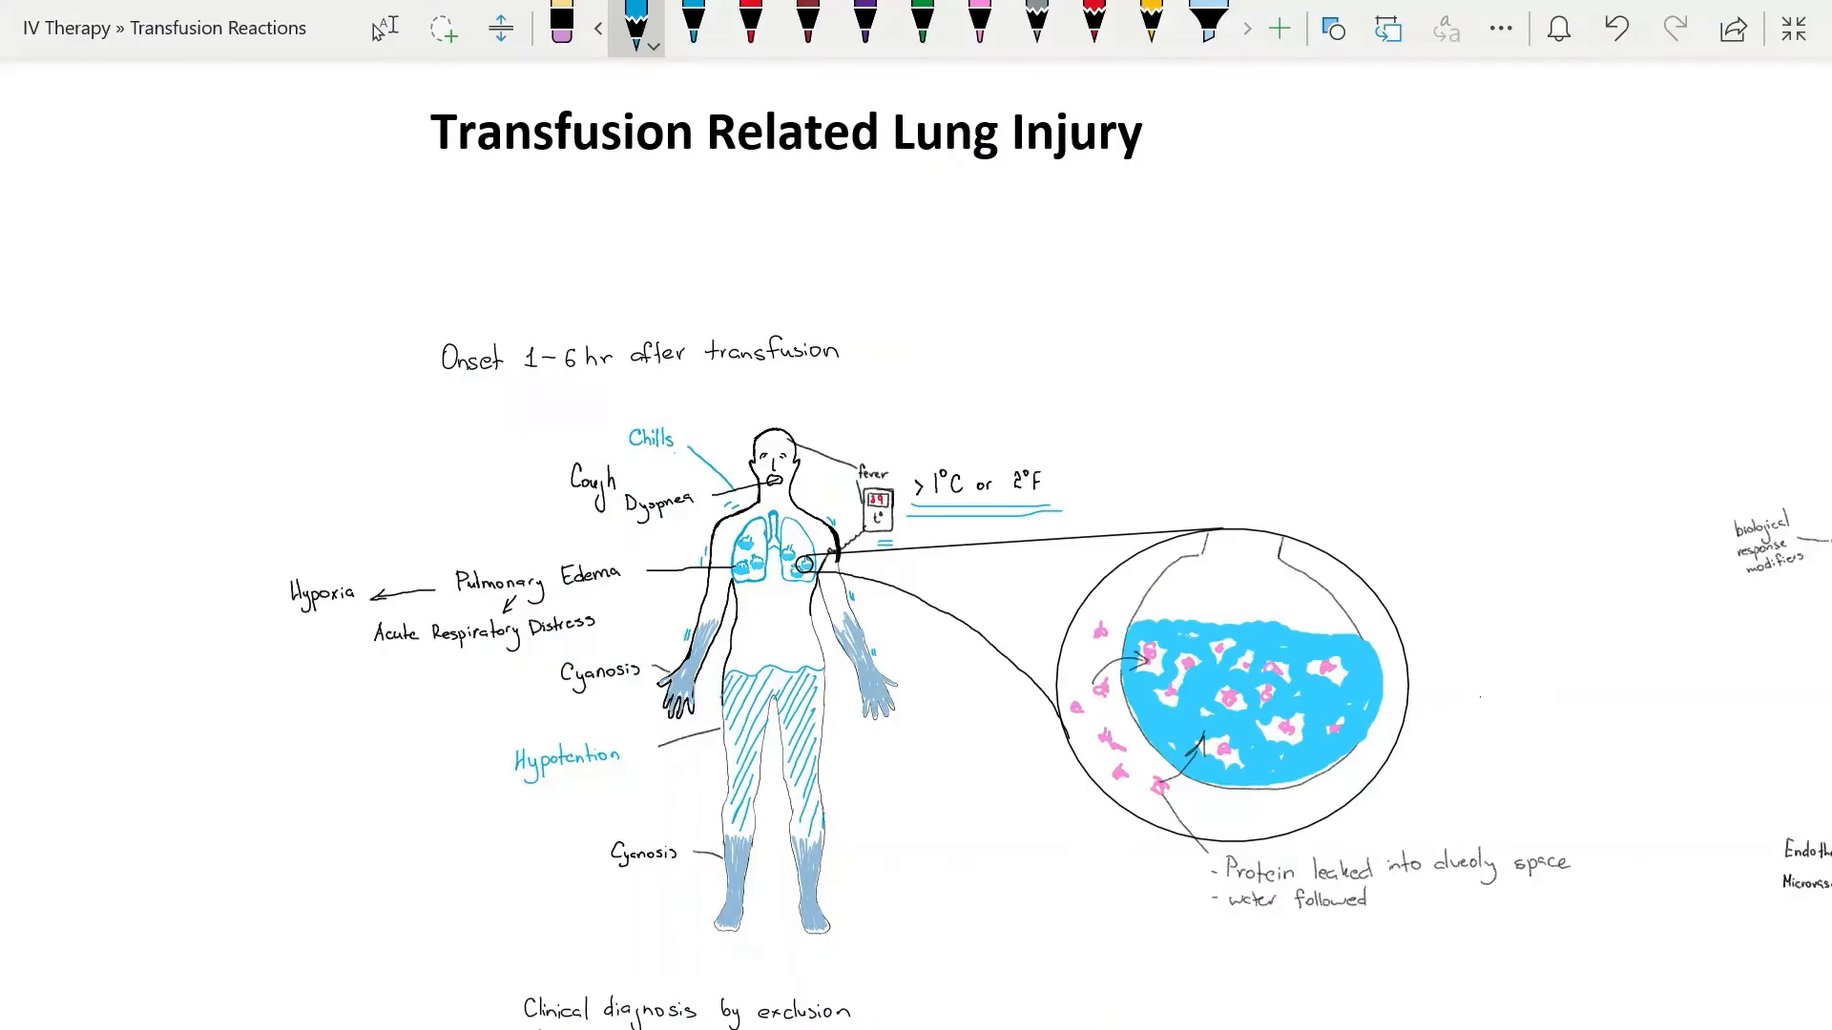
mouse_move(580, 191)
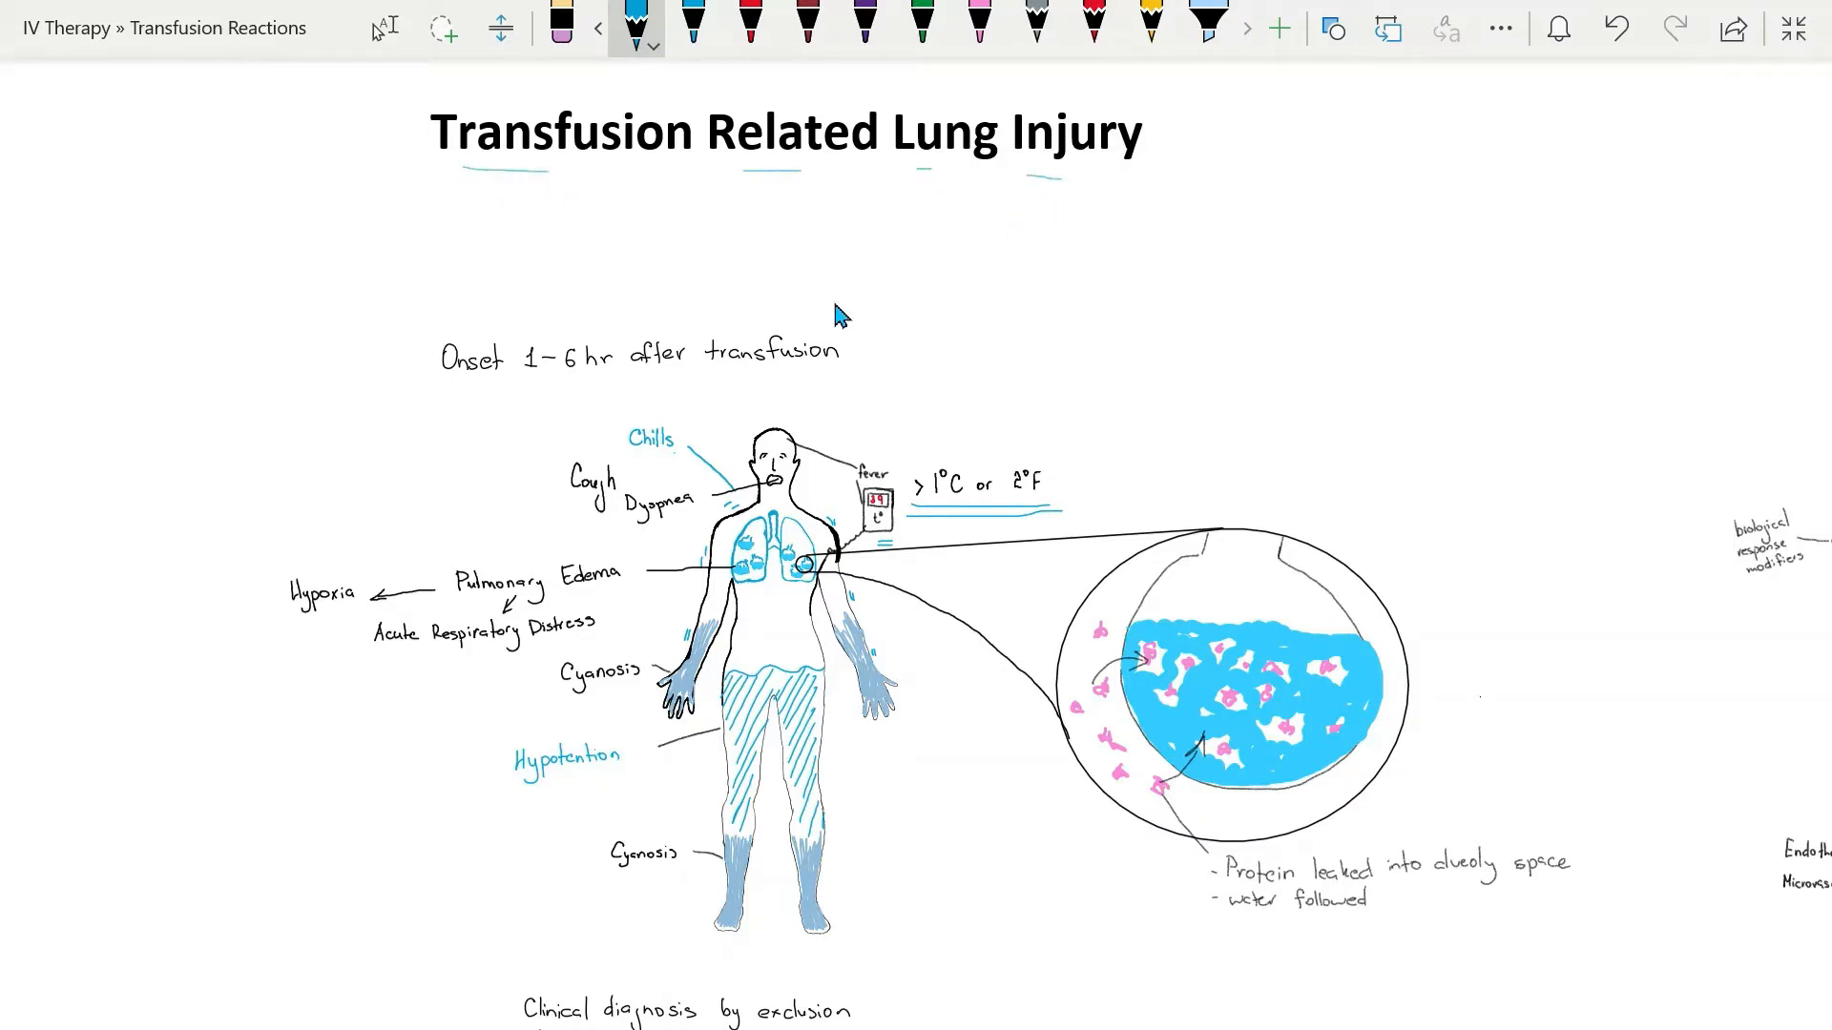
mouse_move(794, 281)
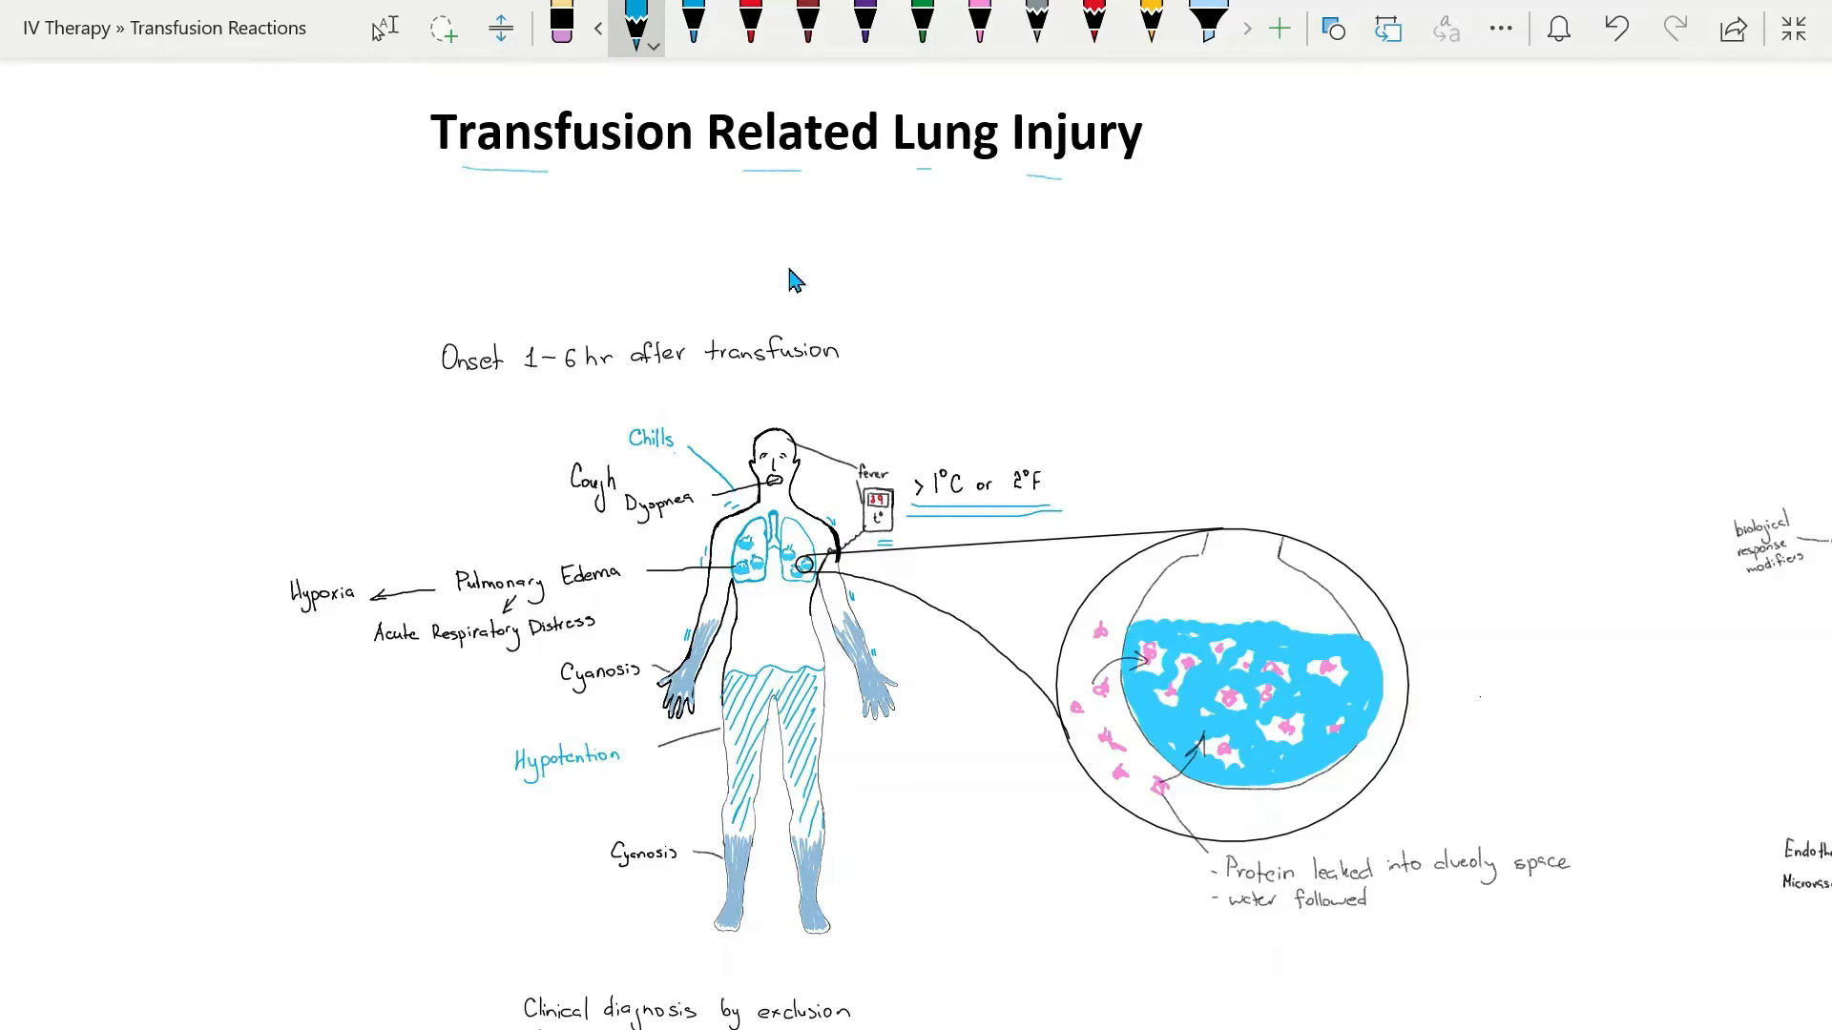
mouse_move(782, 315)
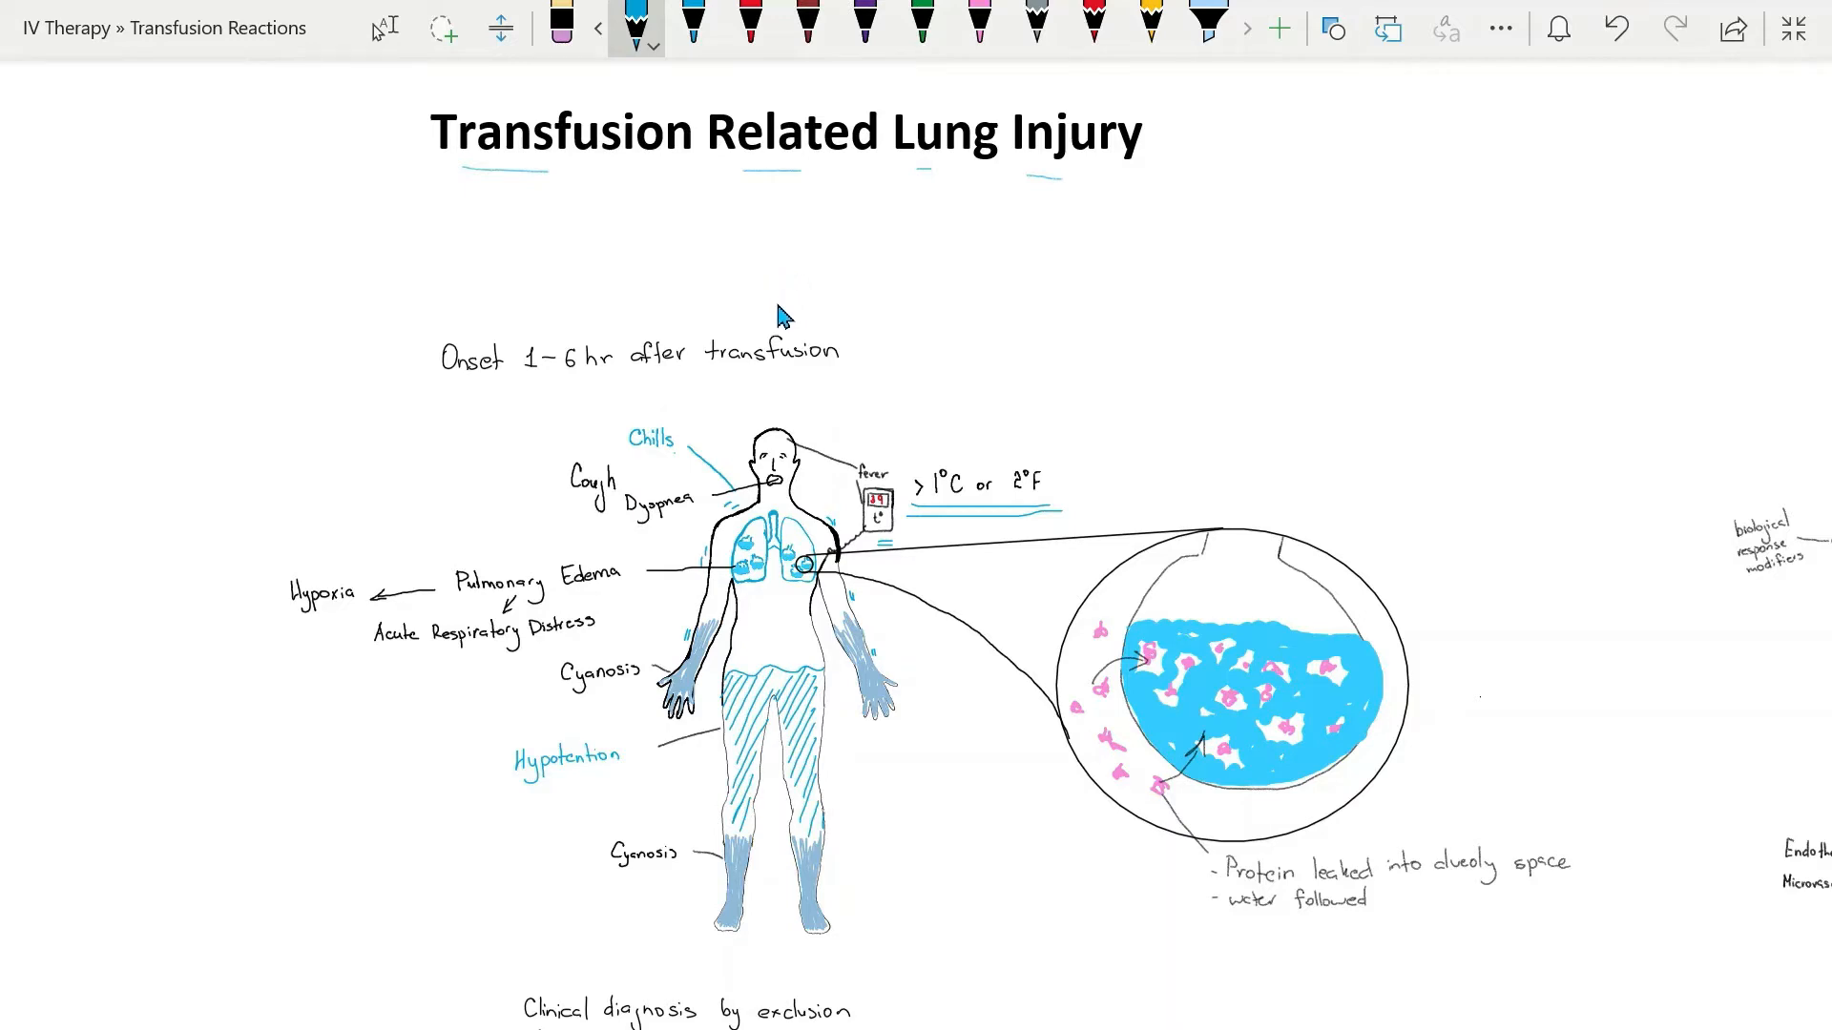
mouse_move(783, 618)
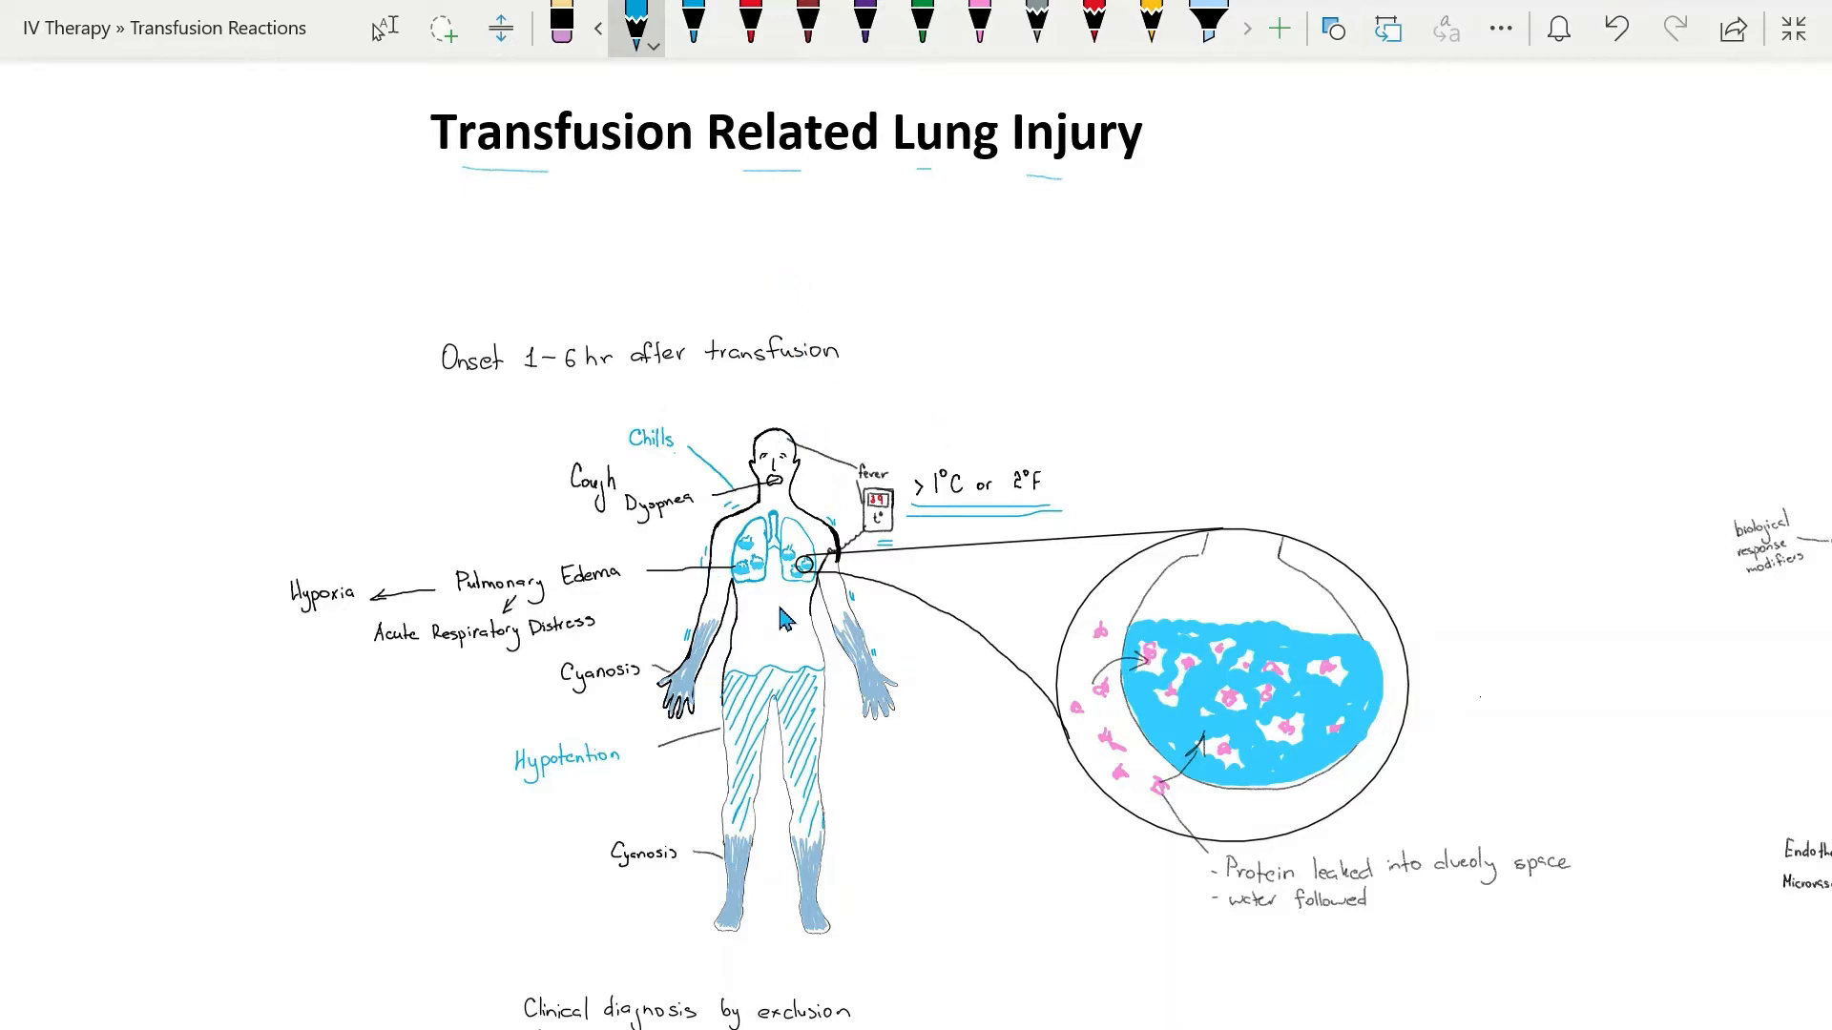
mouse_move(687, 534)
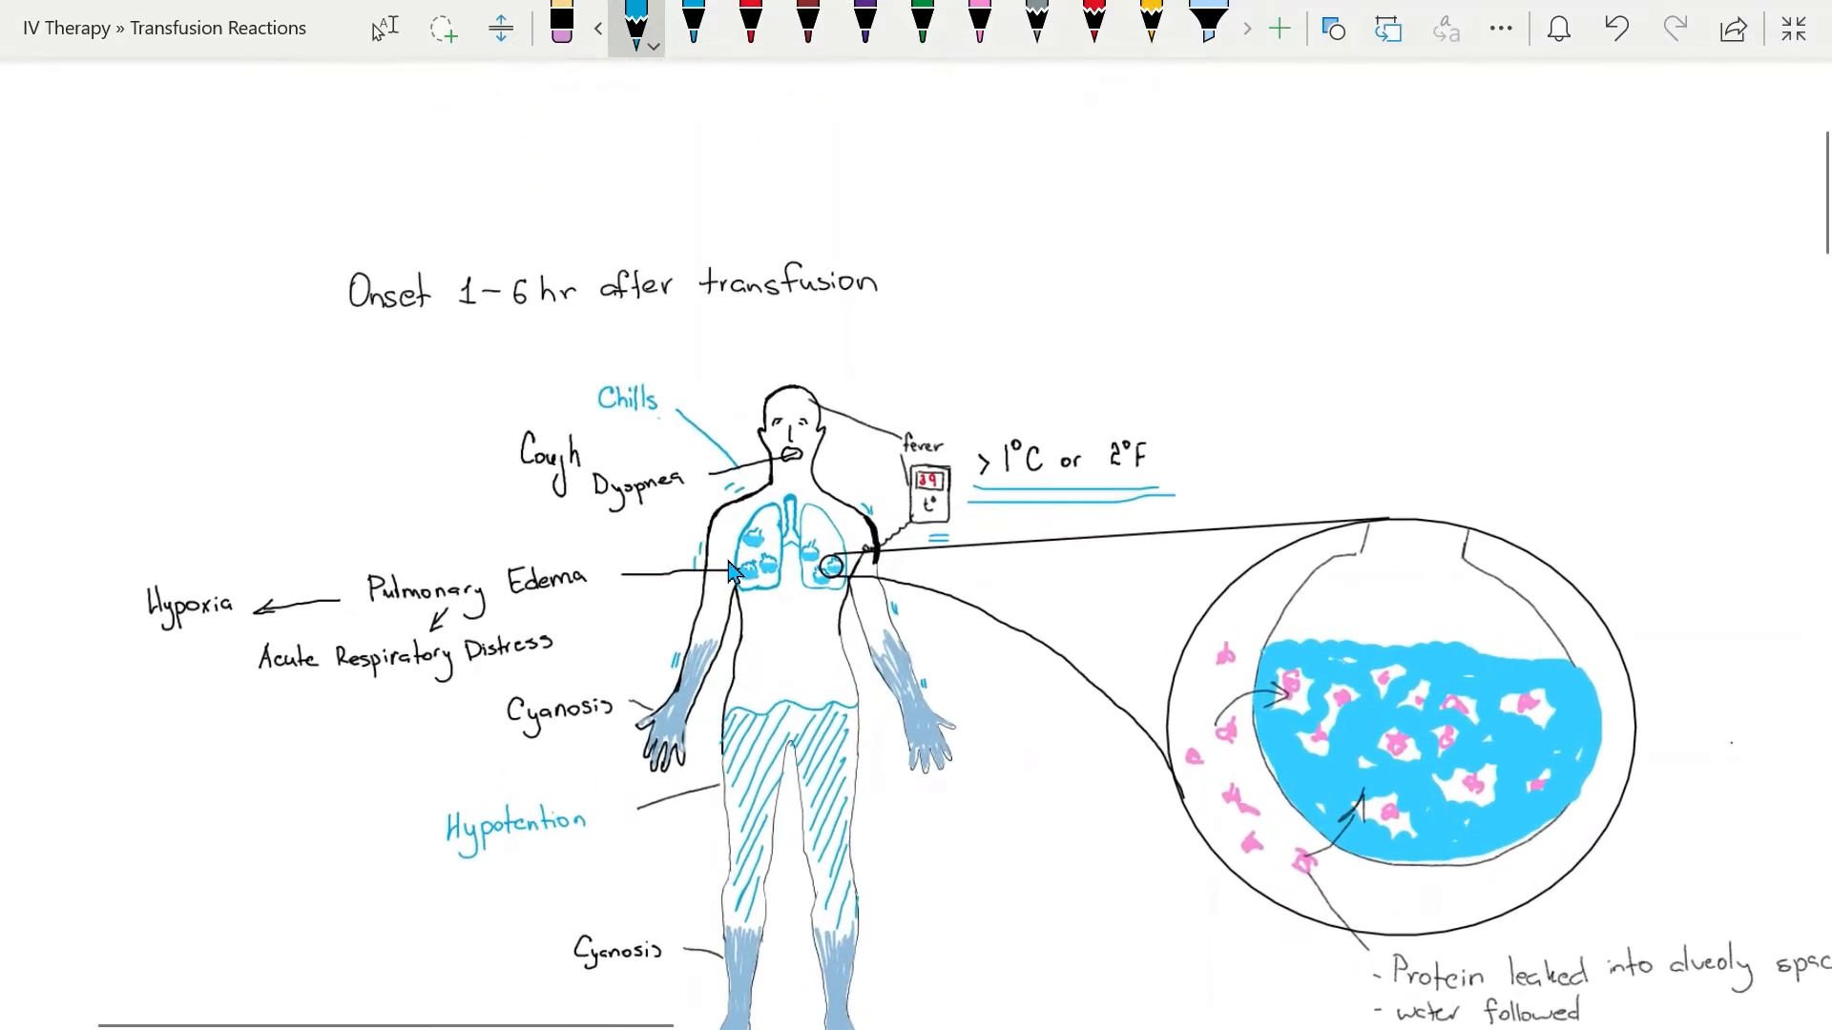
- Underline '1-6 hr' in the onset line with the blue pen
scroll(down, 3)
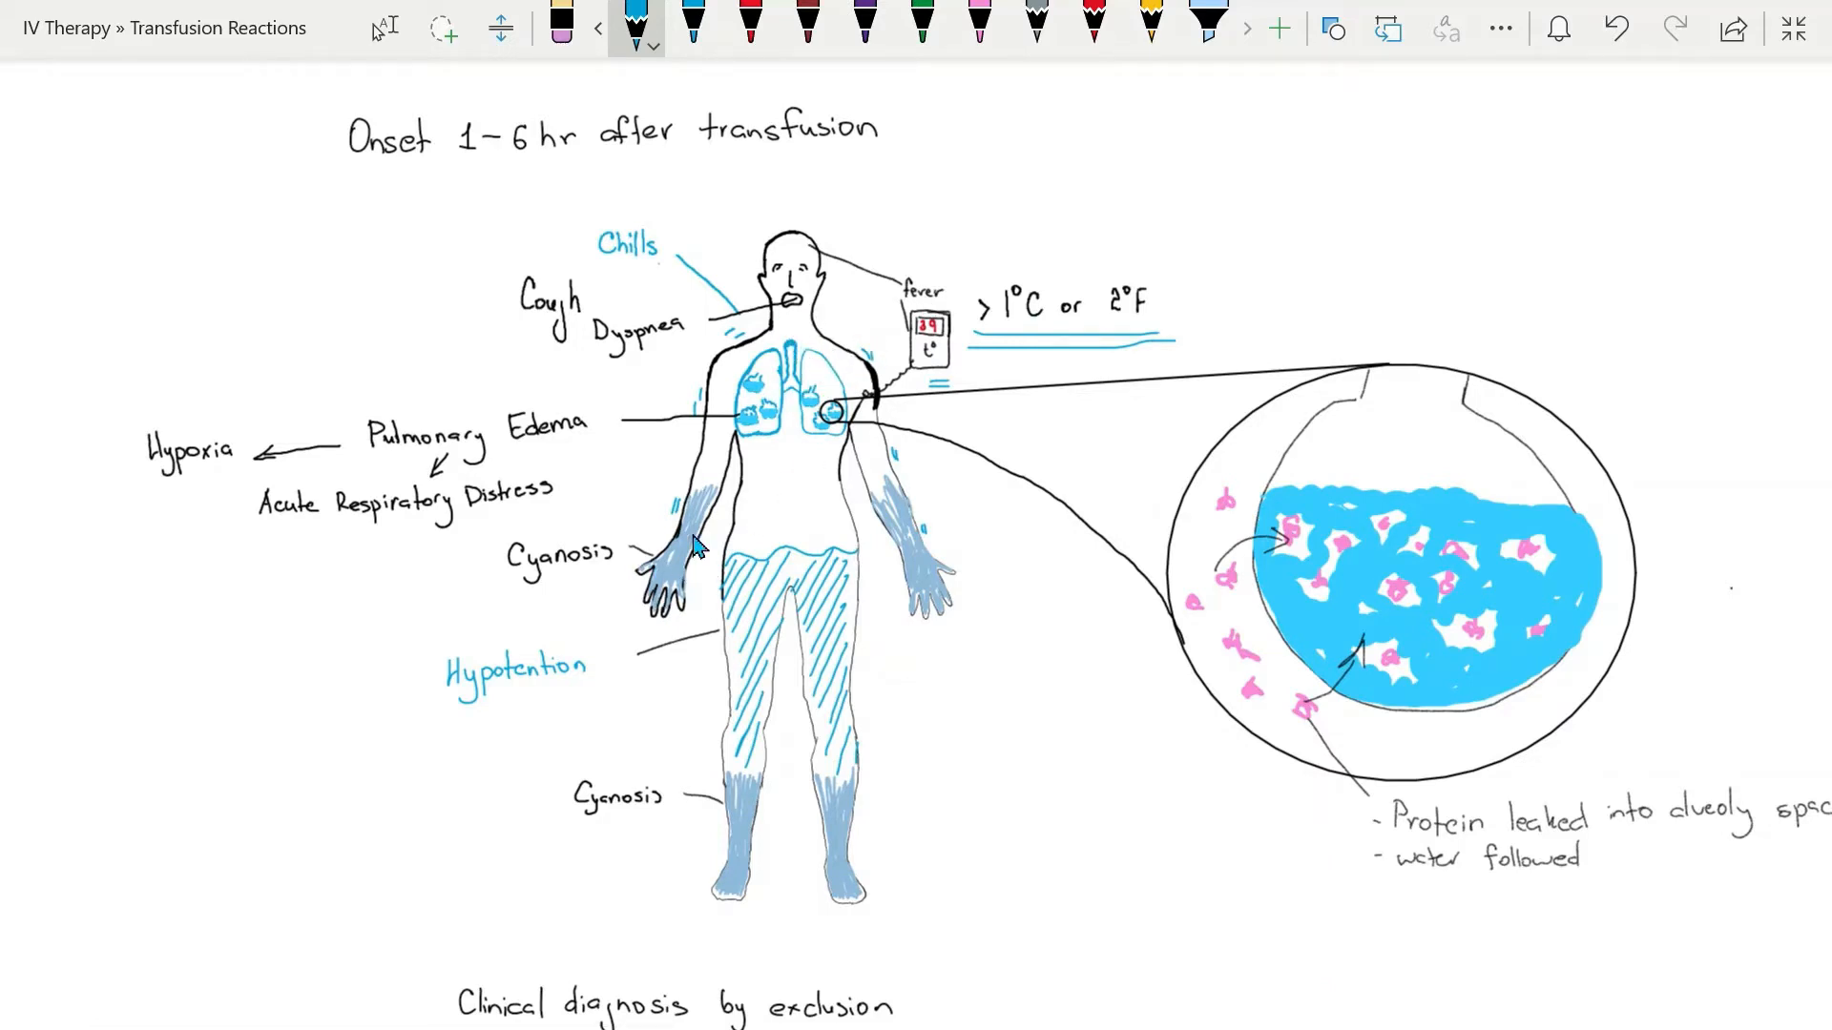
mouse_move(782, 654)
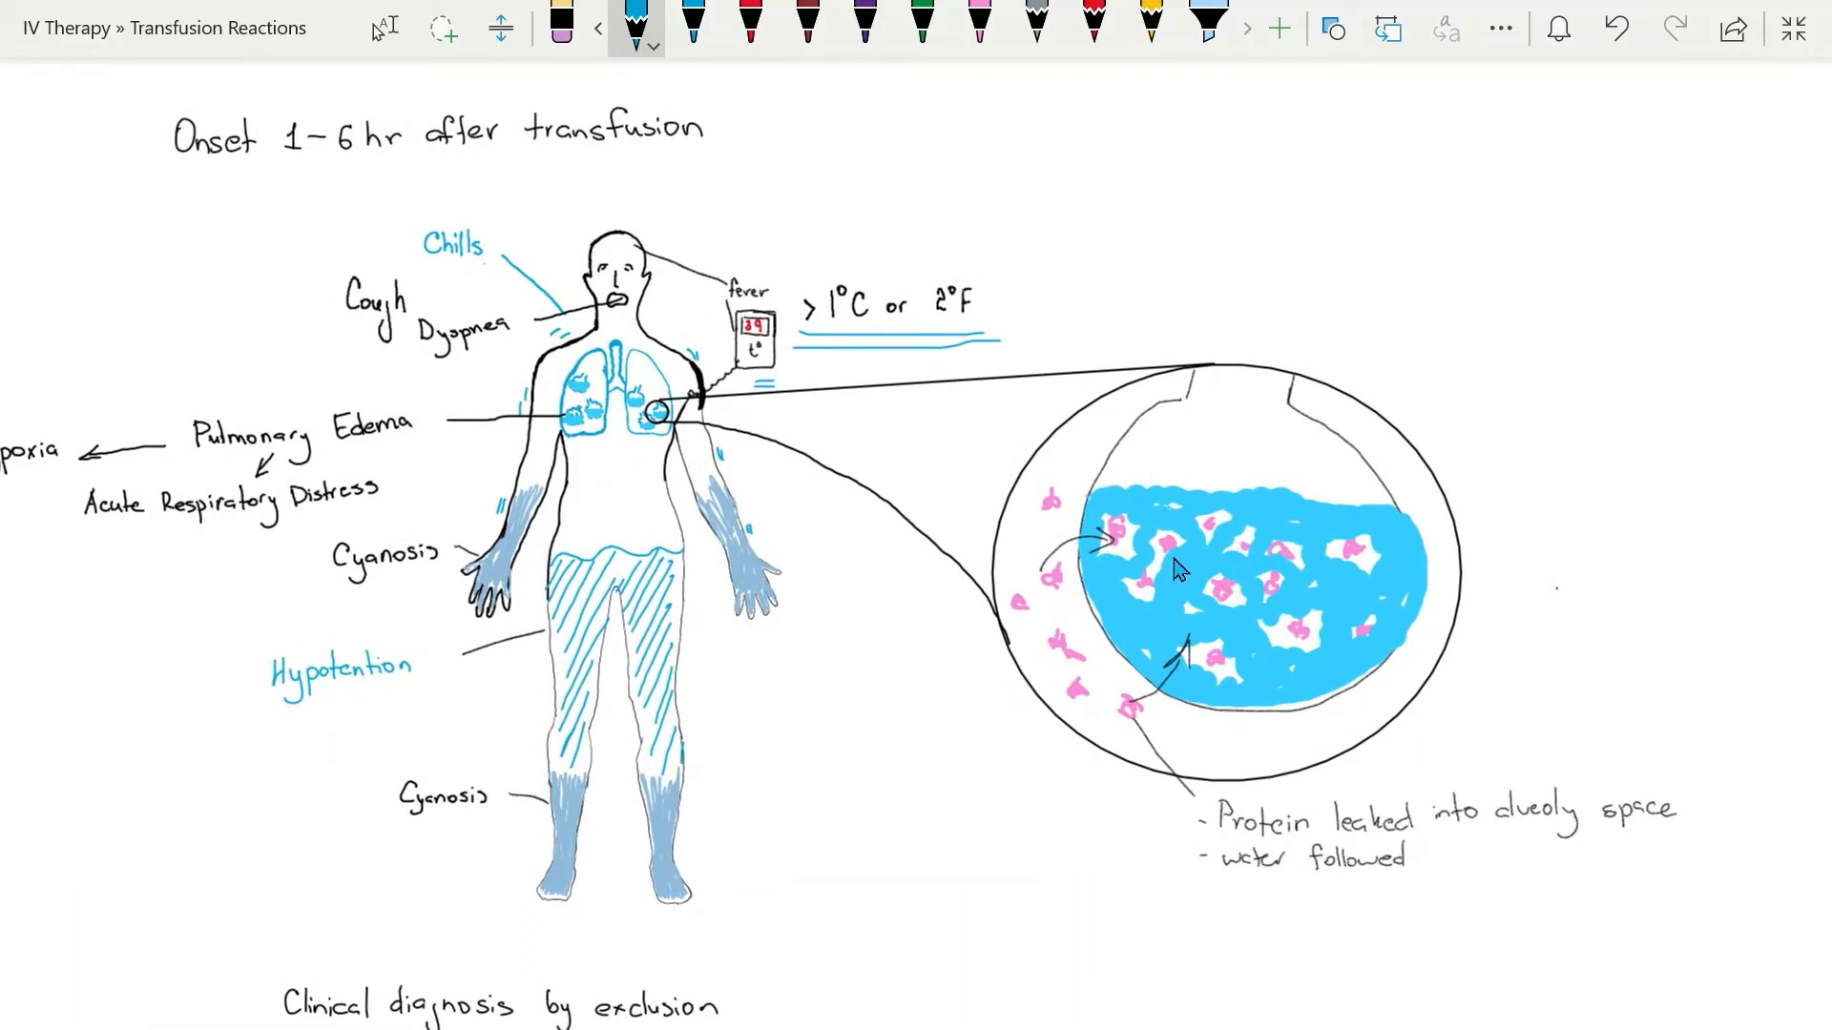
mouse_move(1174, 552)
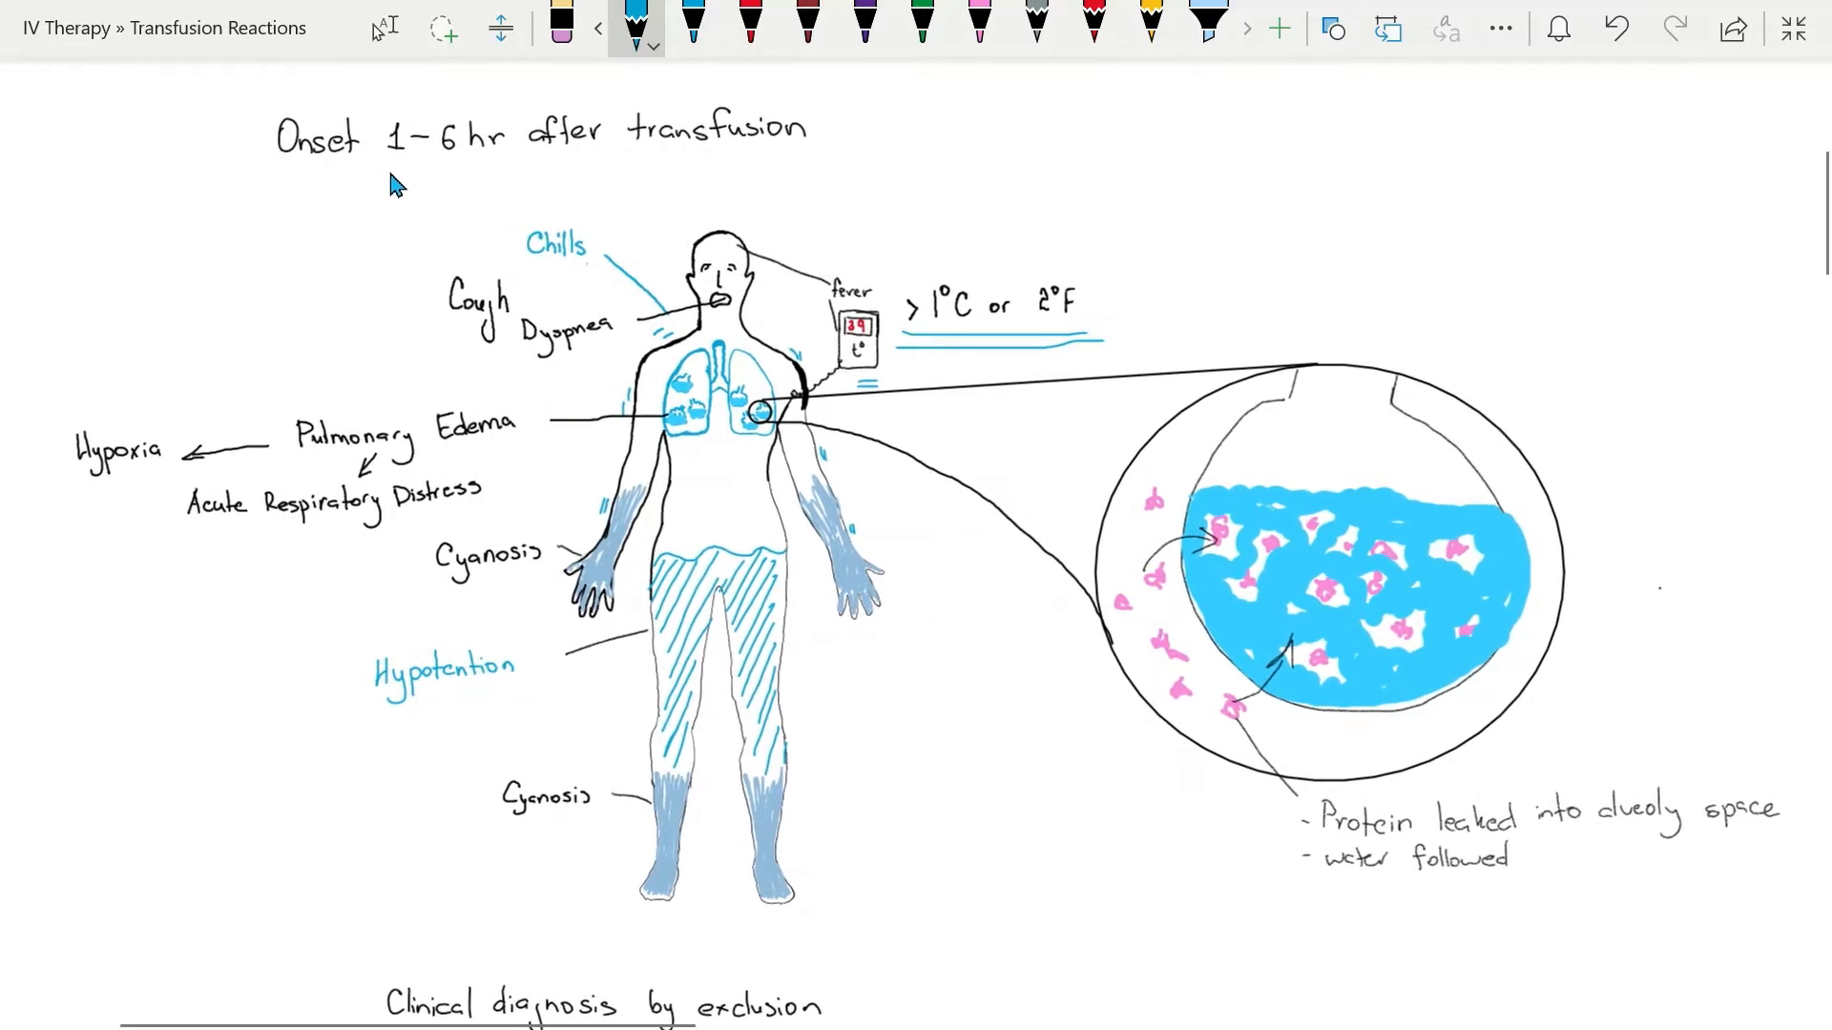
drag(390, 175, 504, 177)
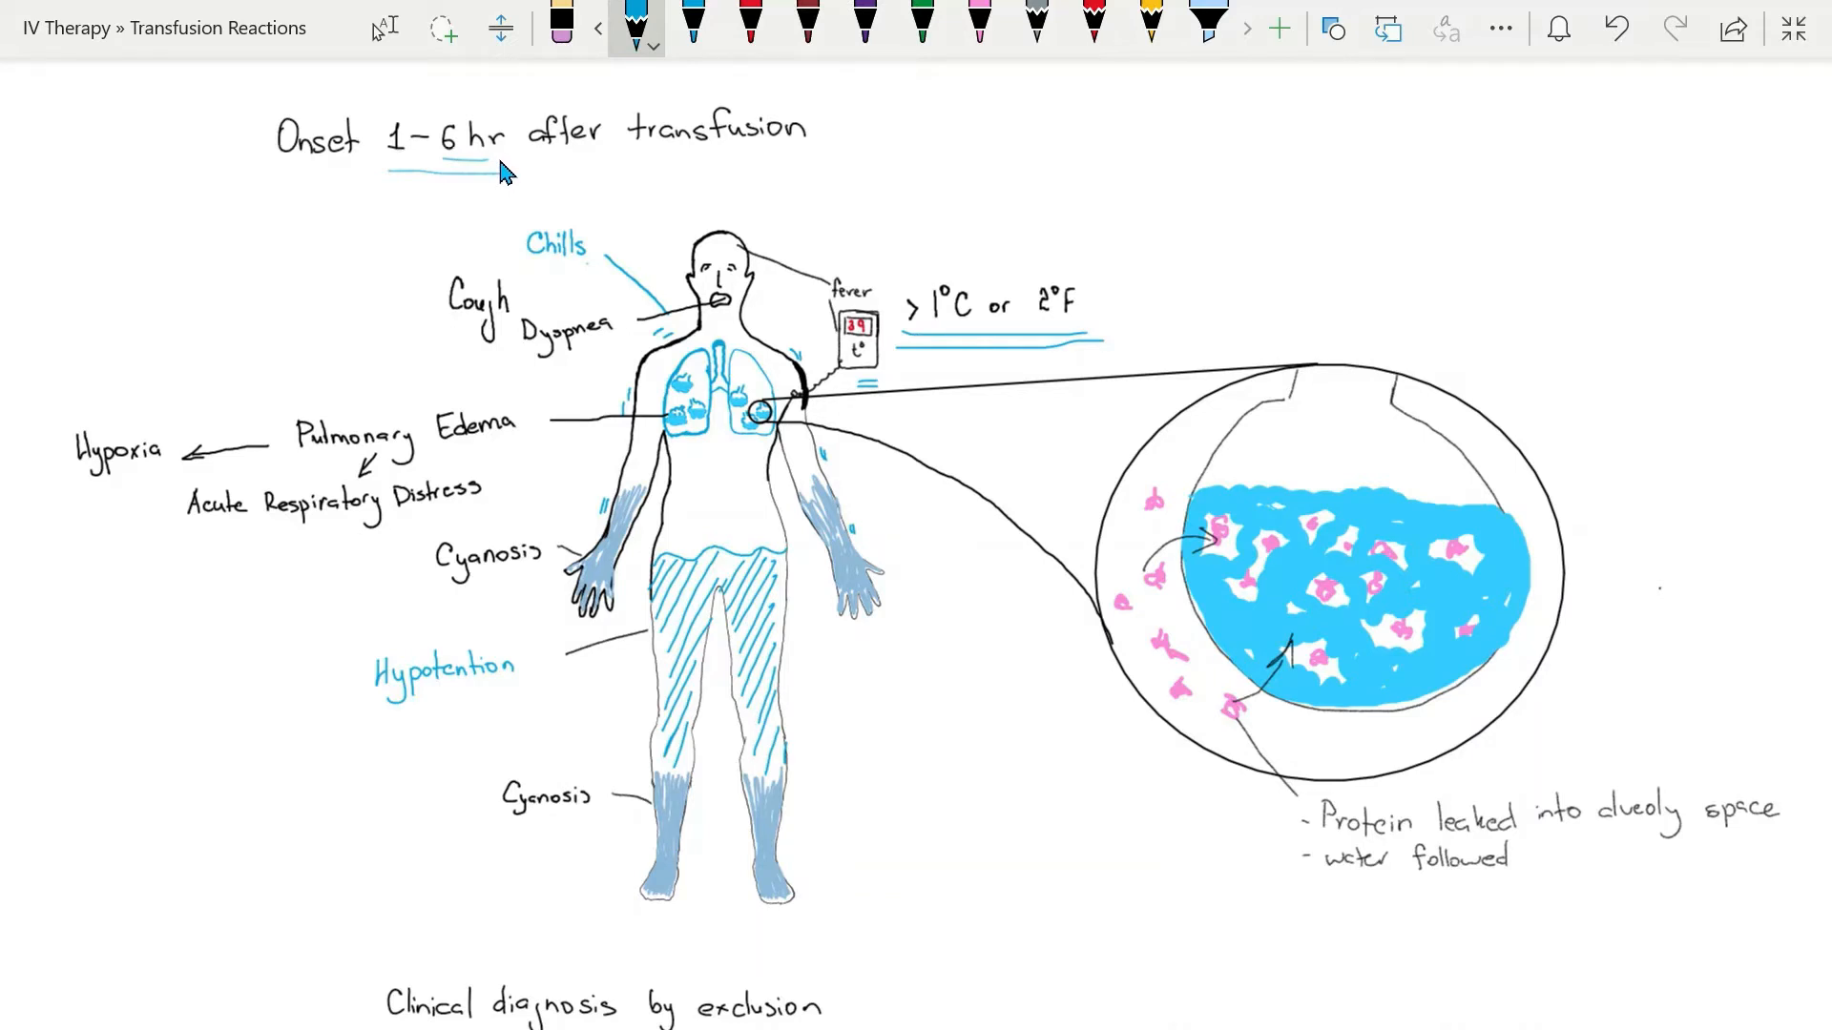
- Scroll down through the Clinical diagnosis by exclusion list toward Pathophysiology
scroll(down, 3)
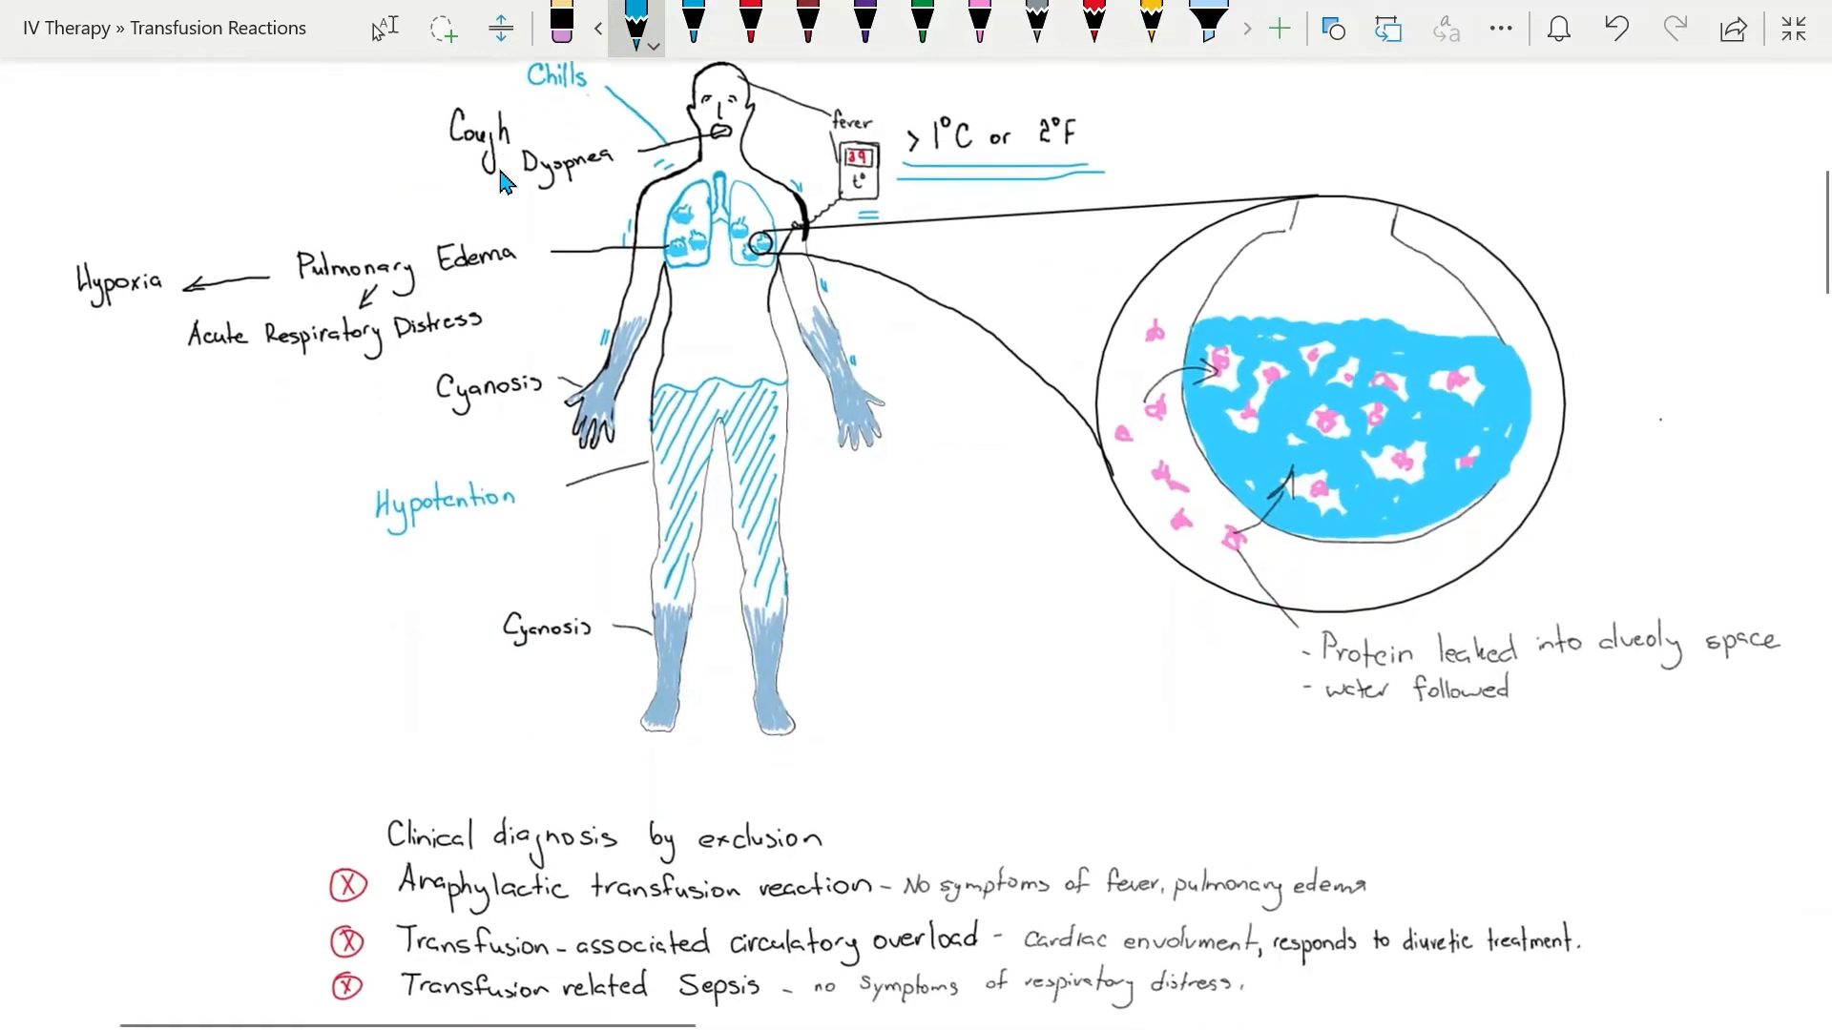
scroll(down, 3)
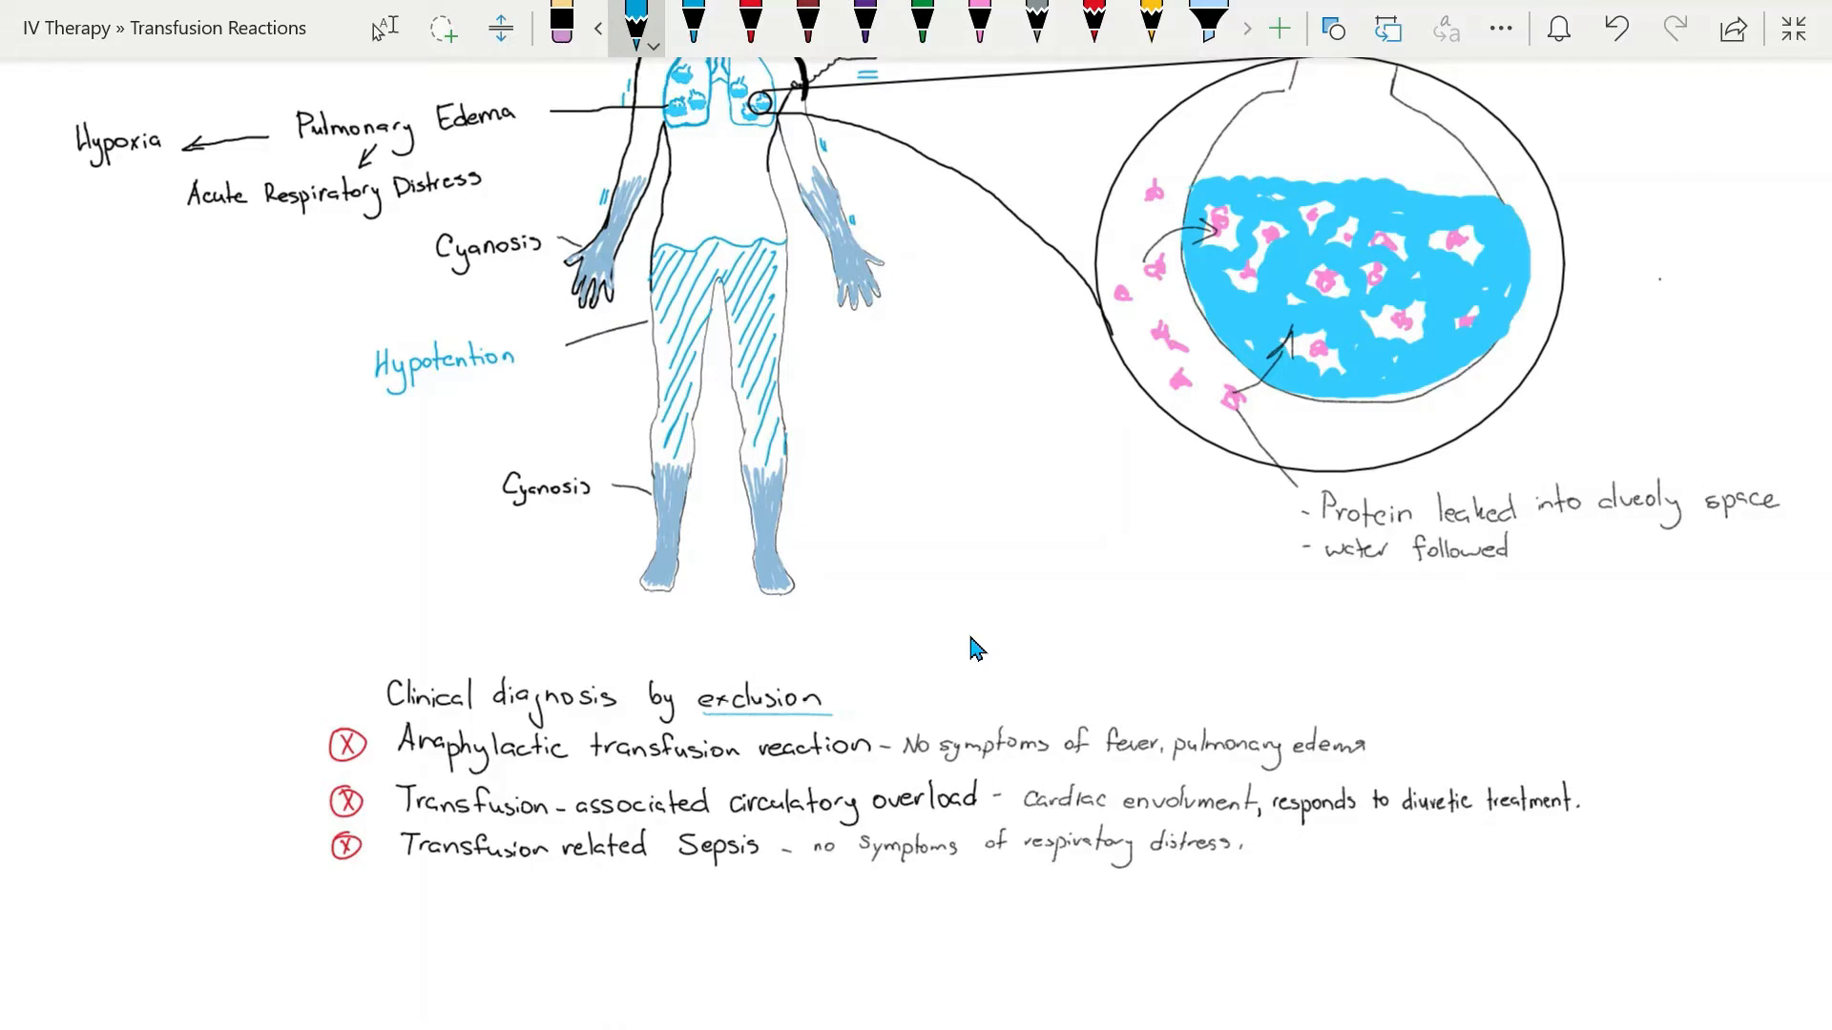
scroll(down, 3)
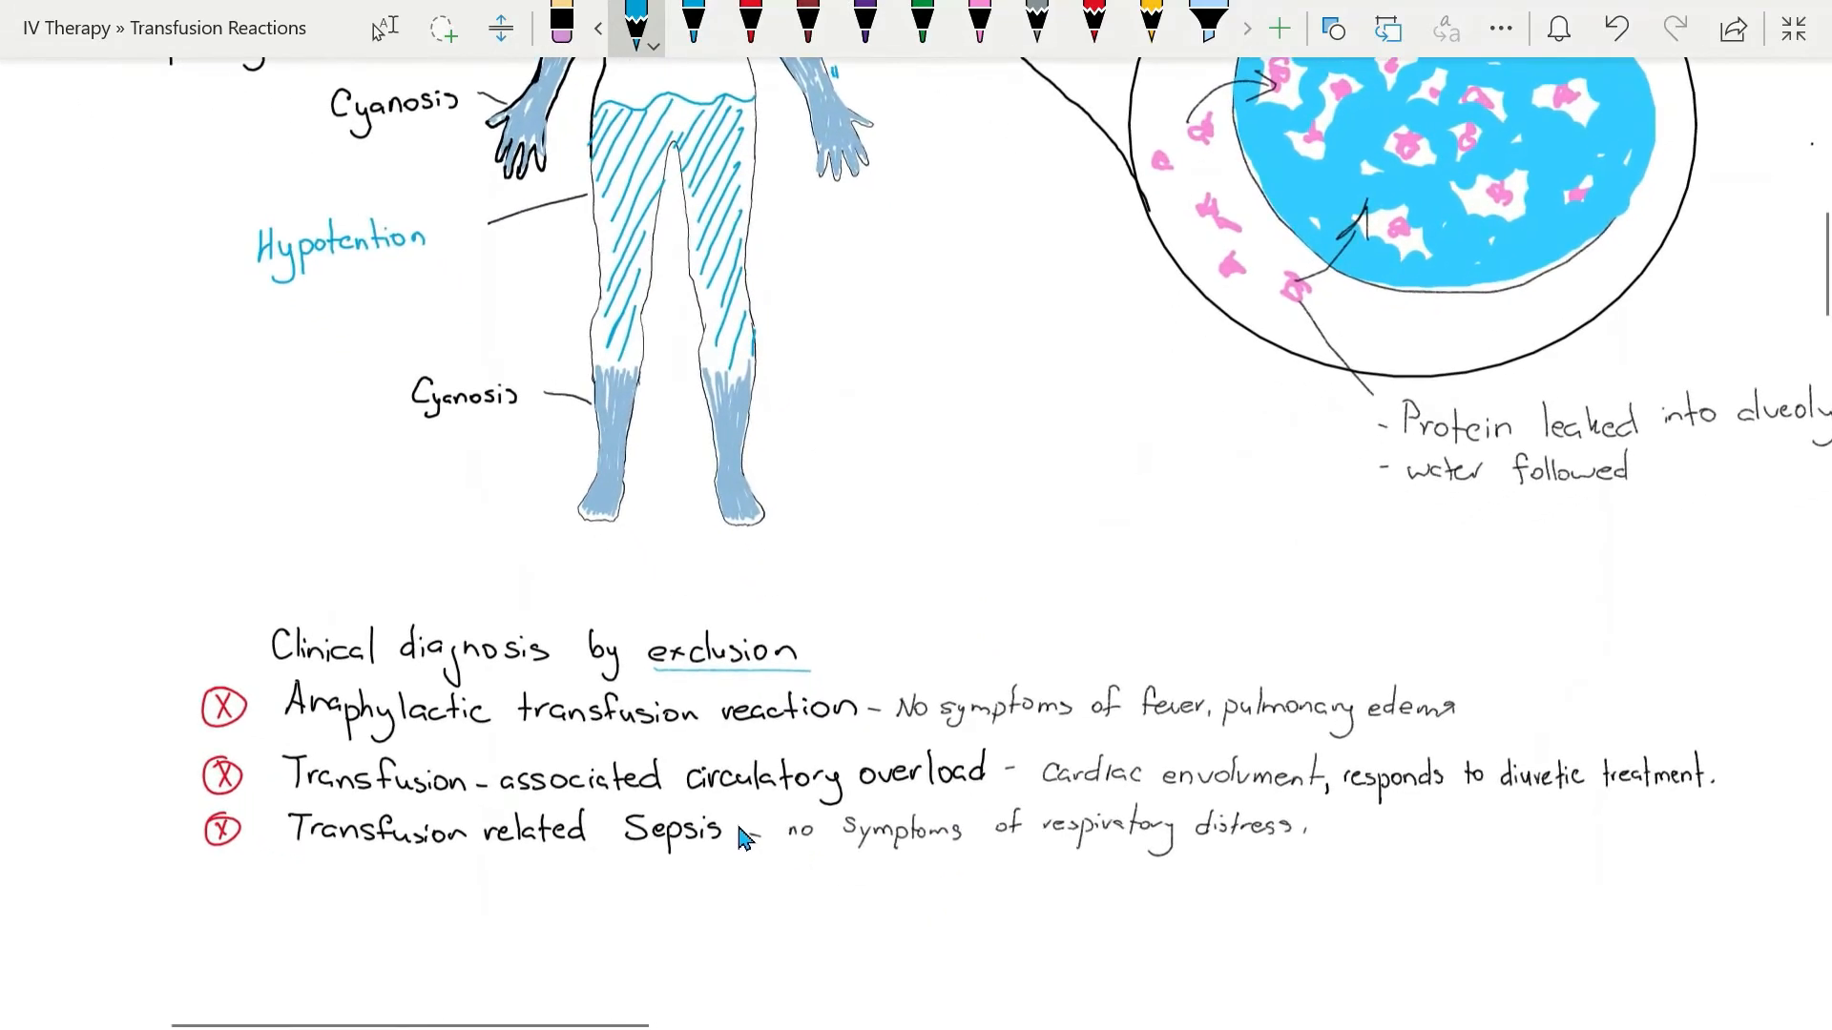
mouse_move(315, 743)
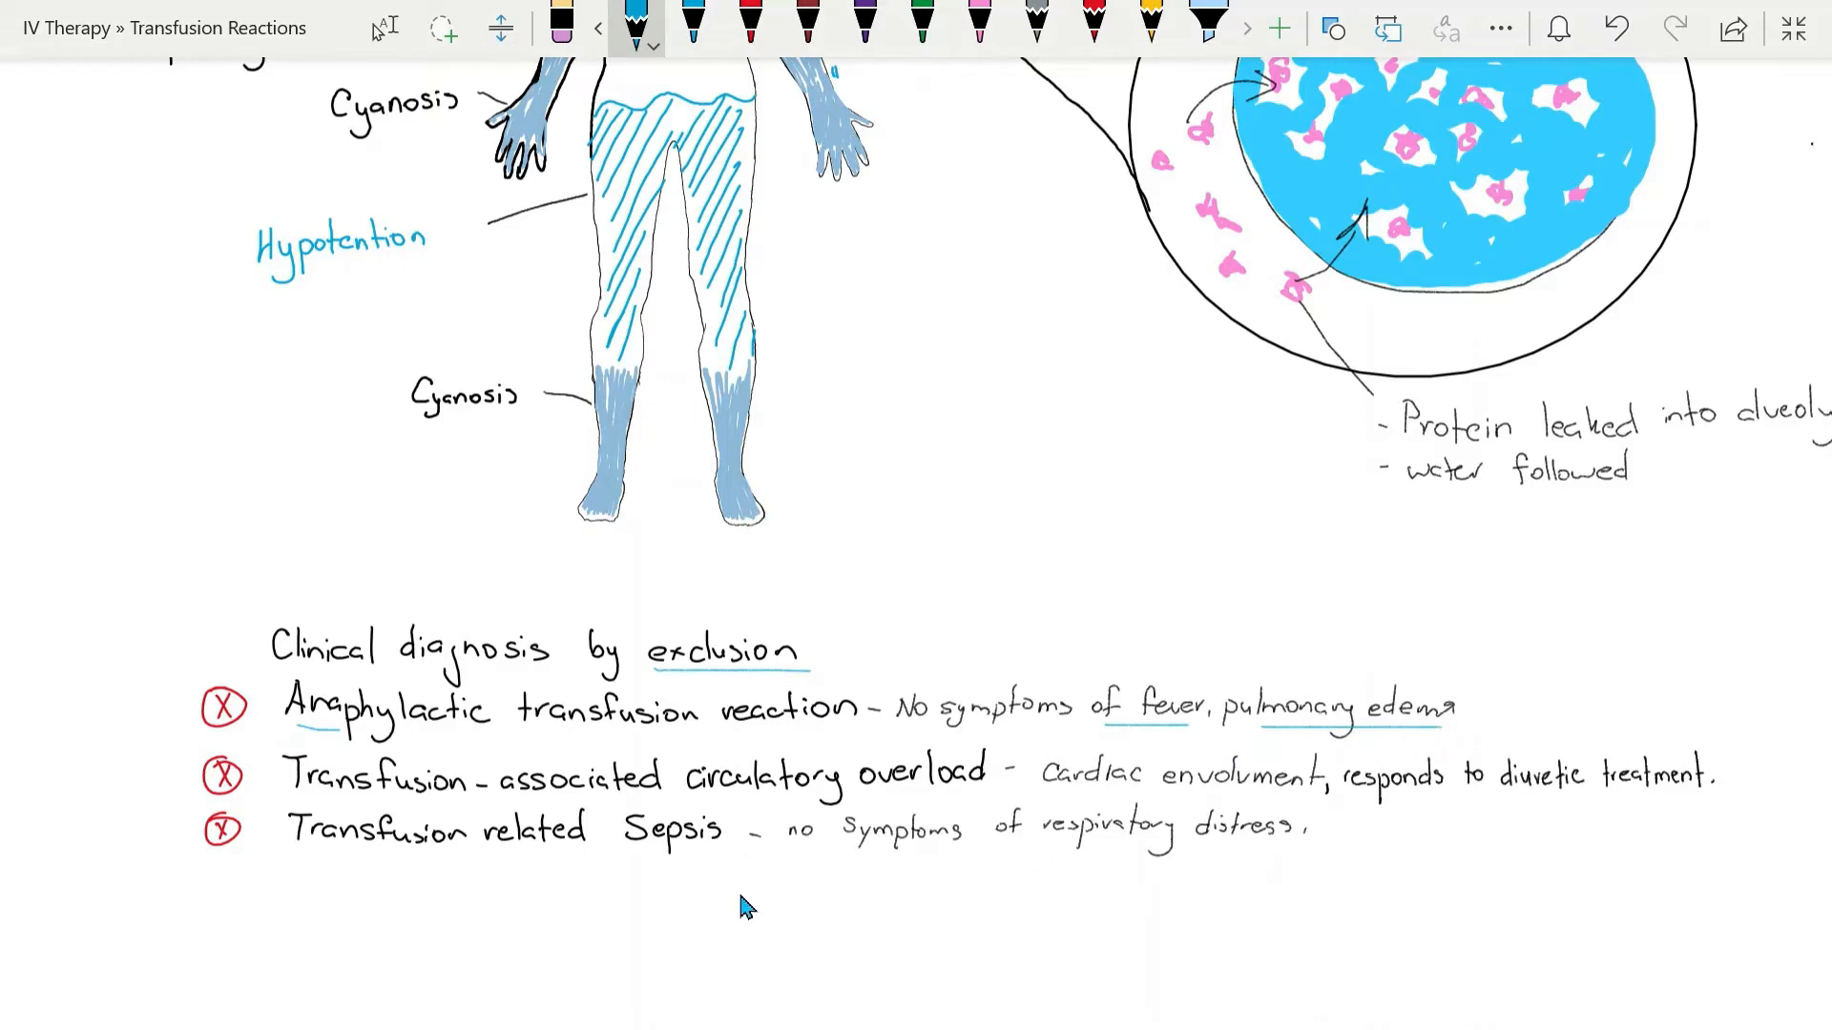
mouse_move(748, 862)
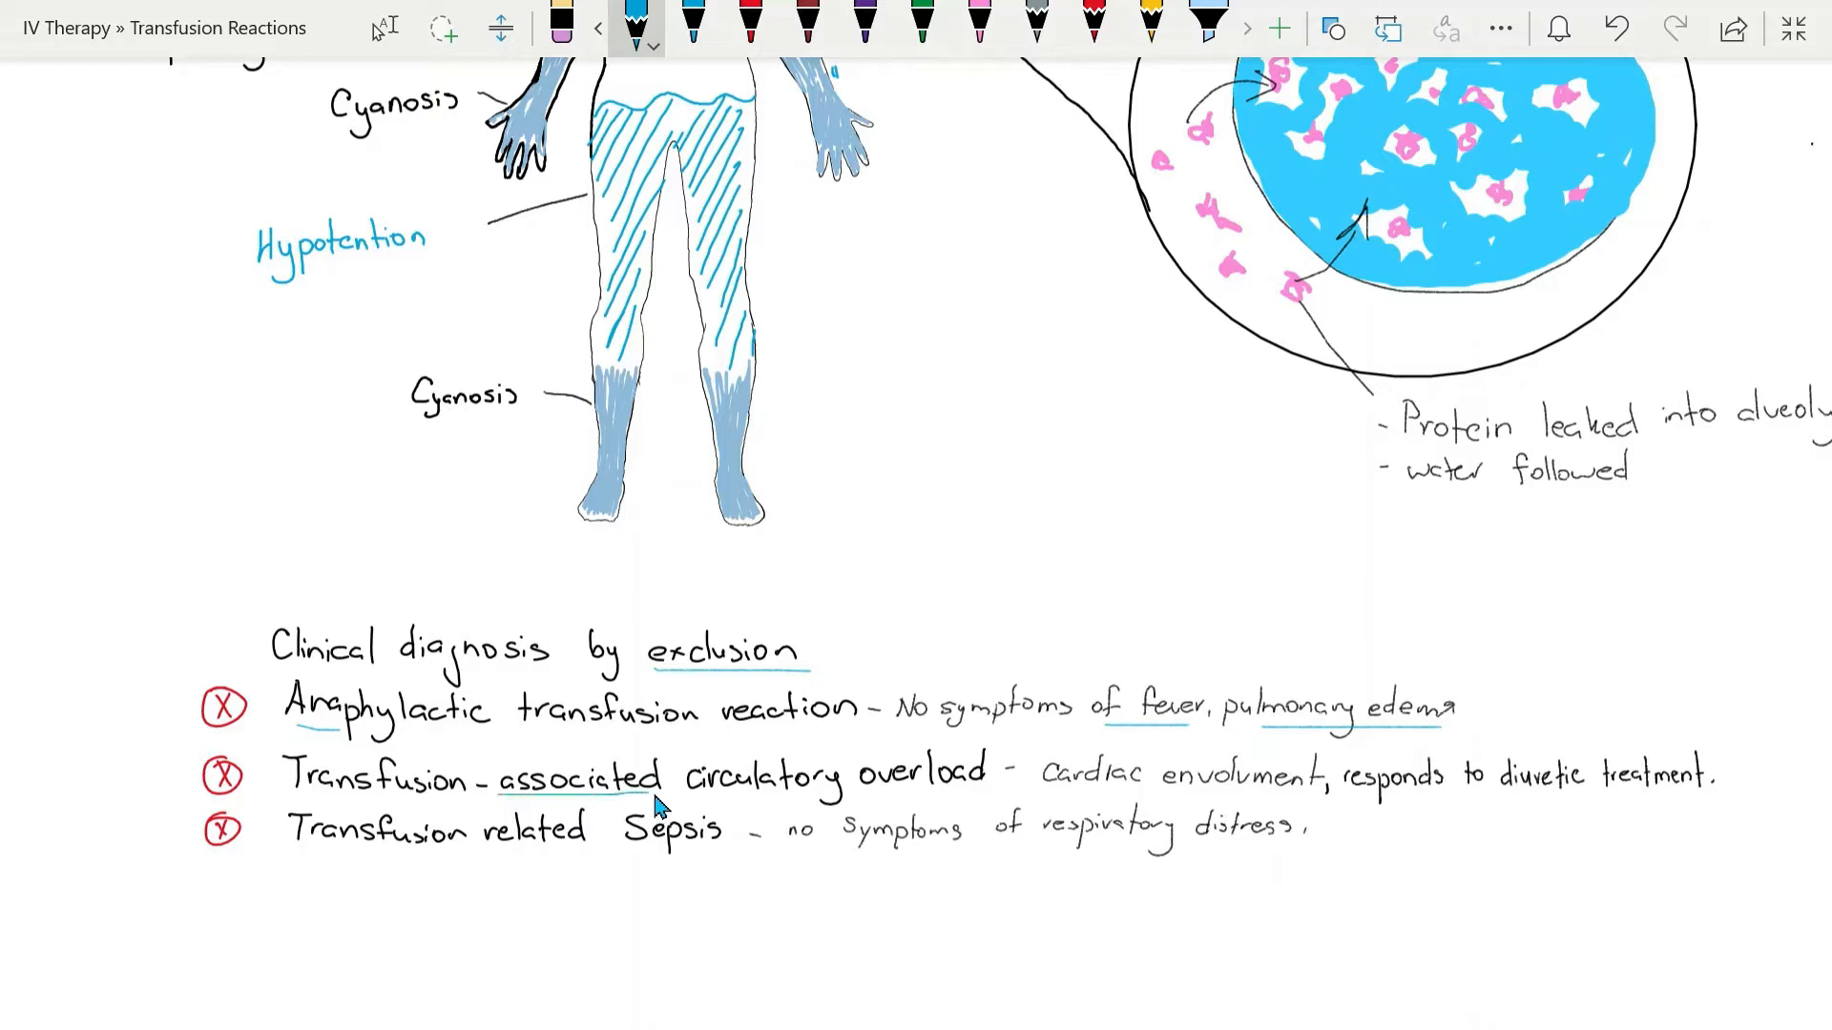
mouse_move(988, 809)
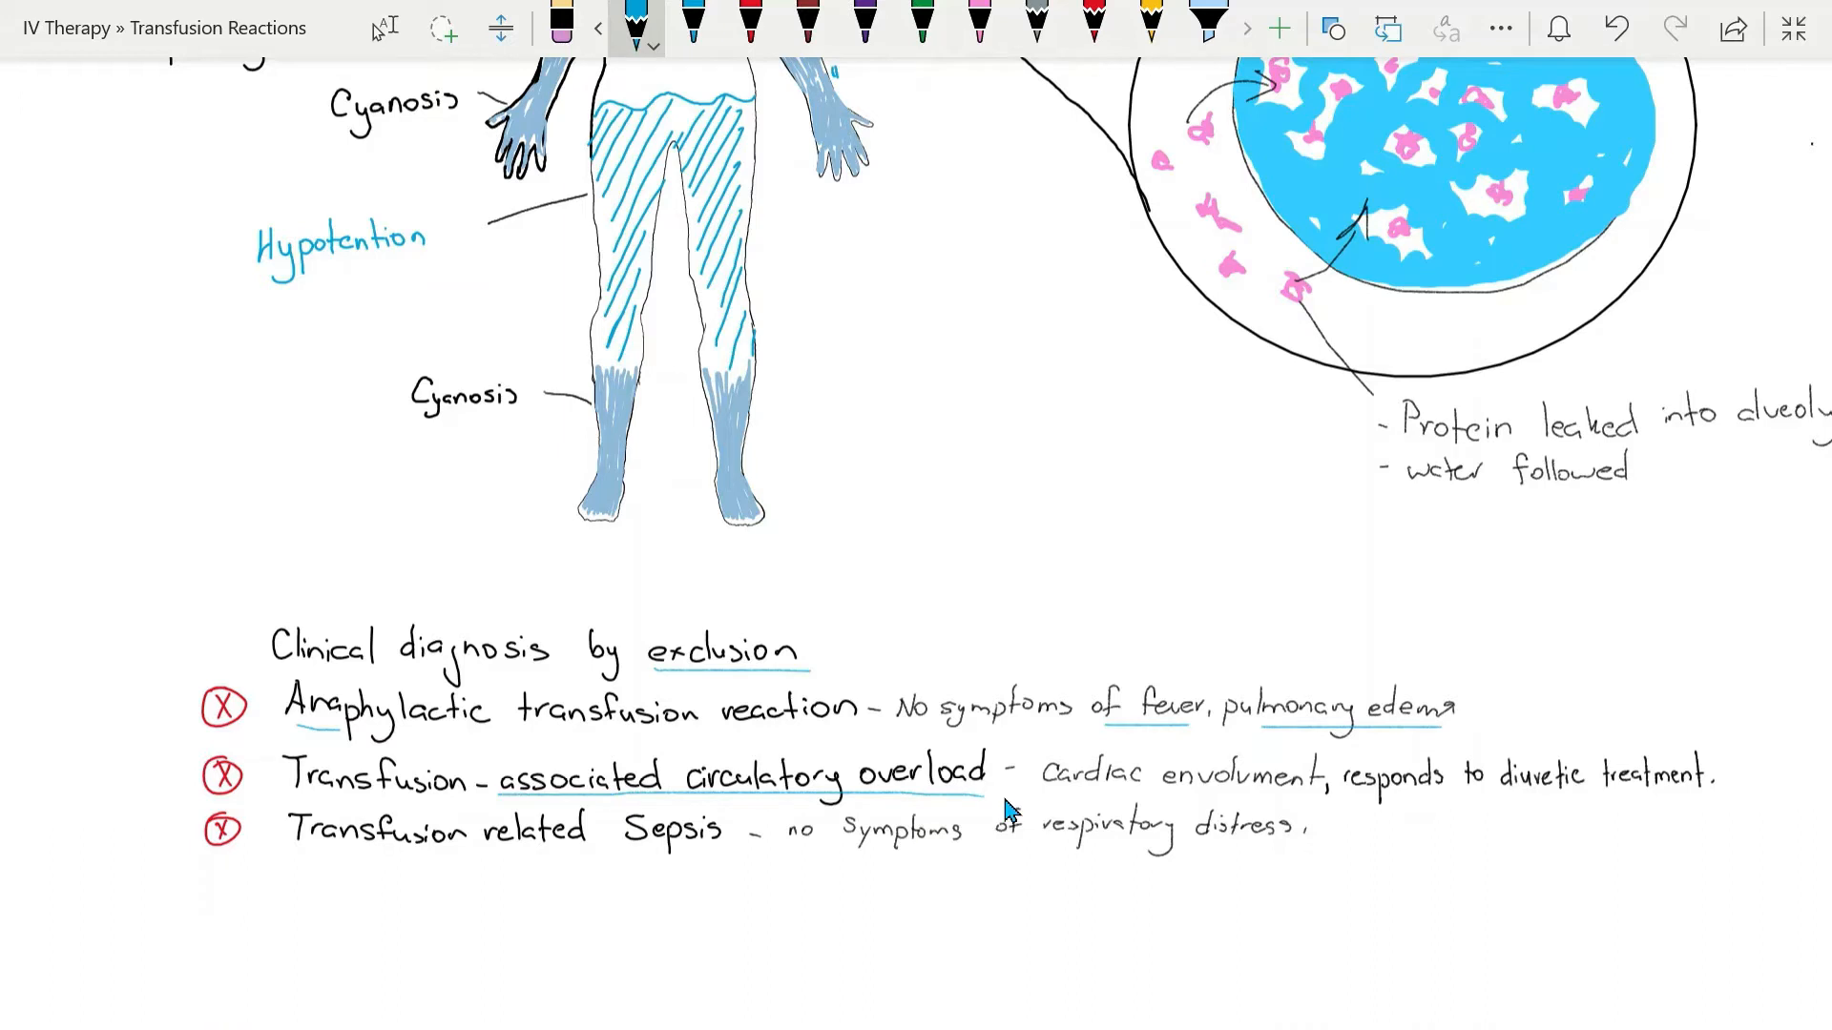
mouse_move(1057, 799)
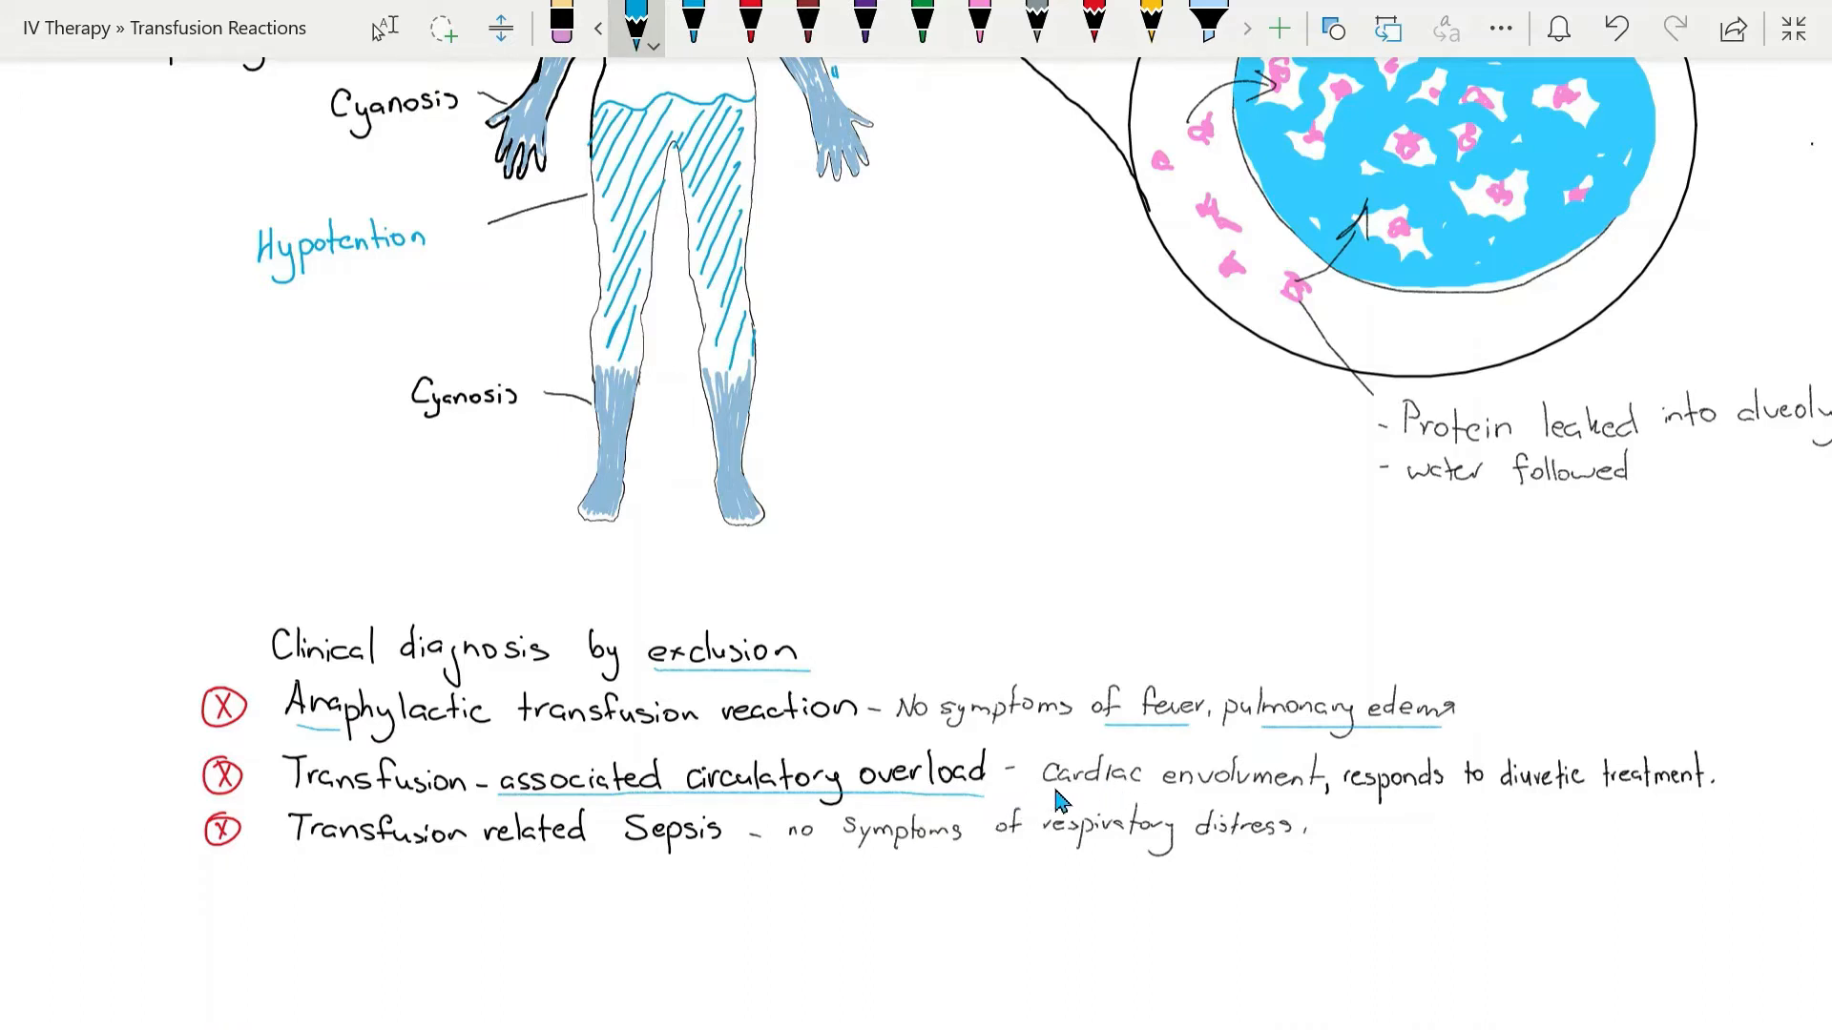
mouse_move(1378, 813)
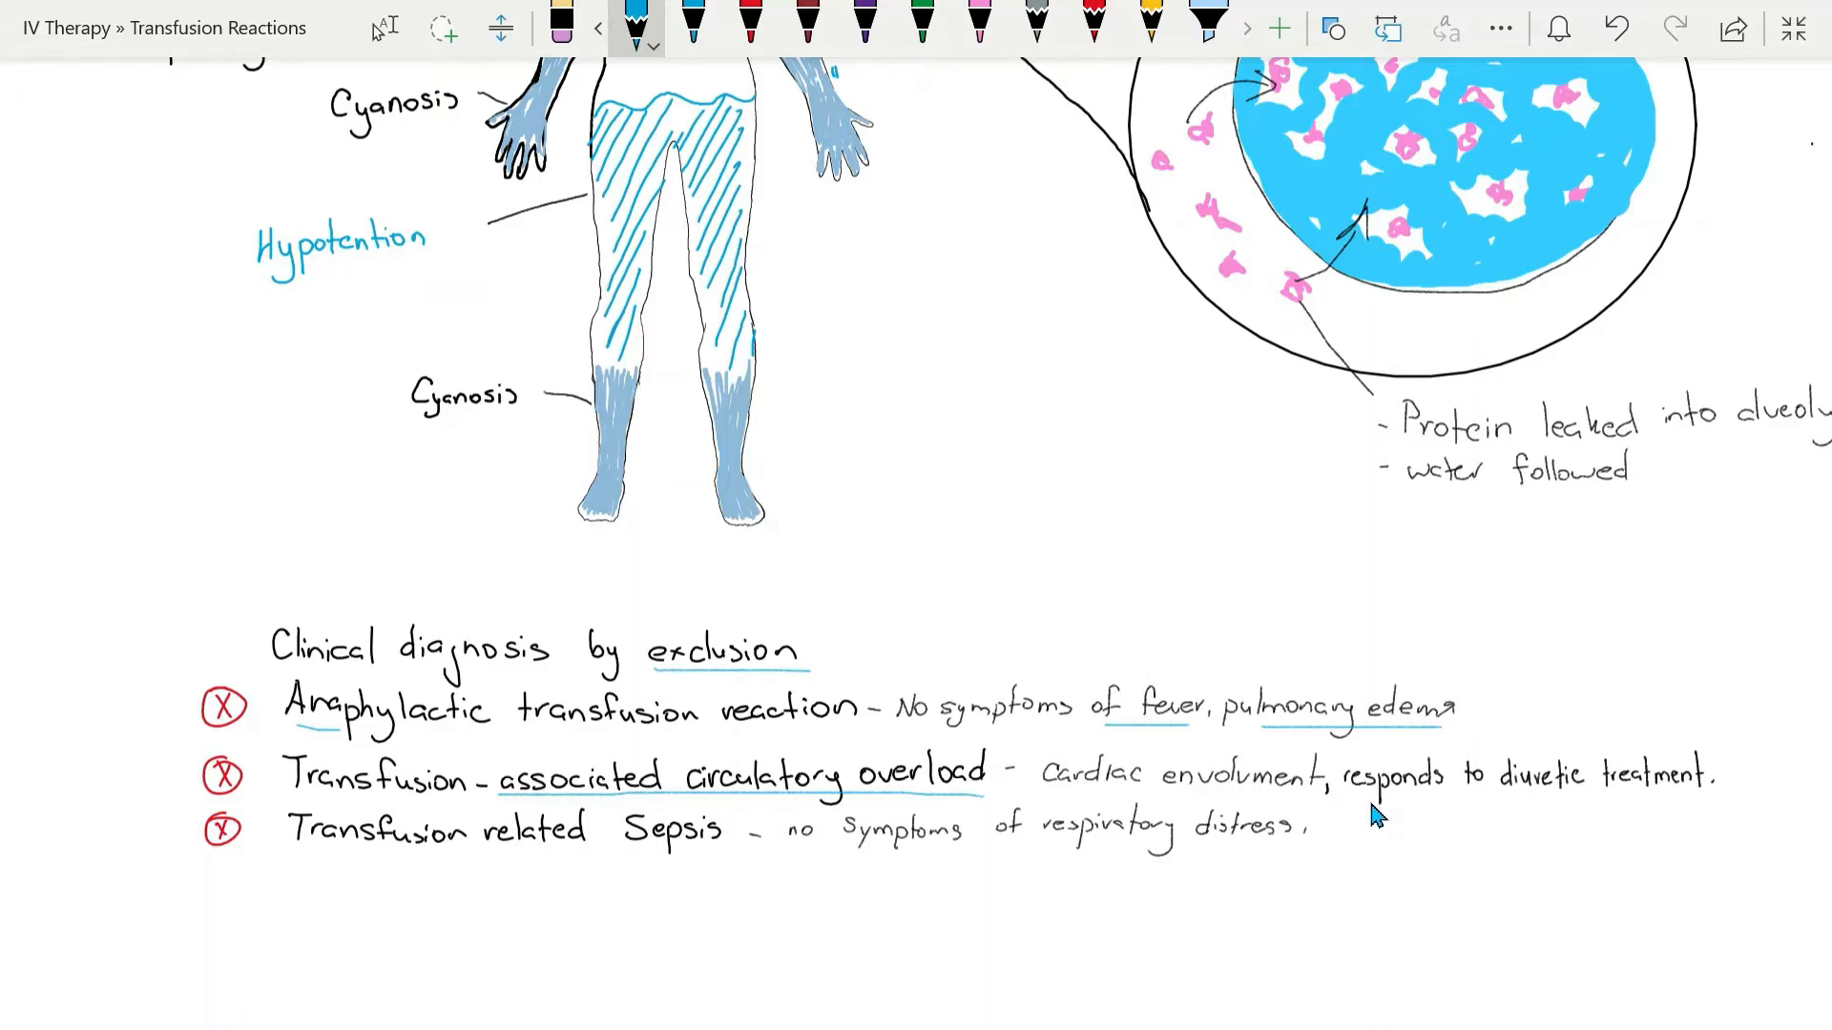
mouse_move(1515, 806)
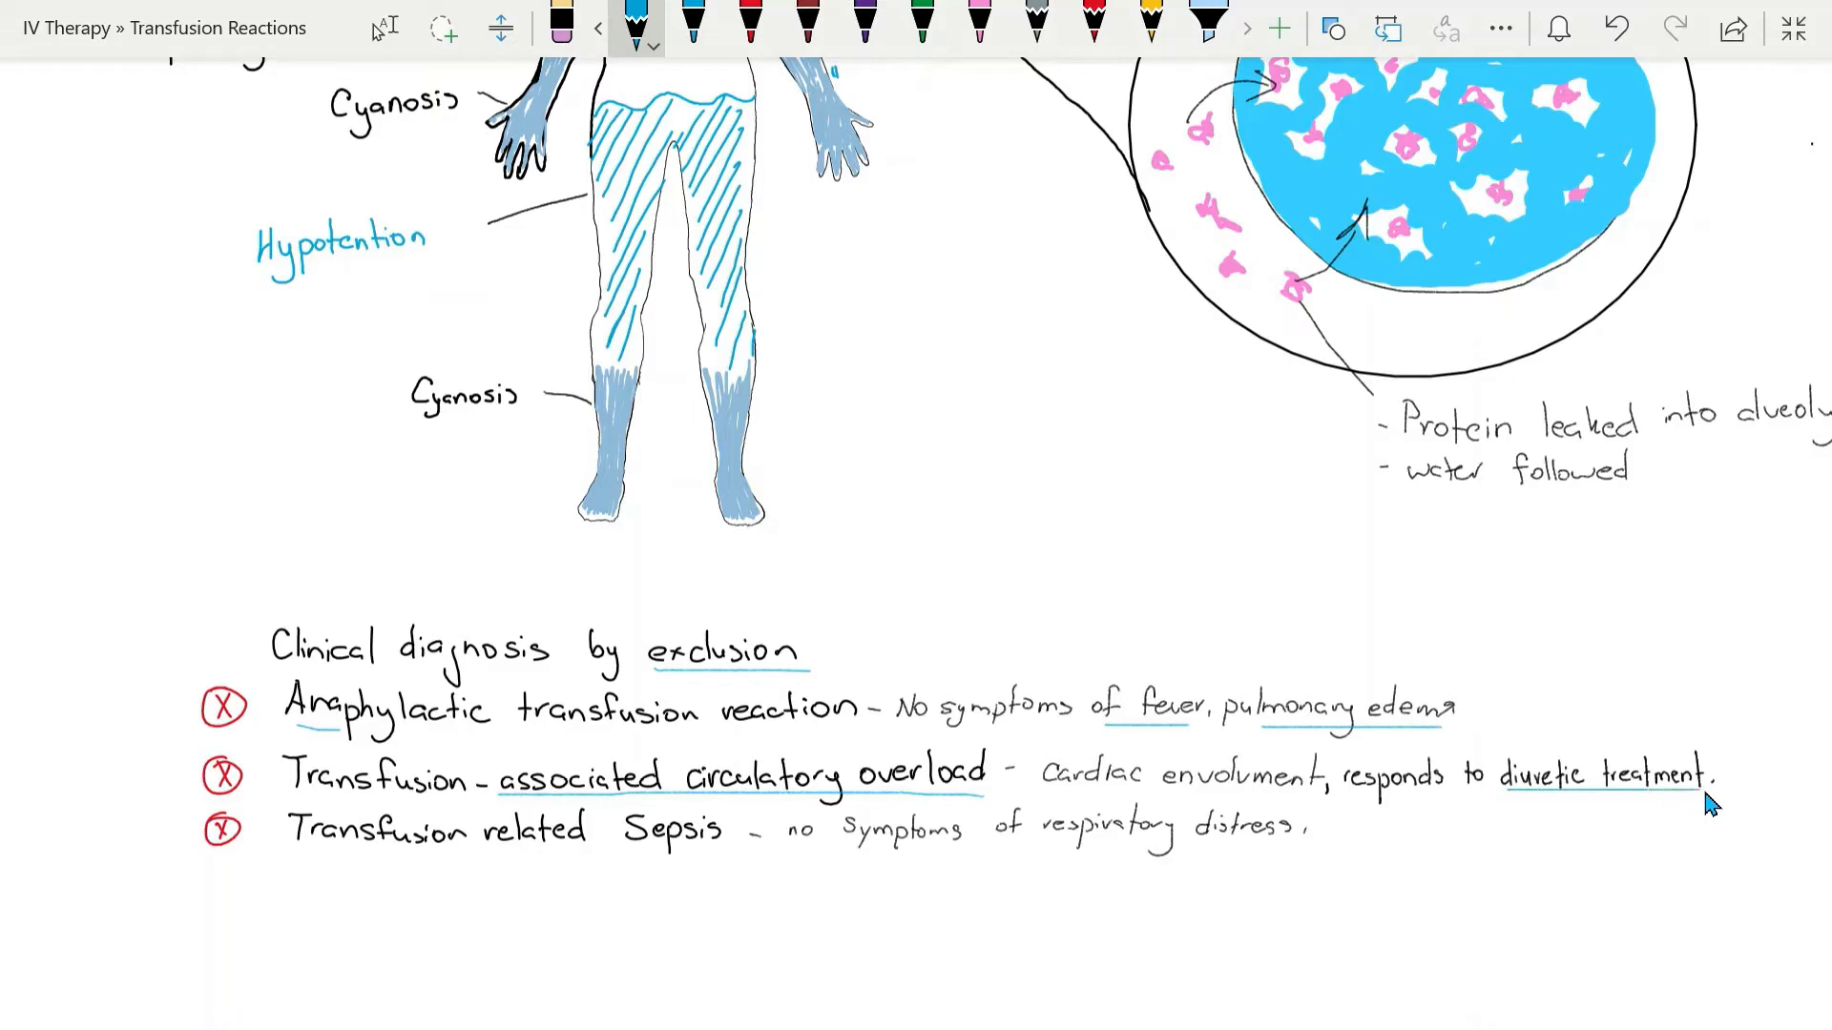
mouse_move(1618, 830)
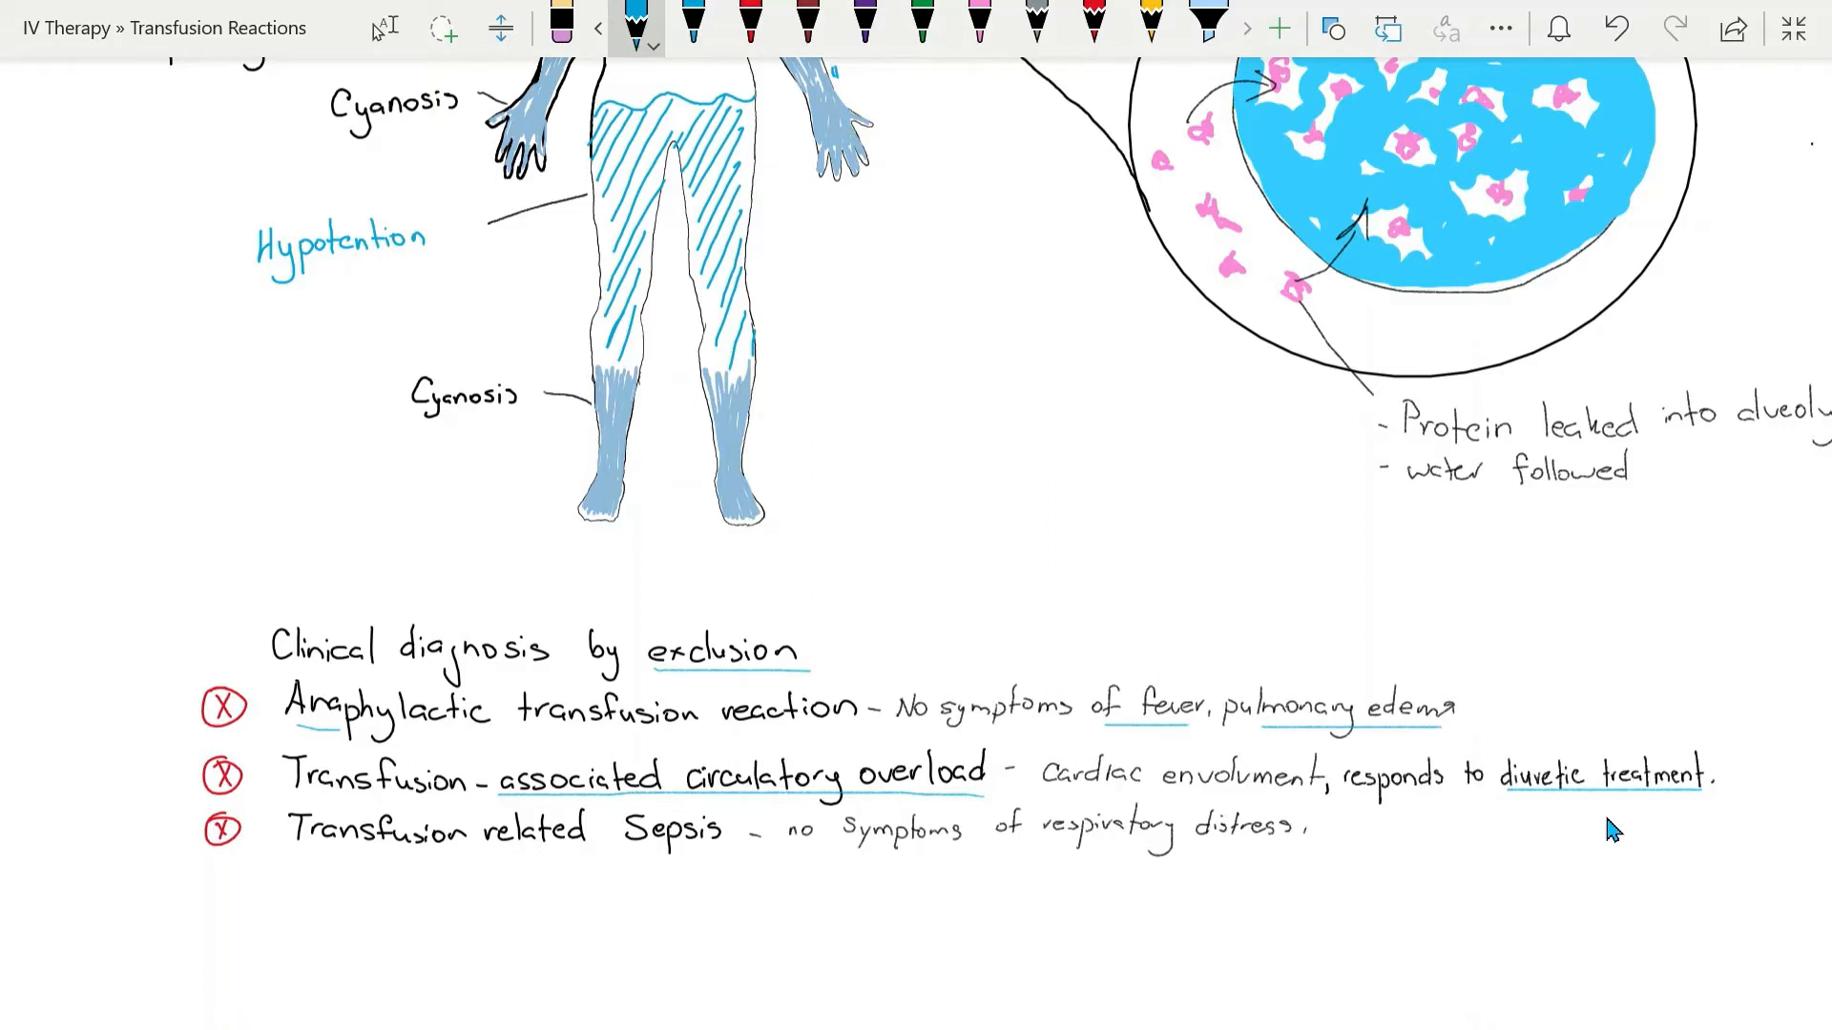
mouse_move(1311, 848)
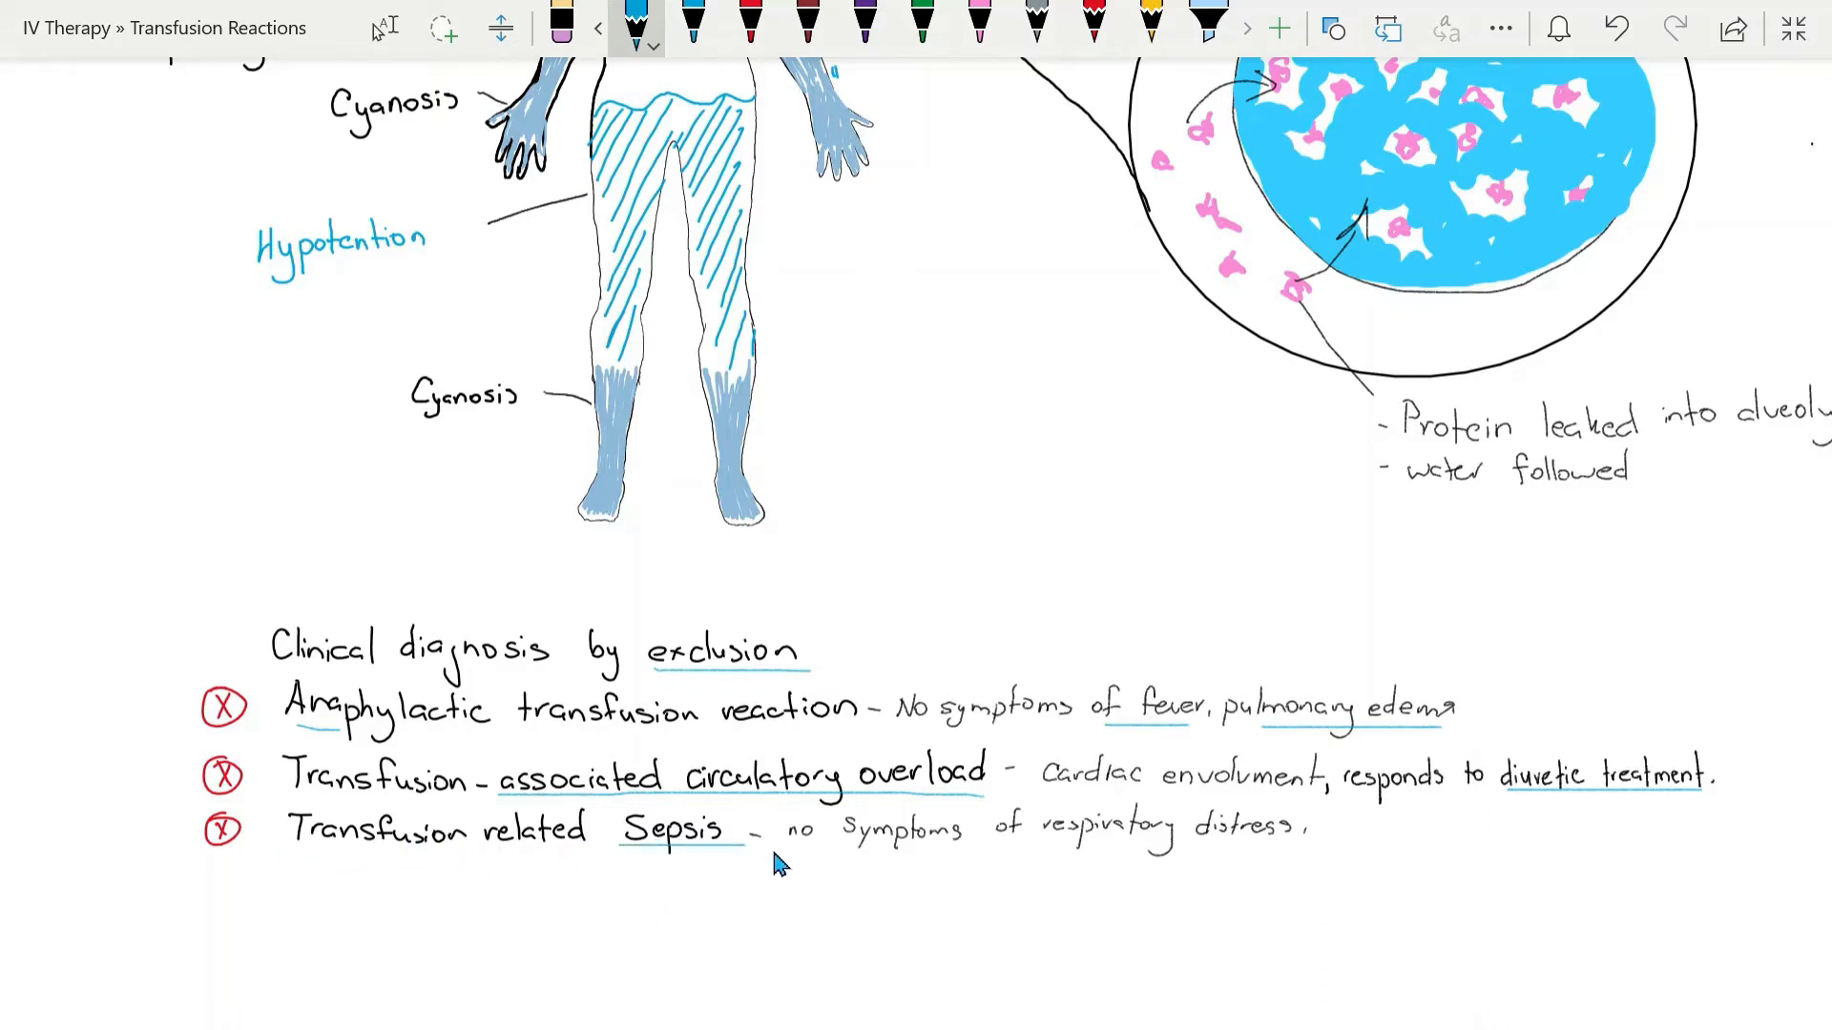
mouse_move(866, 867)
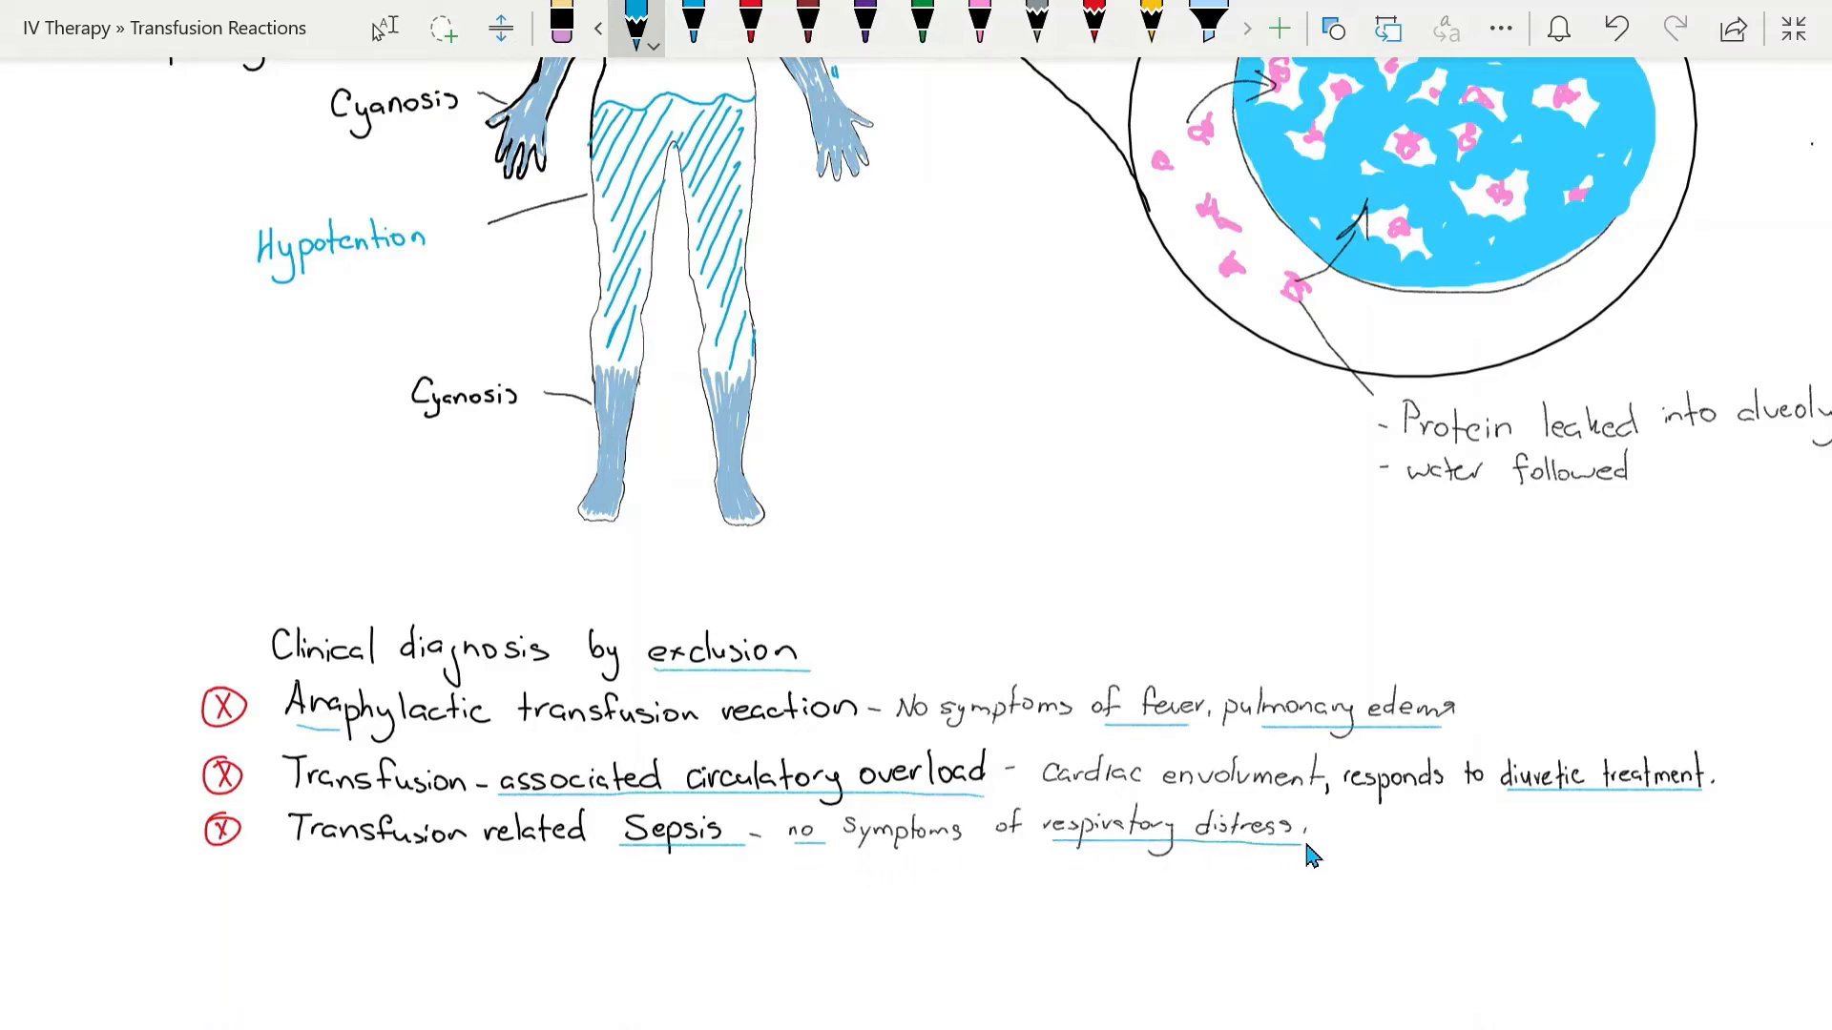
mouse_move(1271, 673)
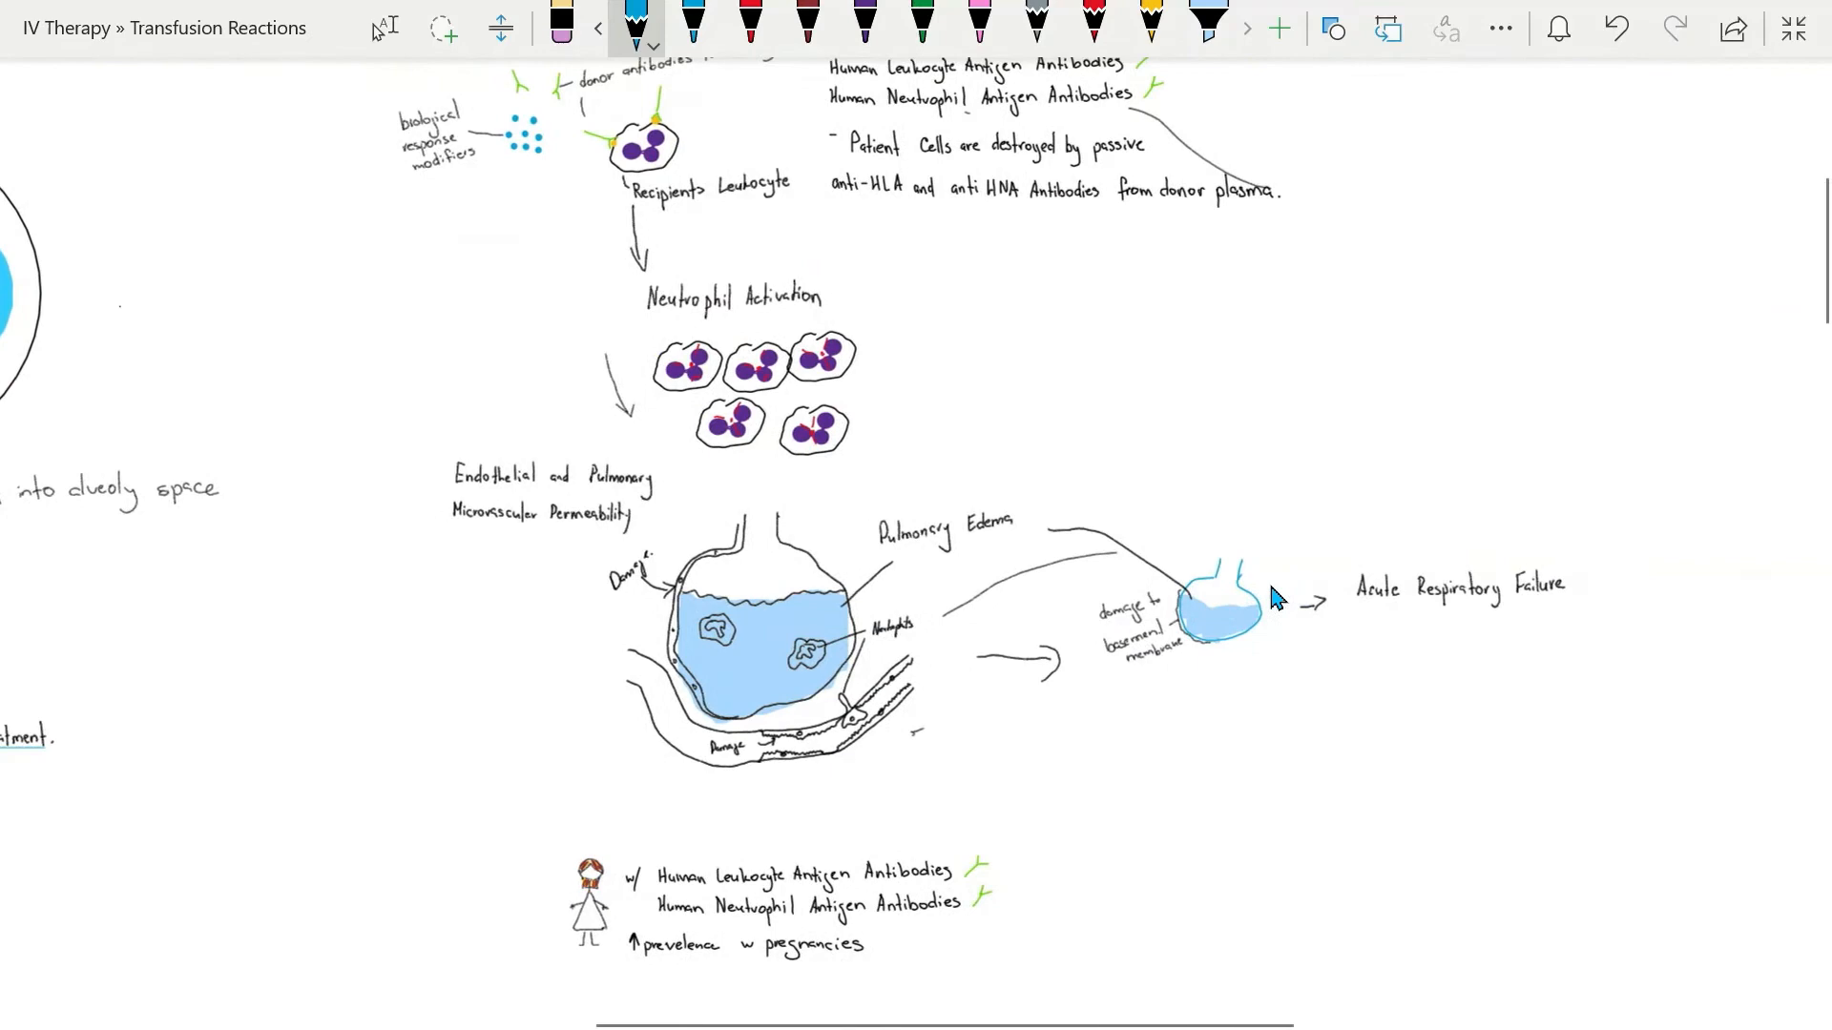
- Scroll through the Pathophysiology diagram around donor, Neutrophil and Pulmonary Edema
scroll(up, 3)
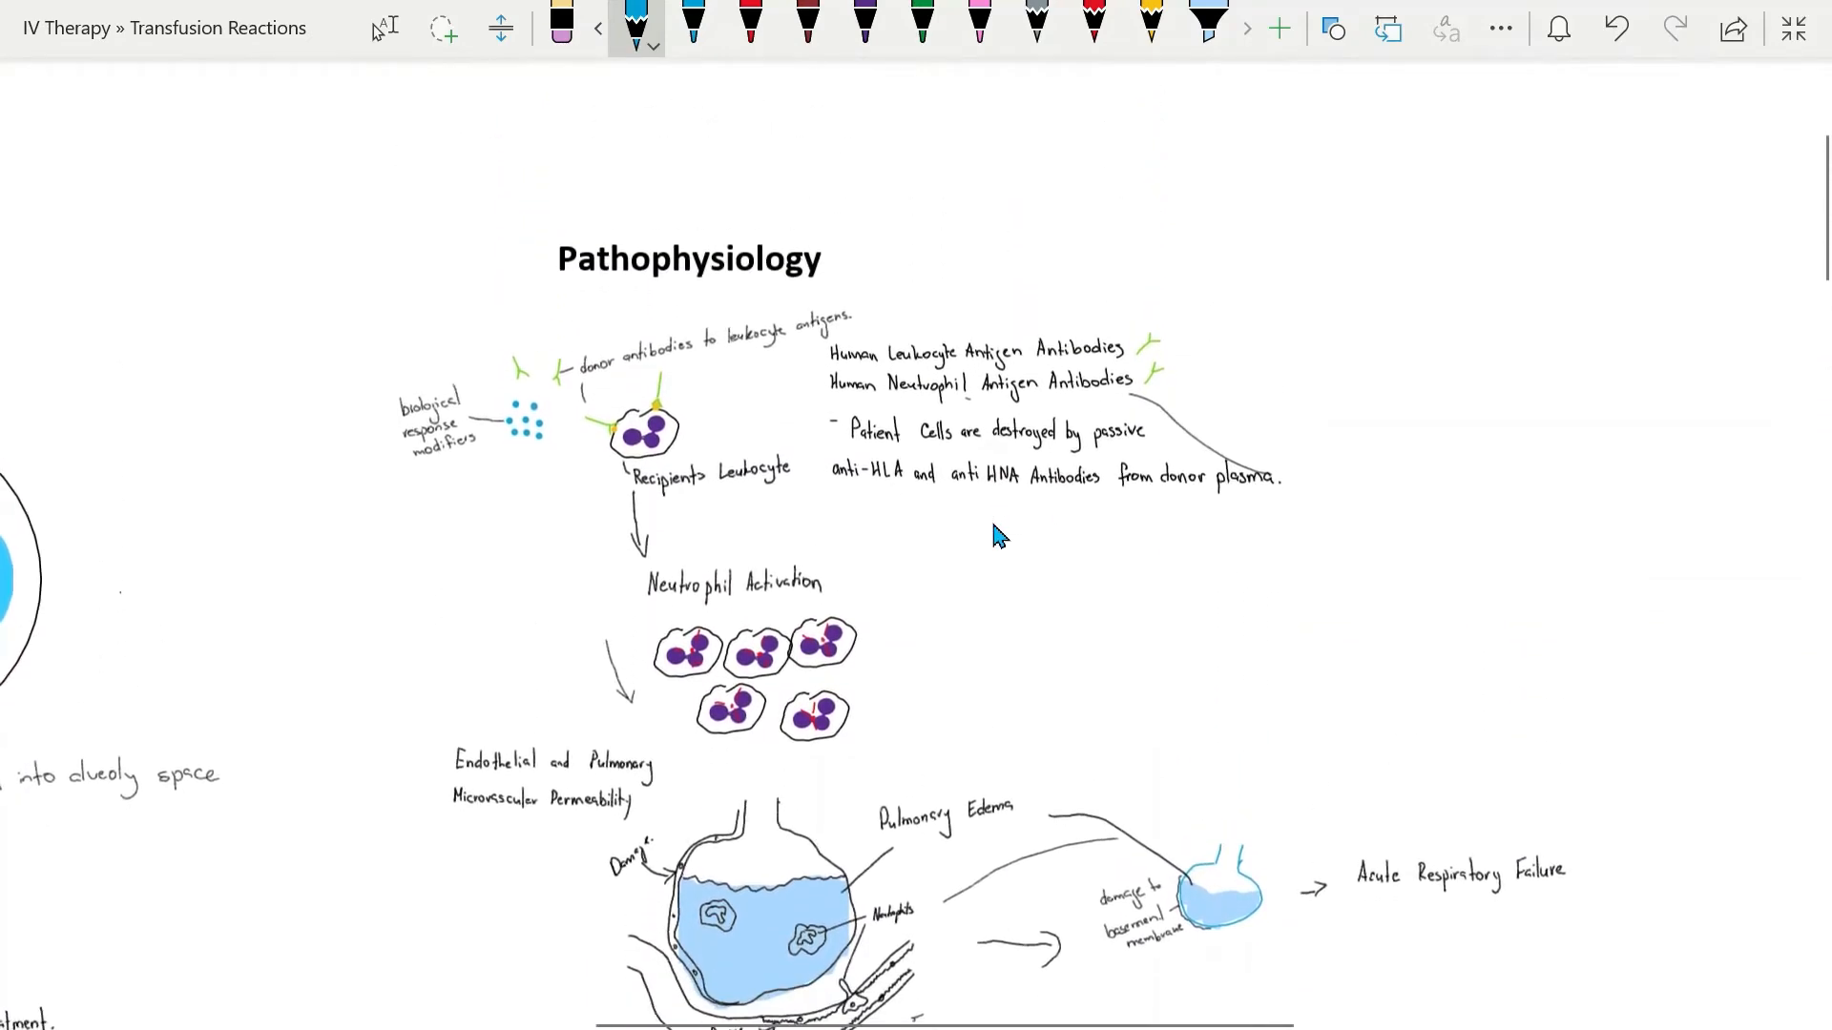
scroll(up, 3)
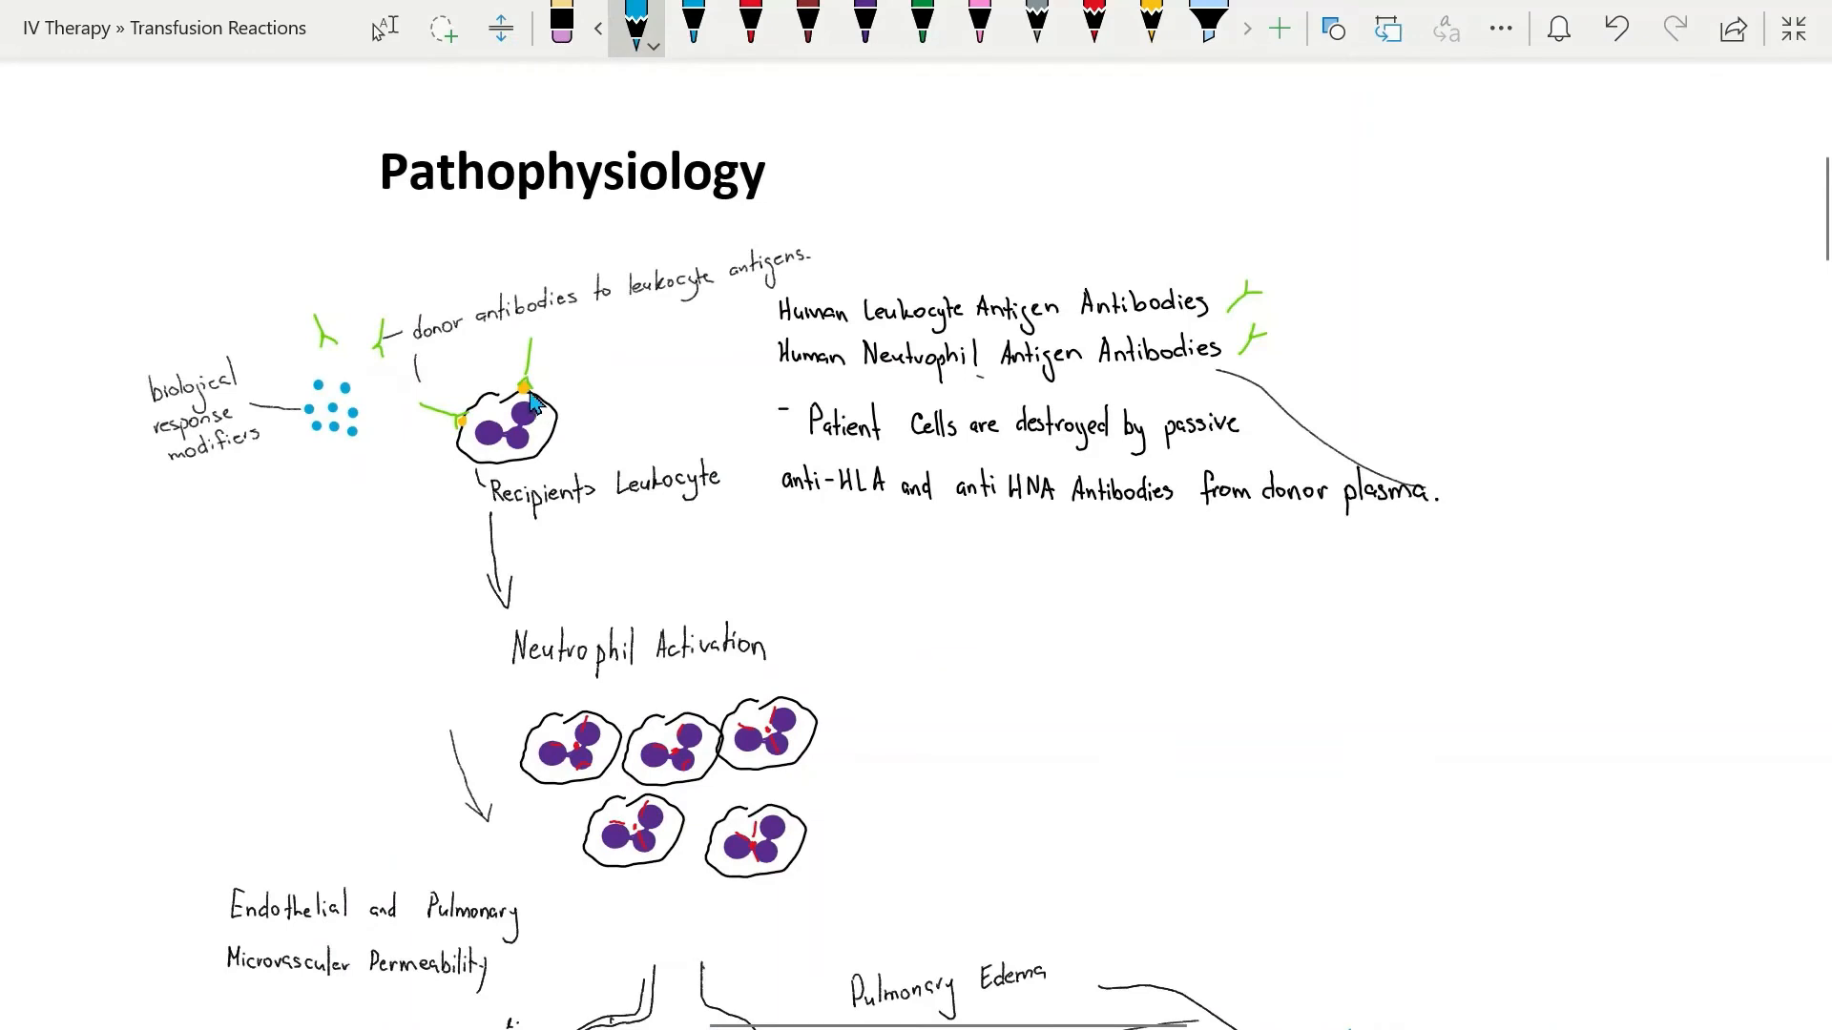
mouse_move(395, 357)
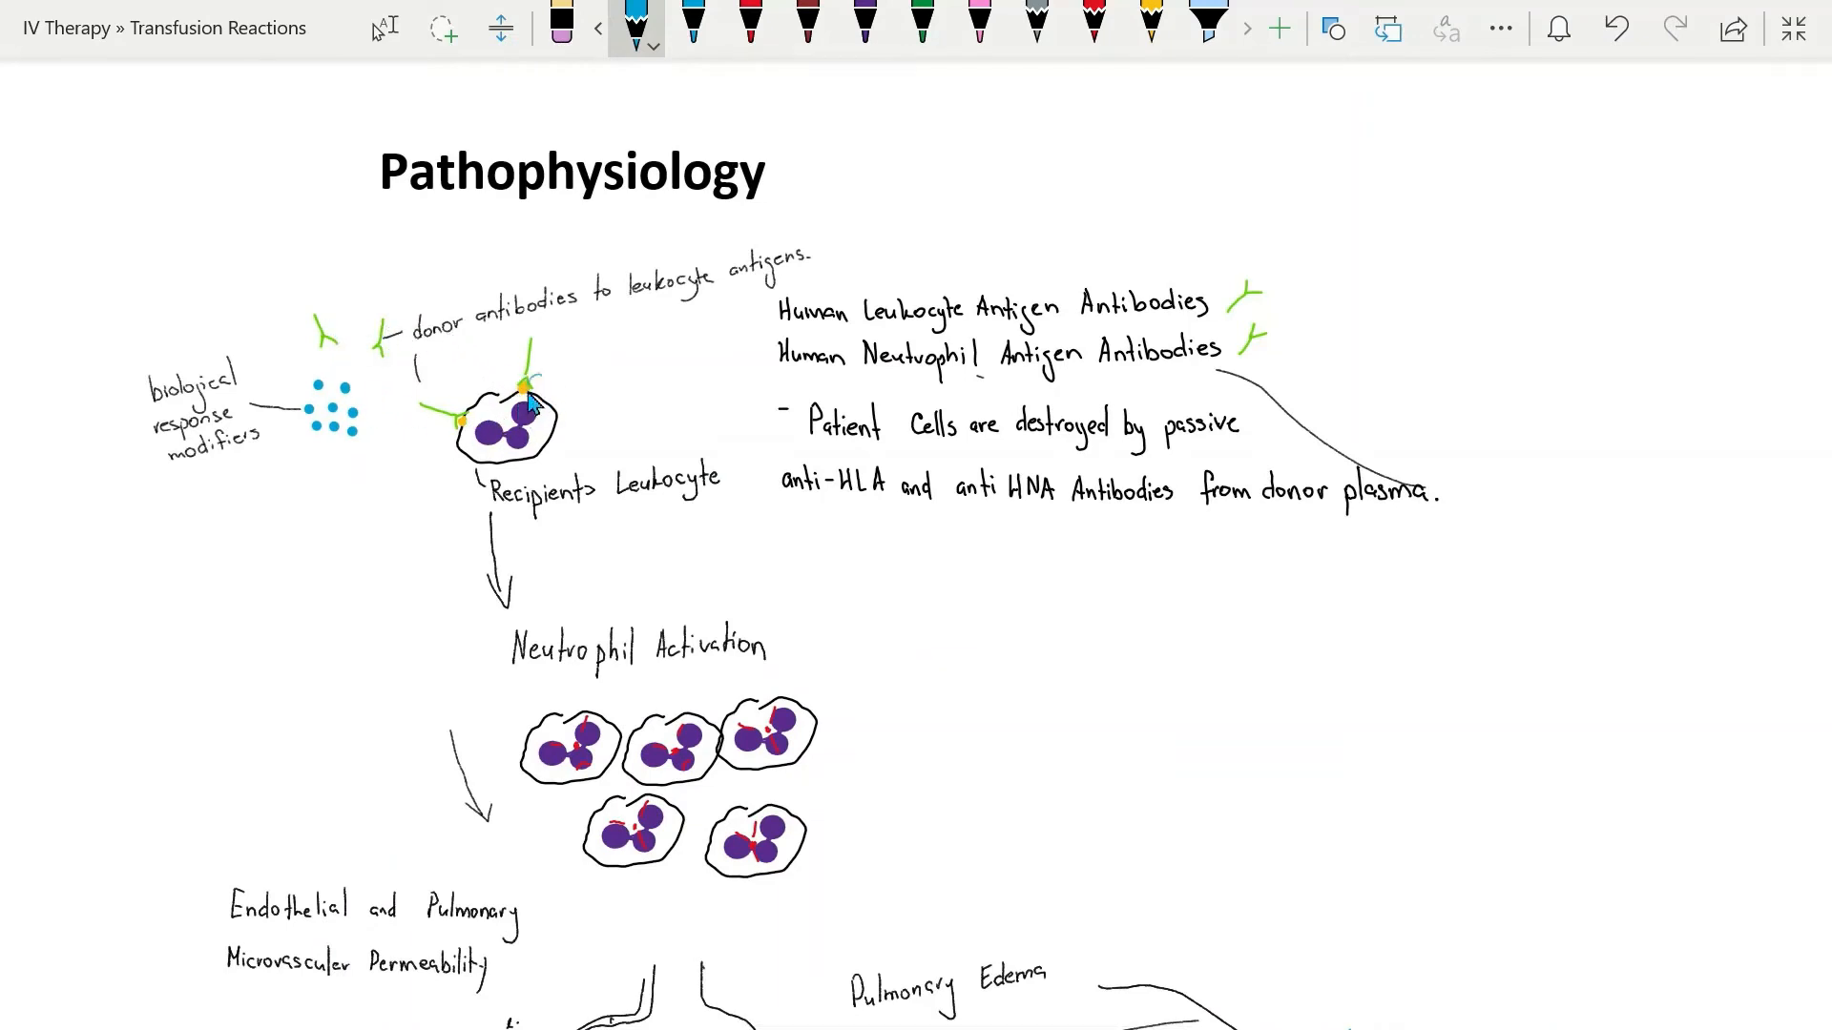
mouse_move(198, 473)
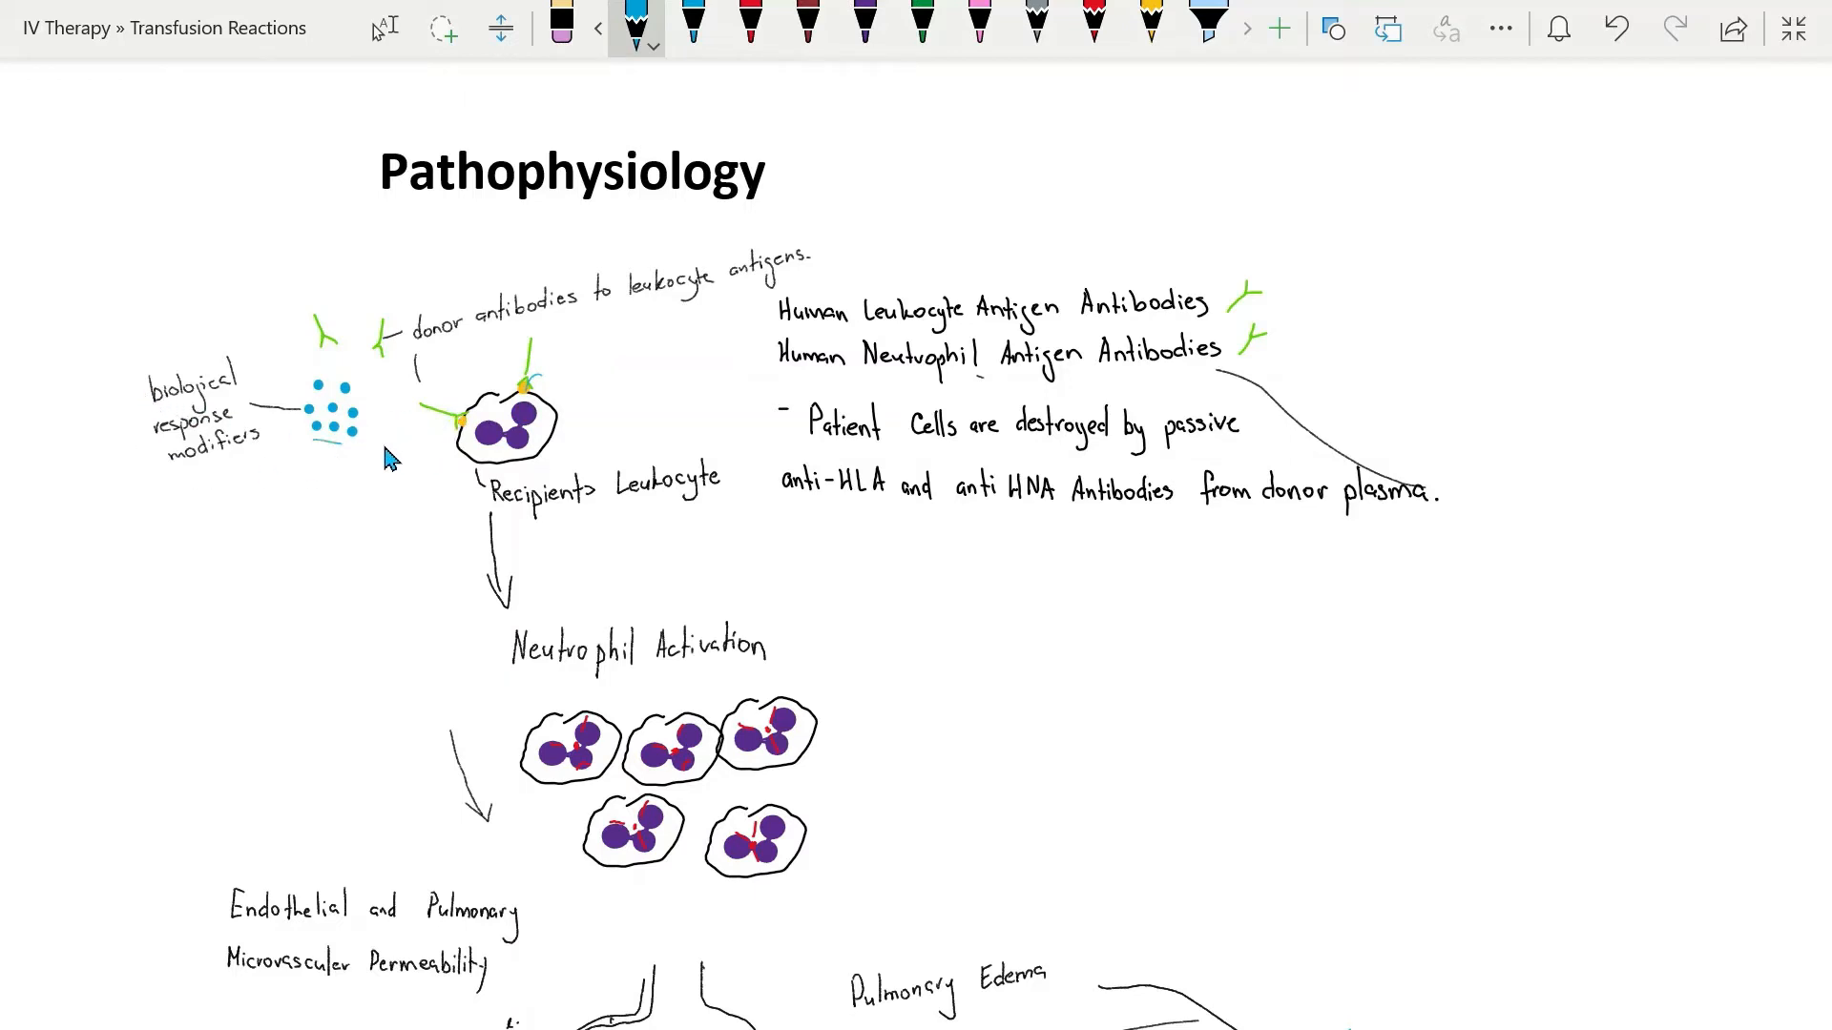
mouse_move(454, 355)
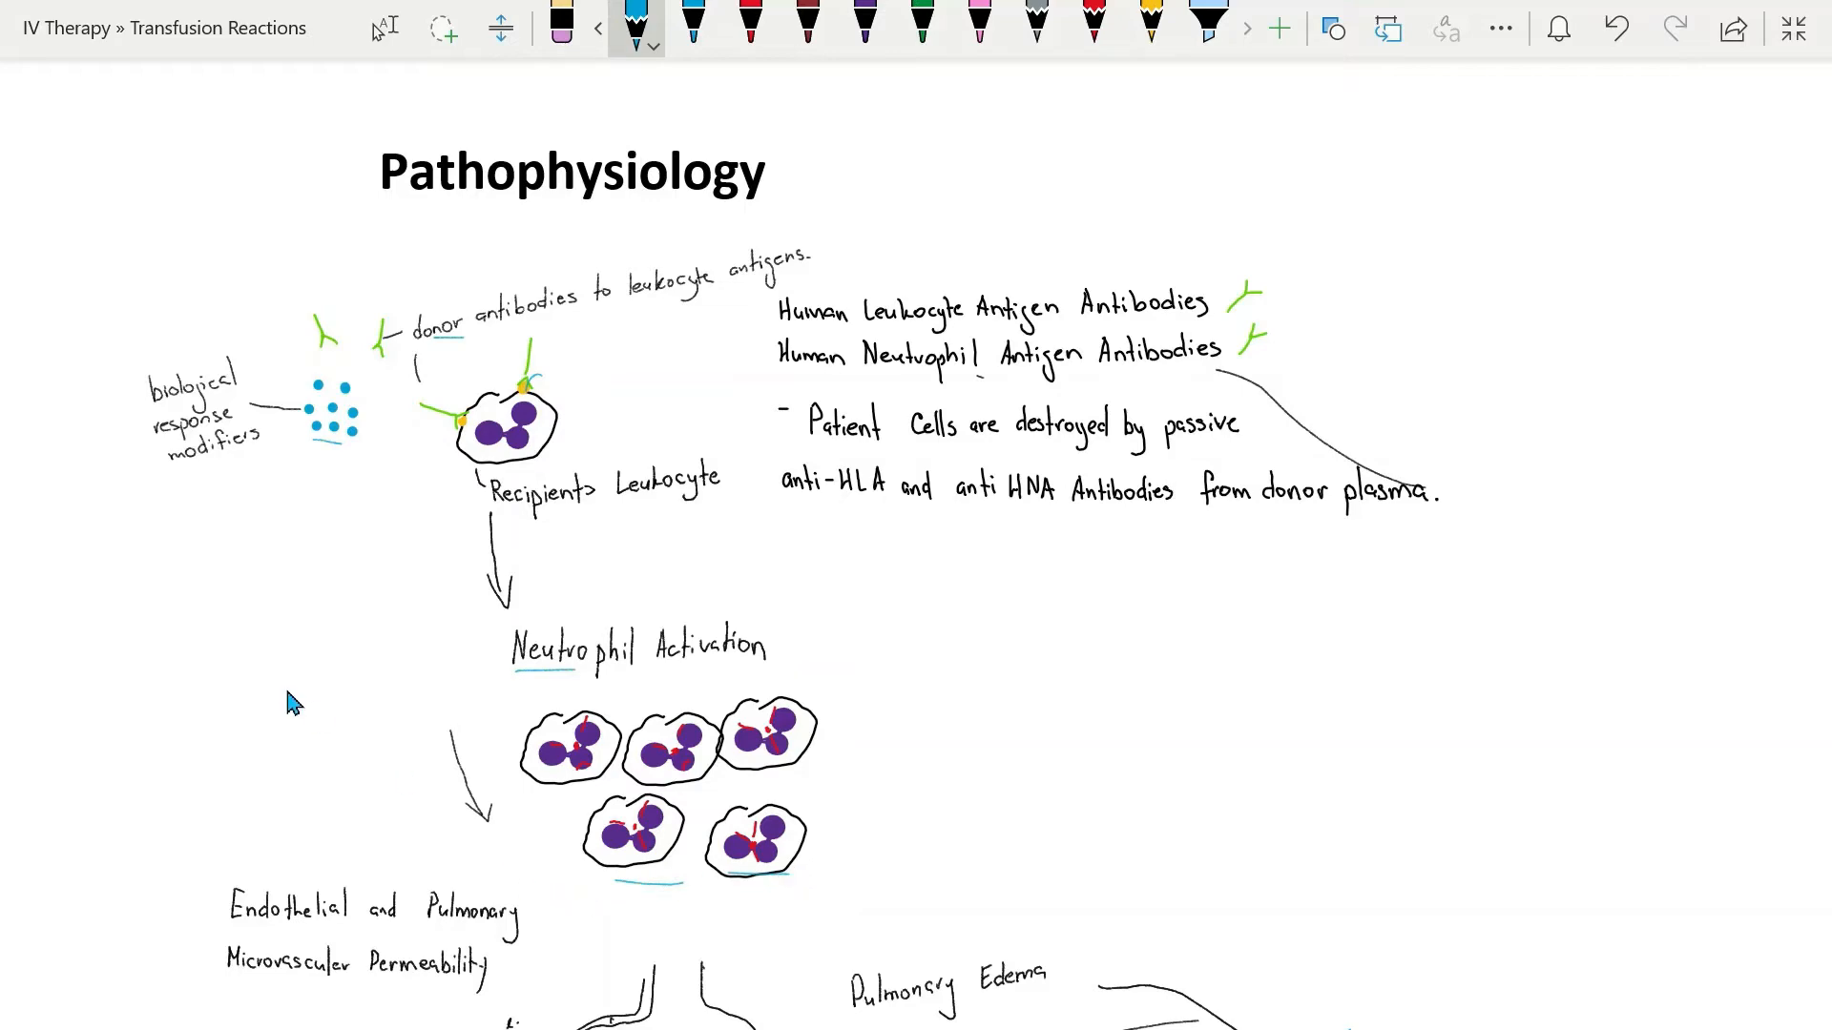
scroll(down, 3)
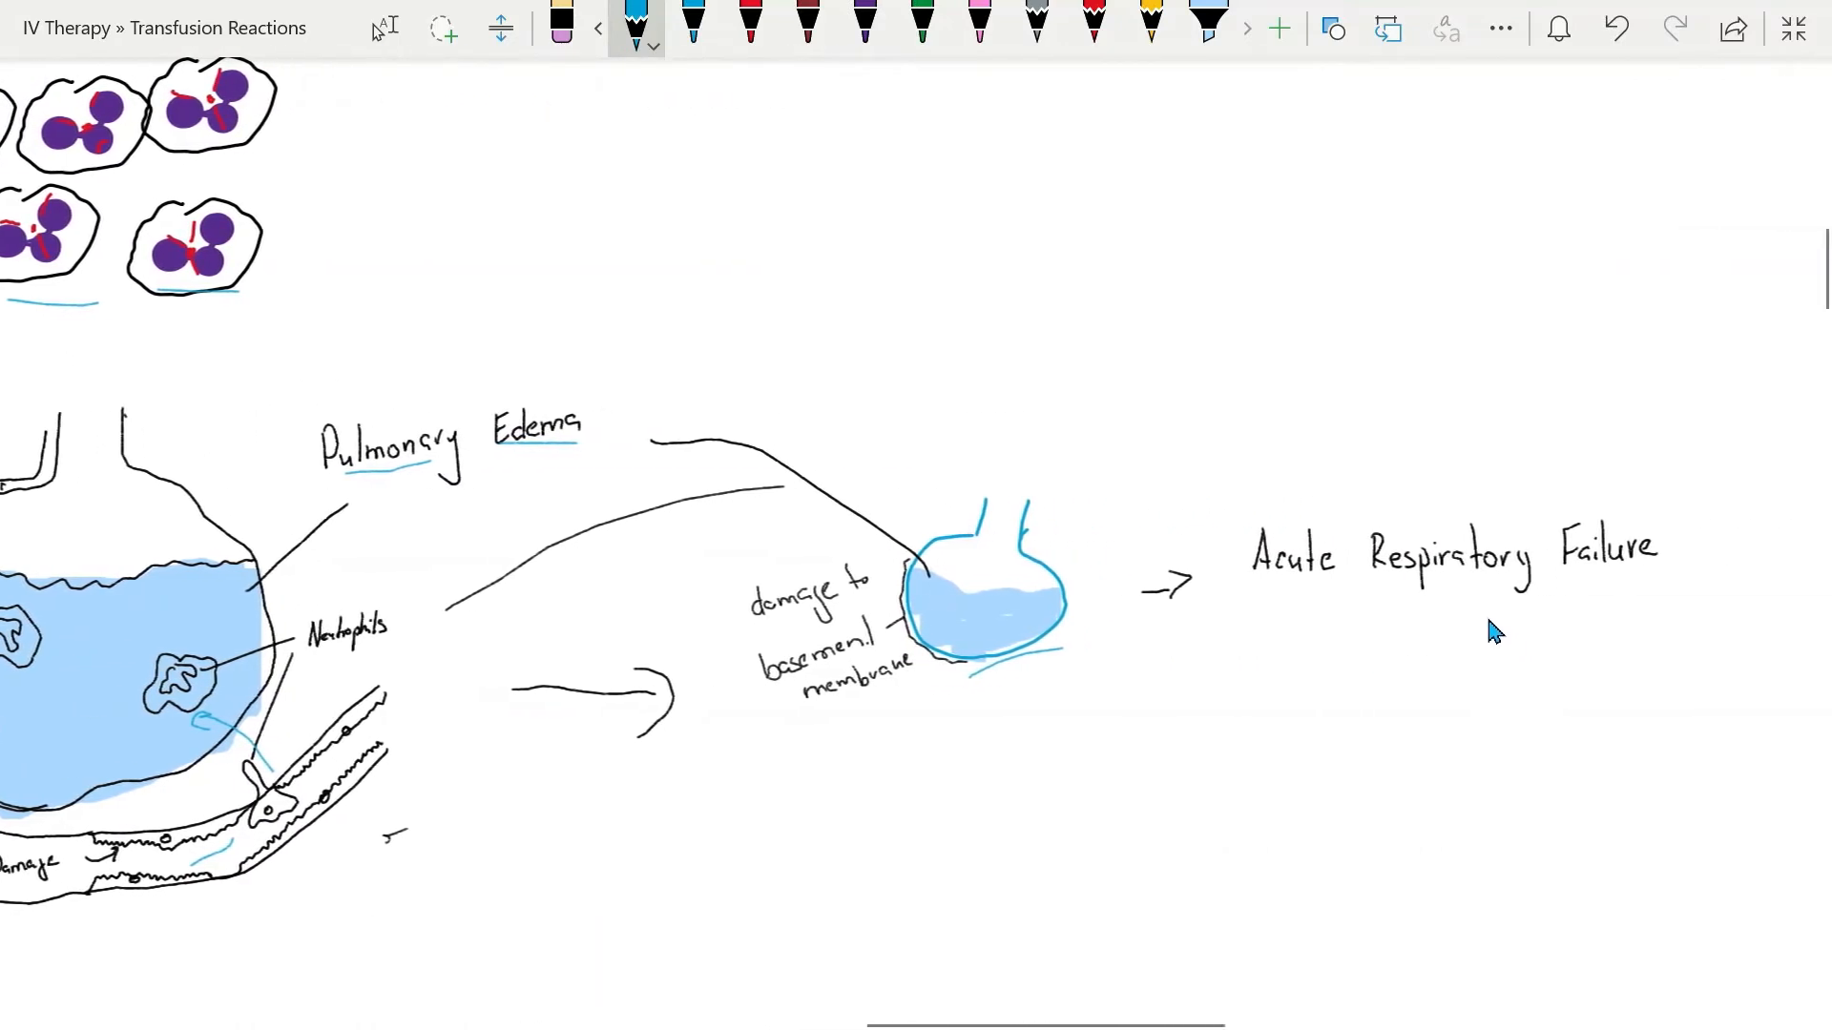
- Scroll down to the donor antibody note on prevelence and pregnancies
scroll(down, 3)
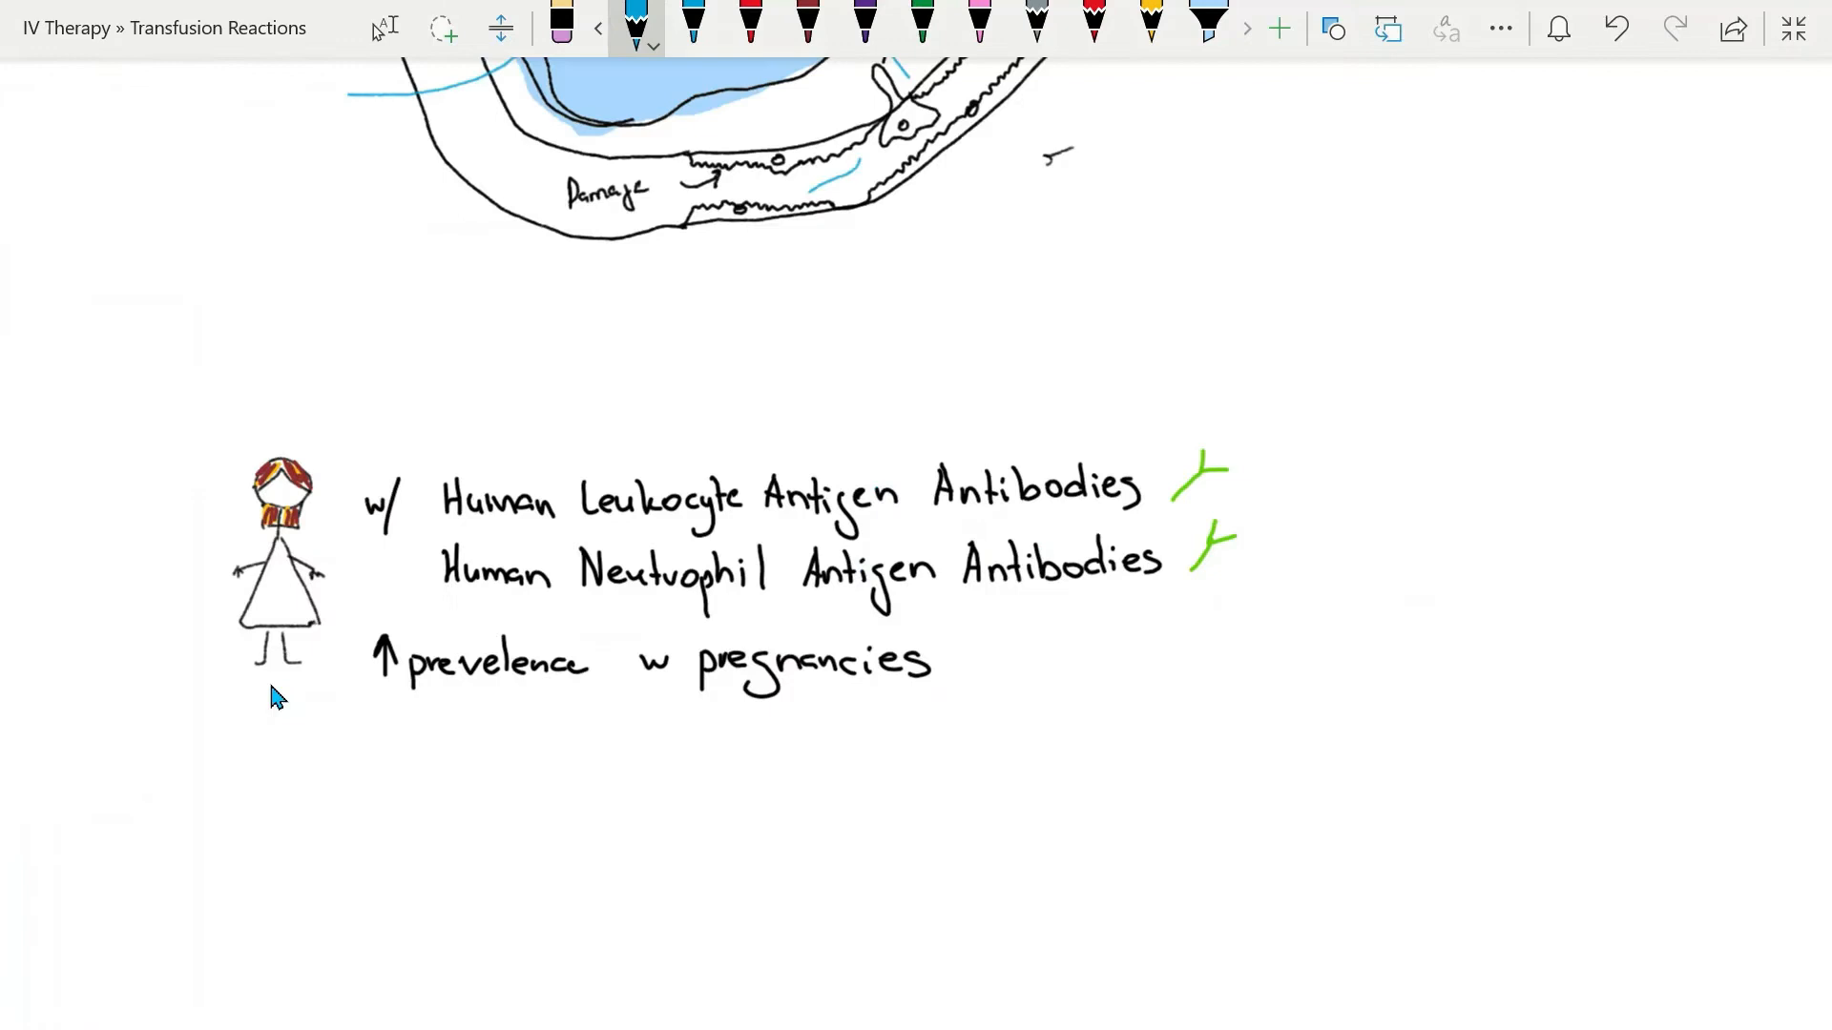
mouse_move(290, 689)
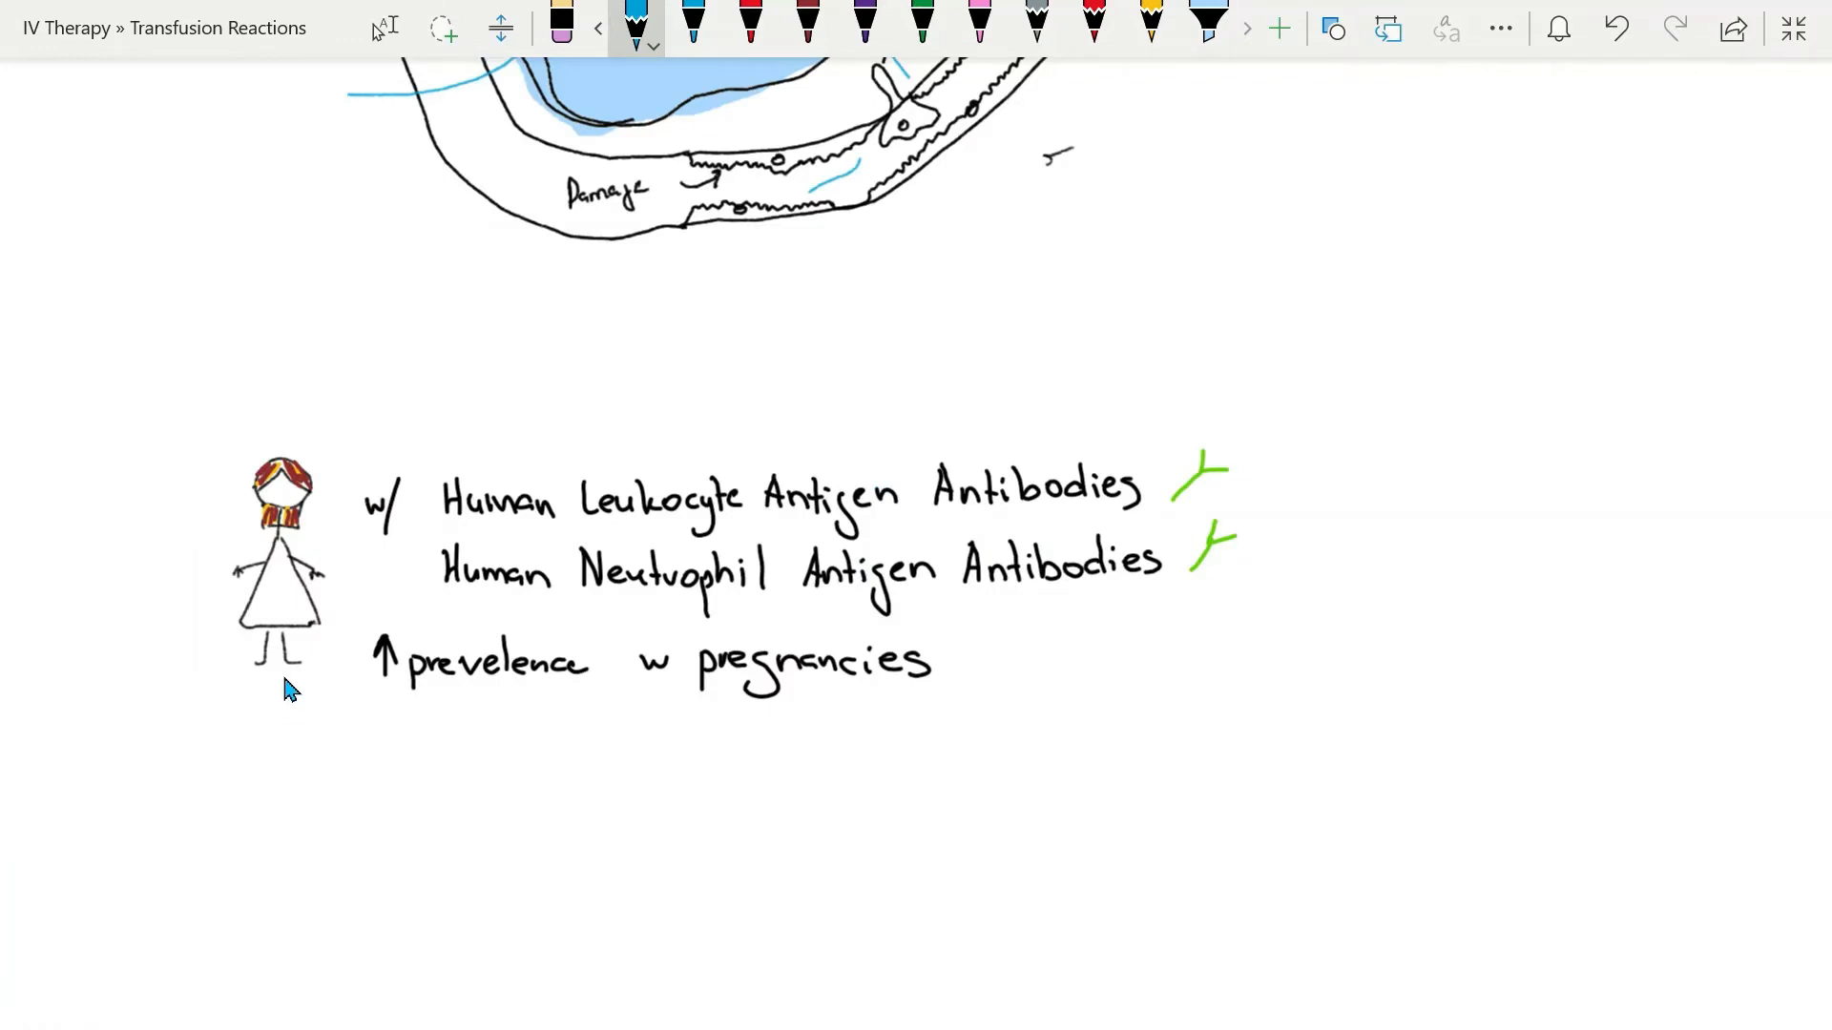
mouse_move(263, 687)
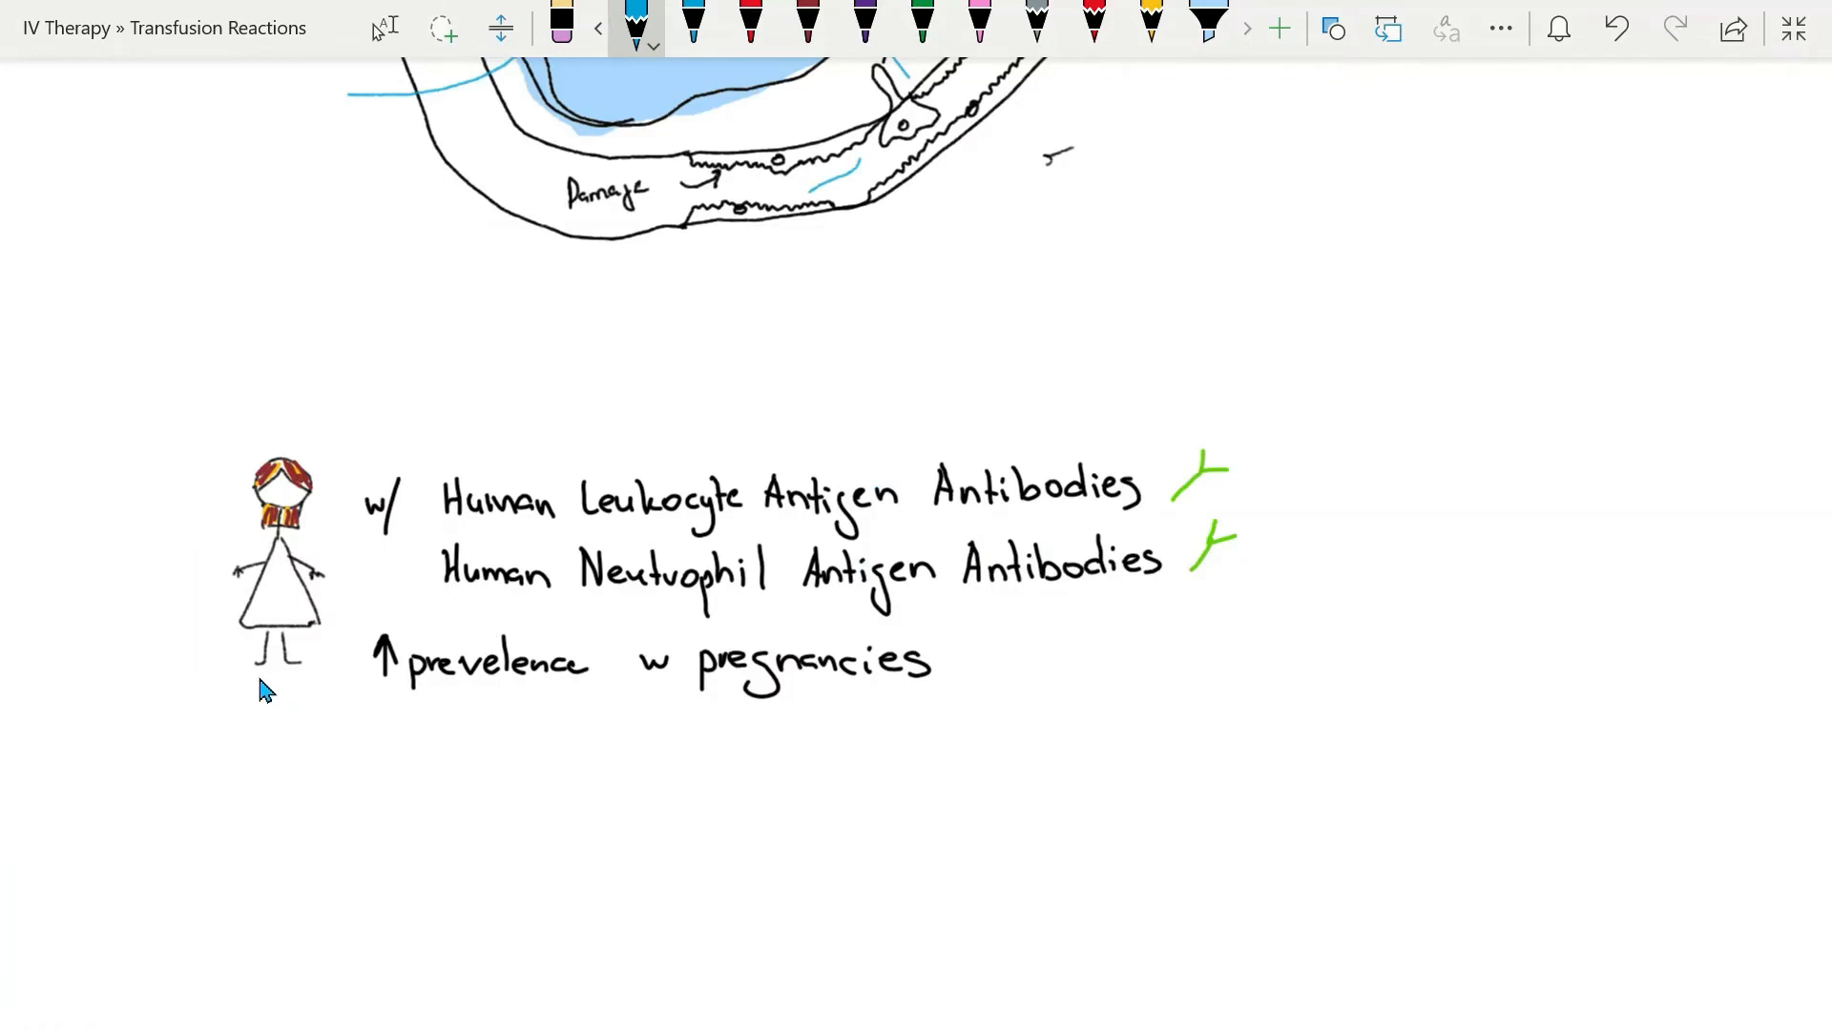
mouse_move(450, 526)
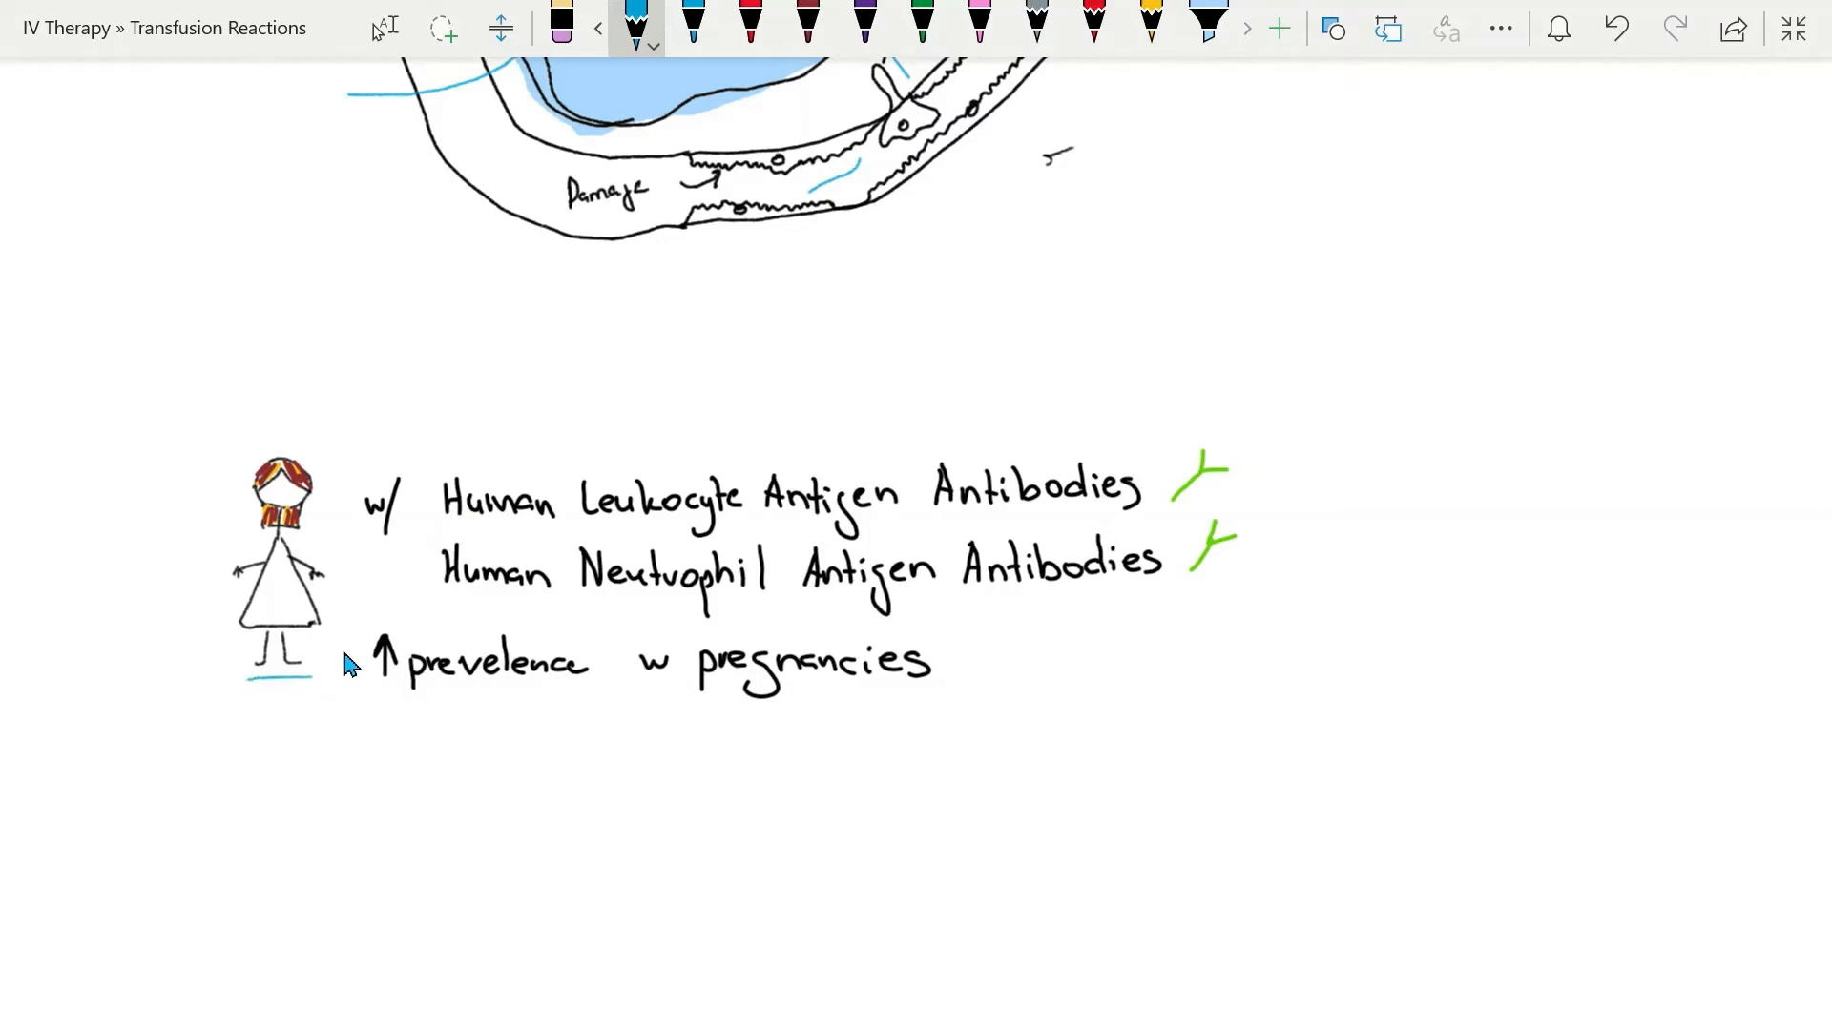
mouse_move(456, 540)
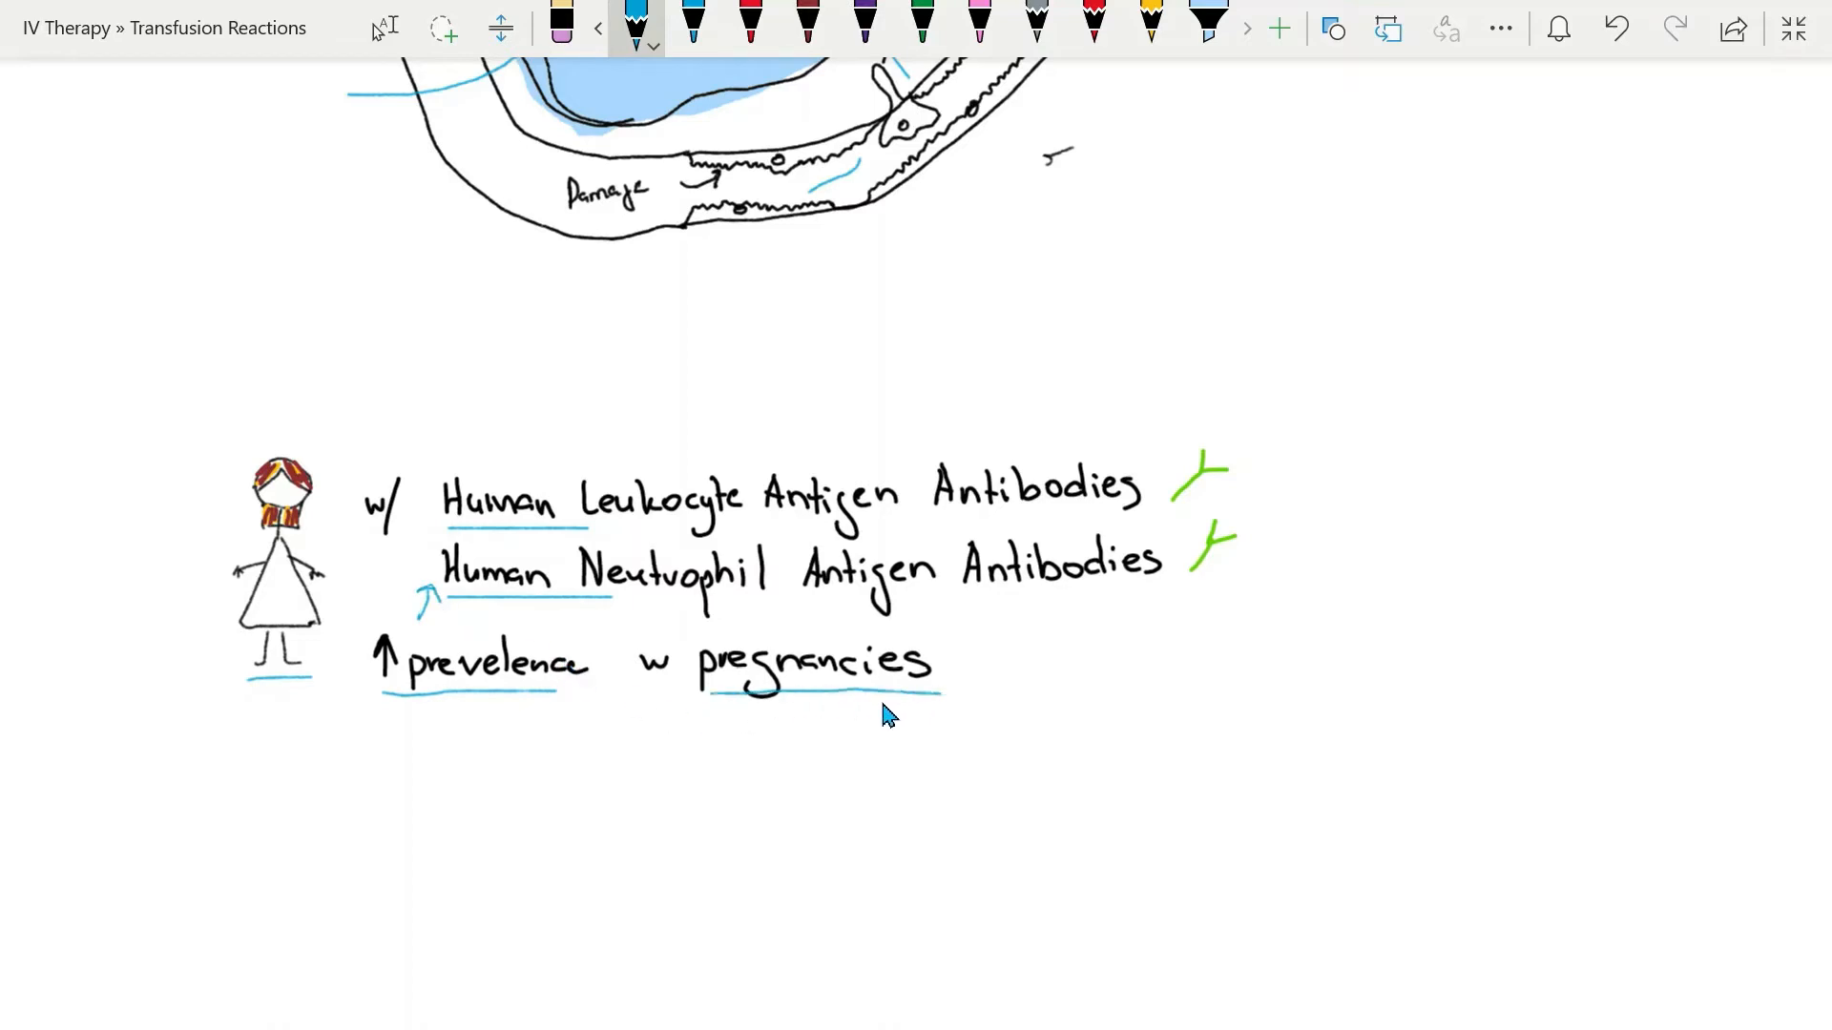
mouse_move(891, 689)
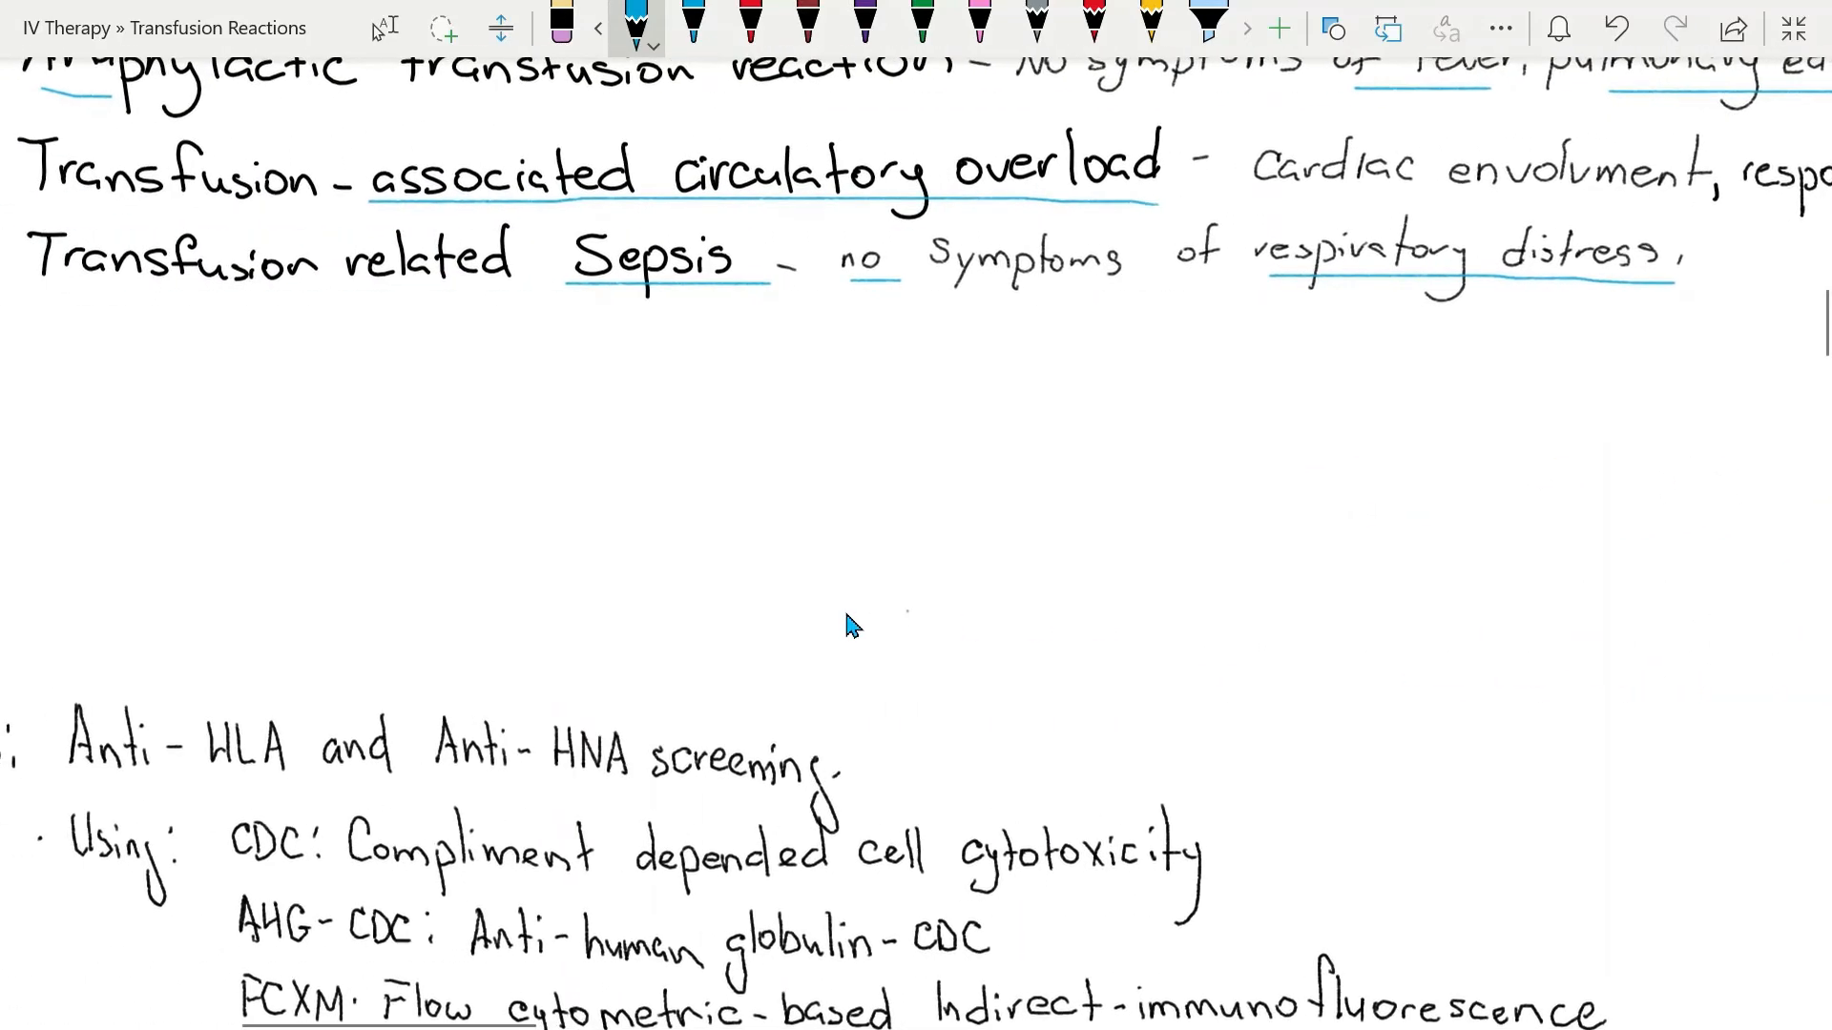
- Underline 'Anti-HLA' in the Labs notes in blue ink
scroll(down, 3)
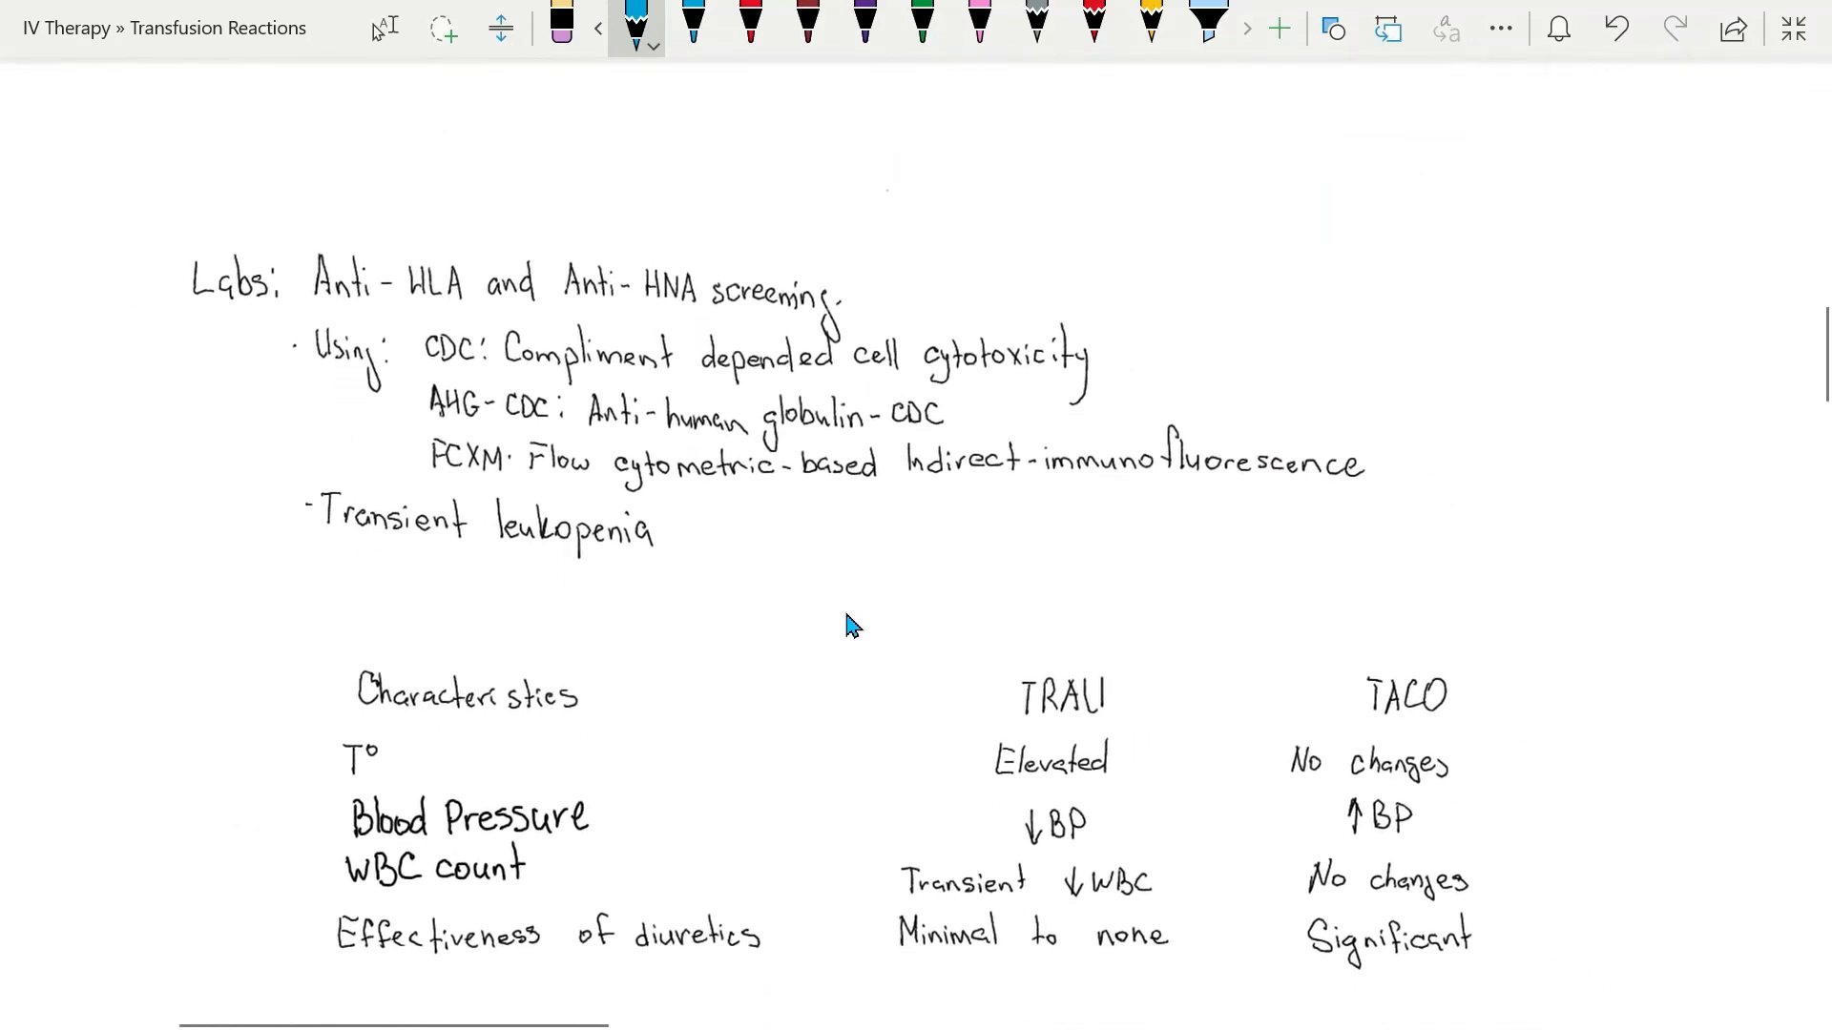
scroll(up, 3)
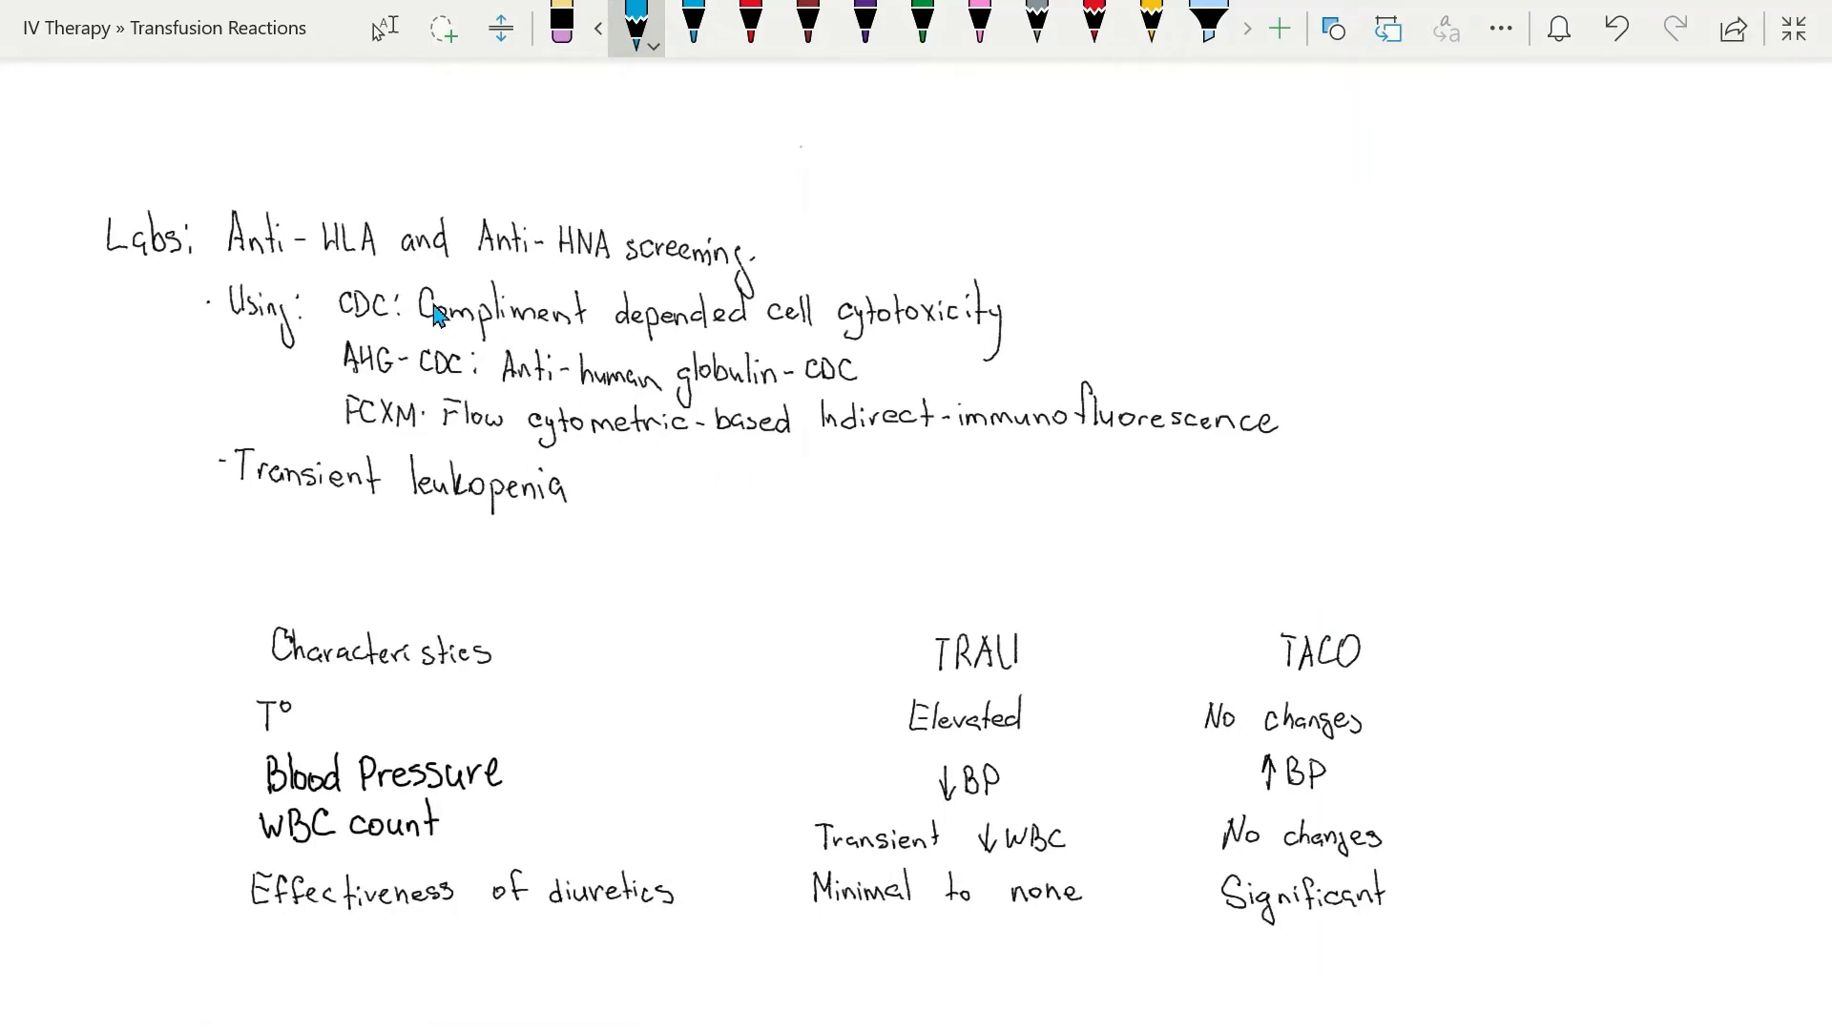
mouse_move(285, 269)
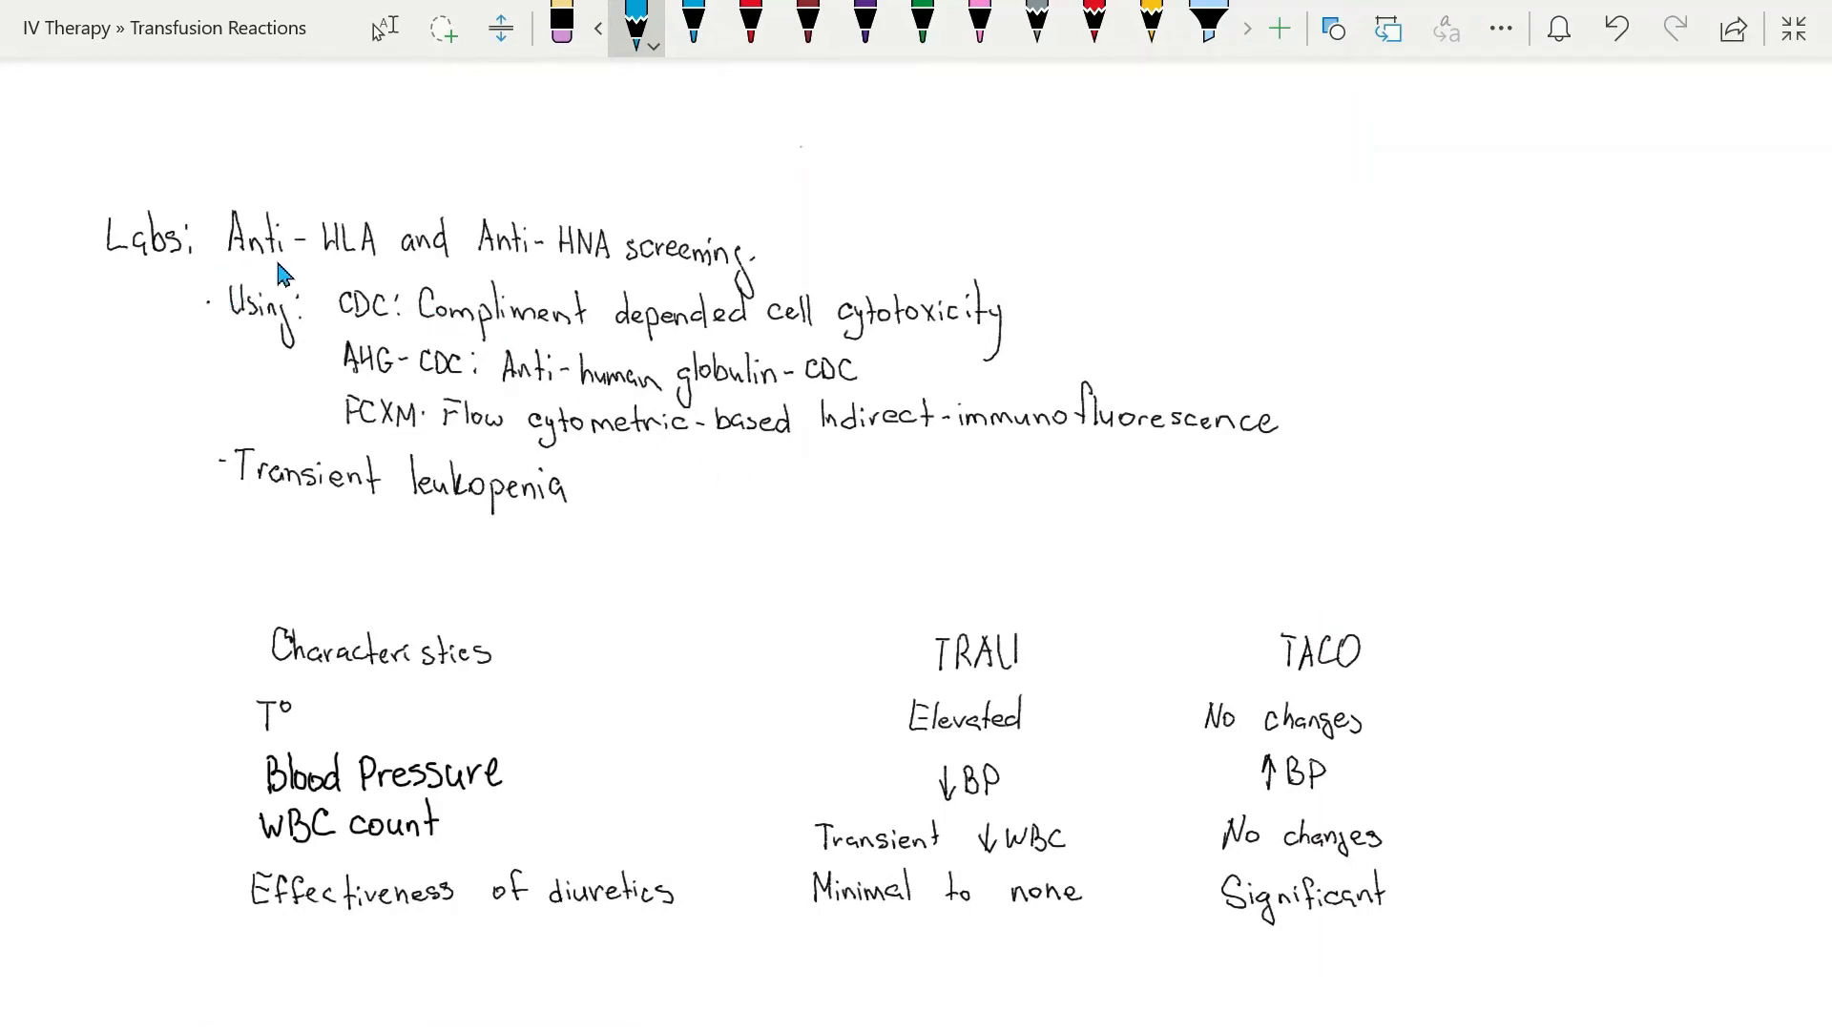
drag(233, 273, 573, 264)
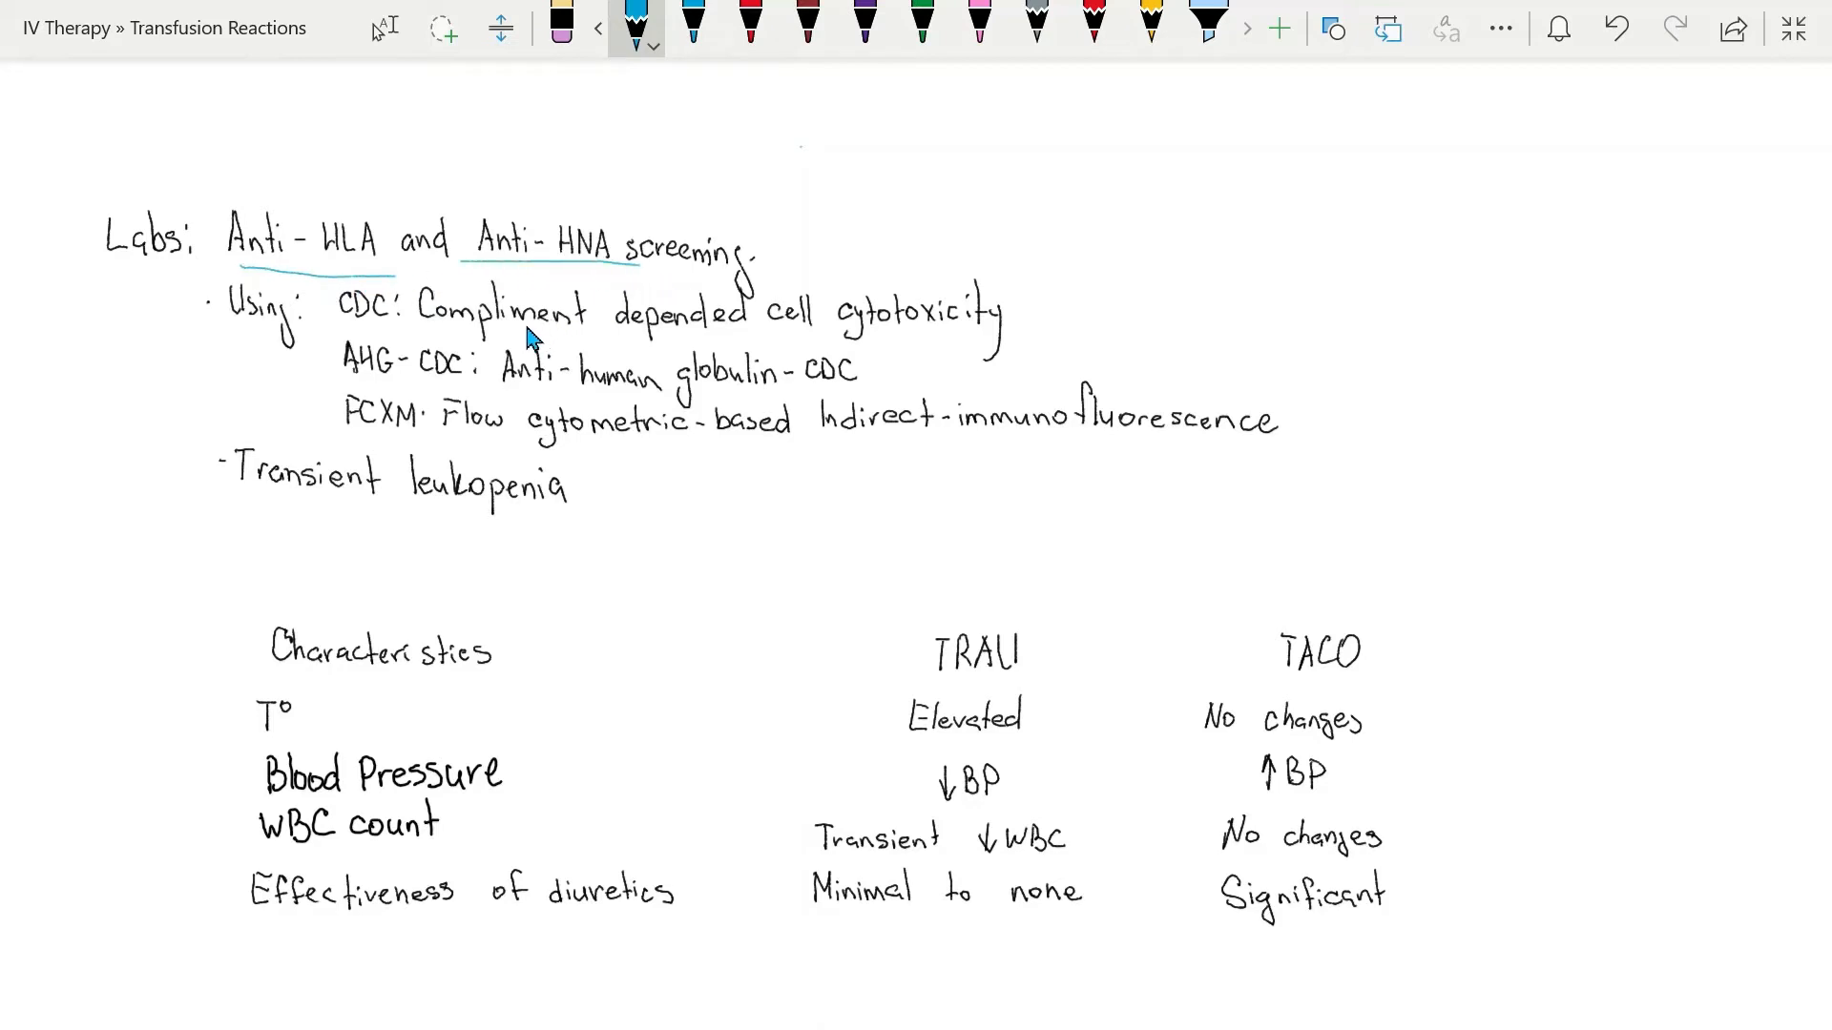
mouse_move(706, 247)
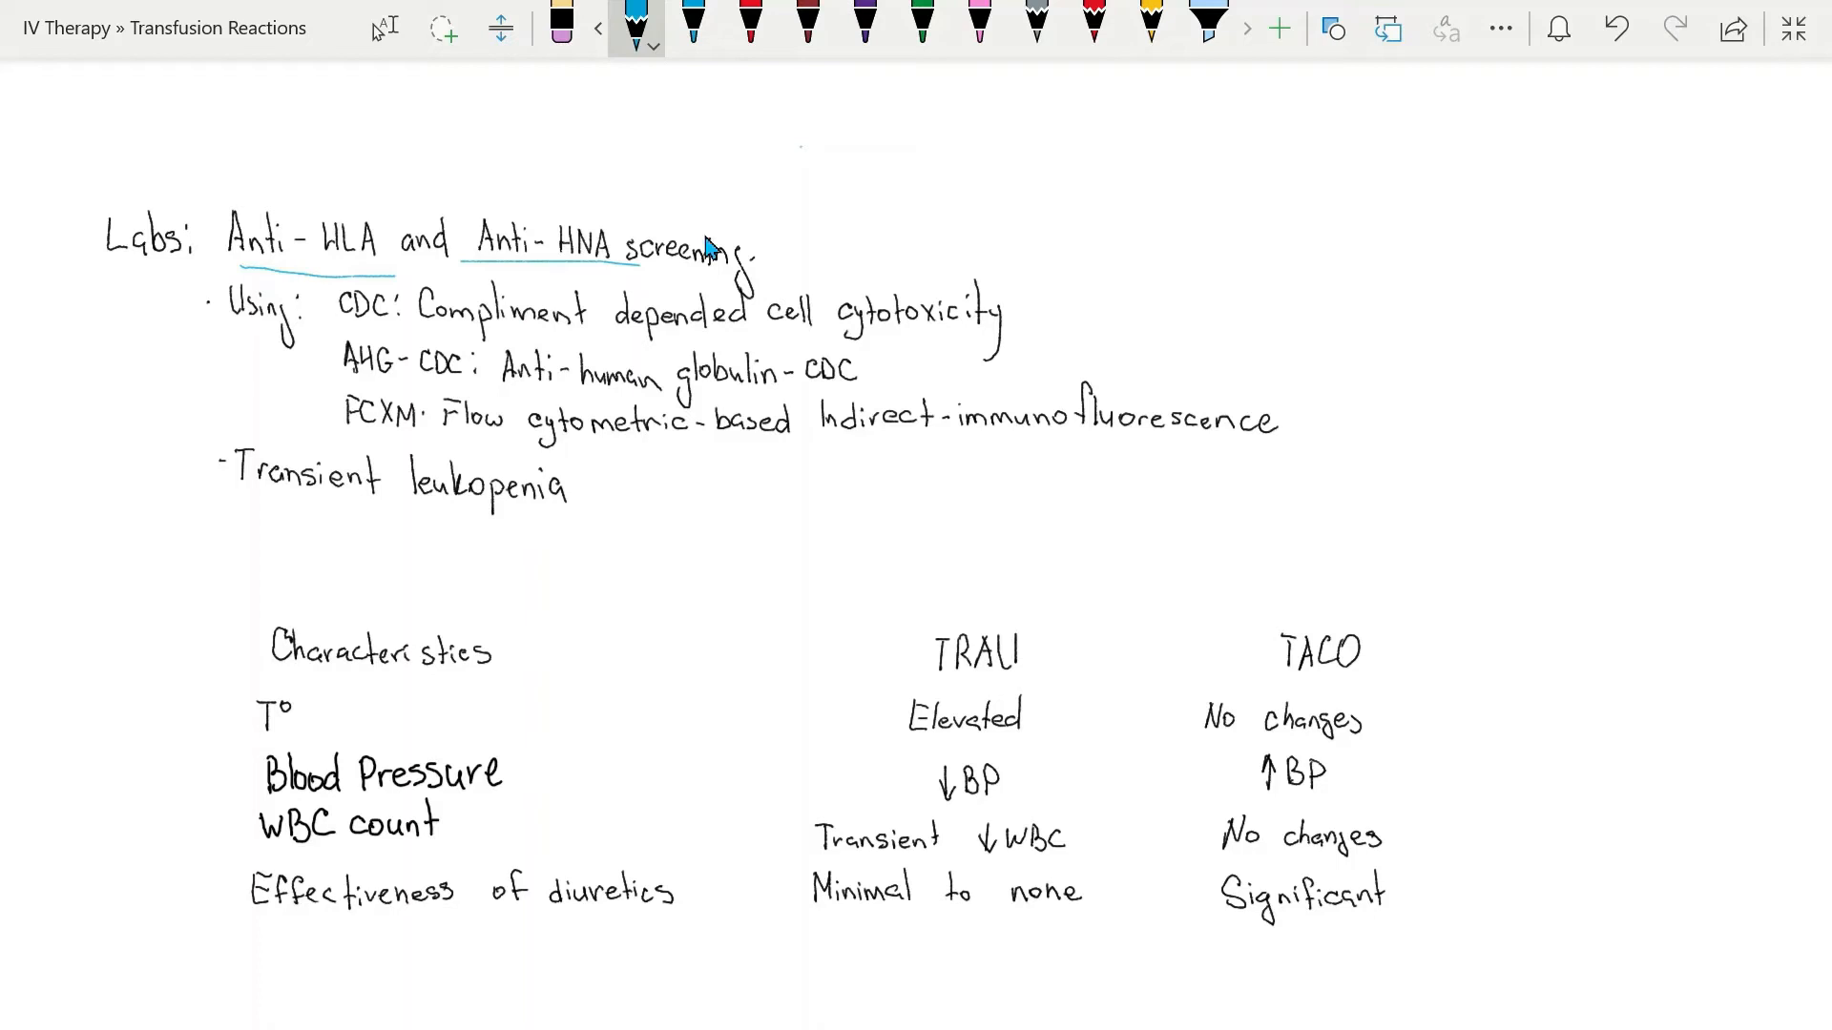
mouse_move(897, 240)
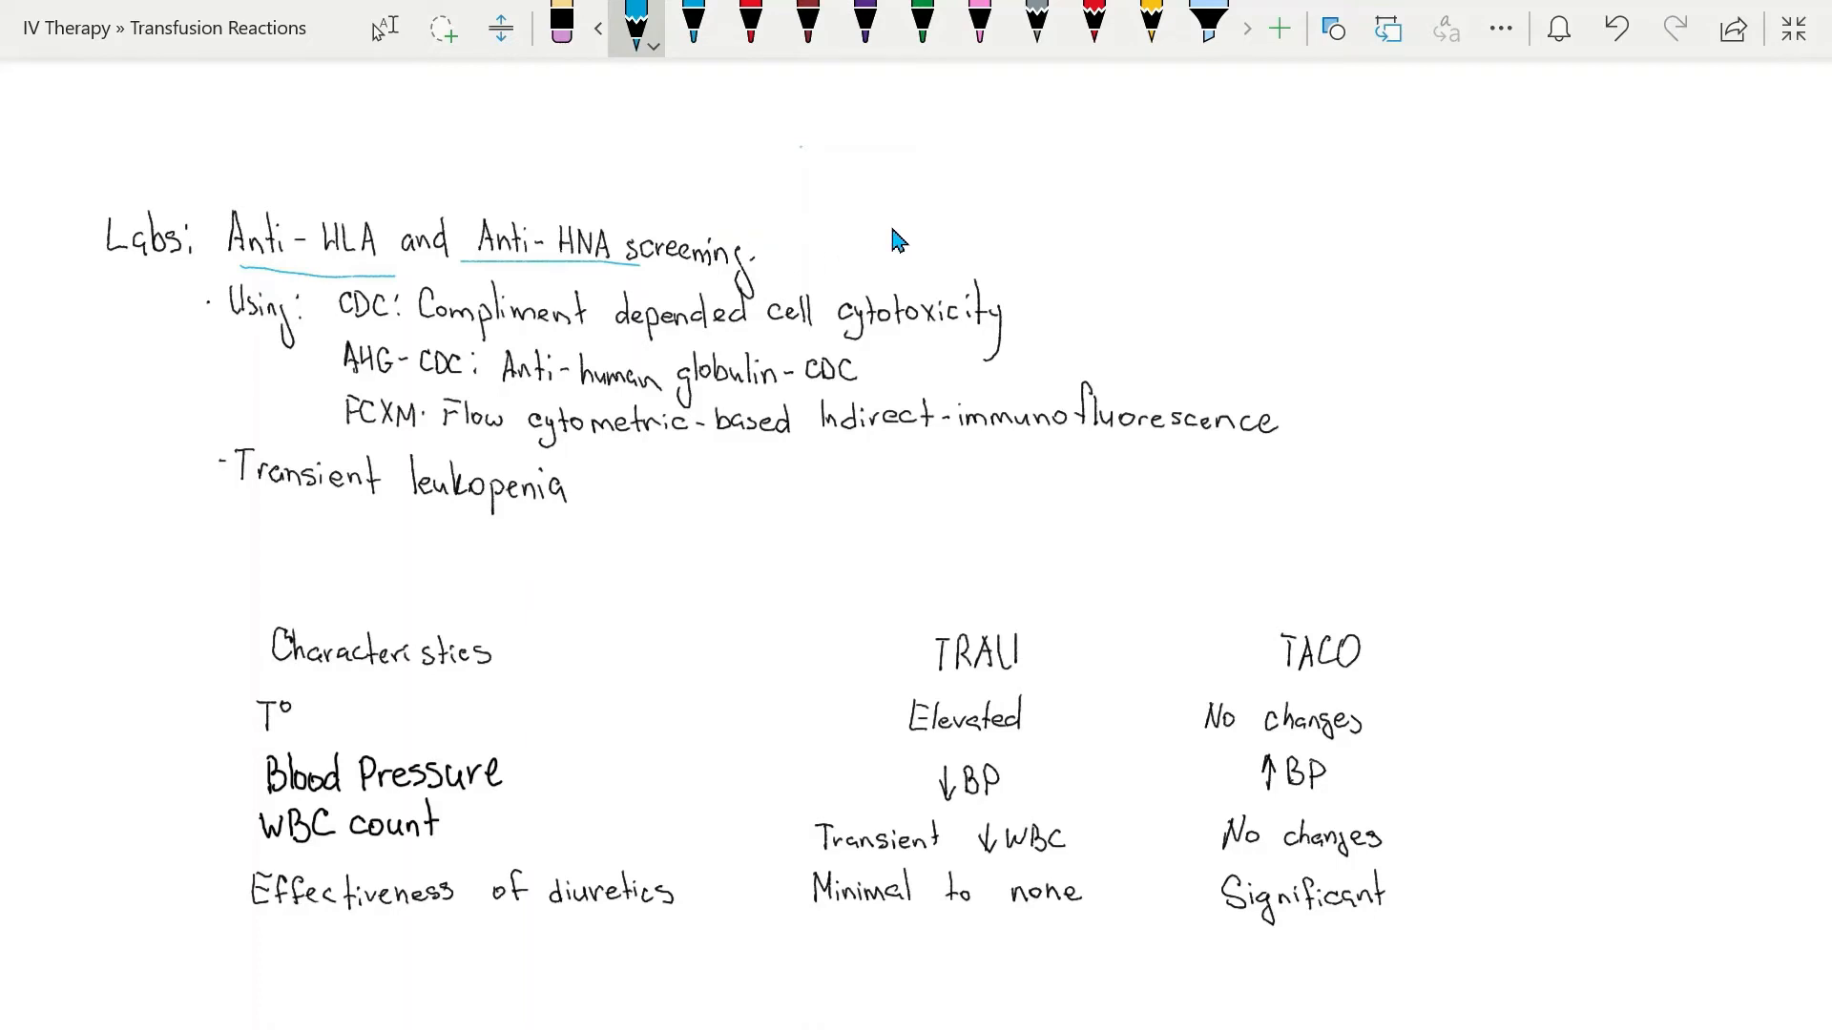
mouse_move(342, 341)
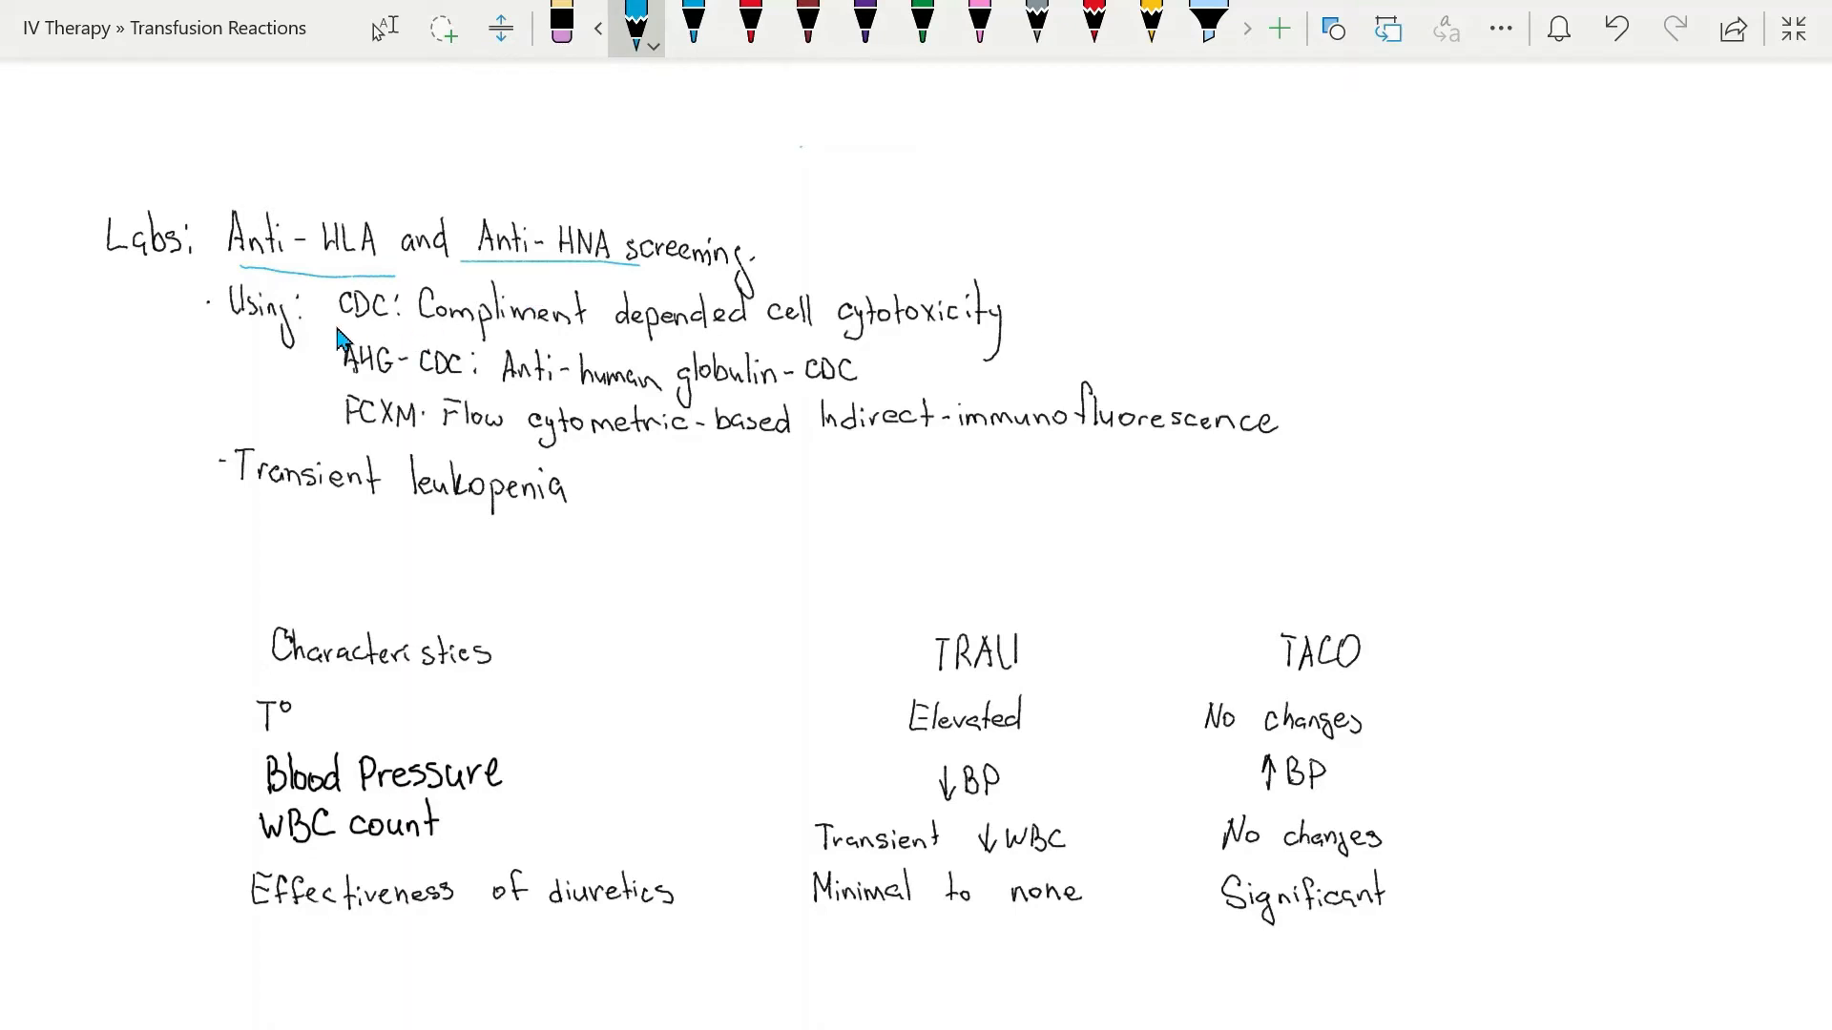
mouse_move(357, 340)
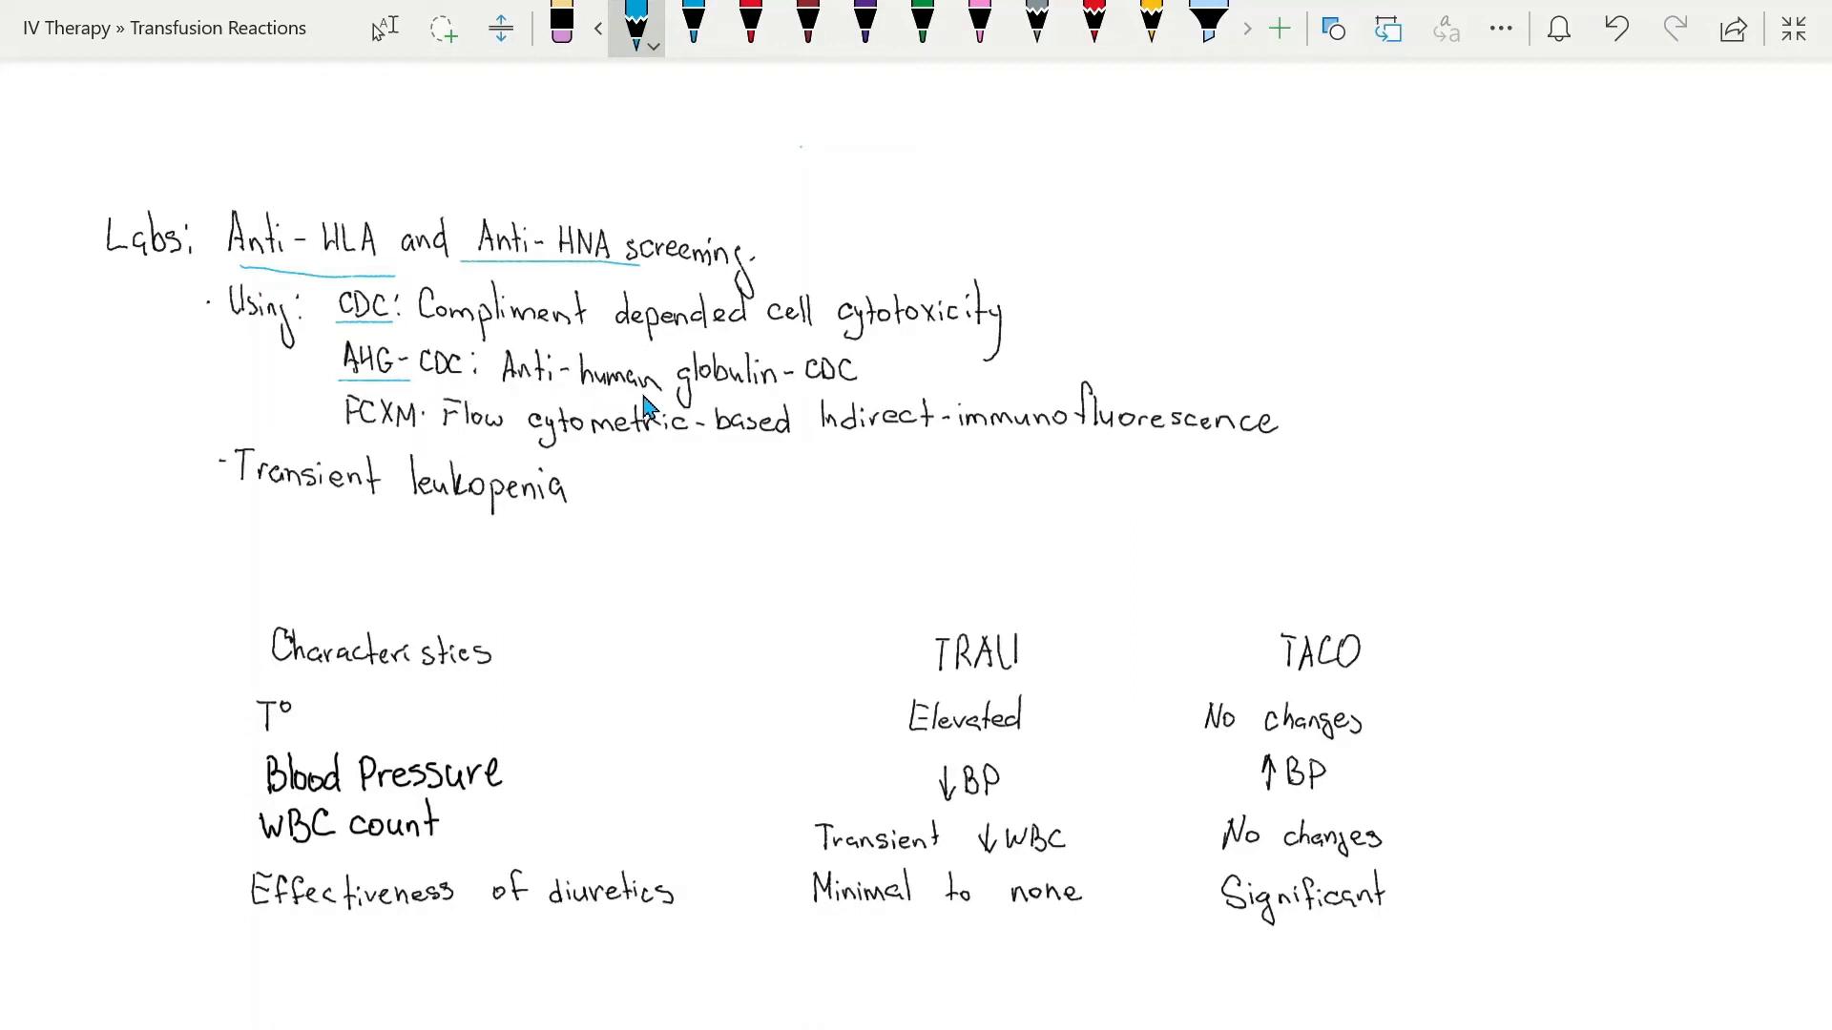
mouse_move(859, 391)
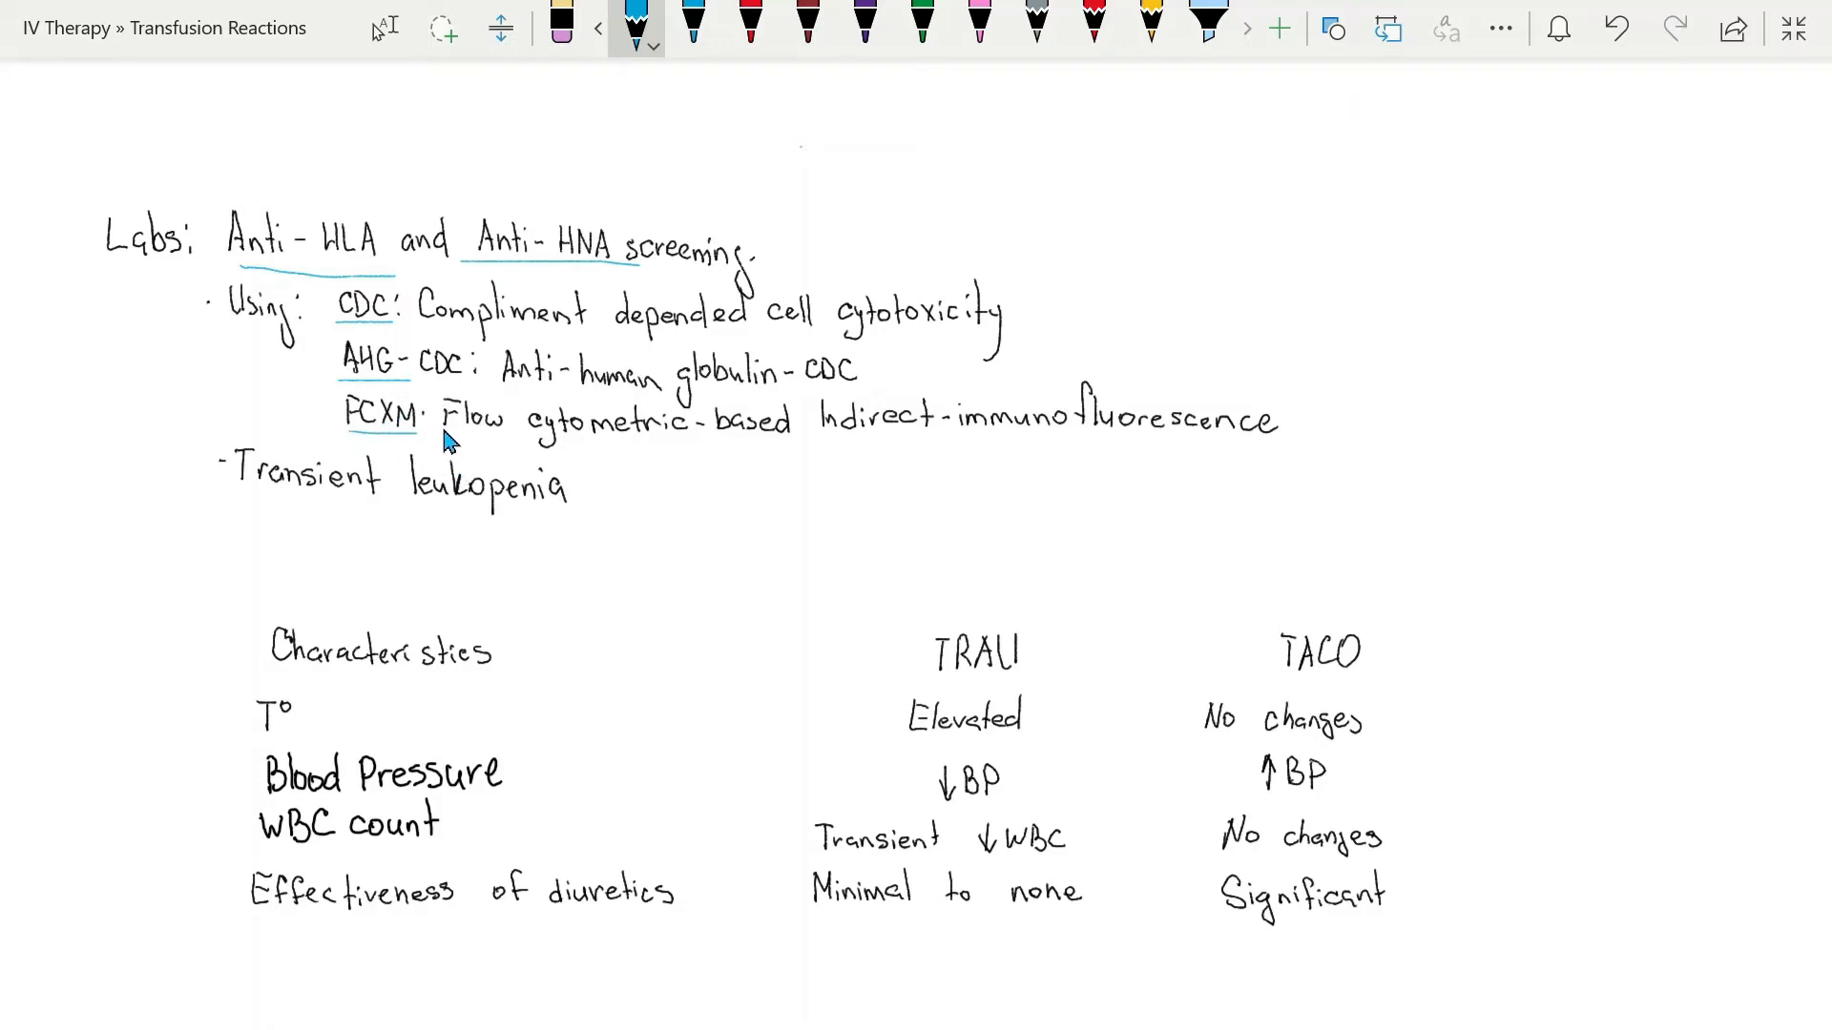
mouse_move(668, 456)
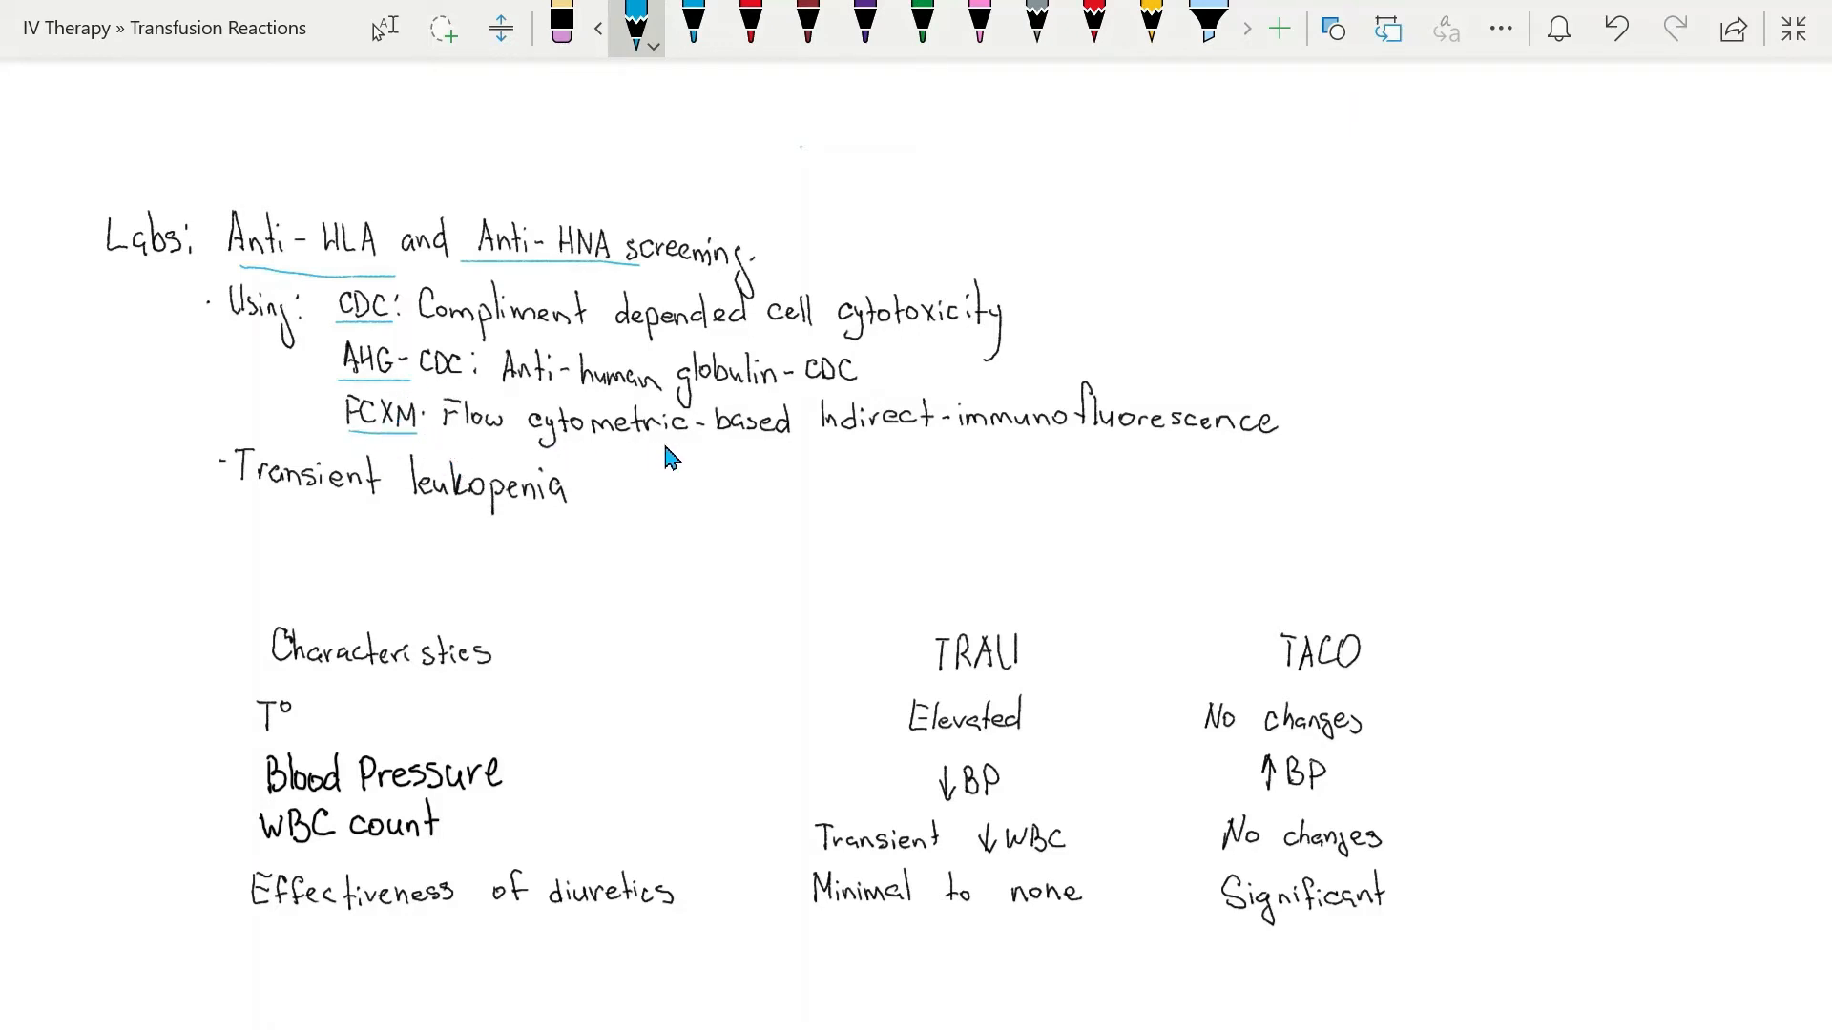
mouse_move(836, 458)
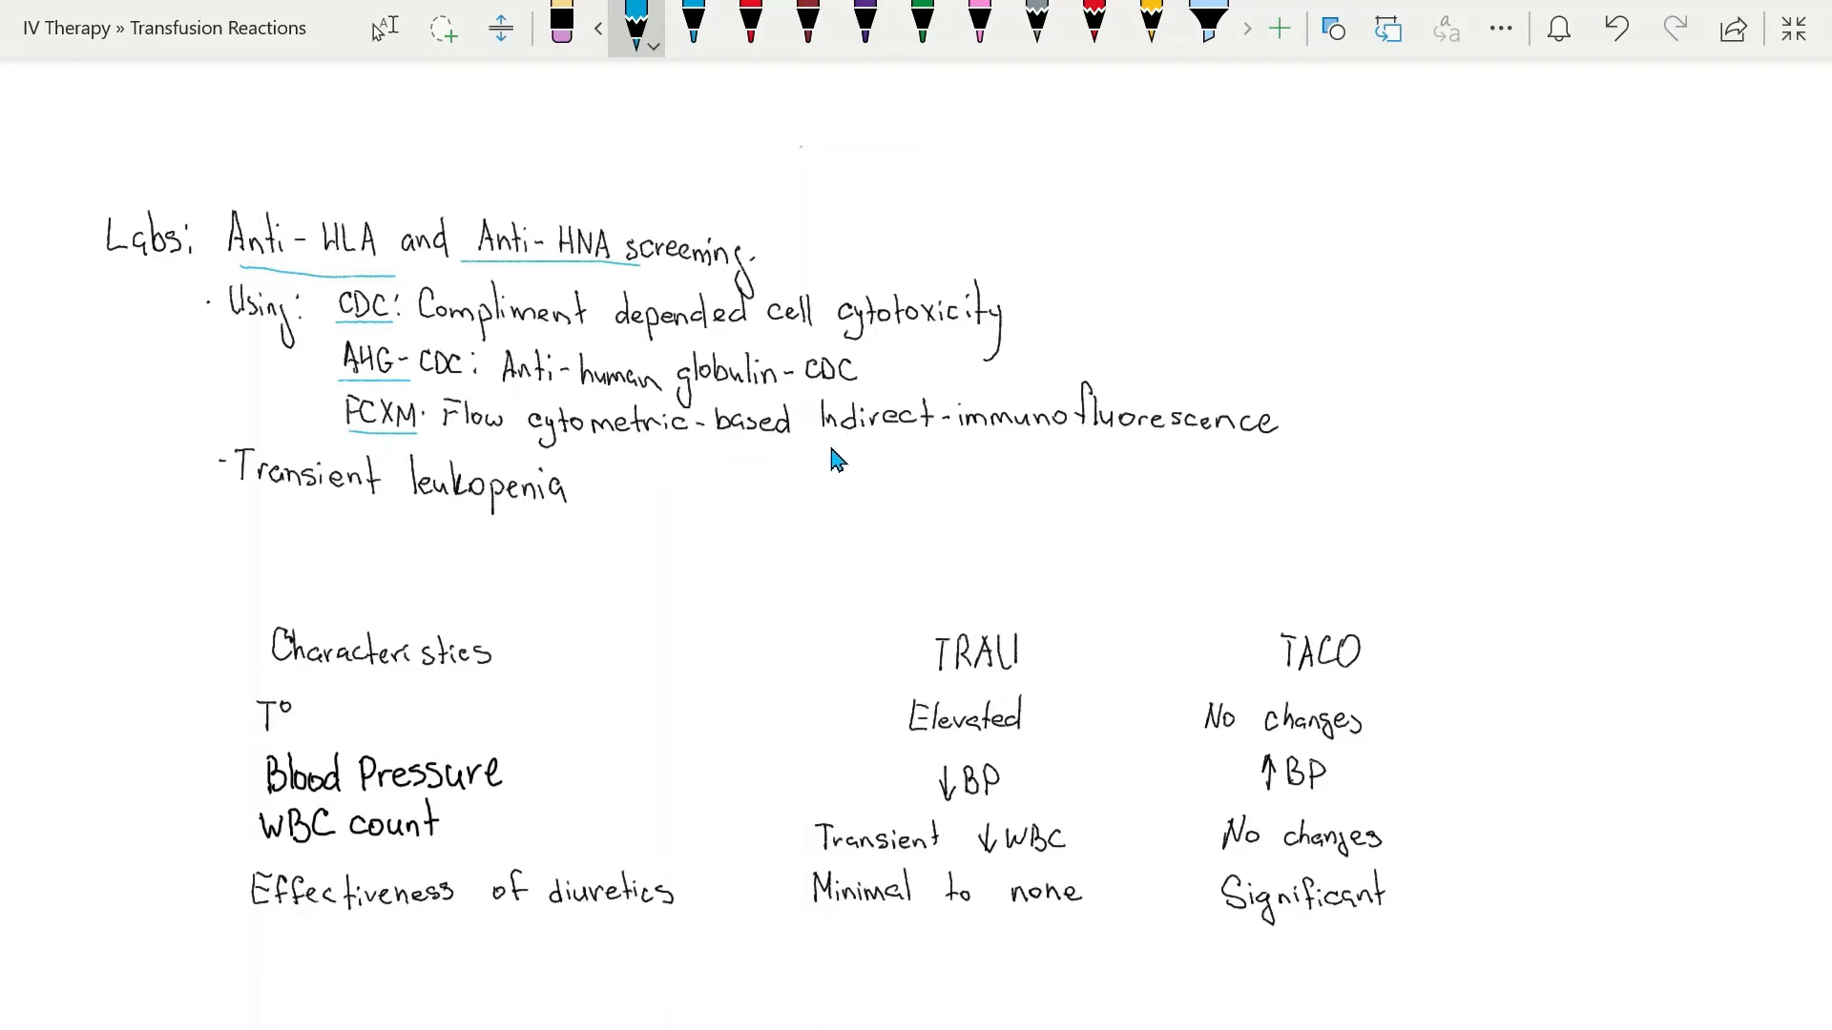
mouse_move(1285, 454)
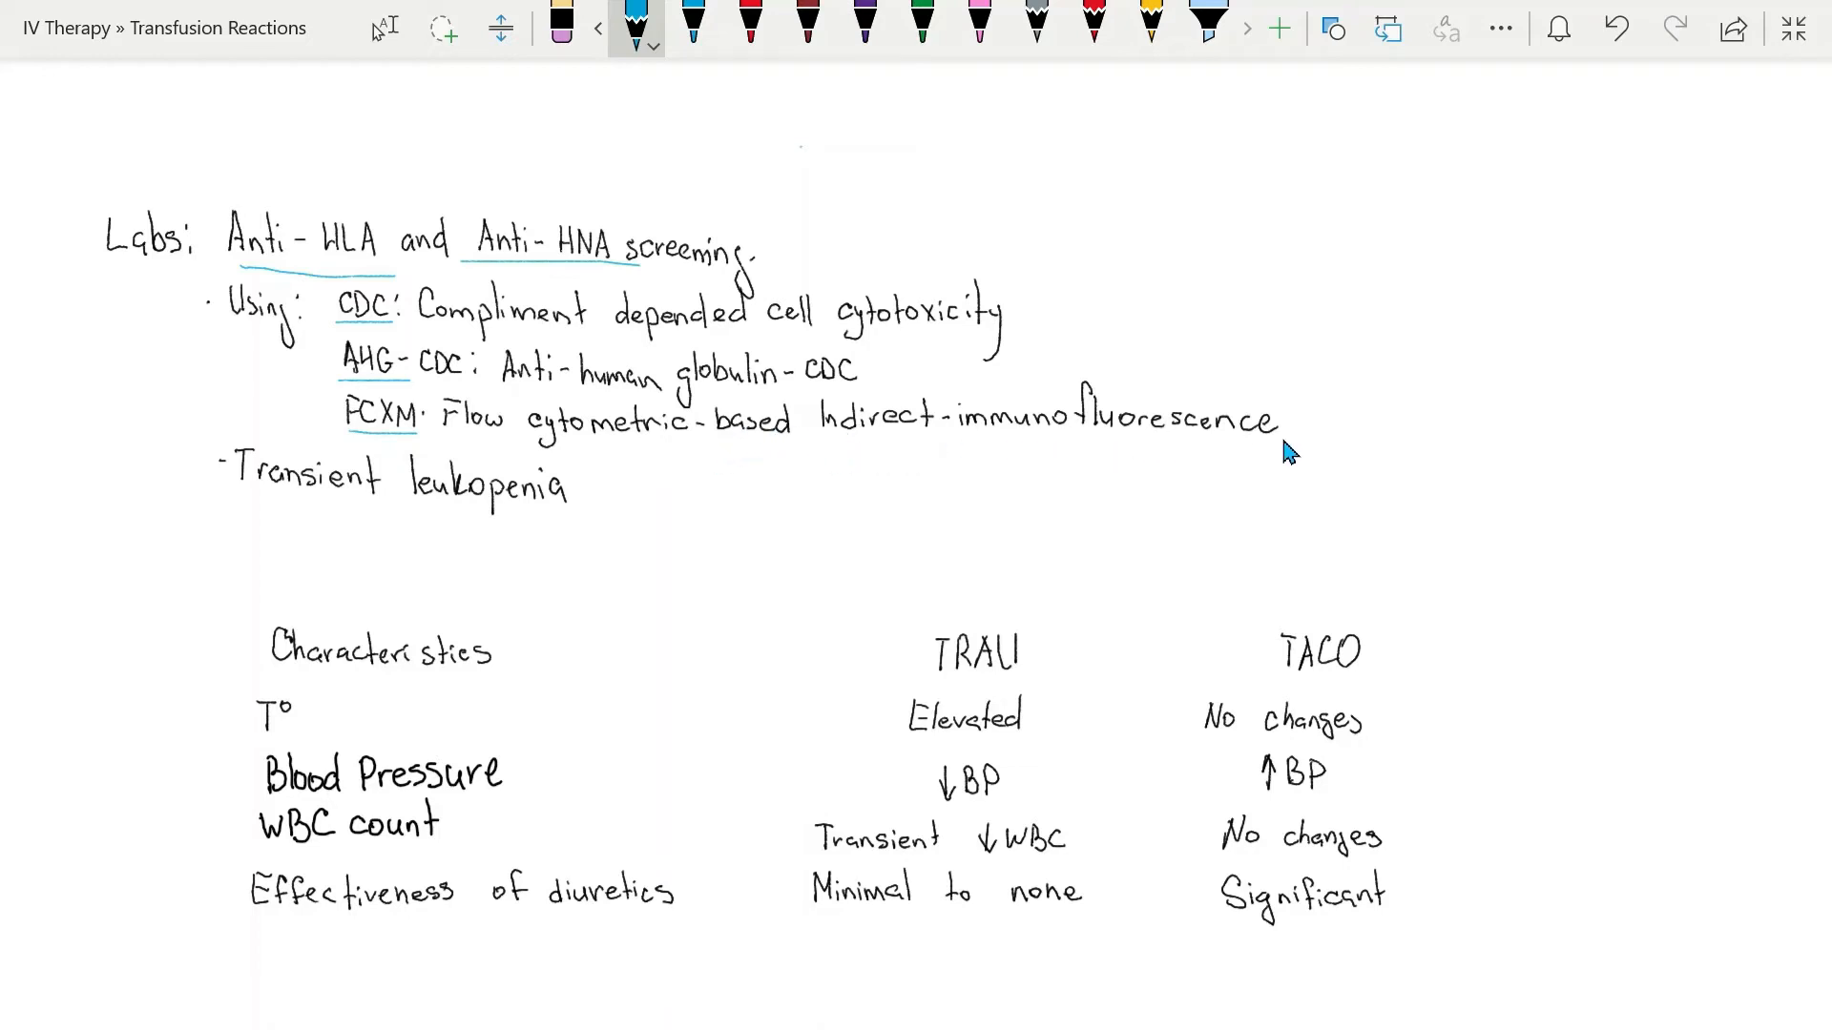
mouse_move(1049, 504)
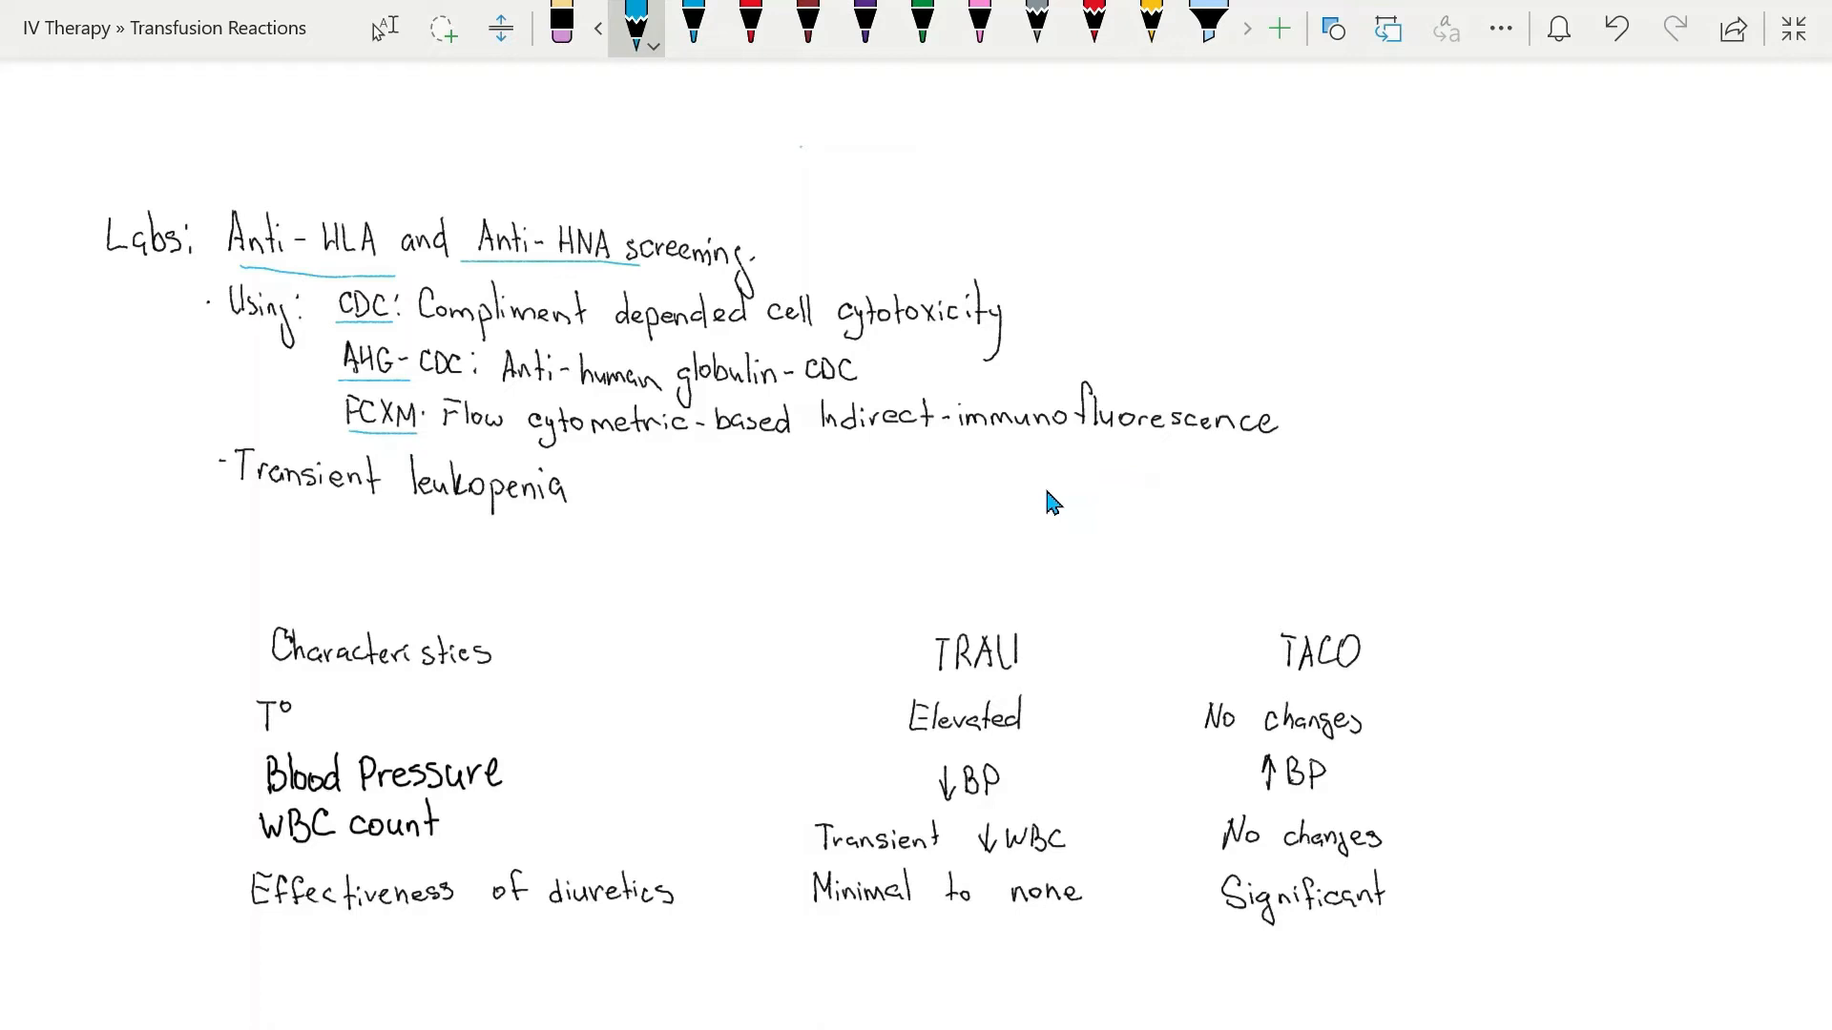
mouse_move(725, 517)
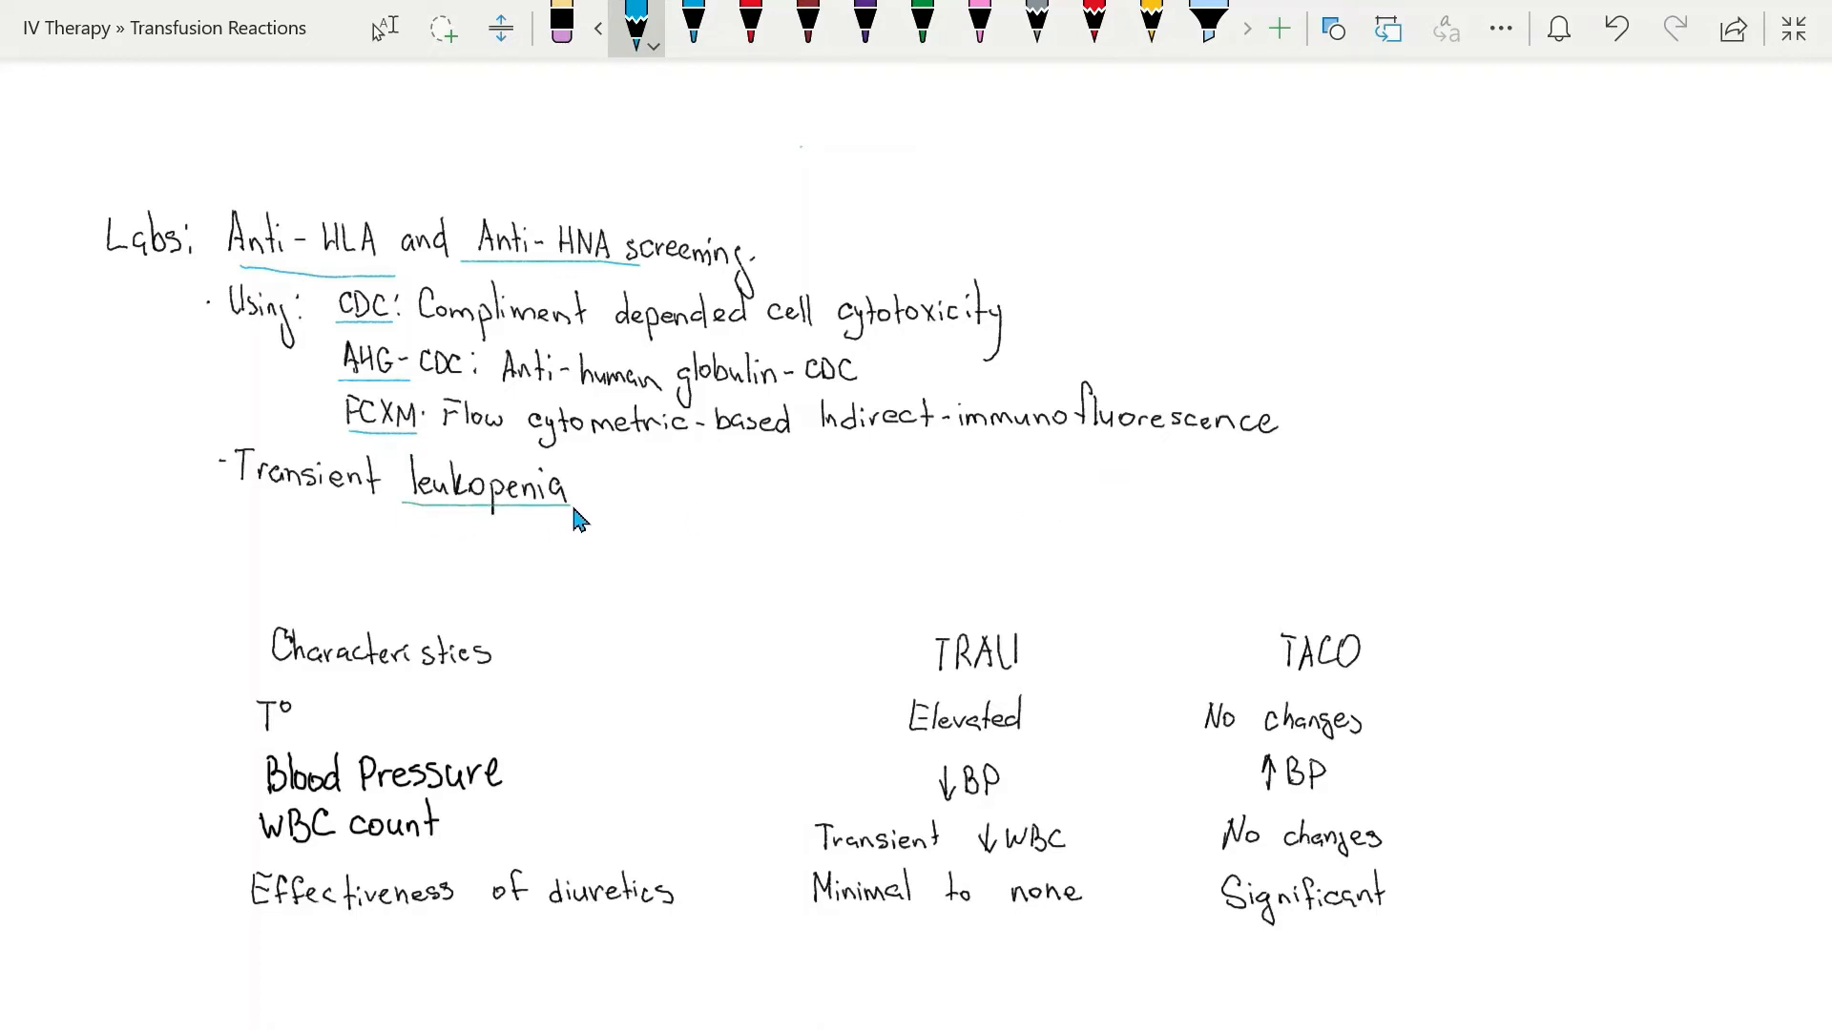
mouse_move(584, 534)
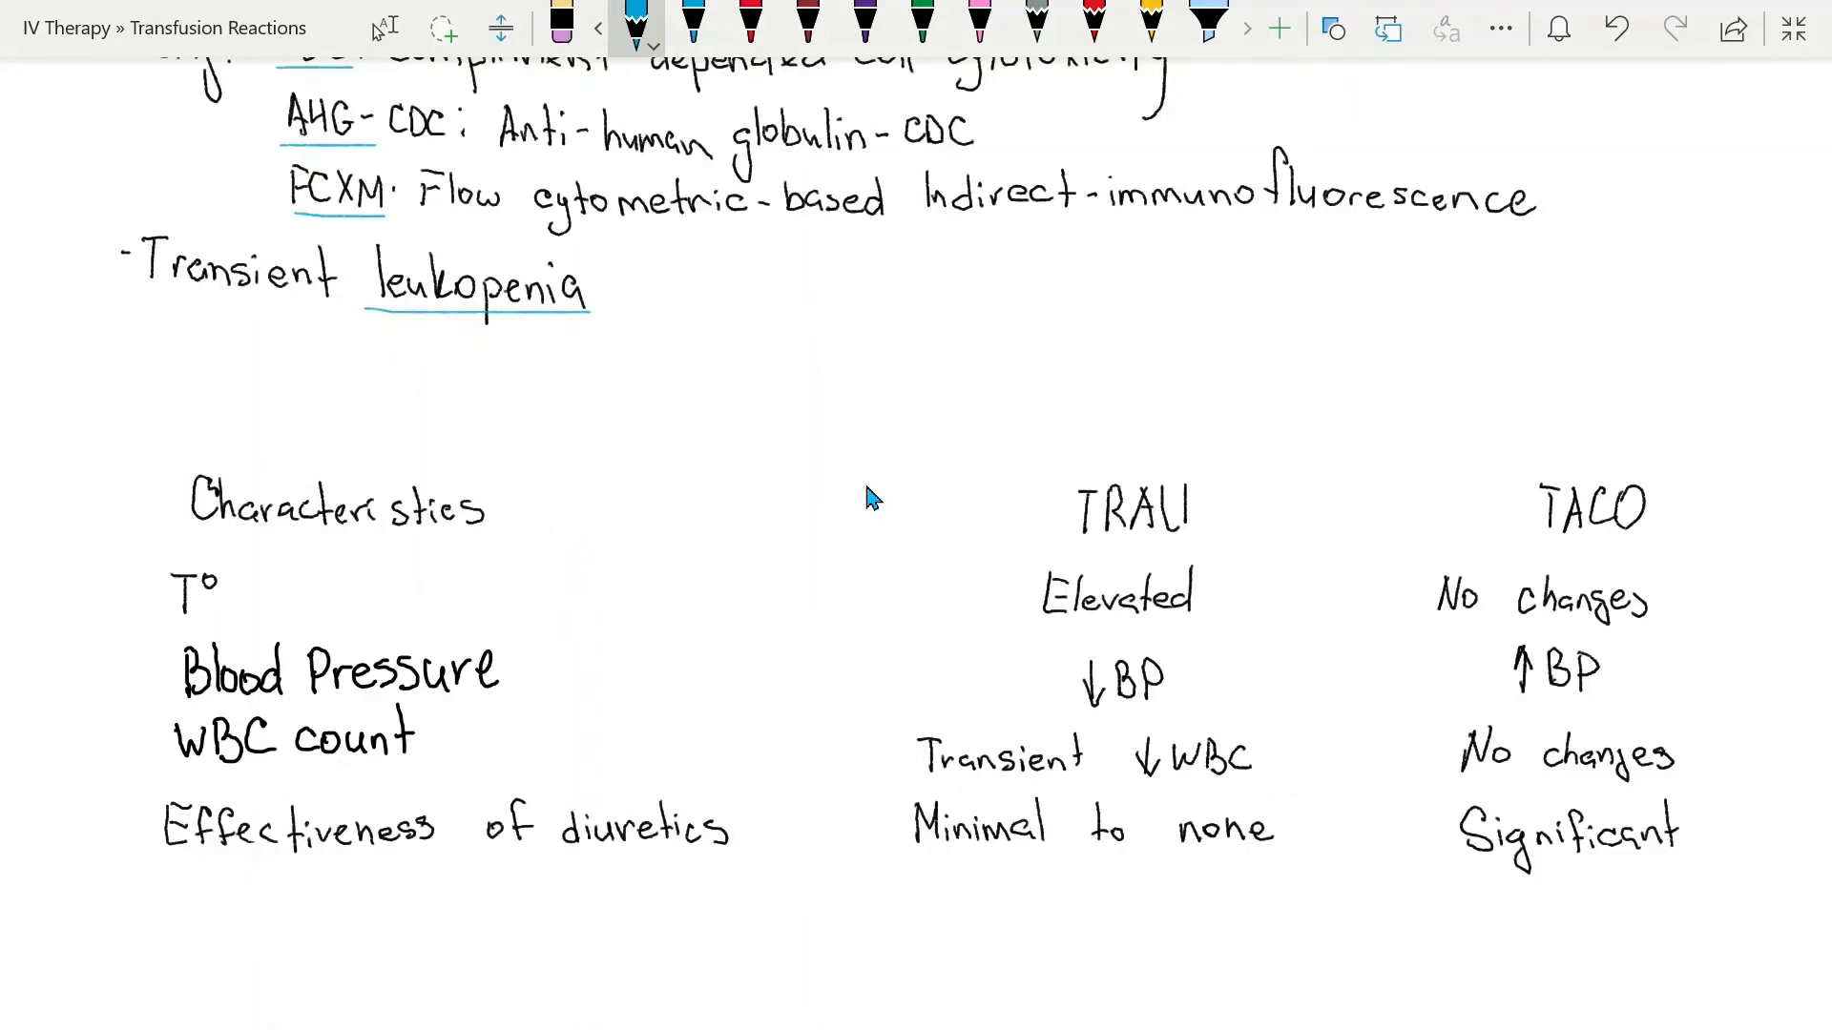
mouse_move(368, 544)
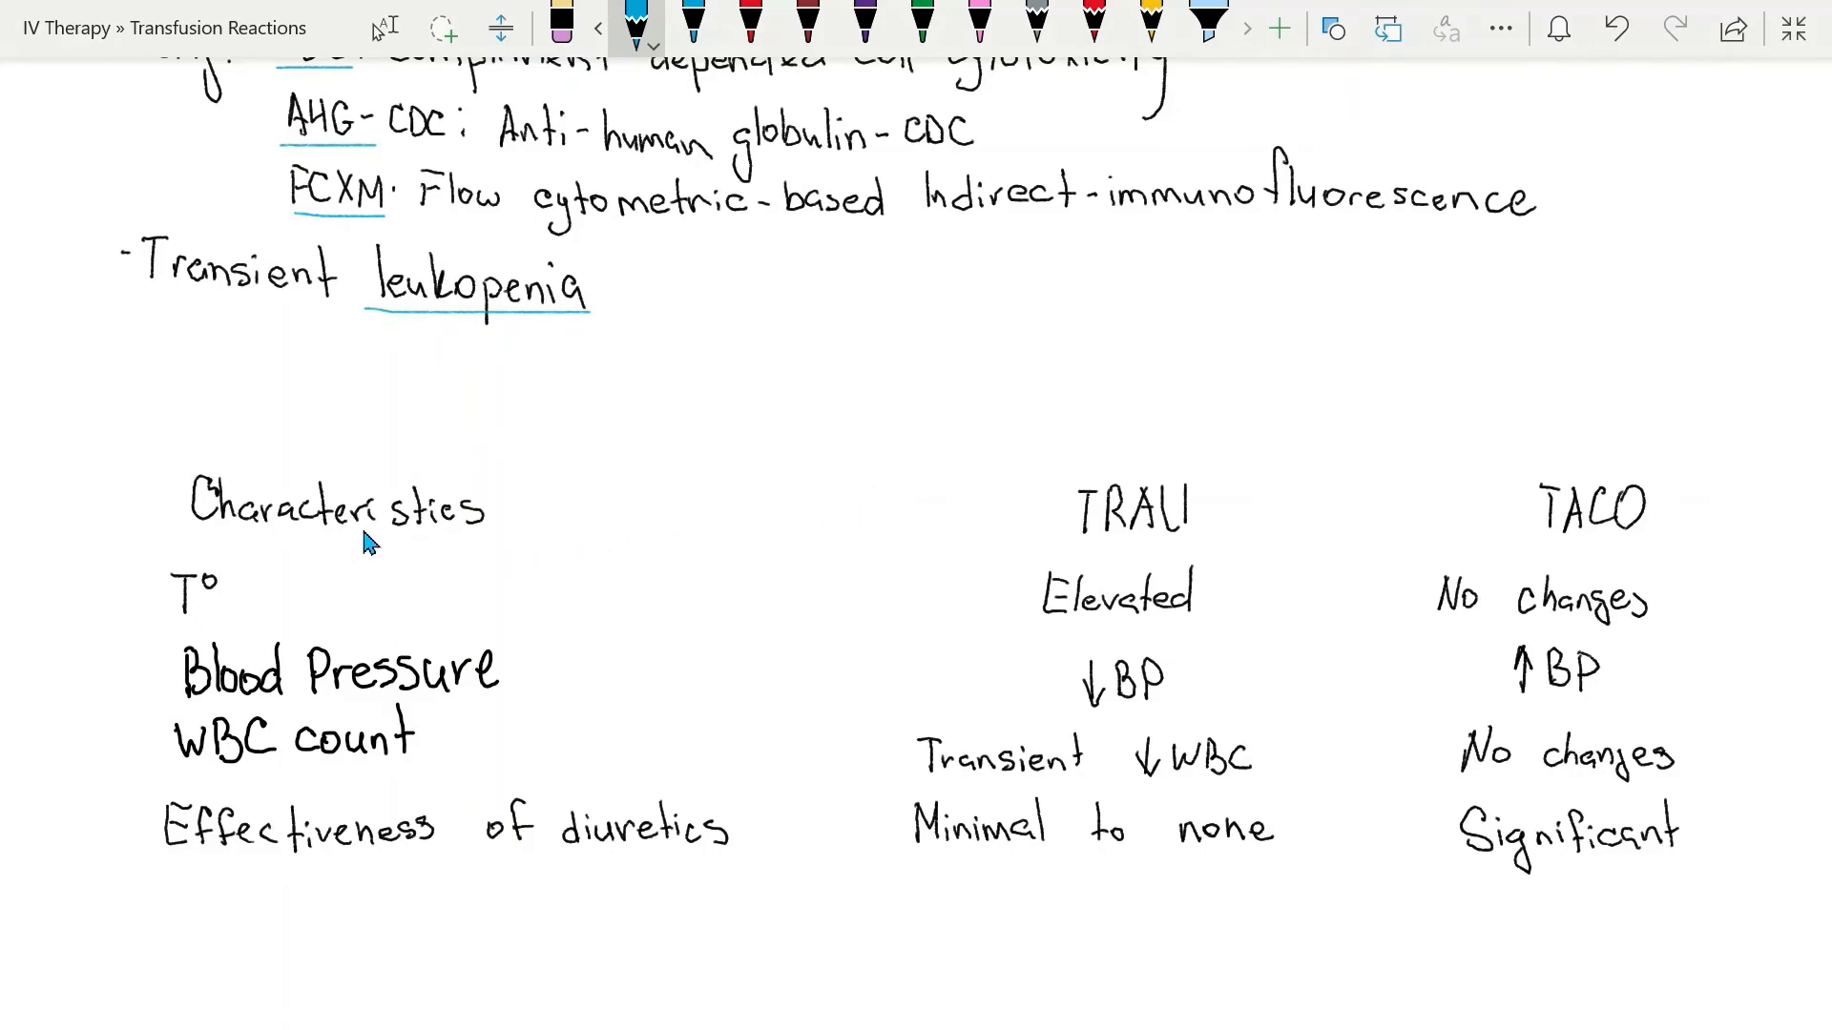
mouse_move(1507, 553)
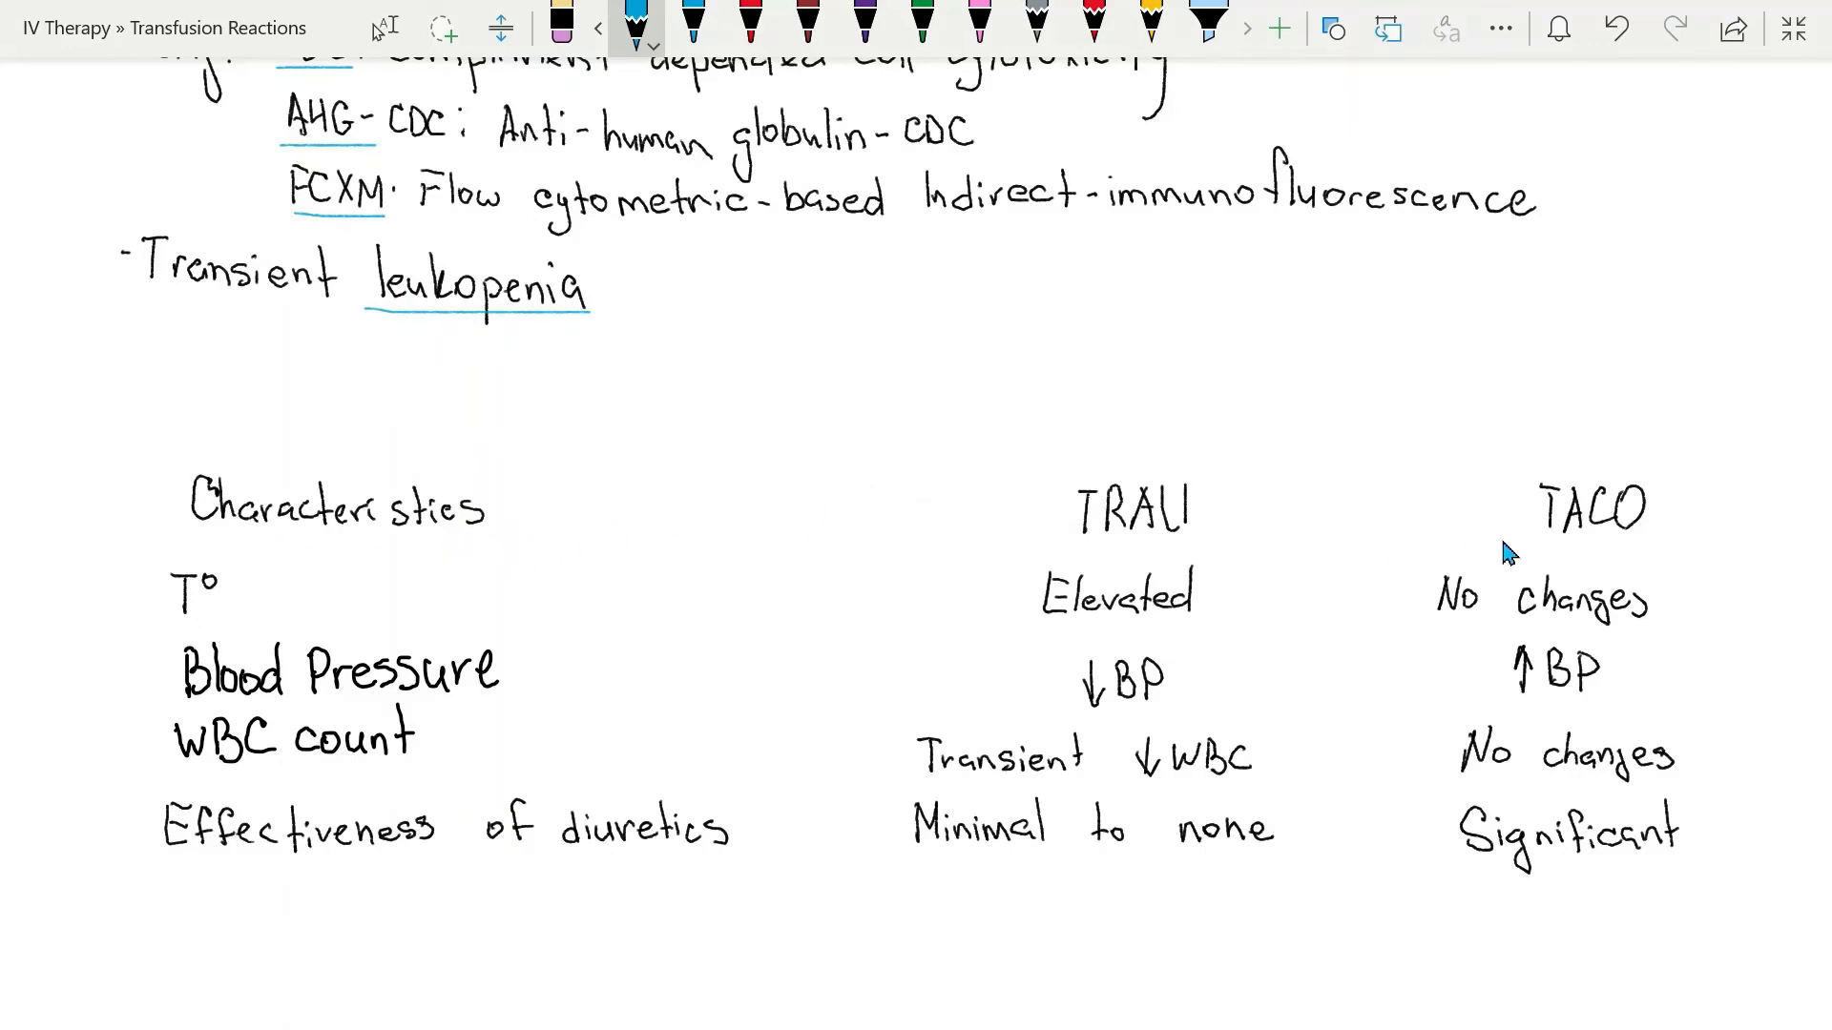
mouse_move(804, 538)
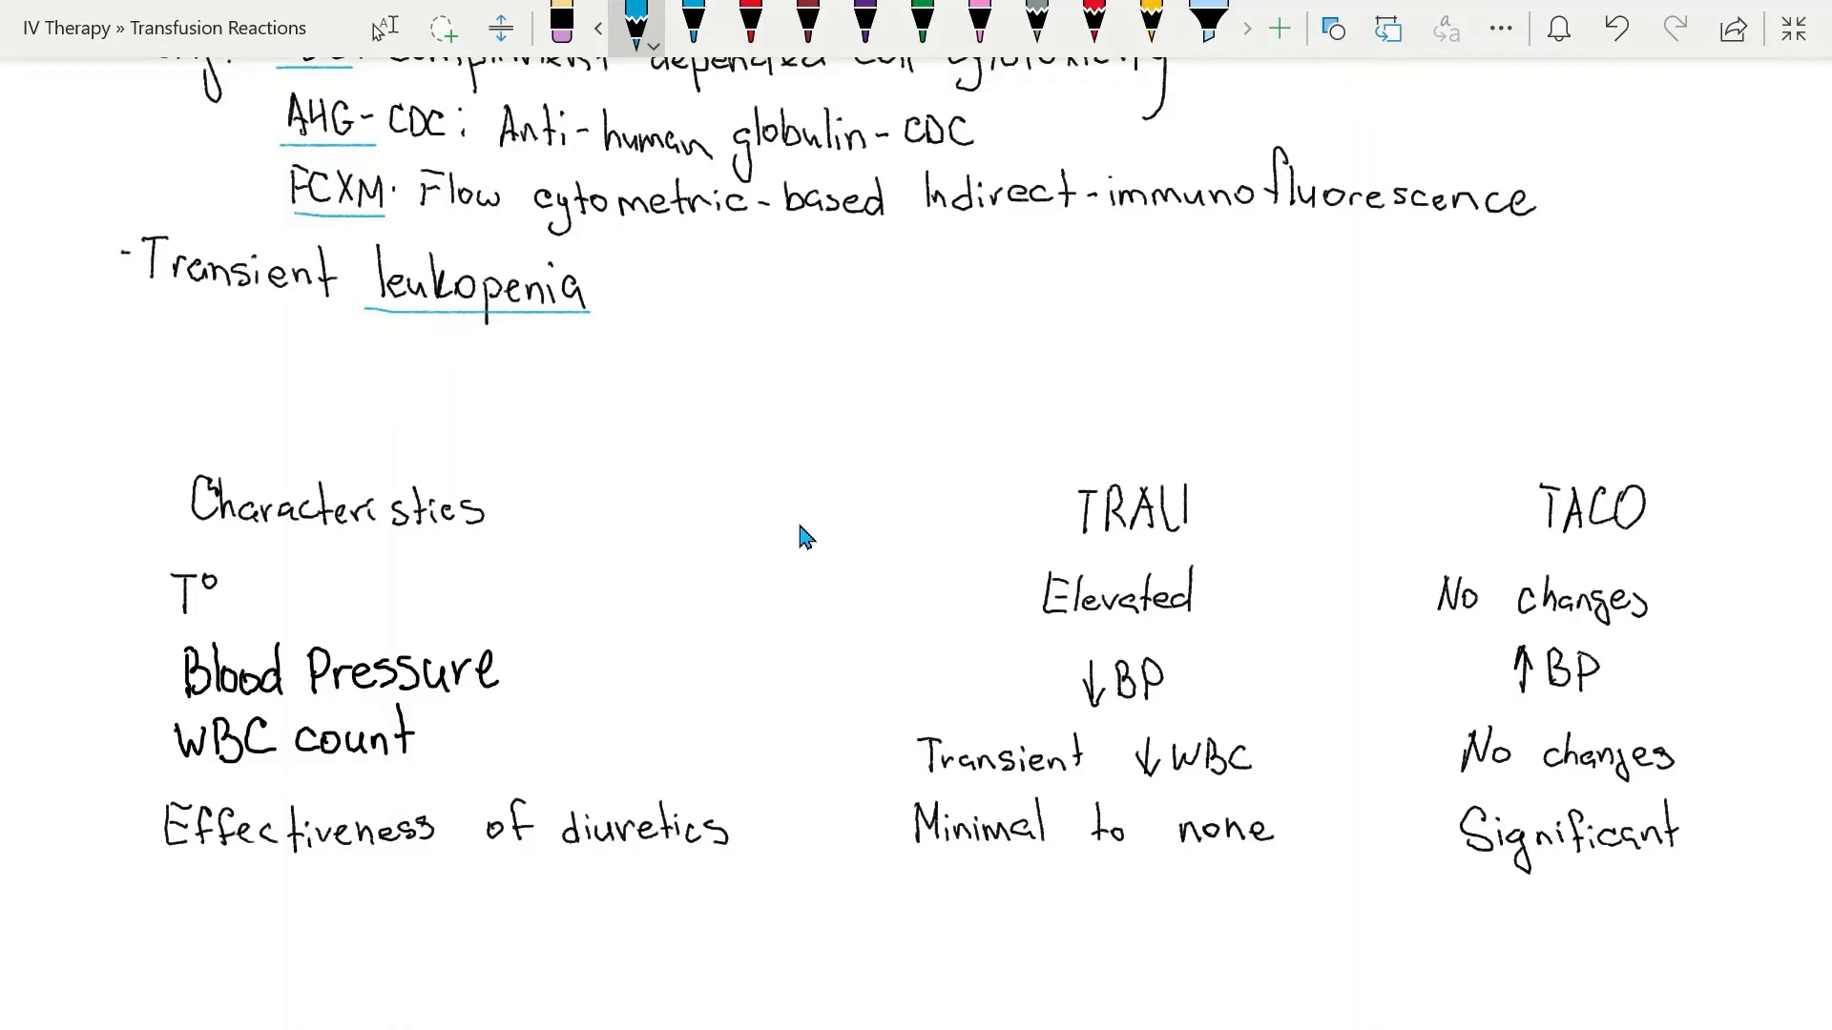
mouse_move(229, 626)
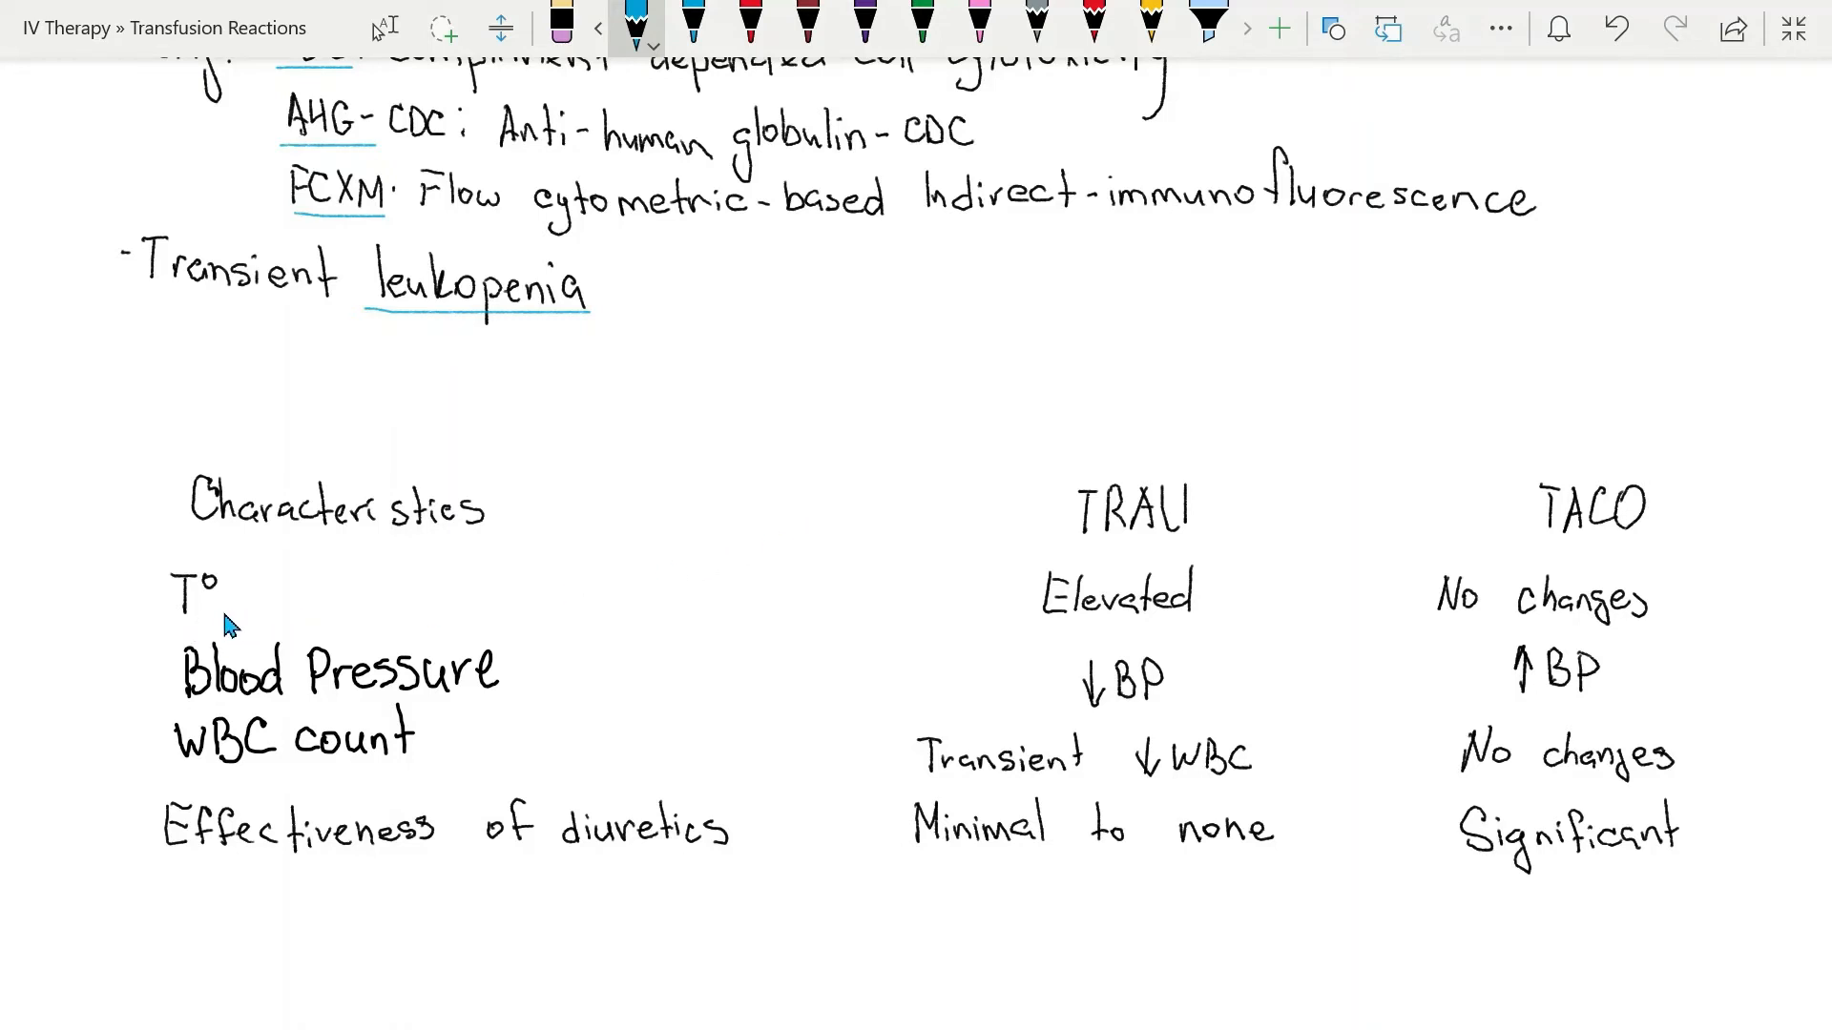
mouse_move(1164, 637)
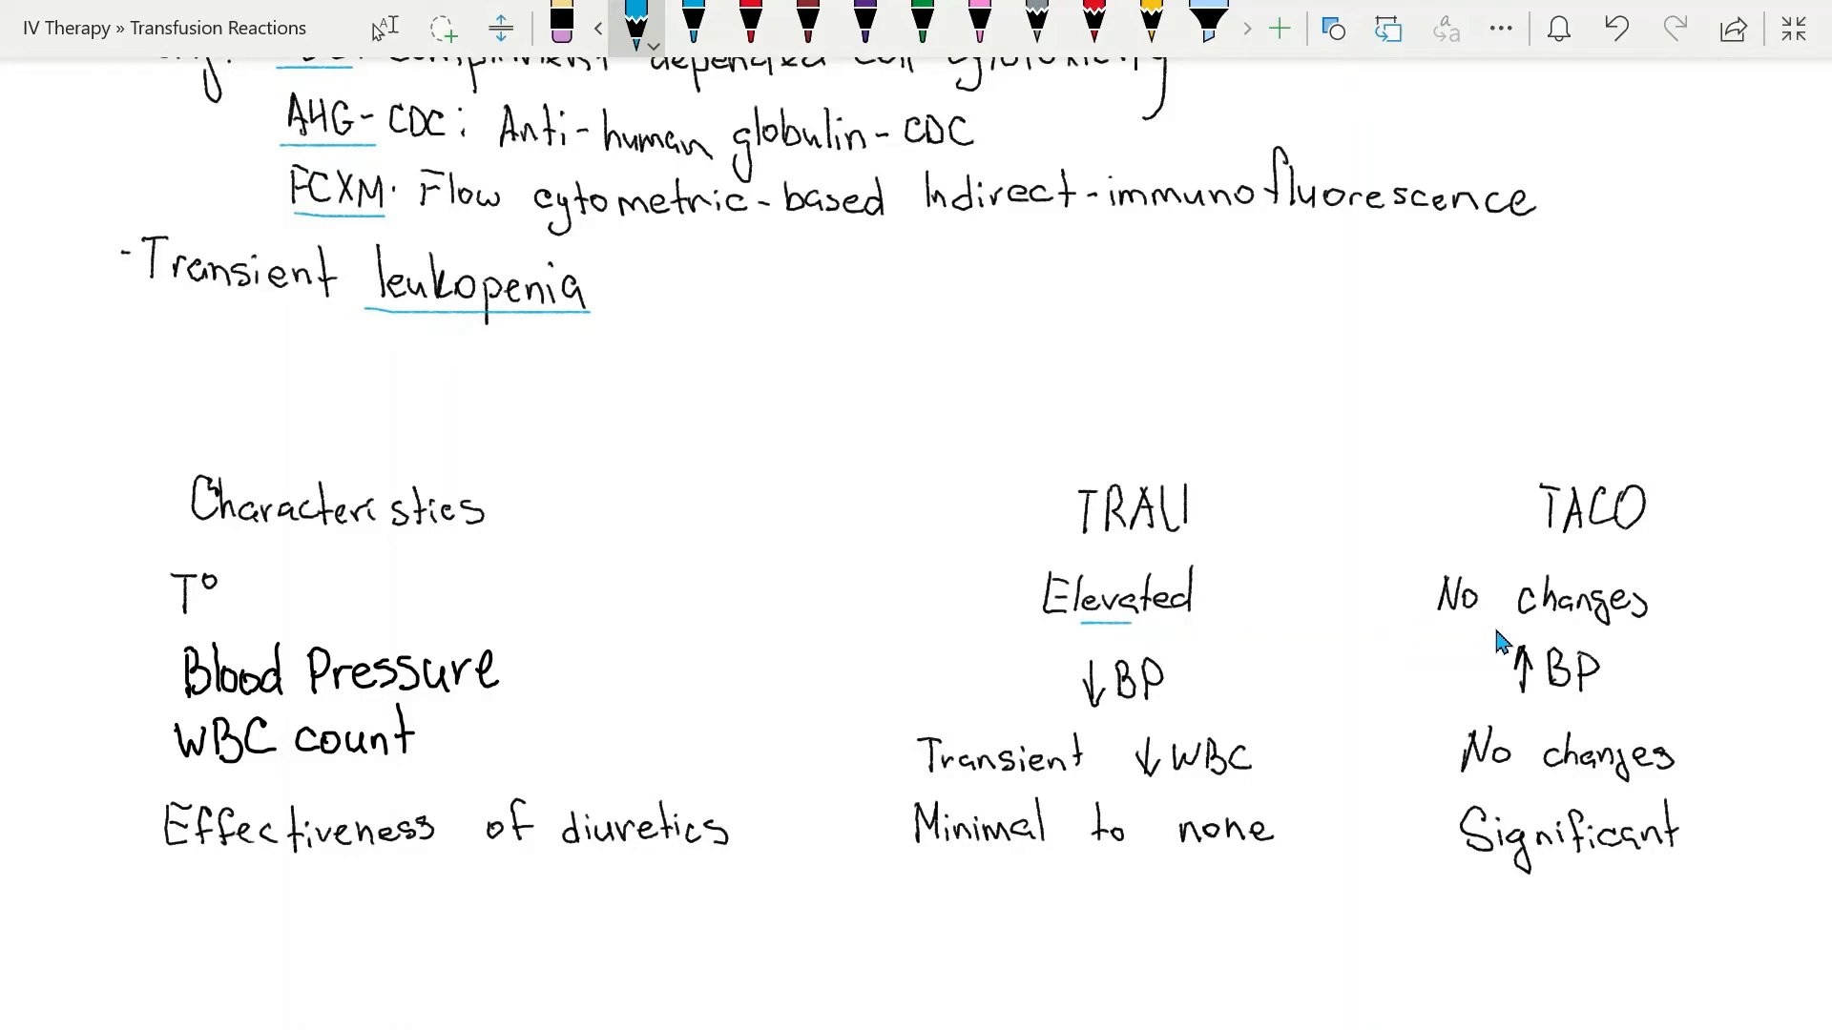
mouse_move(1586, 565)
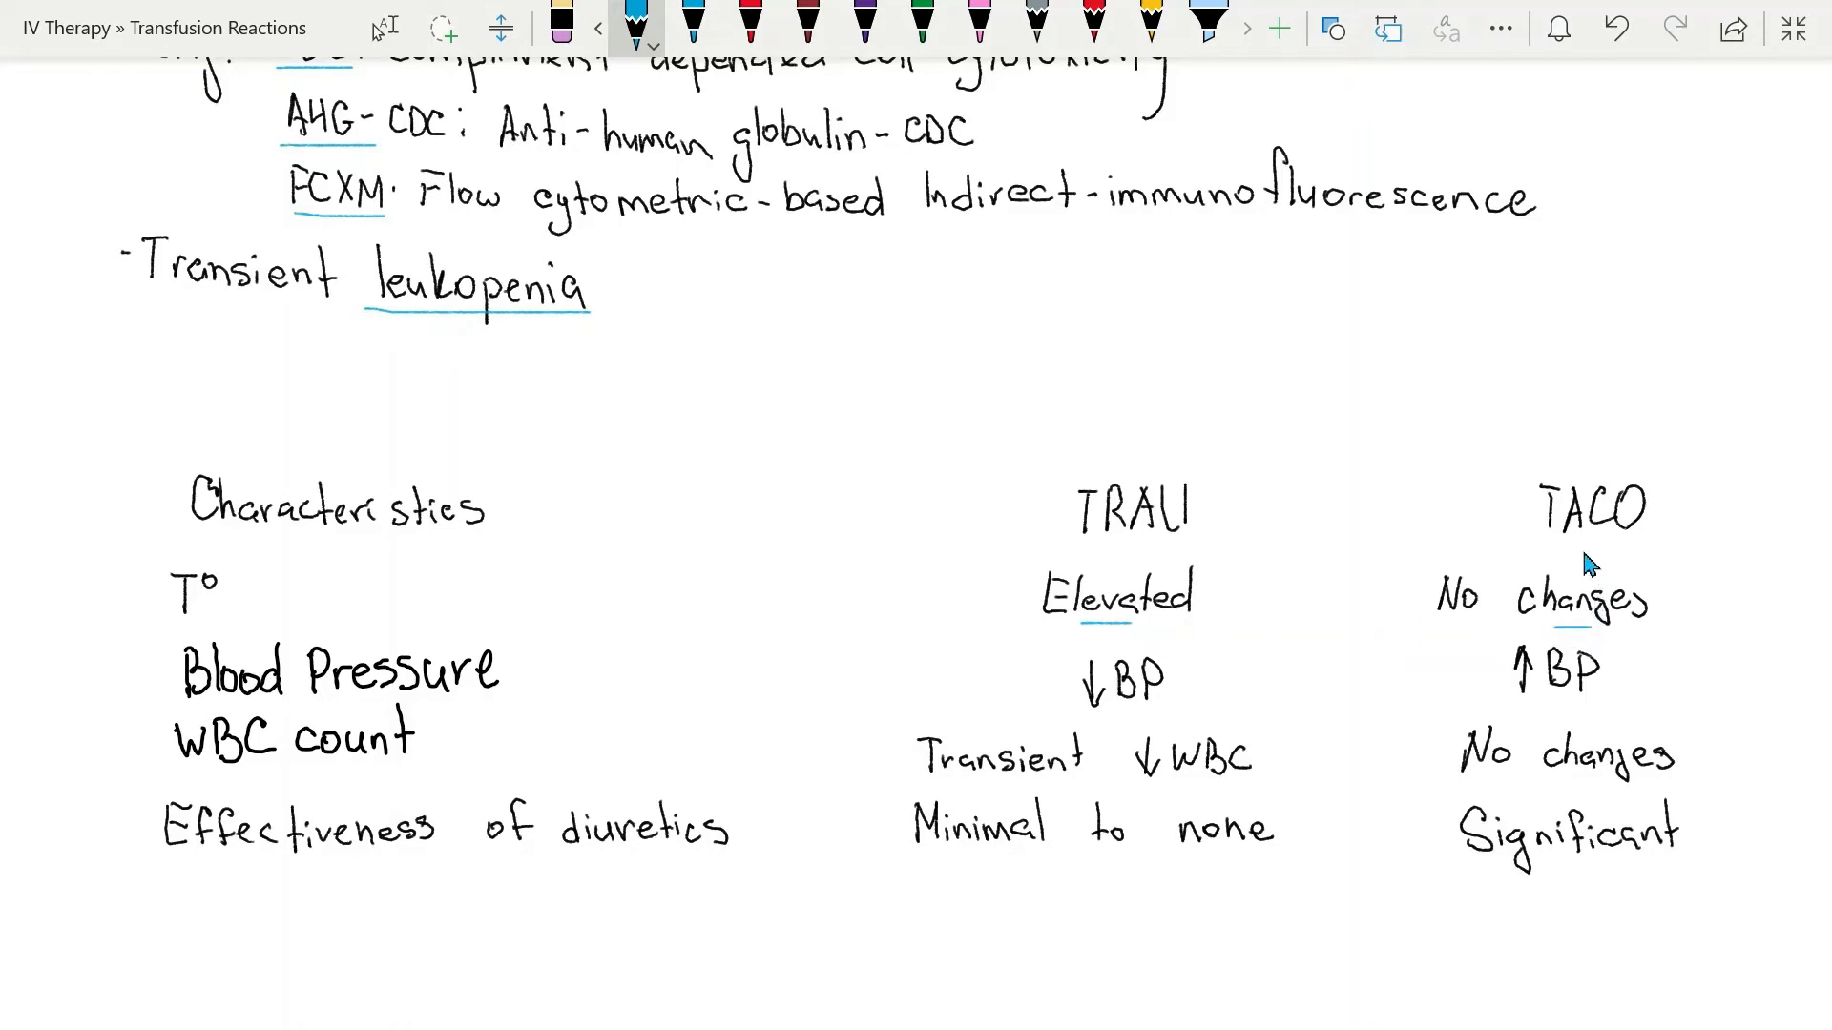
mouse_move(1099, 721)
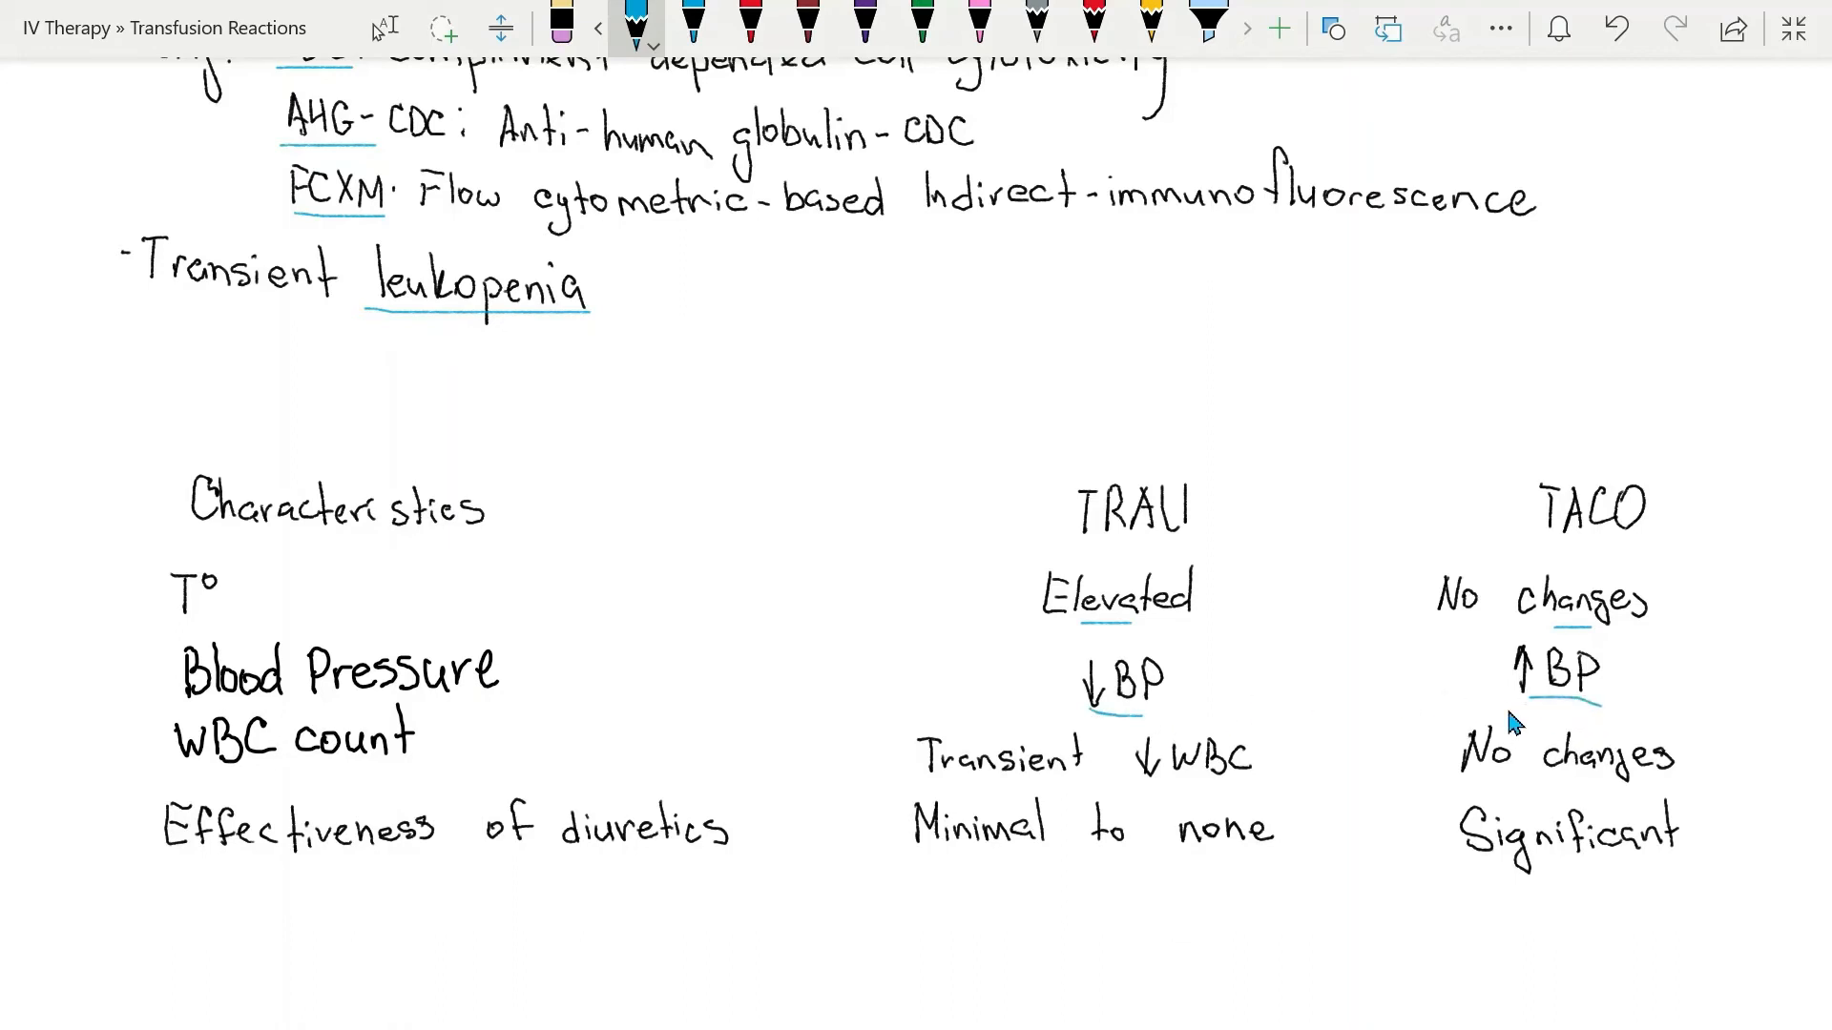
mouse_move(539, 799)
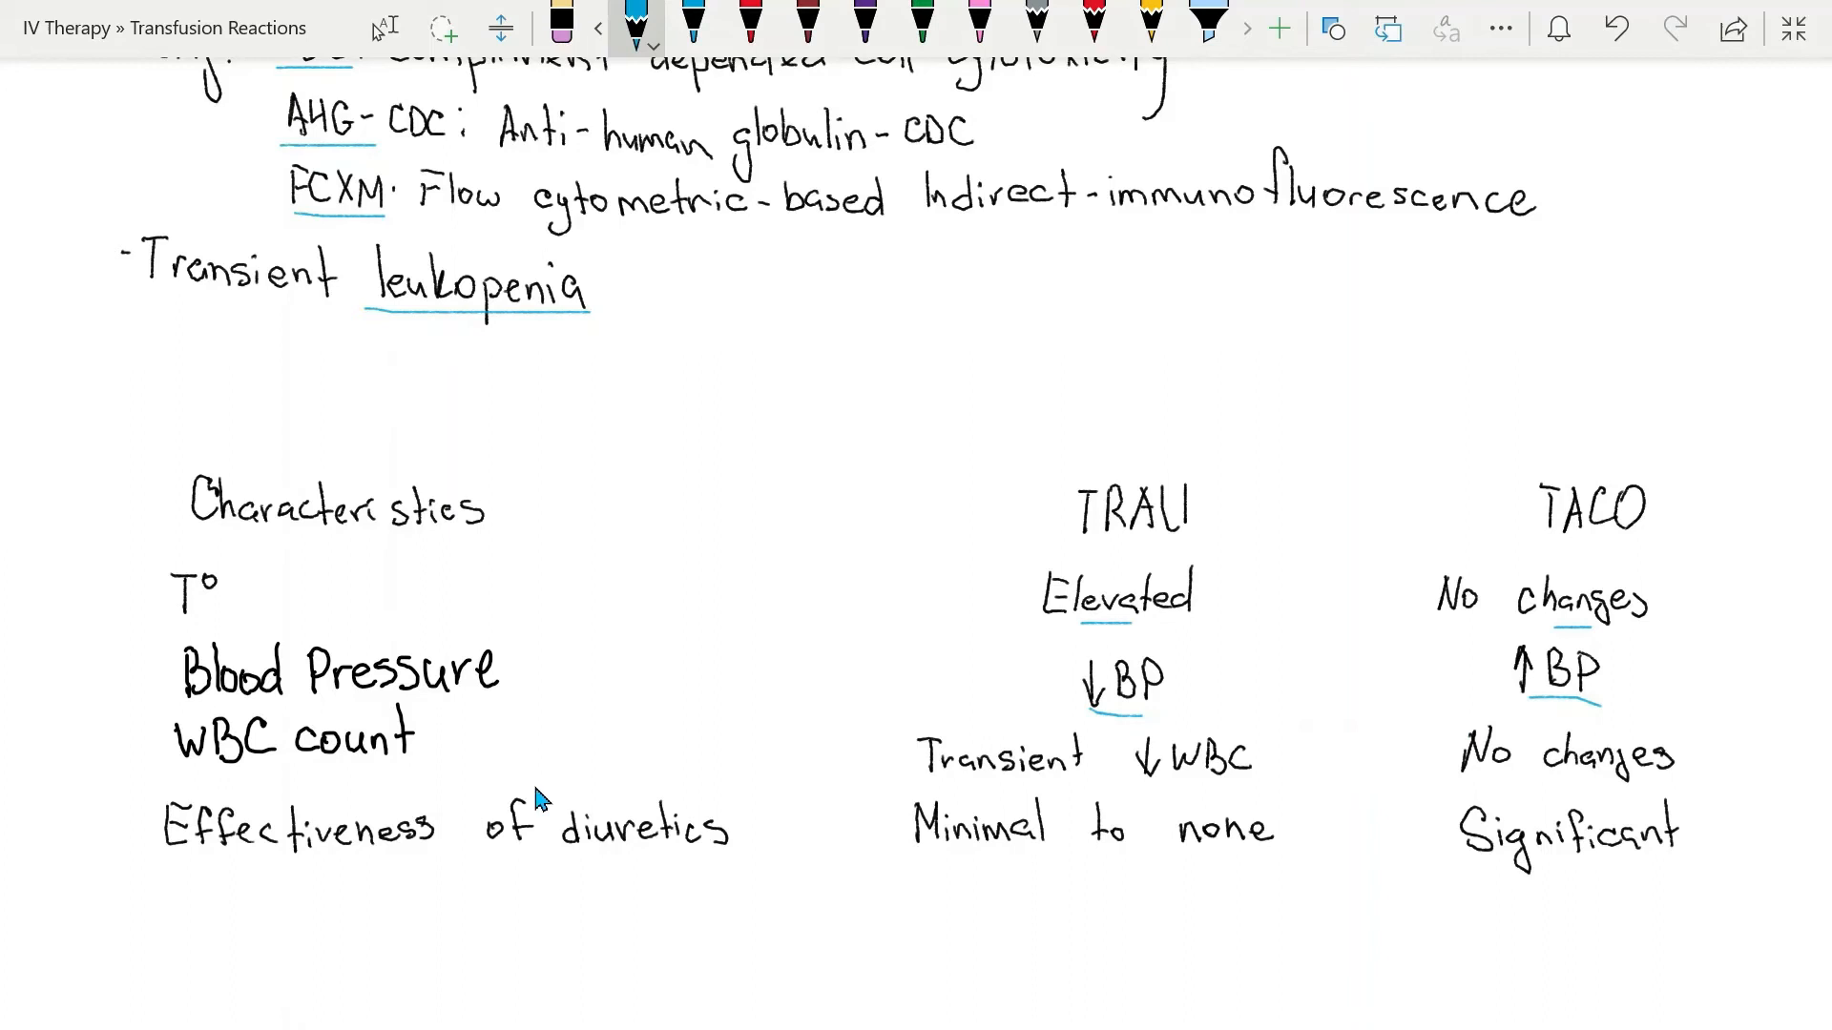
mouse_move(1134, 800)
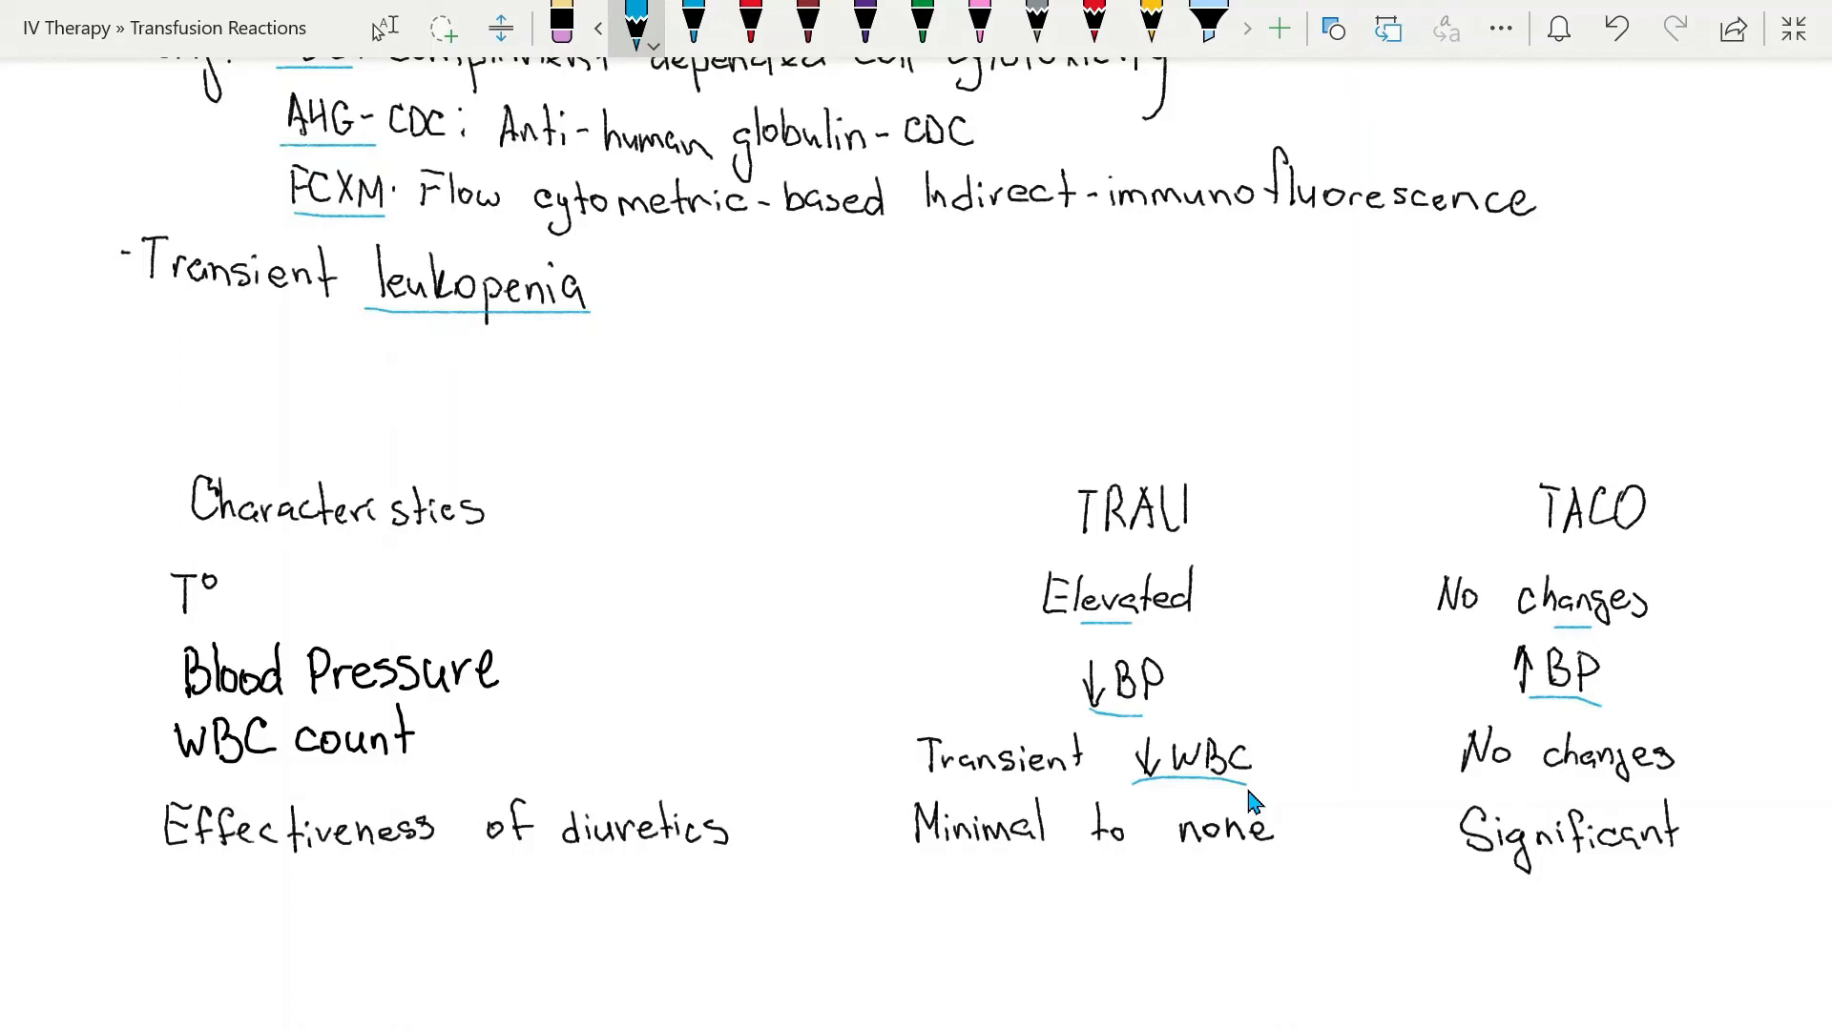
mouse_move(1656, 794)
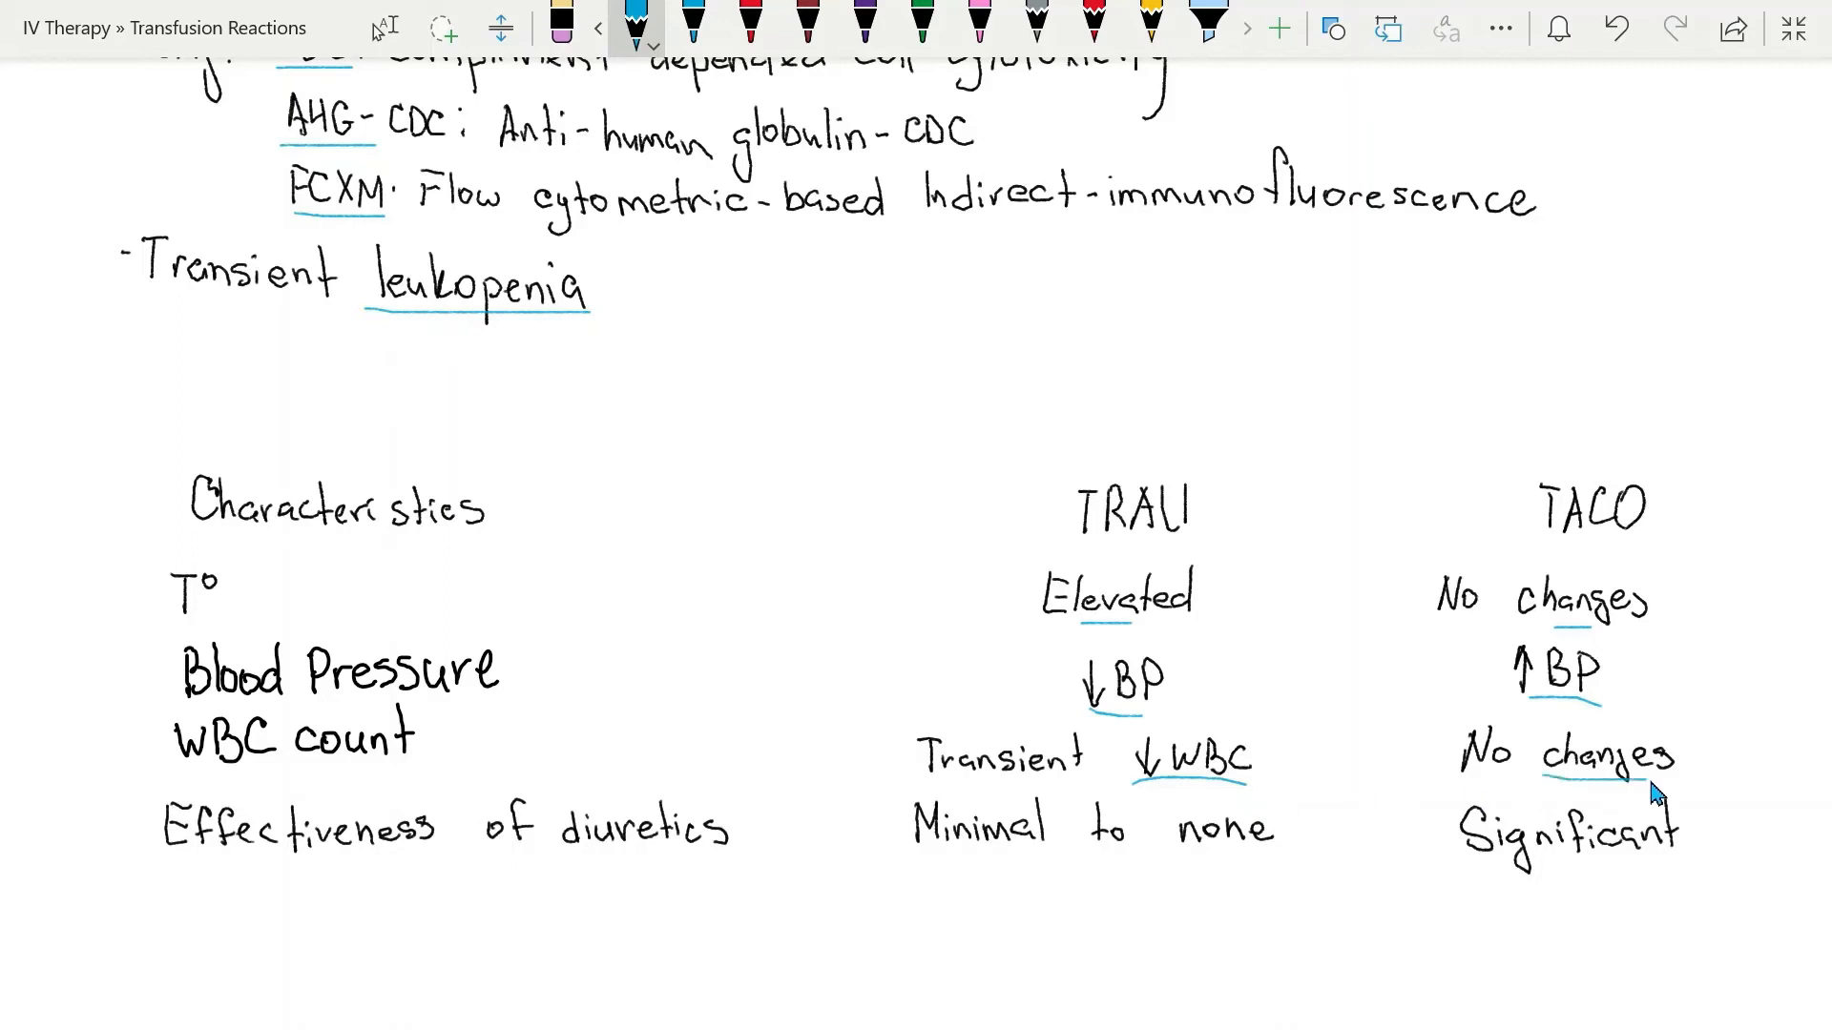
mouse_move(1471, 806)
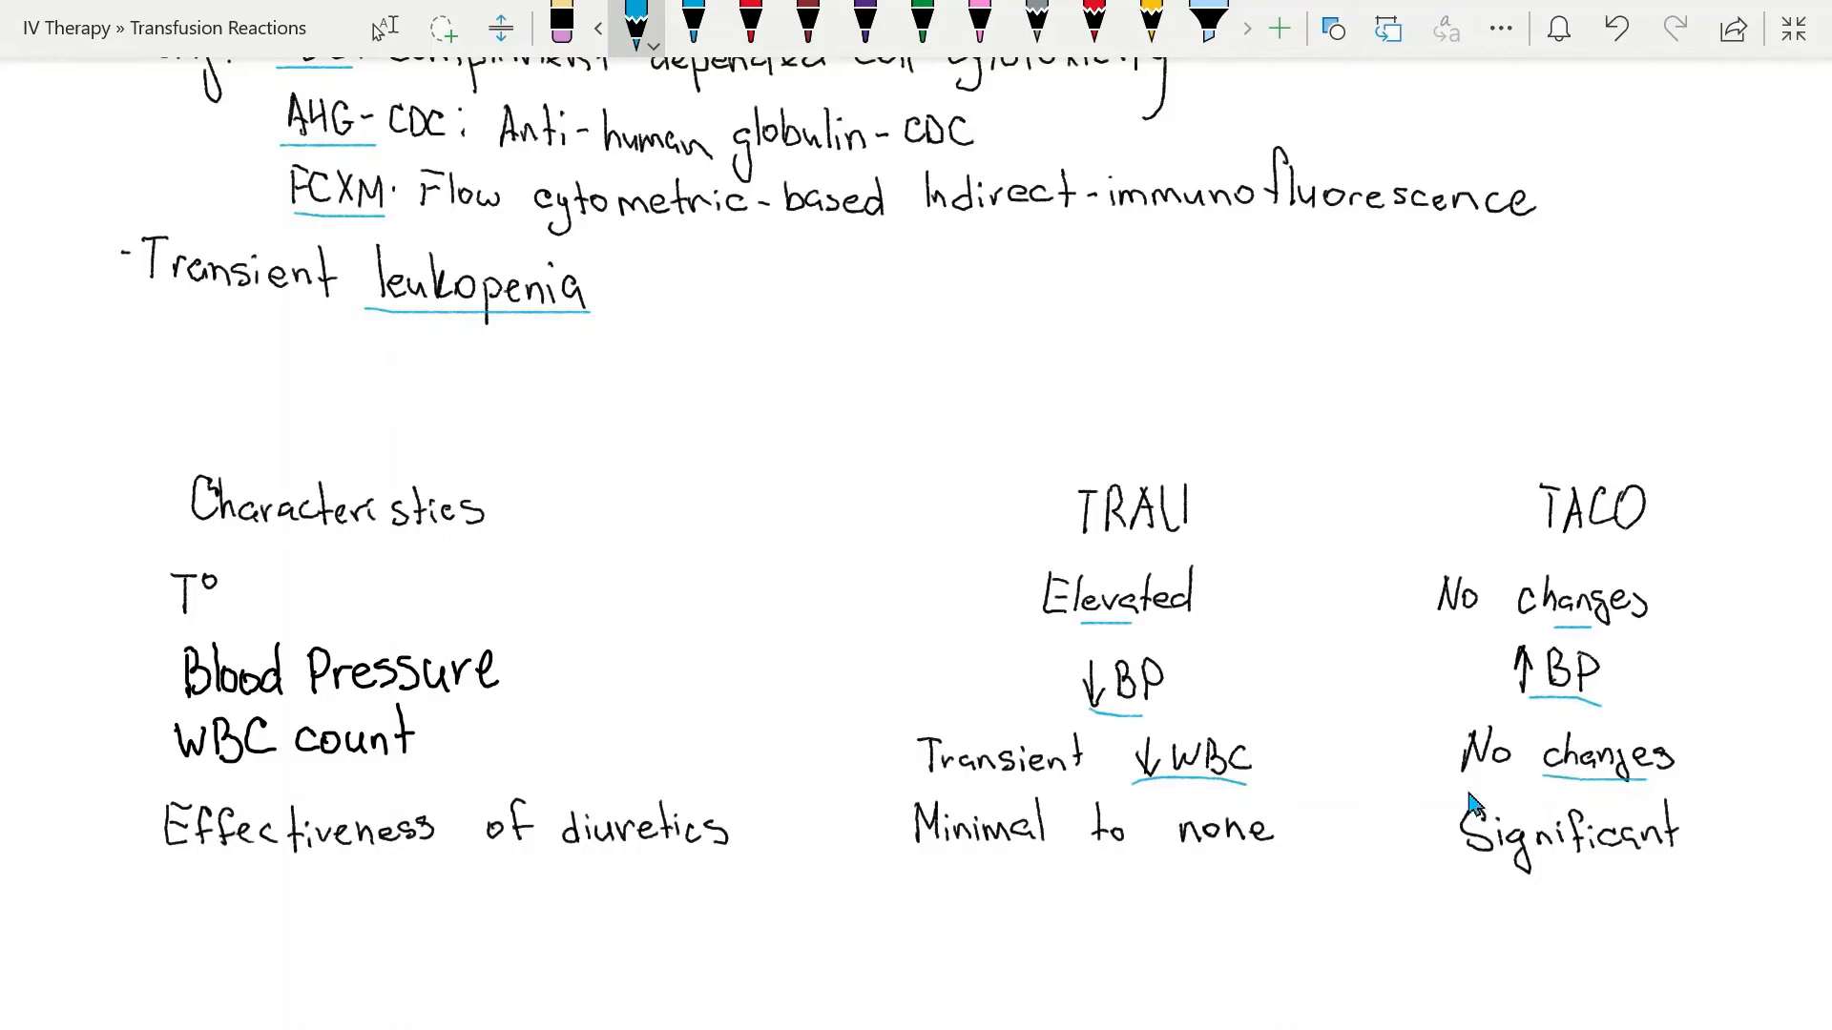
mouse_move(1238, 612)
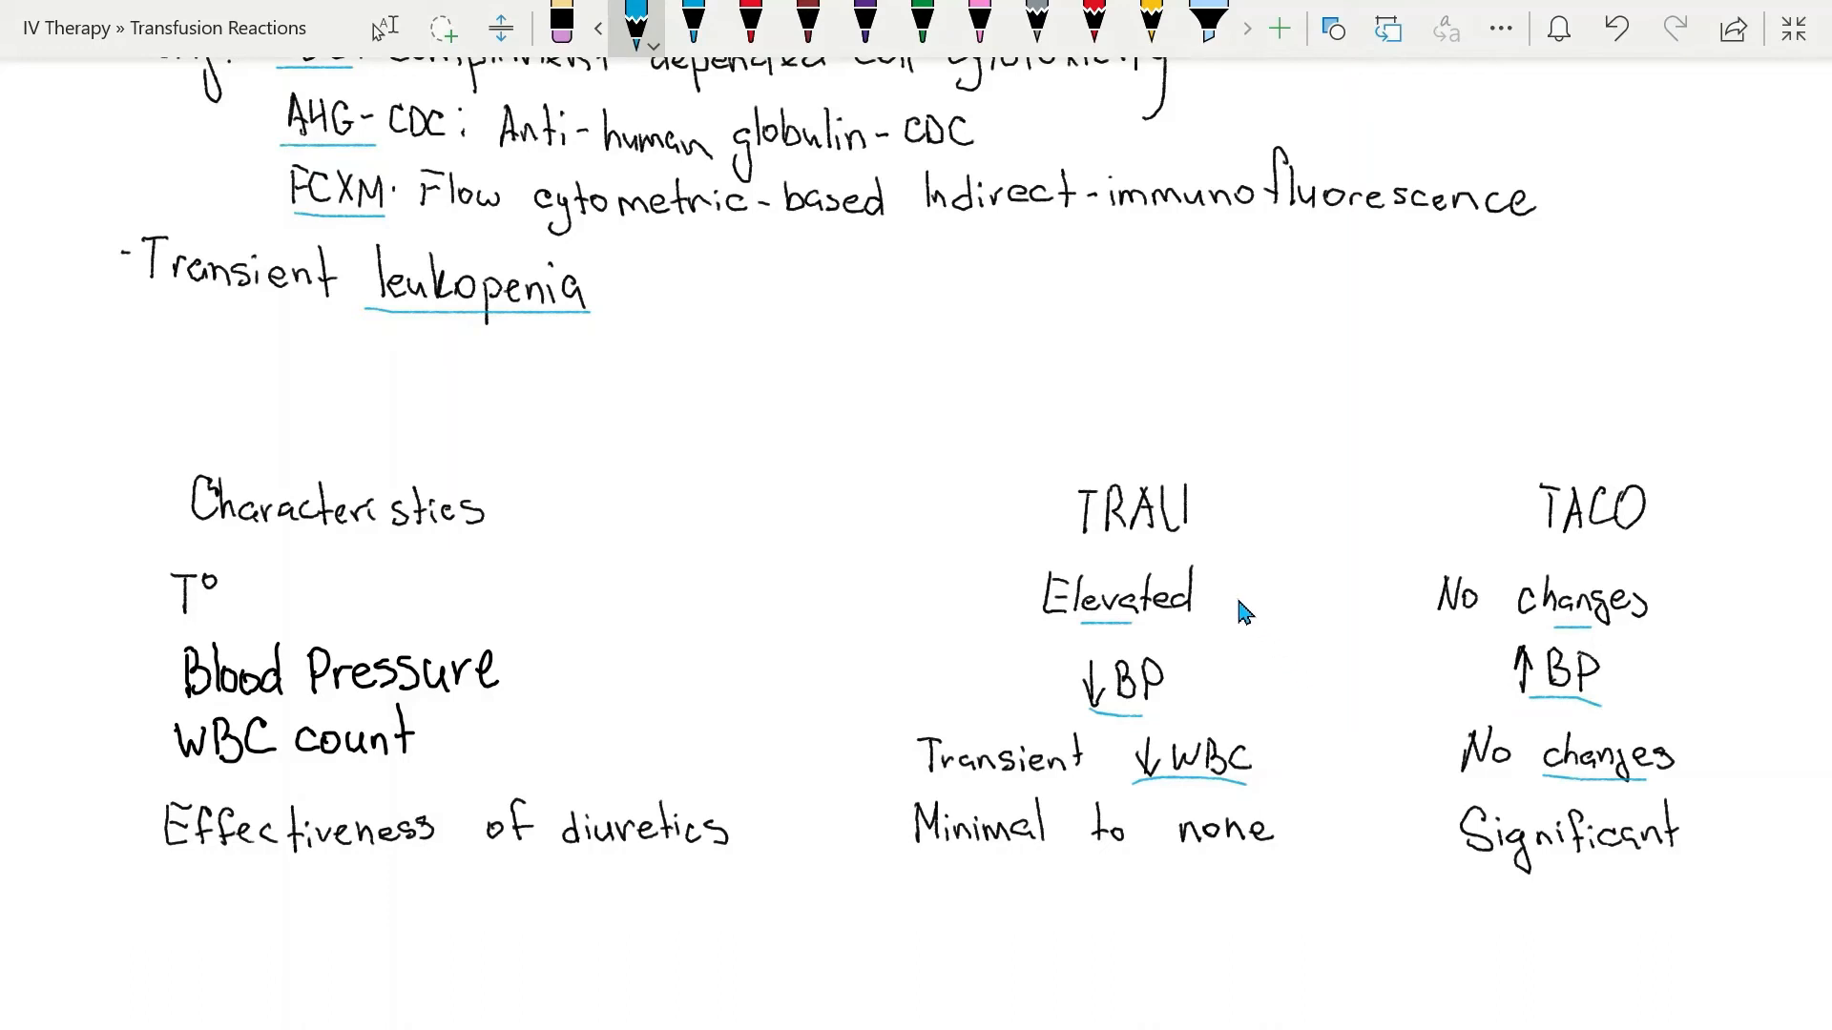
mouse_move(1137, 567)
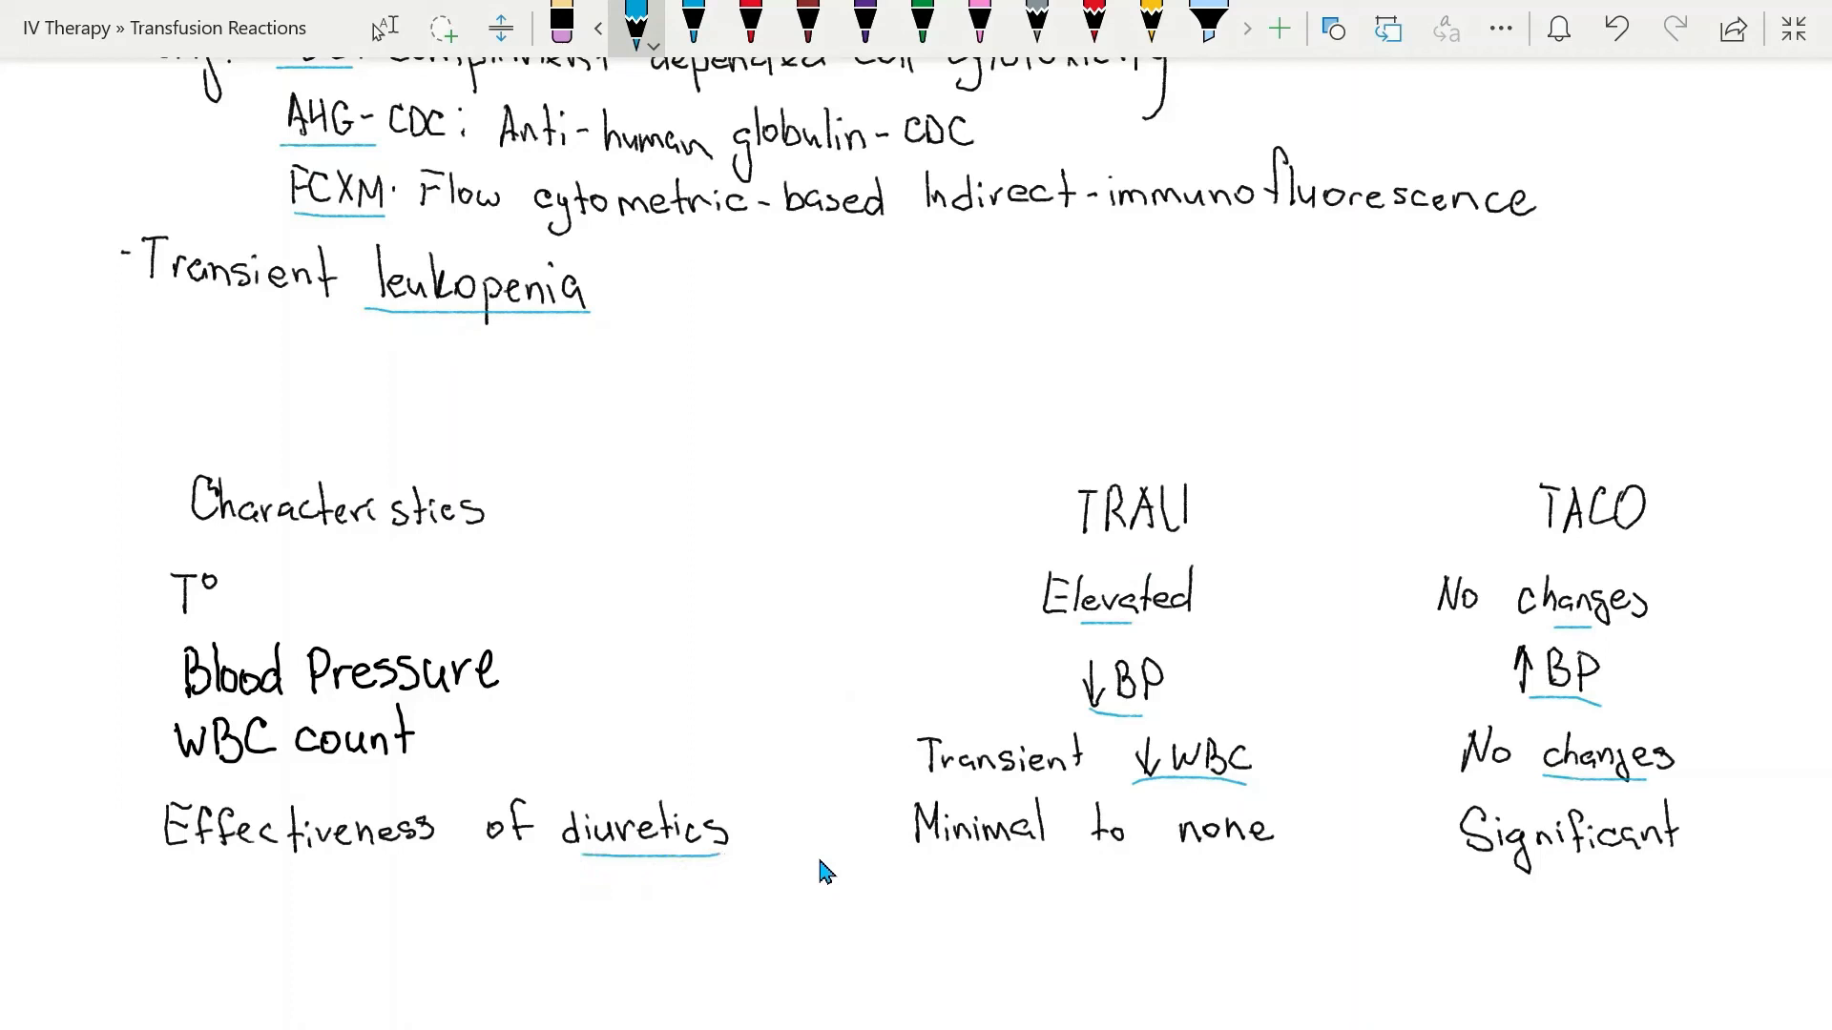
mouse_move(1046, 859)
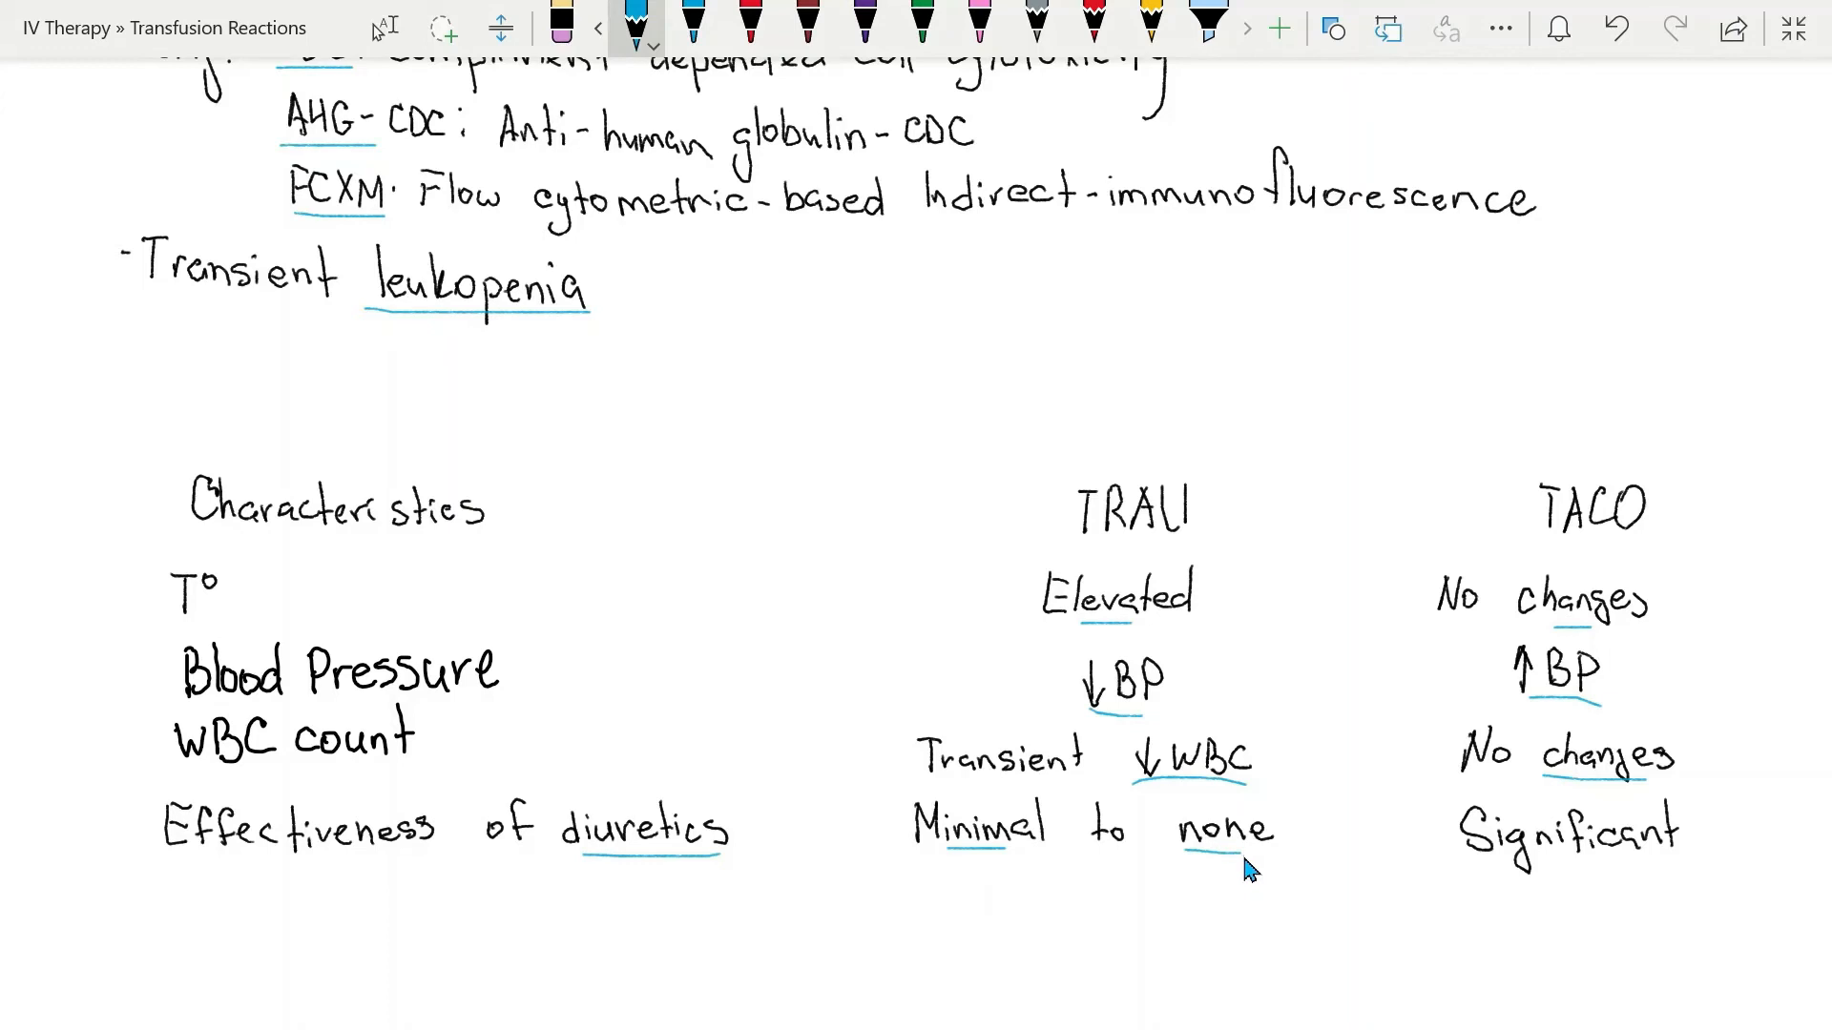
mouse_move(1521, 887)
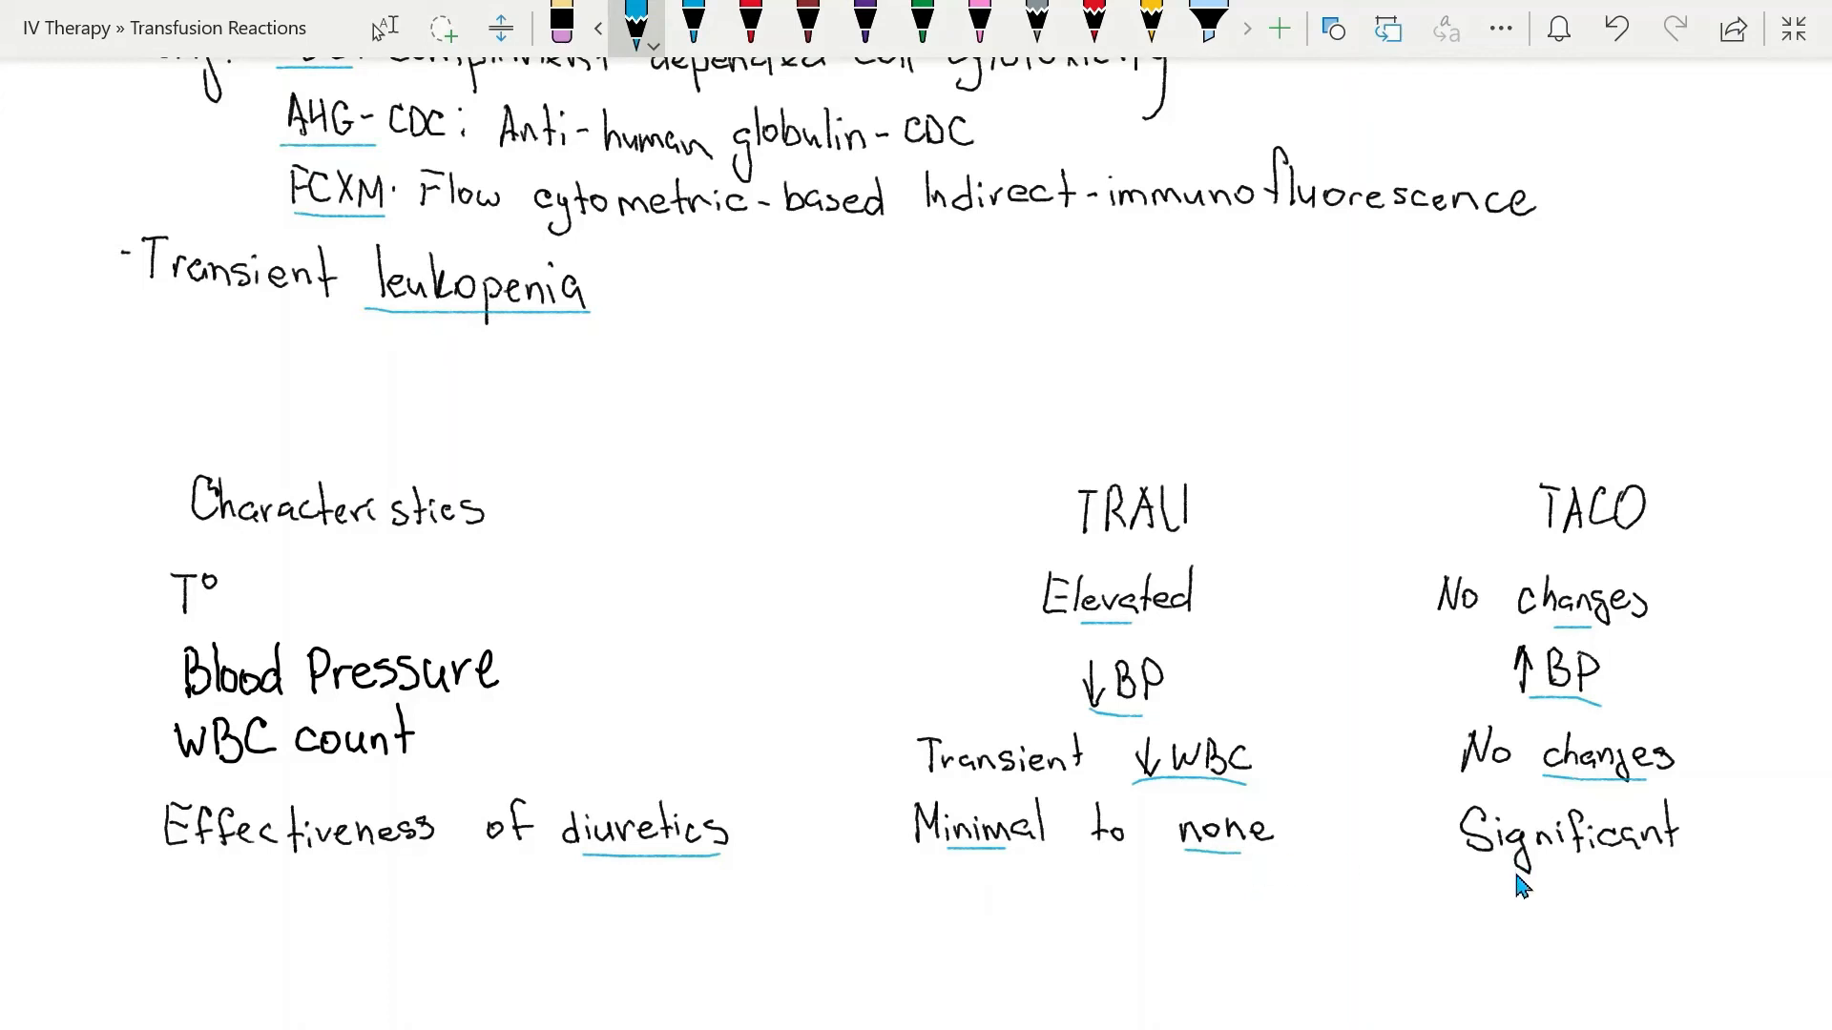
mouse_move(1551, 874)
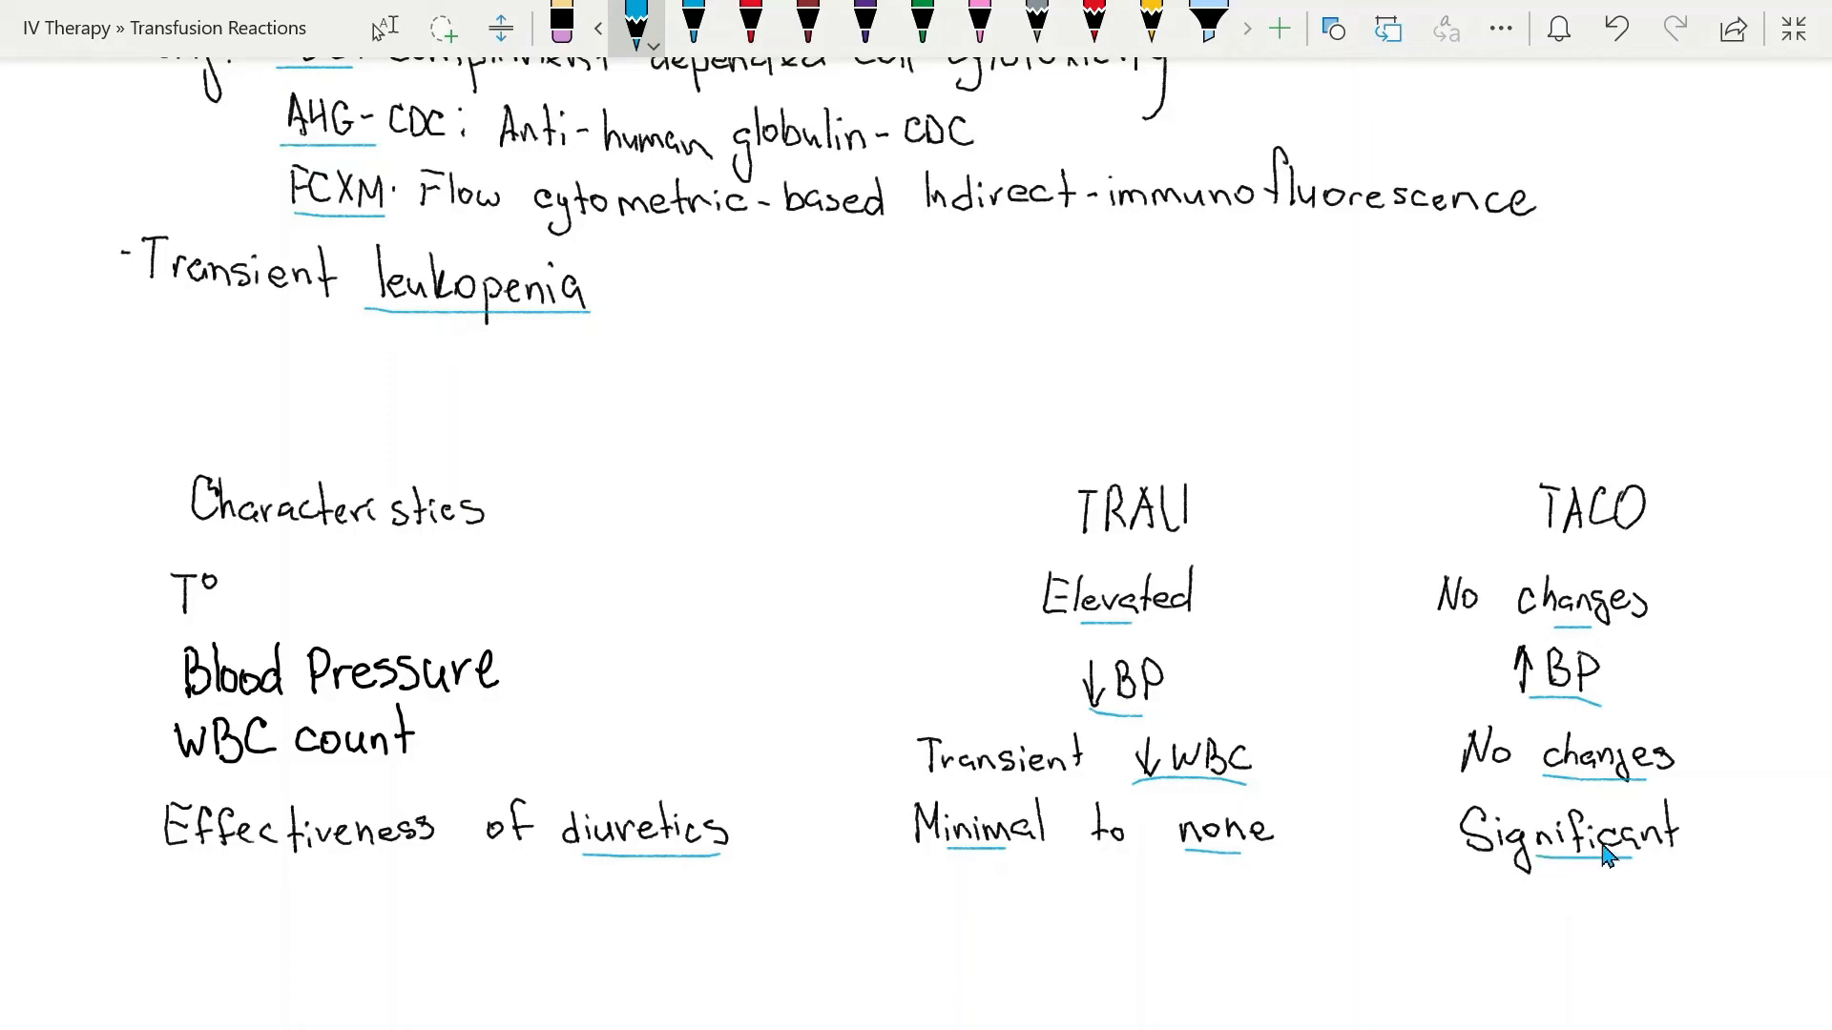
- Scroll down past the TRALI versus TACO table to the symptoms body diagram
scroll(up, 3)
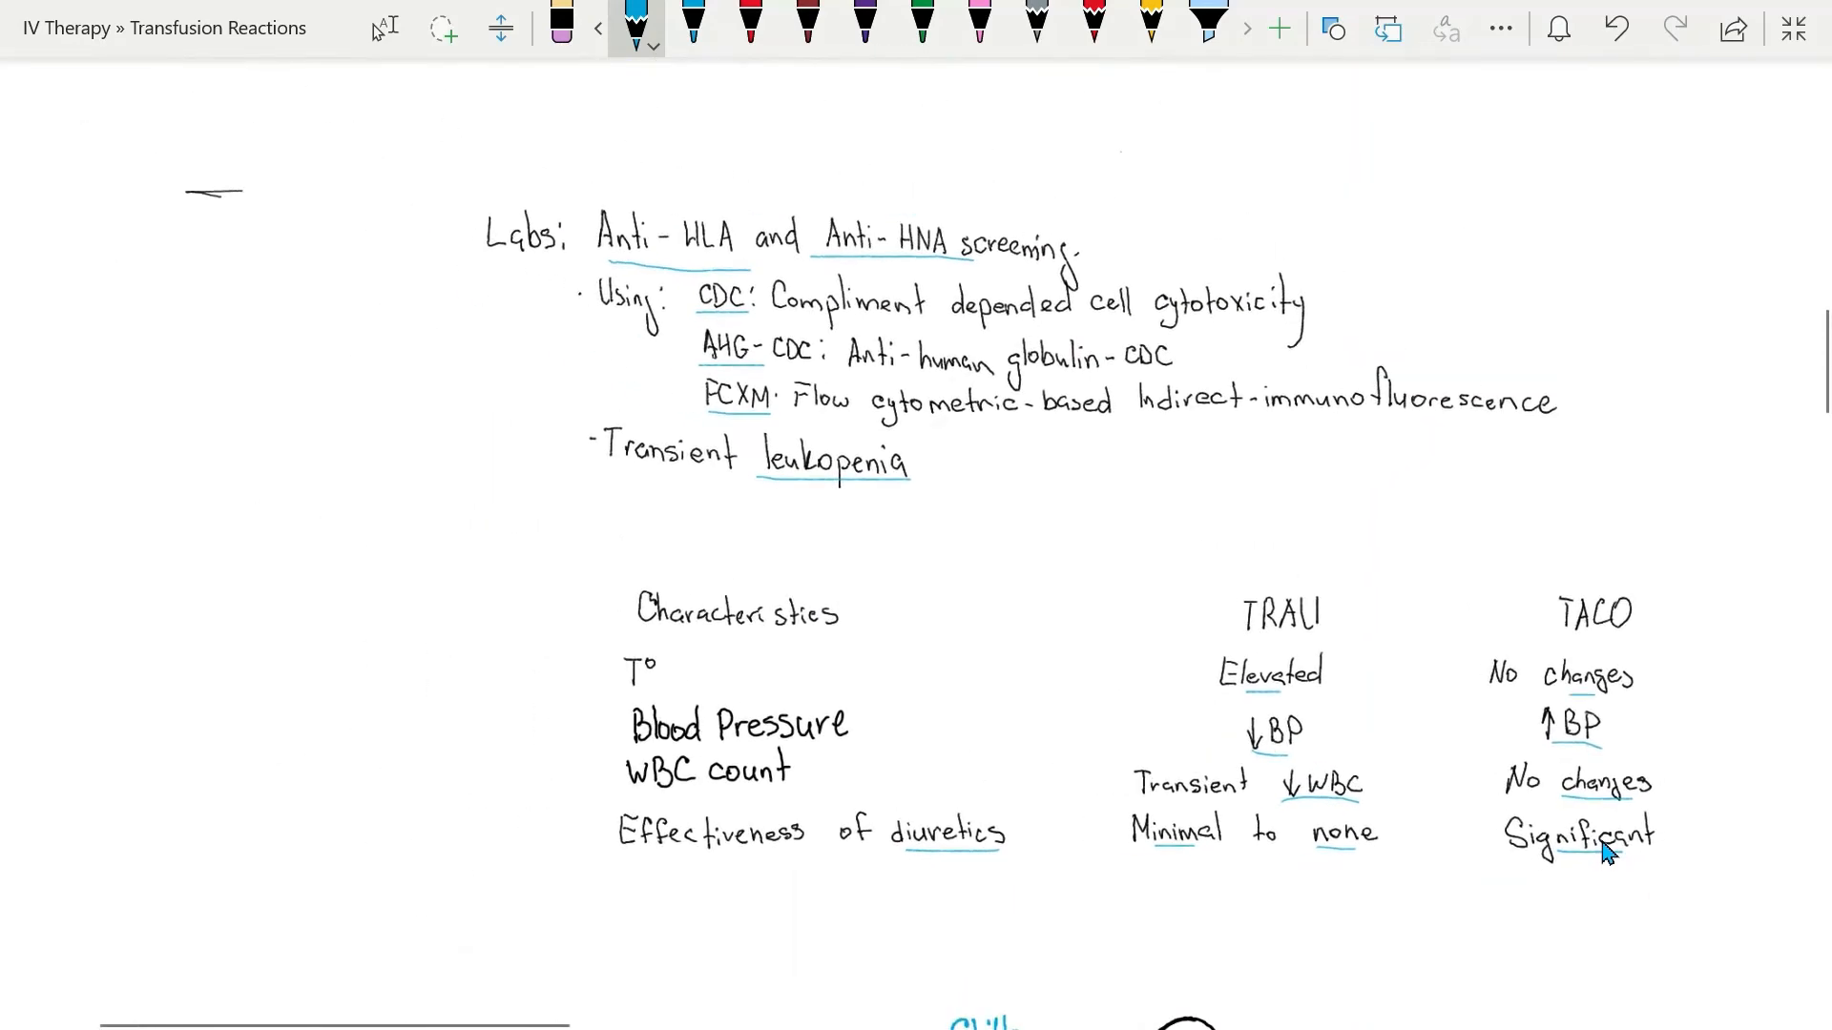
scroll(down, 3)
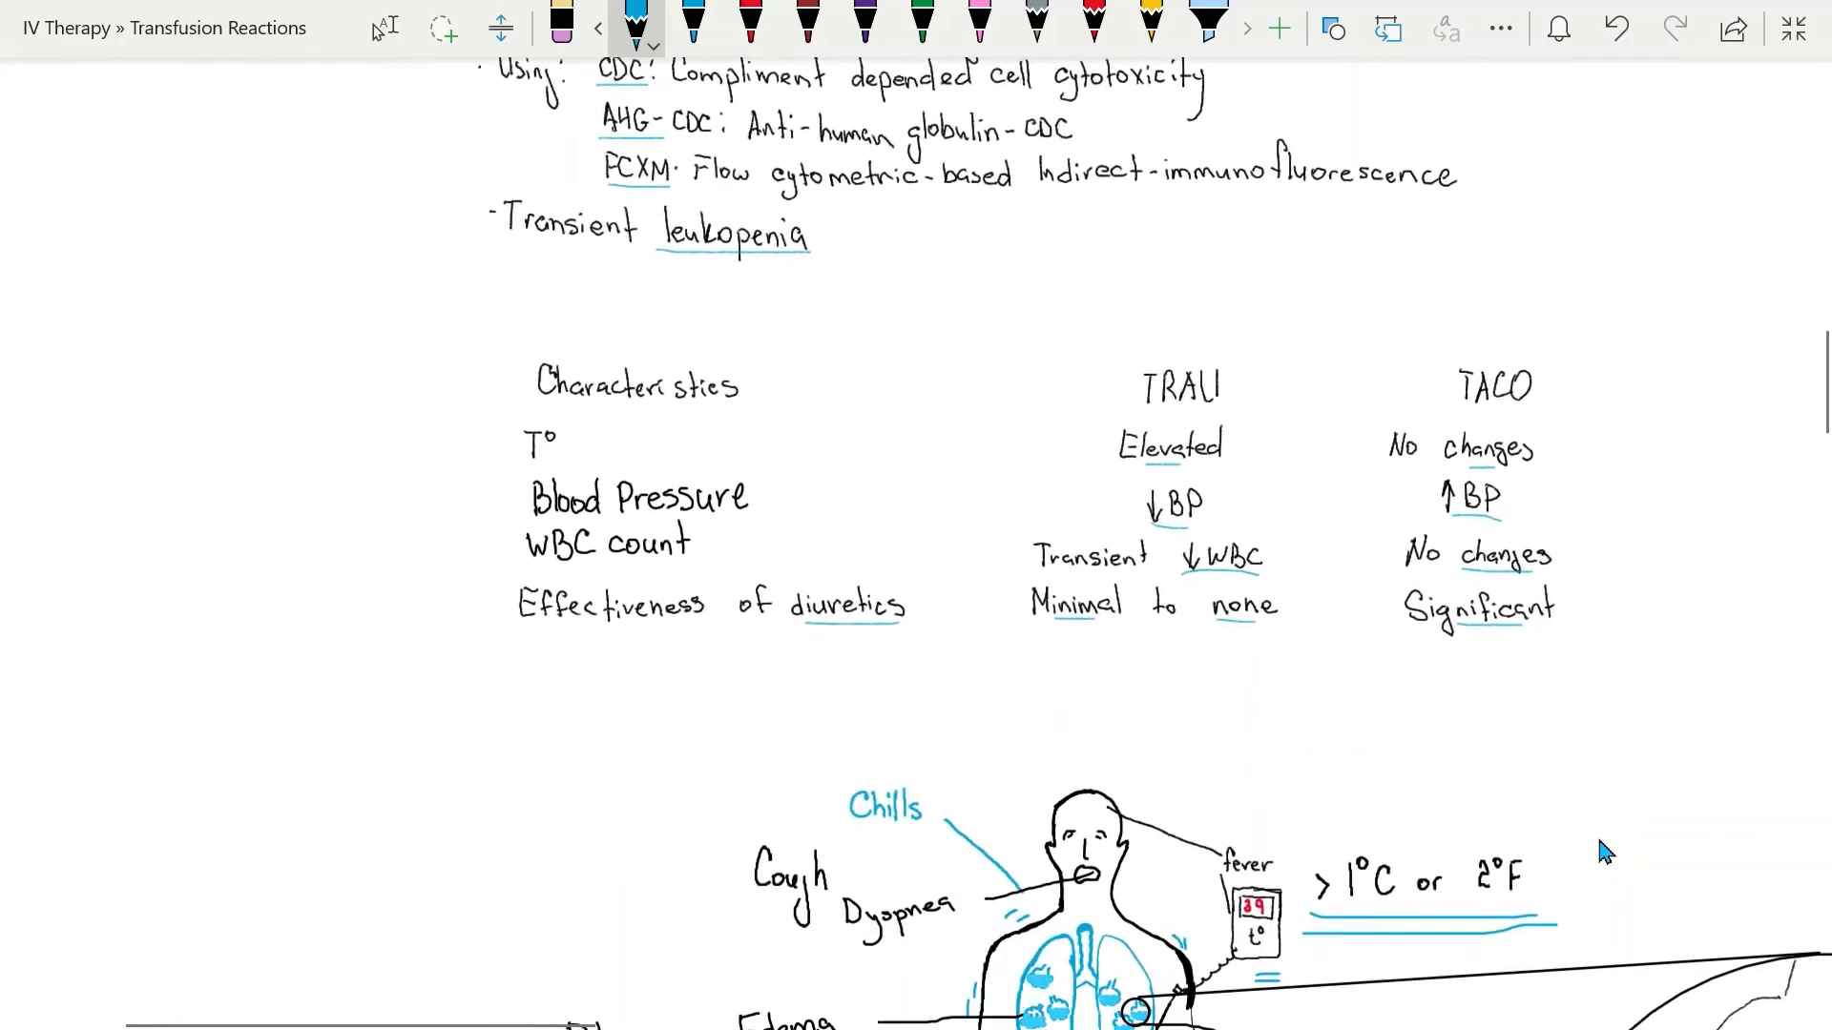
scroll(down, 3)
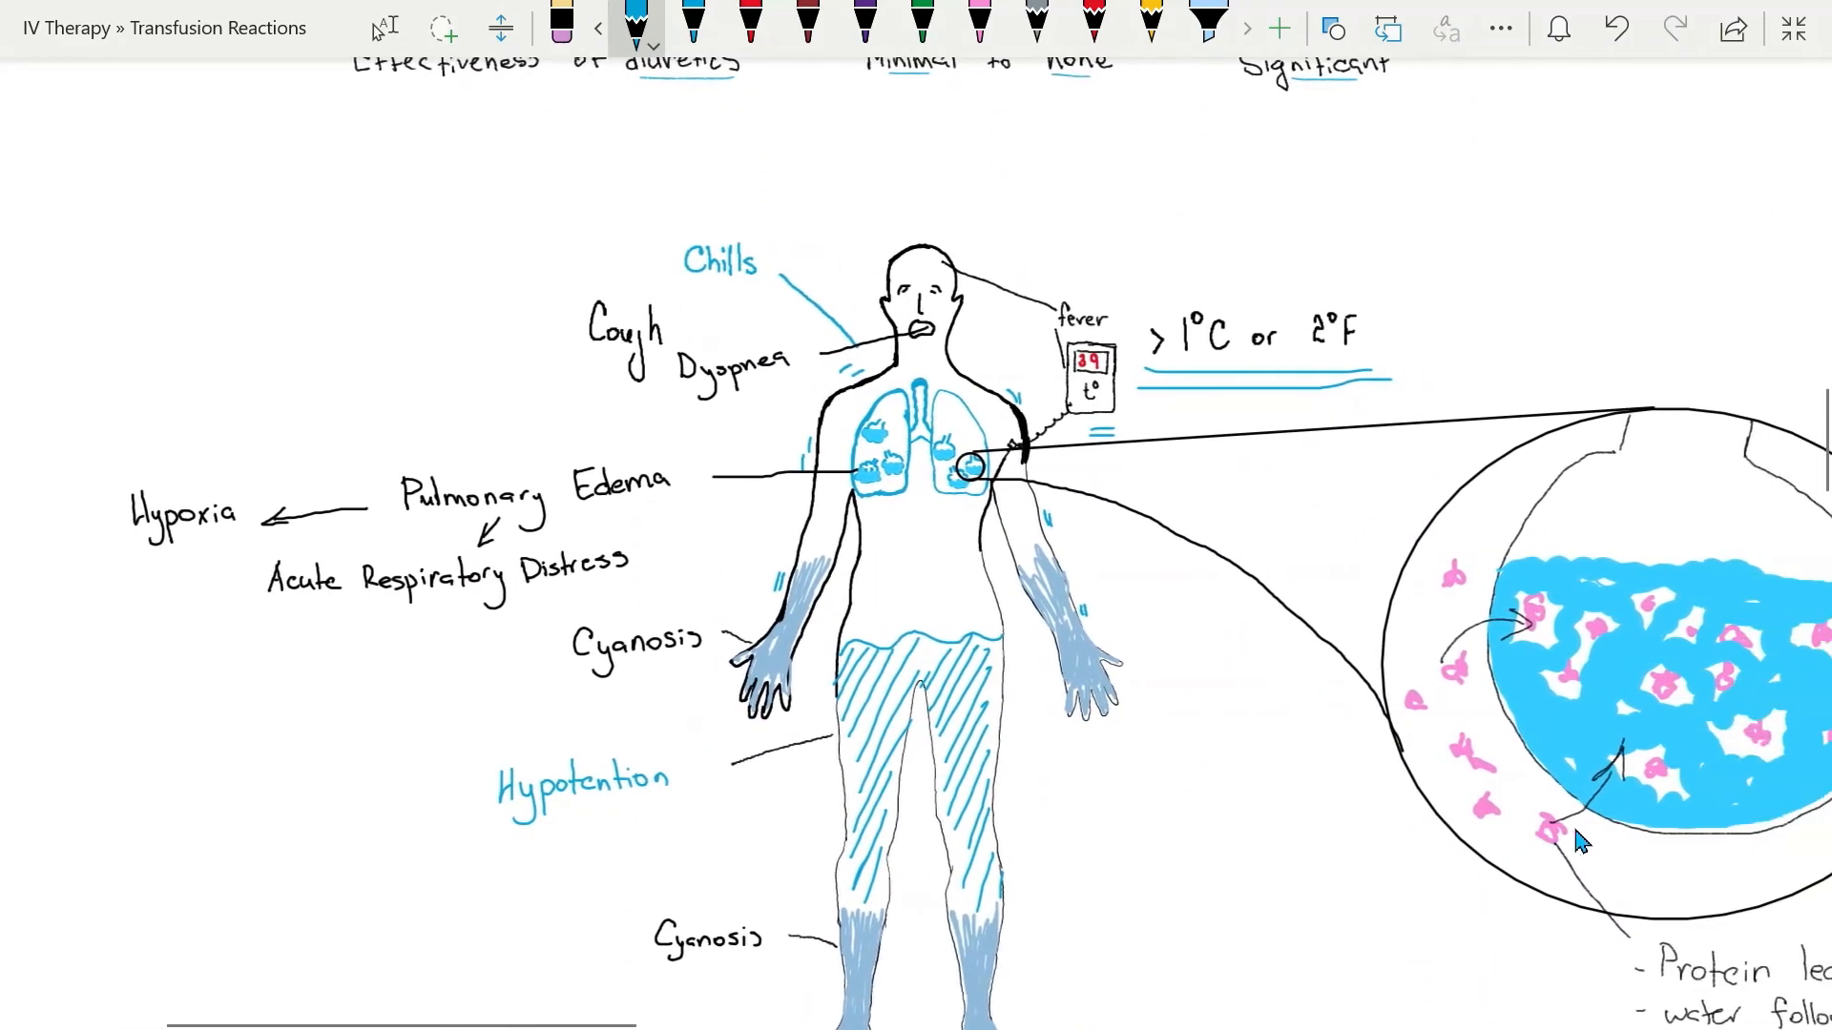
scroll(down, 3)
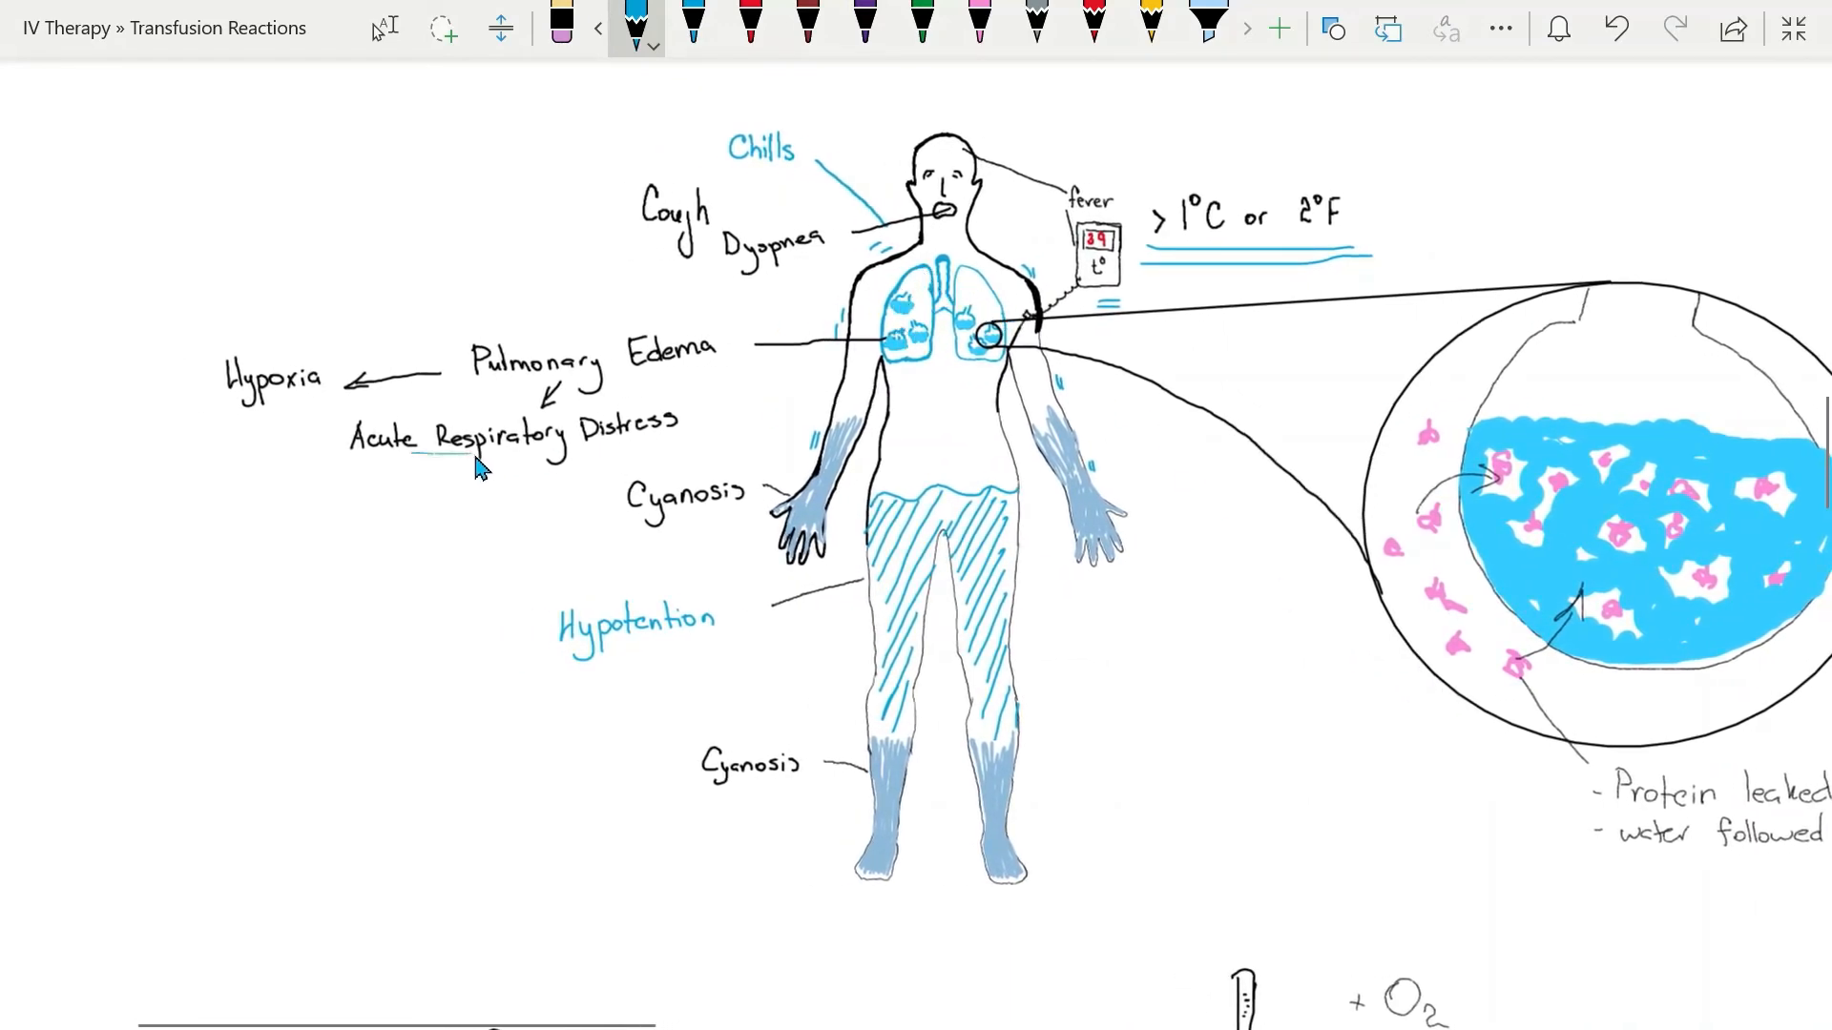
mouse_move(799, 275)
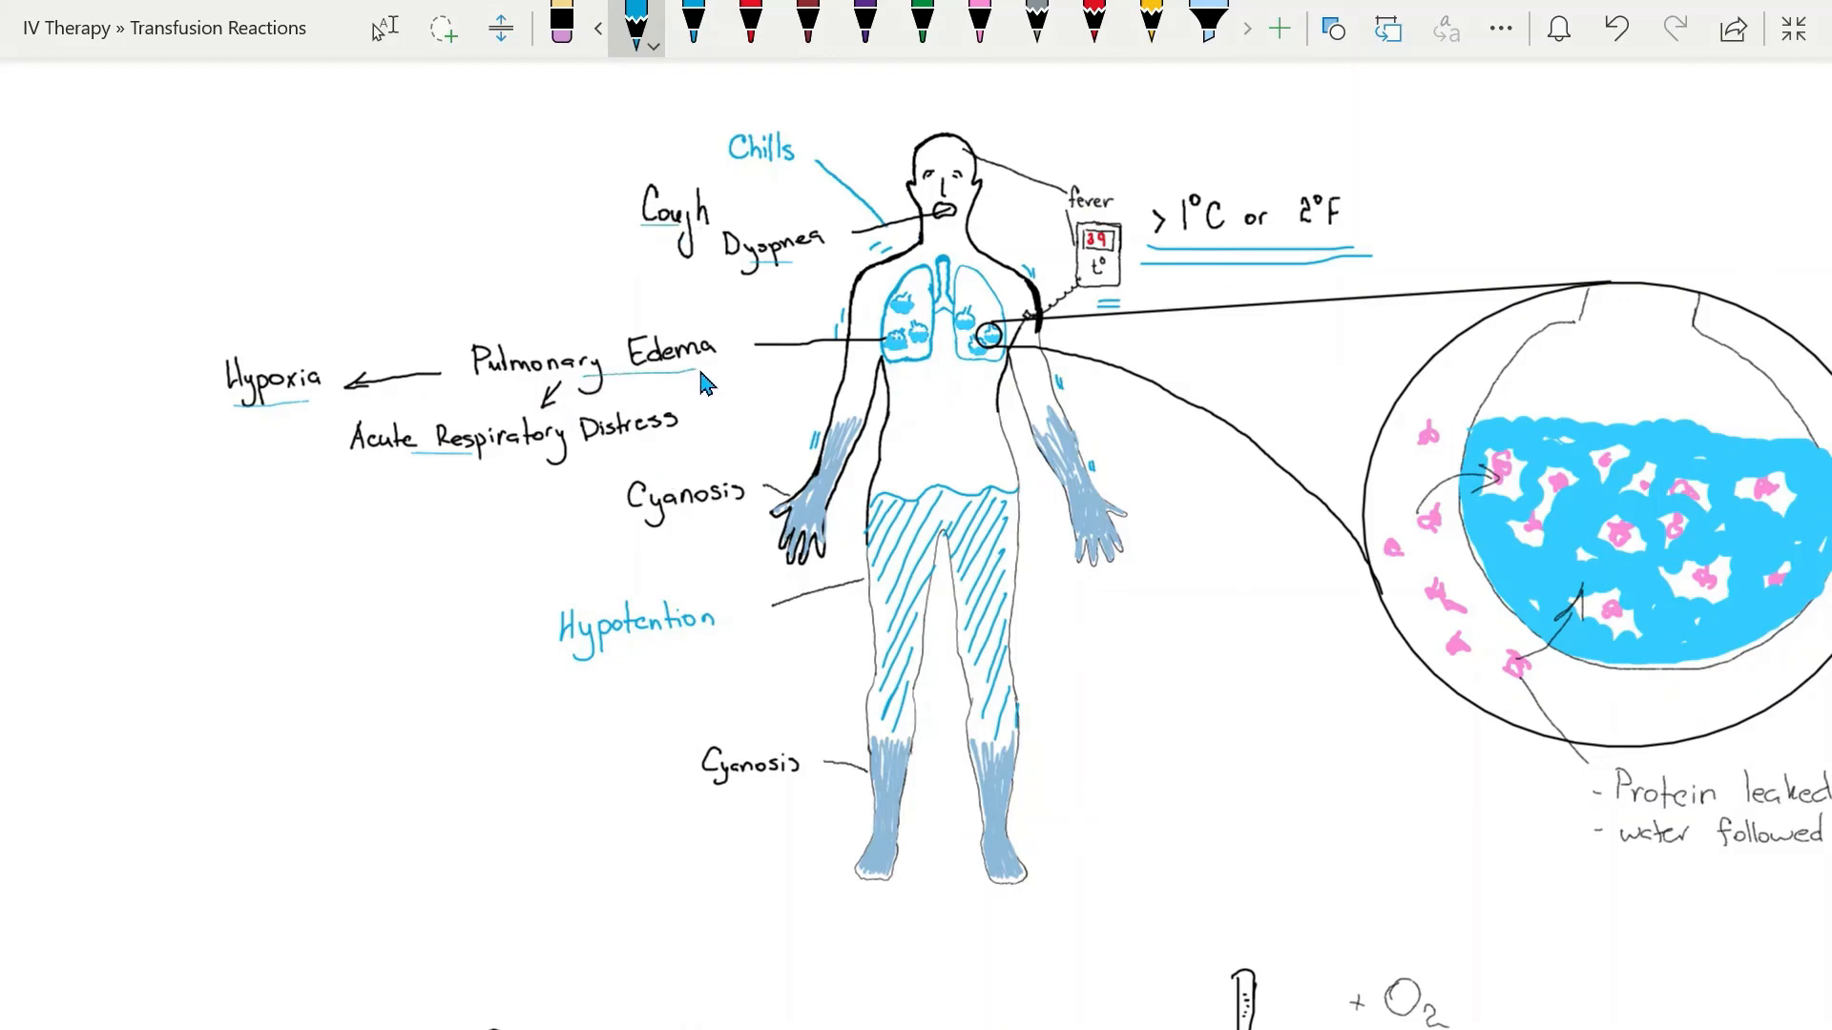
- Scroll down from the symptom diagram to the Tx treatment drawing
scroll(down, 3)
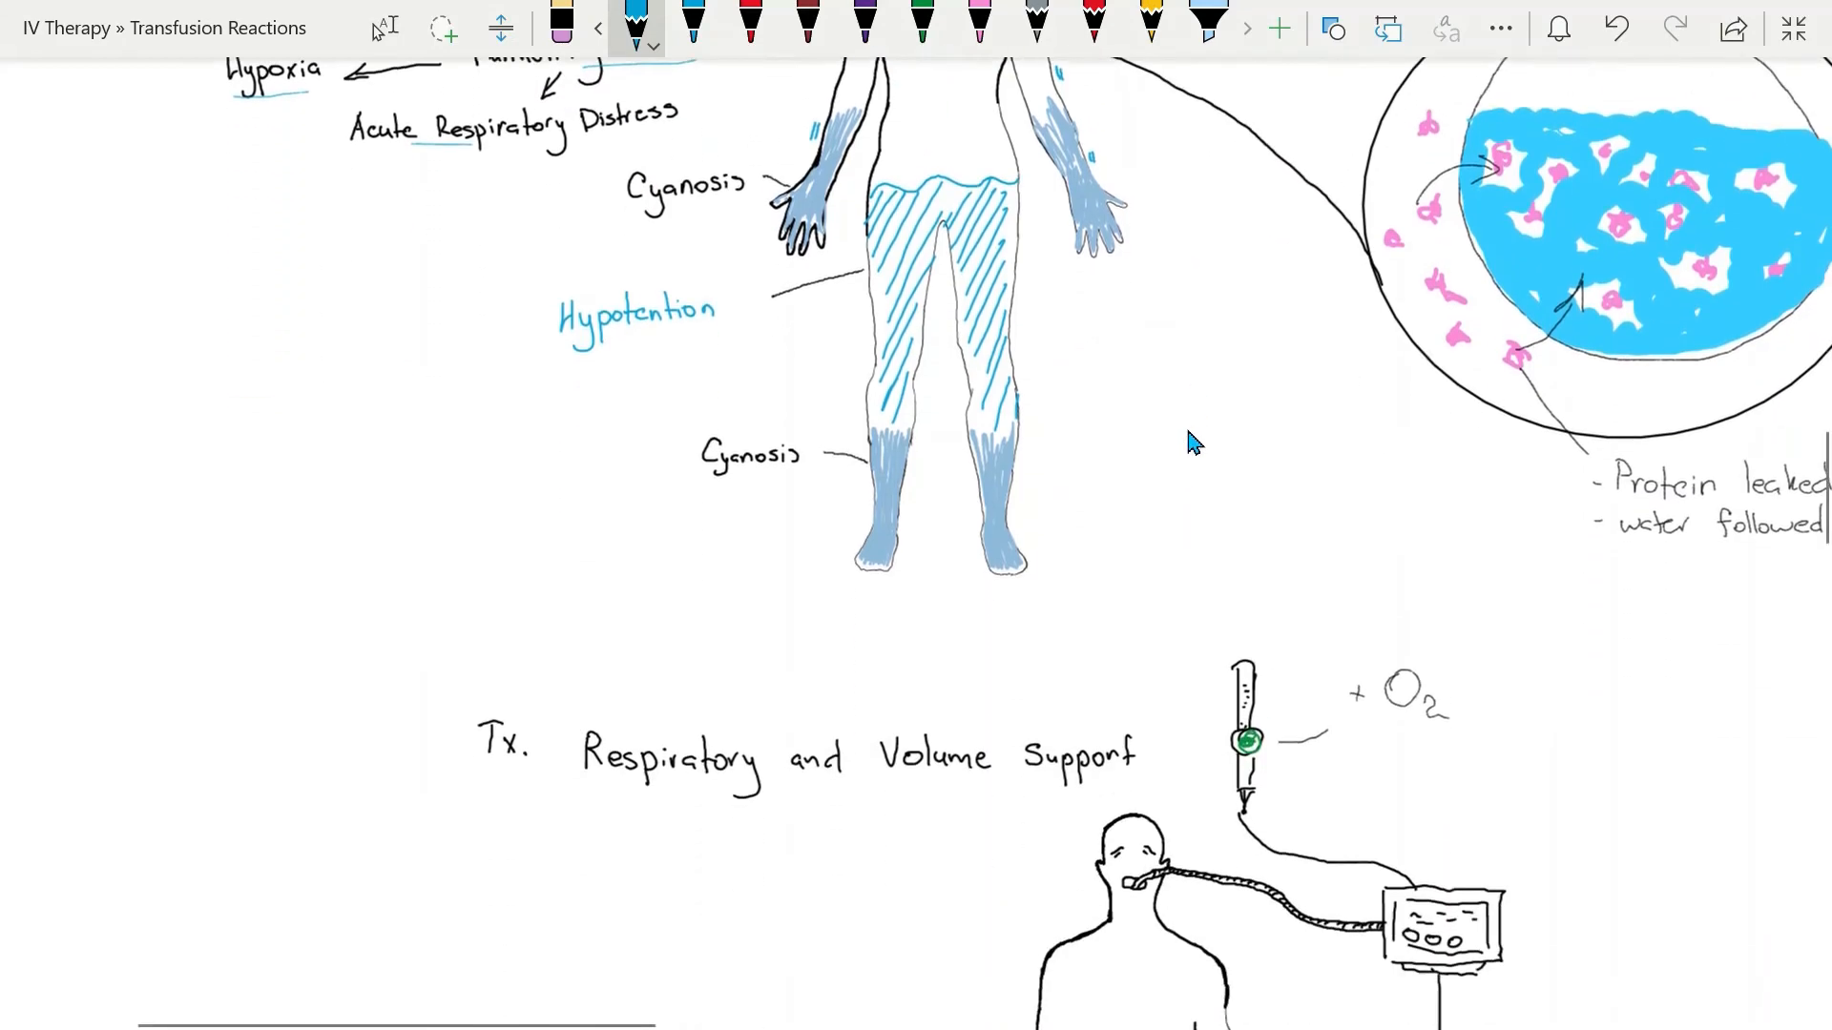
scroll(down, 3)
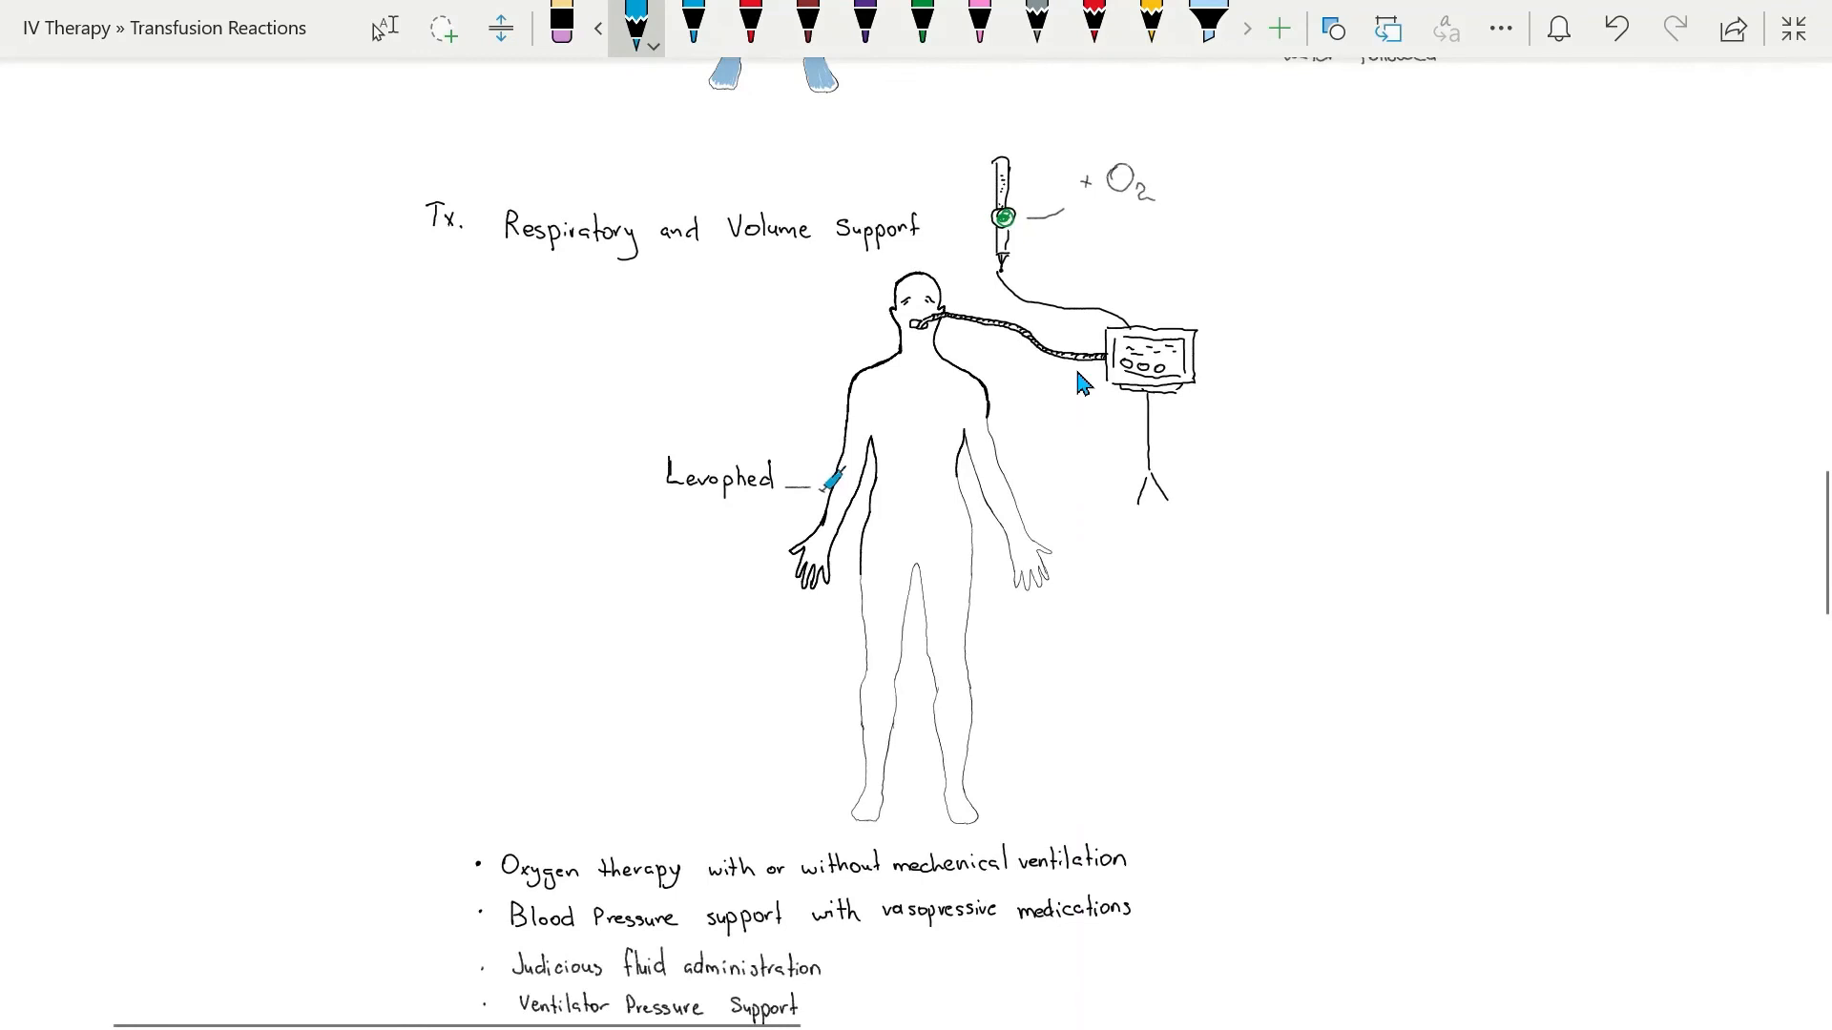
mouse_move(966, 353)
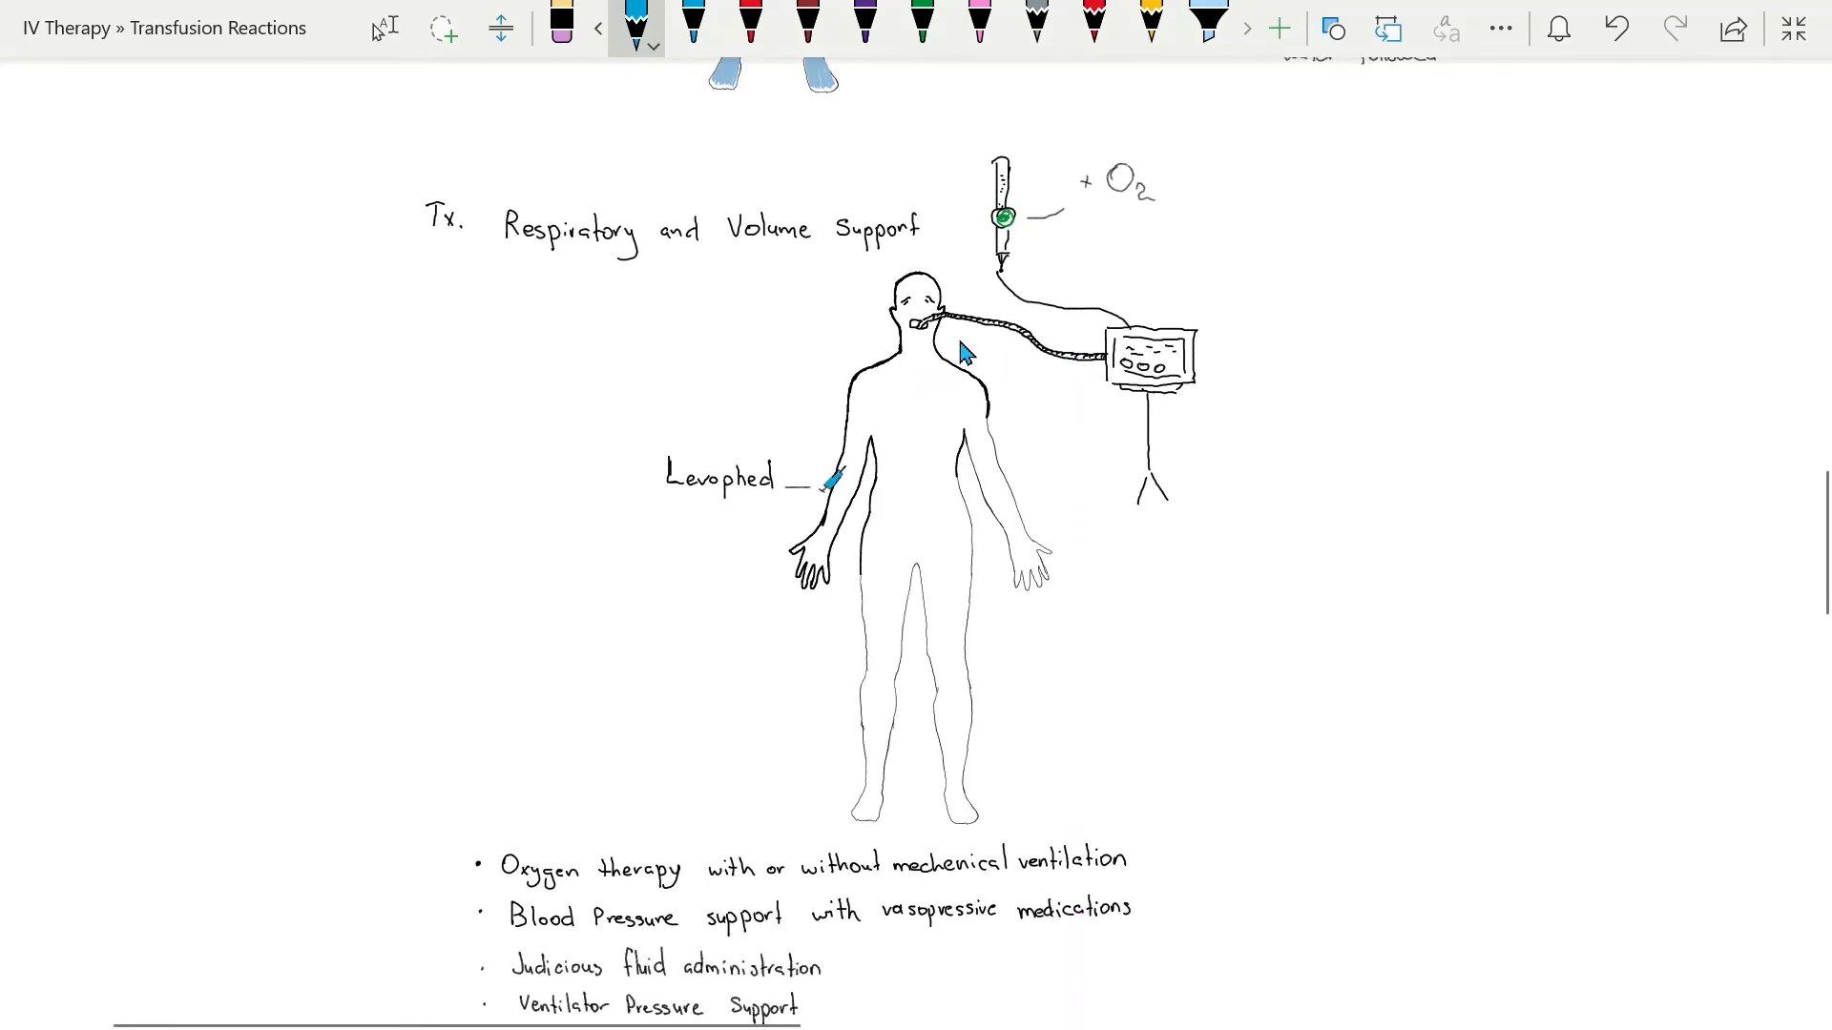
mouse_move(998, 362)
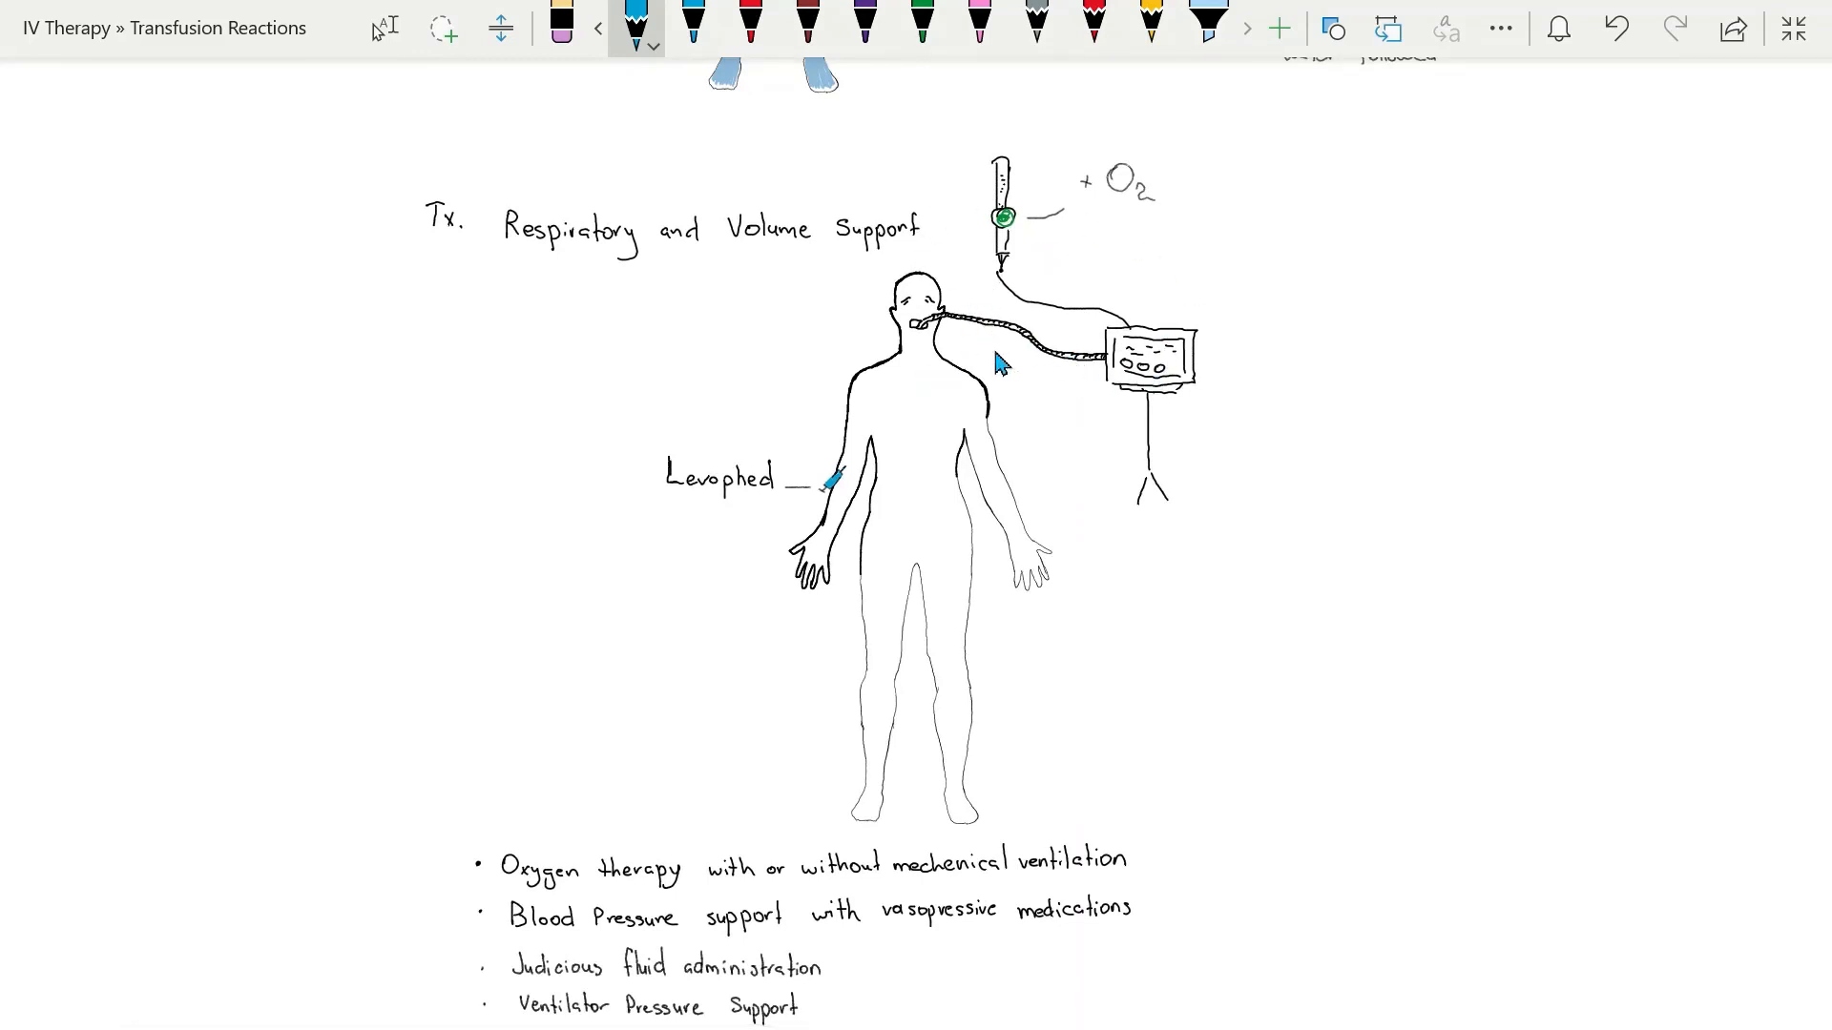
mouse_move(1122, 221)
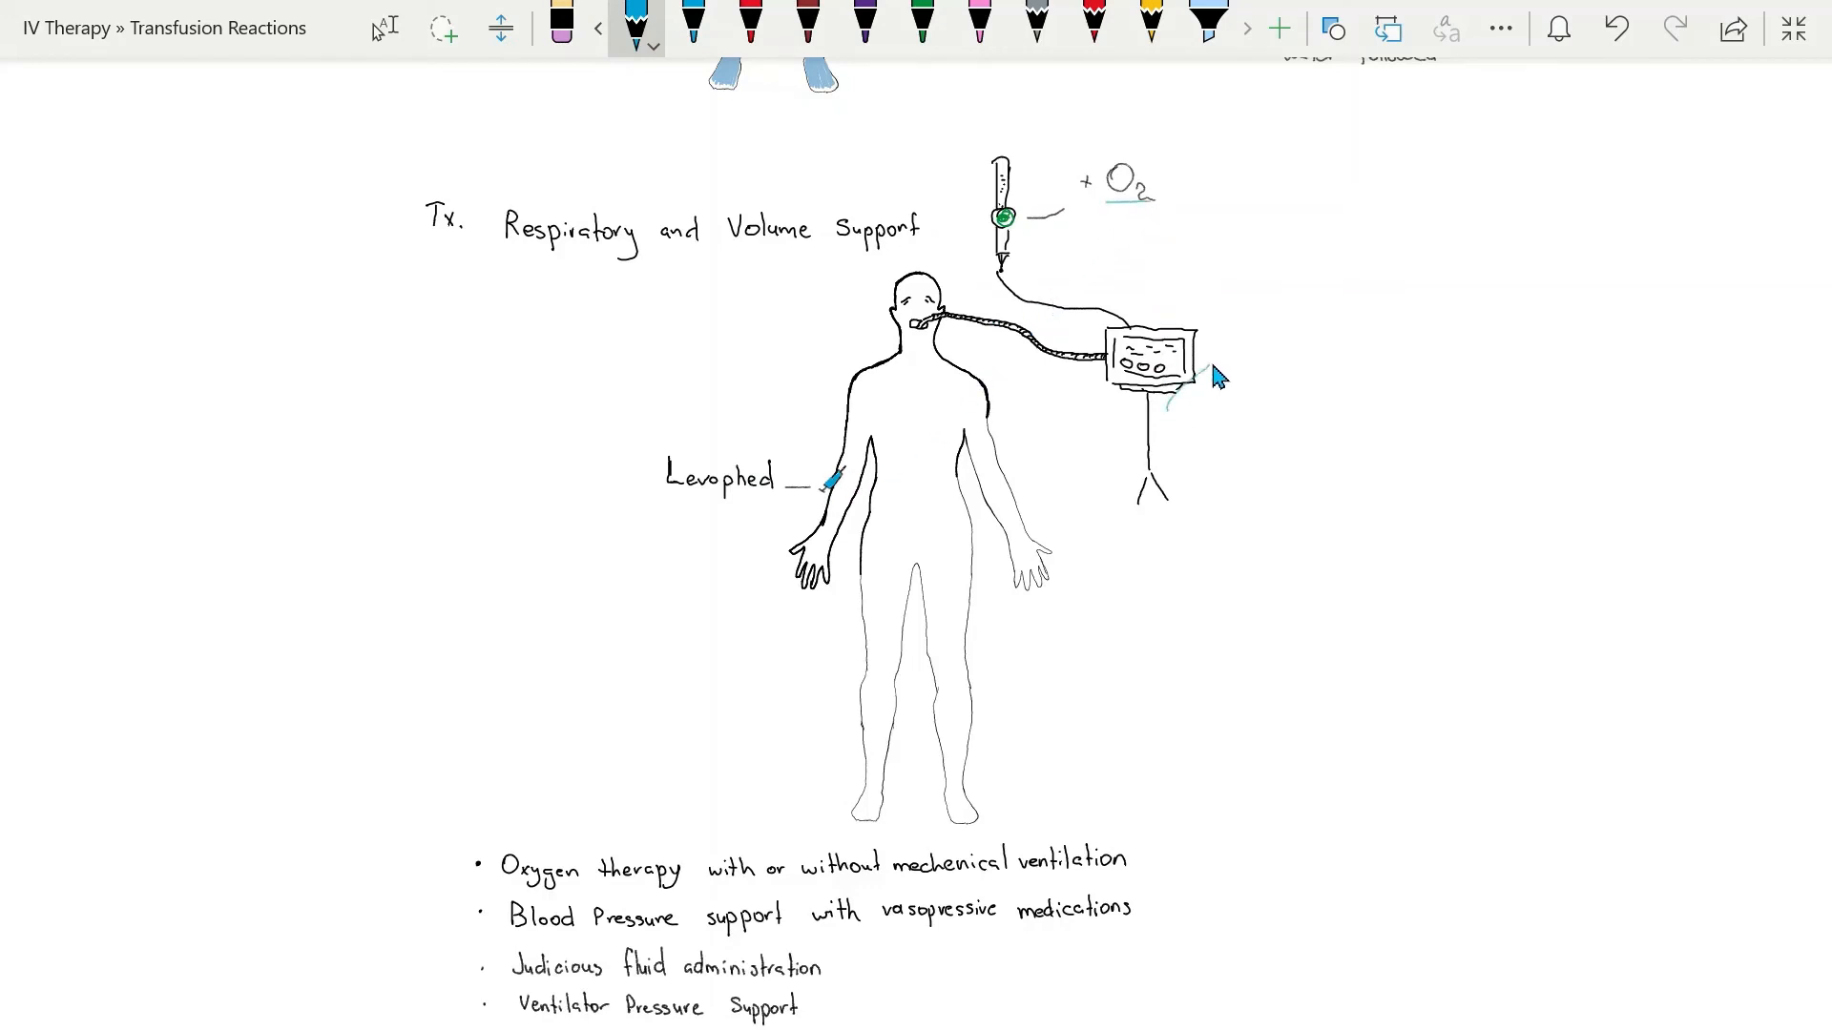
mouse_move(1063, 489)
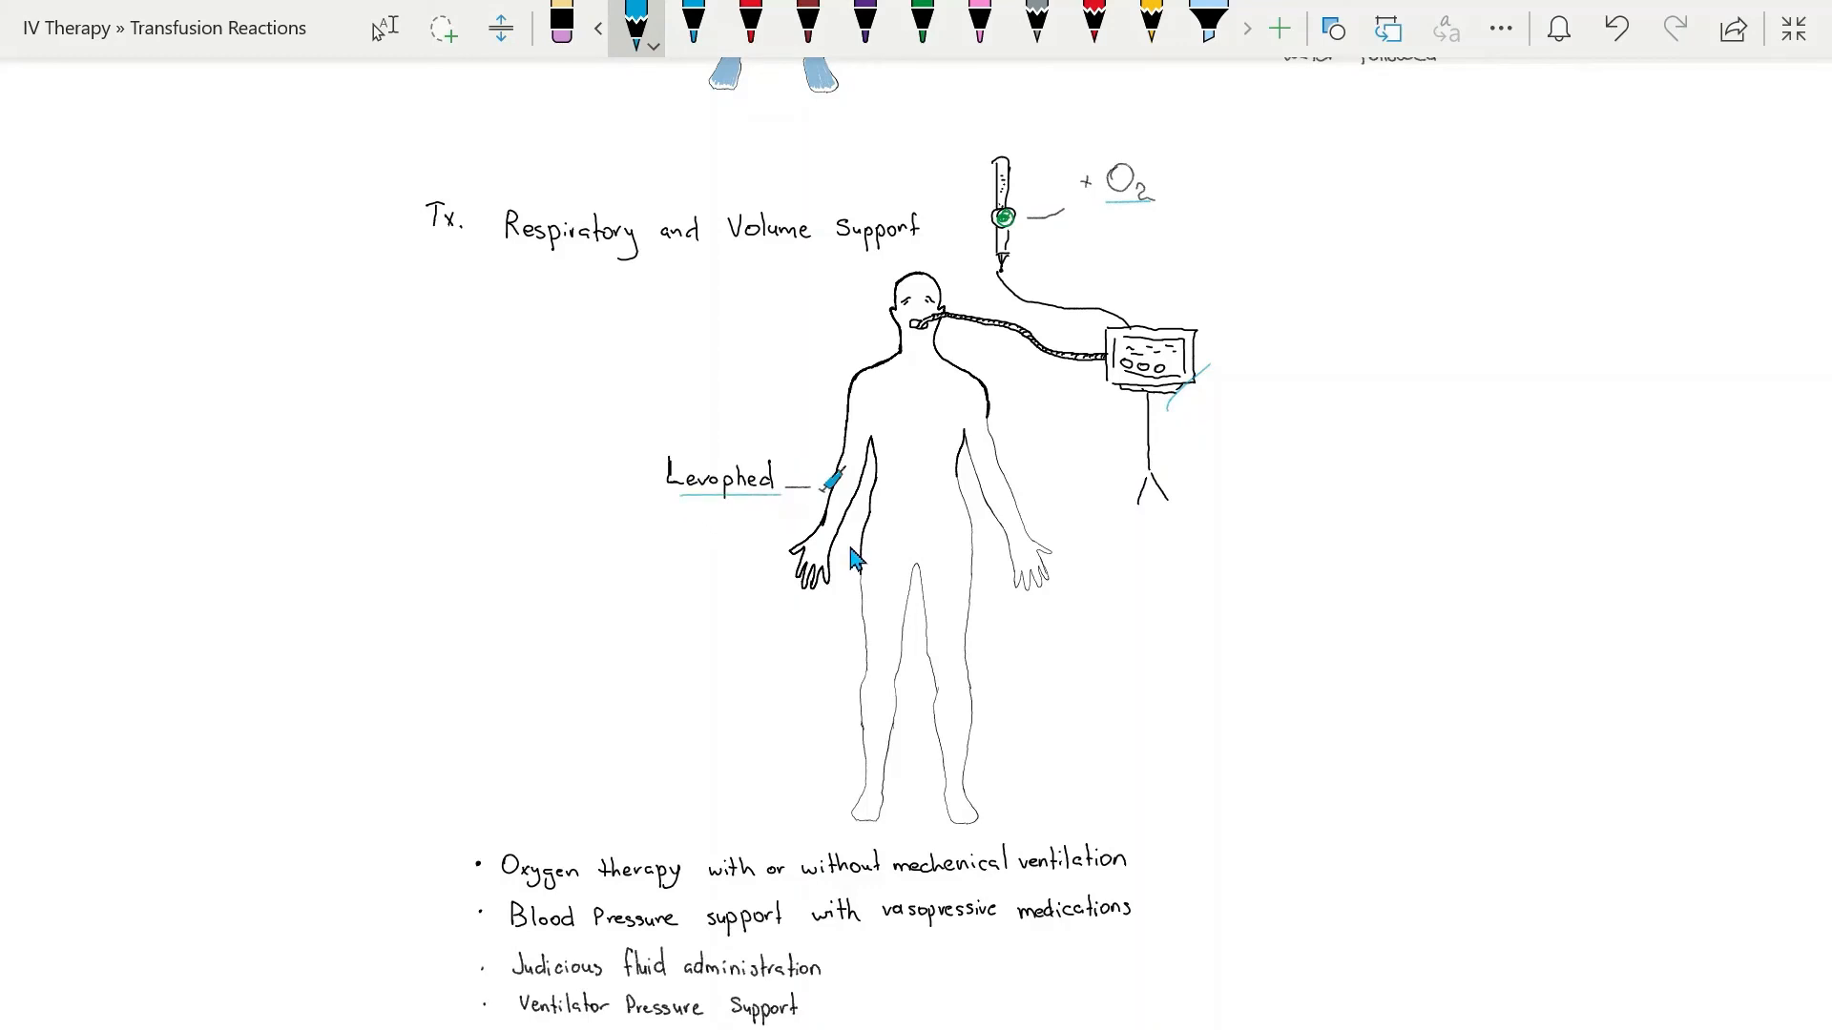
mouse_move(918, 456)
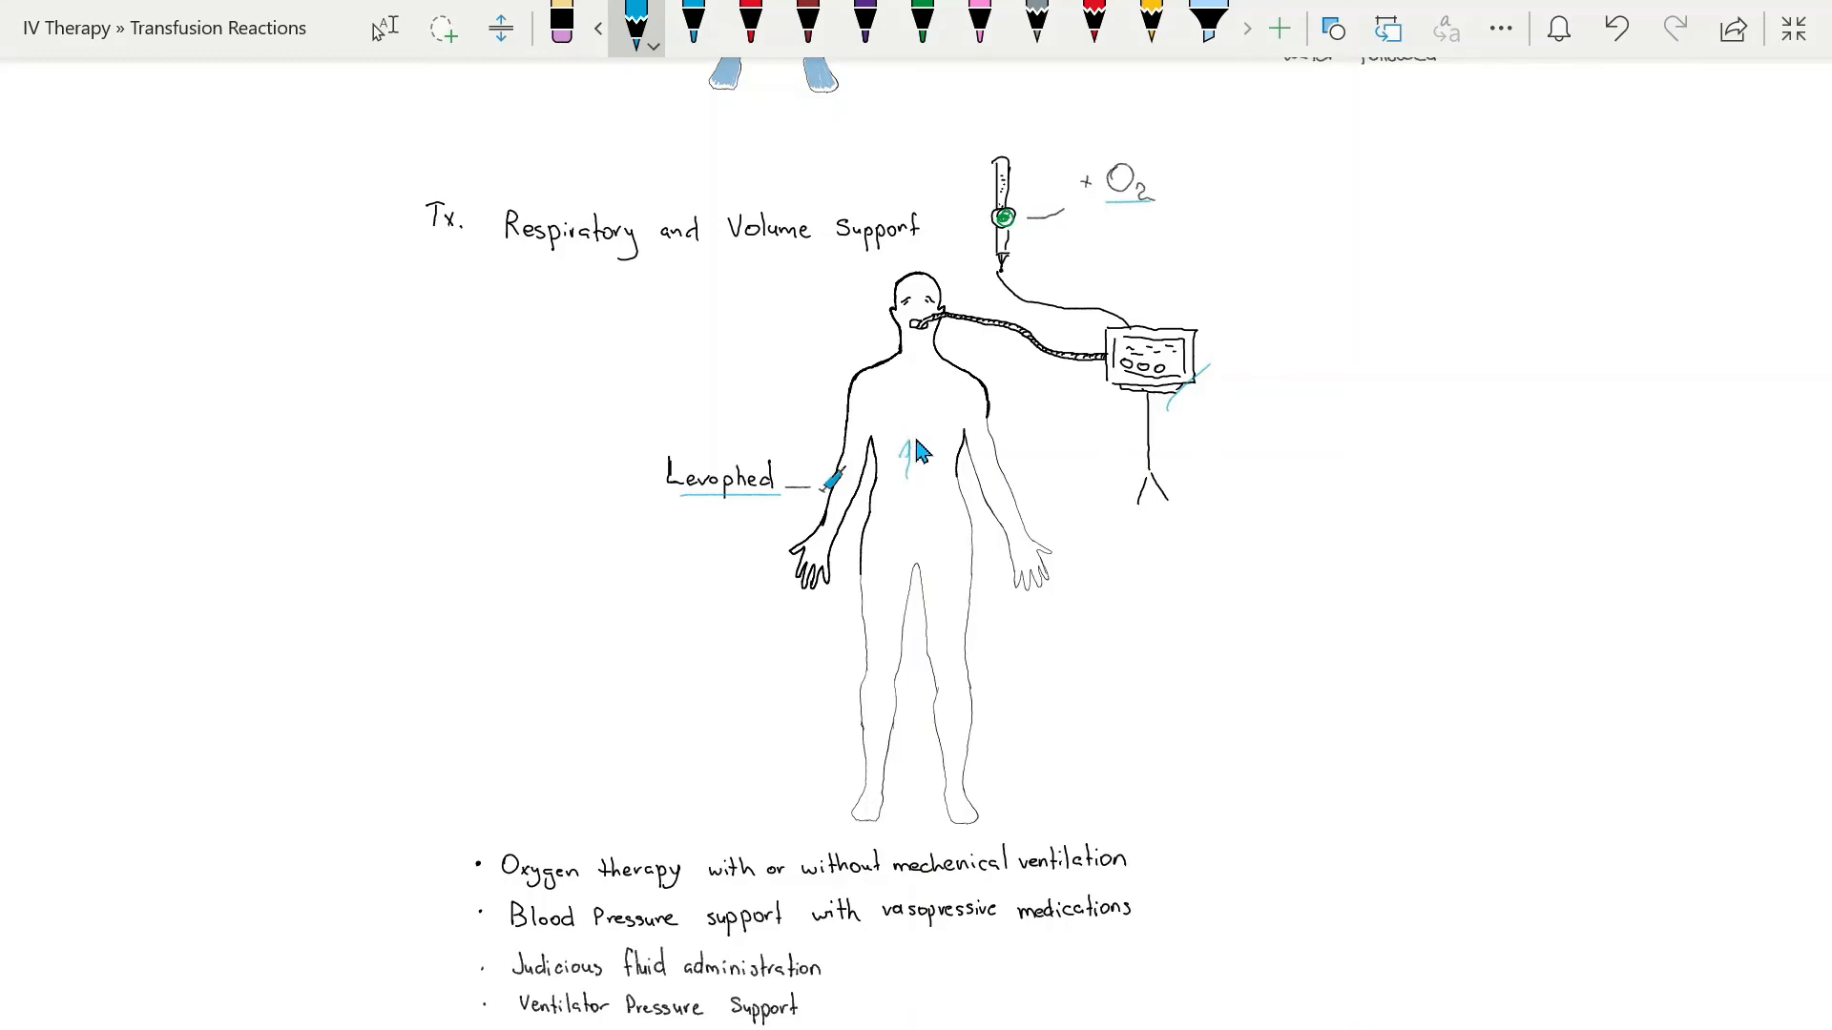
- Scroll down through the treatment bullets to the Prevention line
scroll(down, 3)
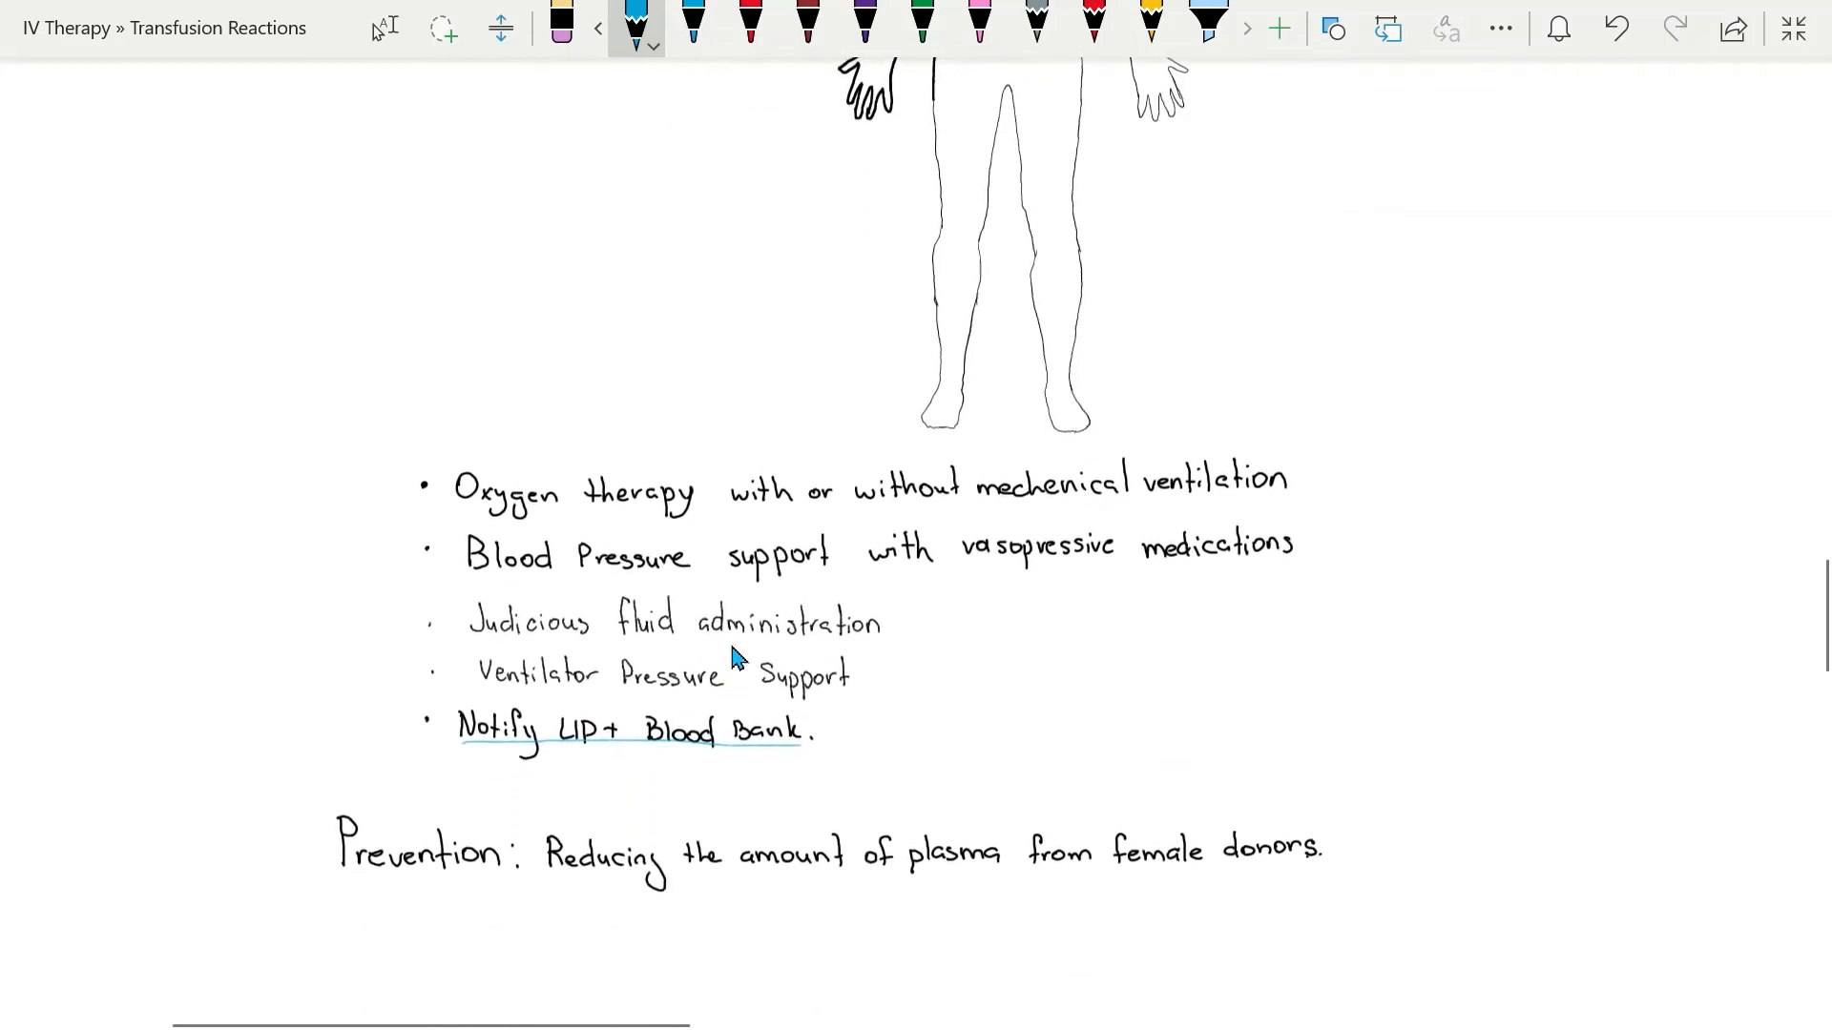
scroll(down, 3)
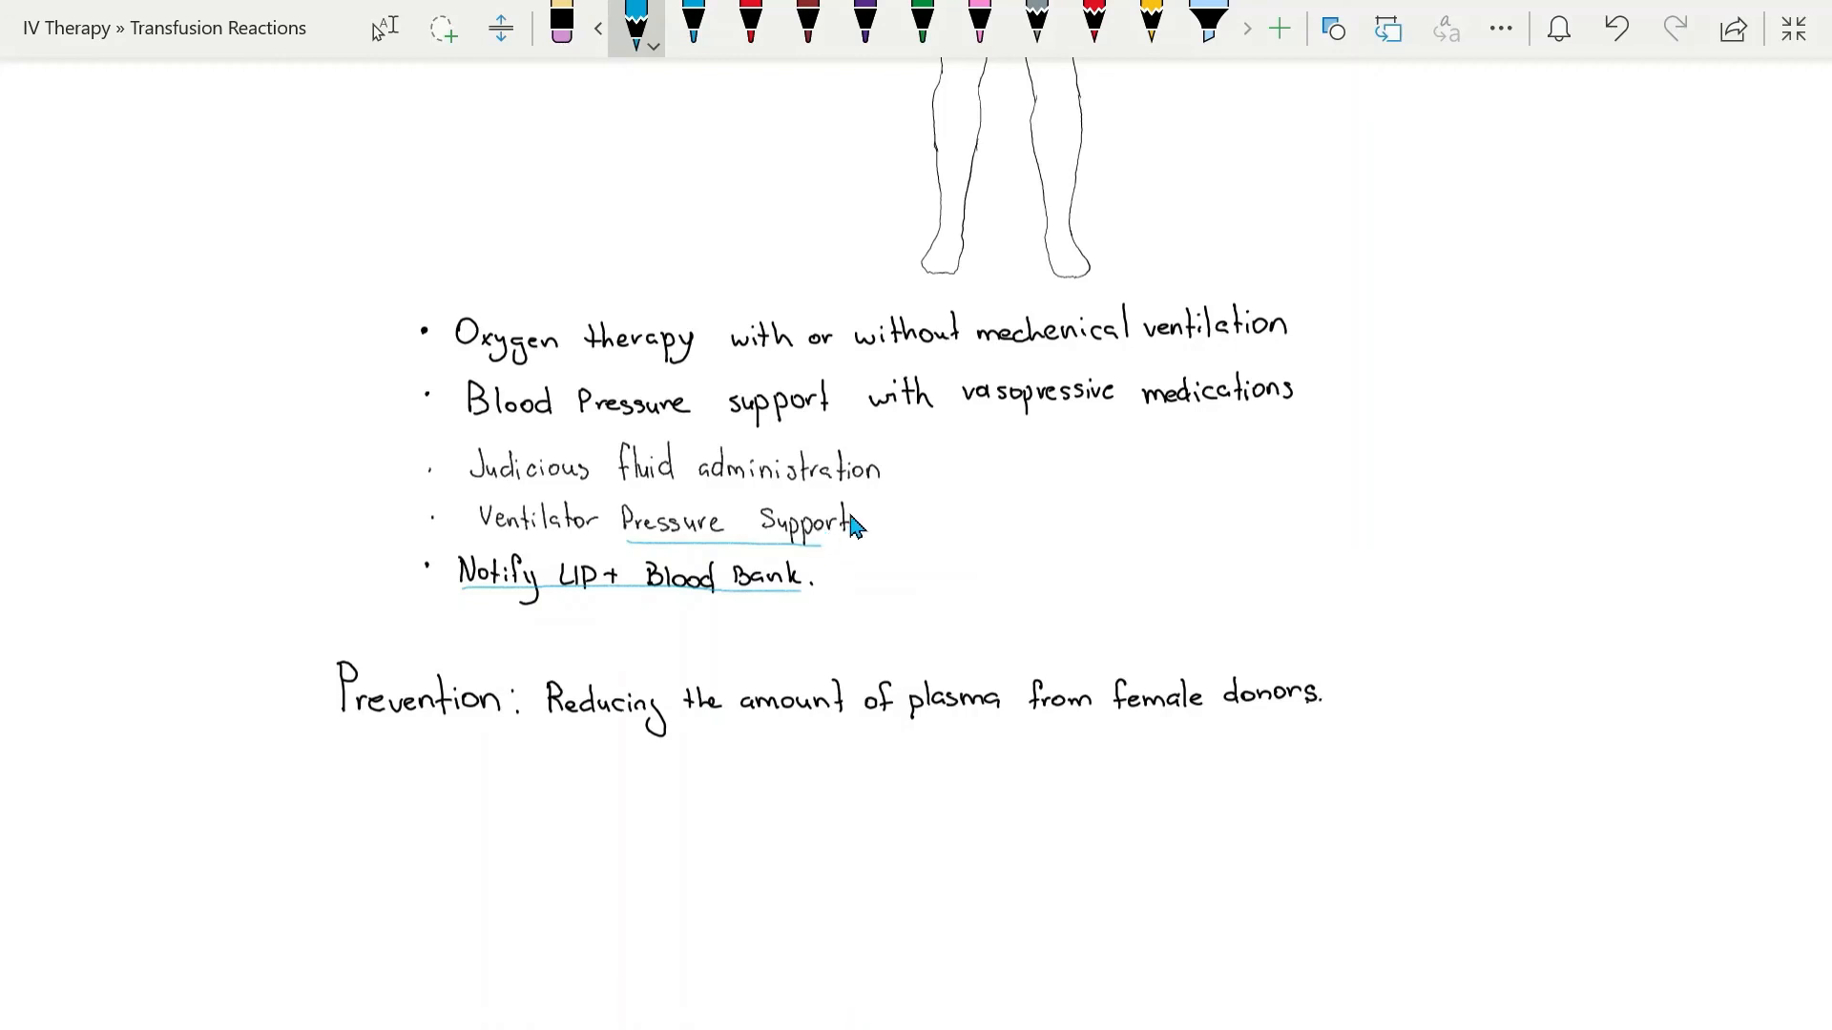
mouse_move(473, 492)
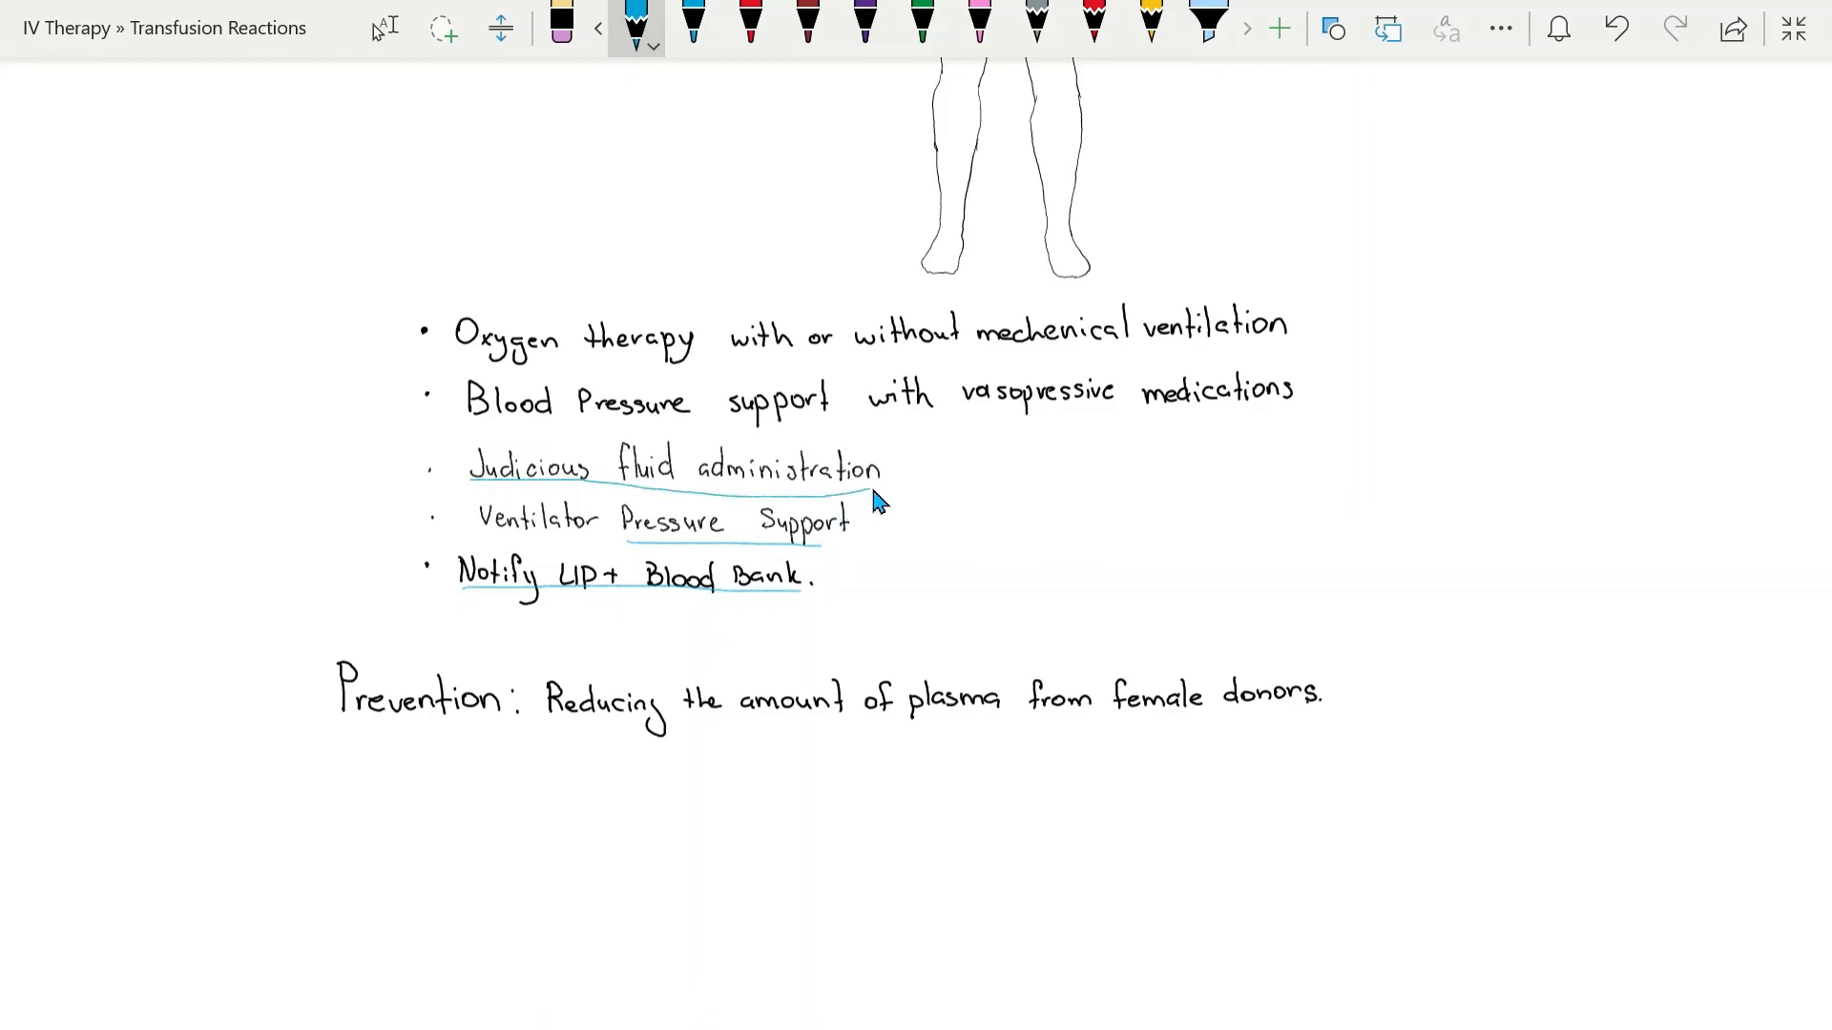
mouse_move(1046, 522)
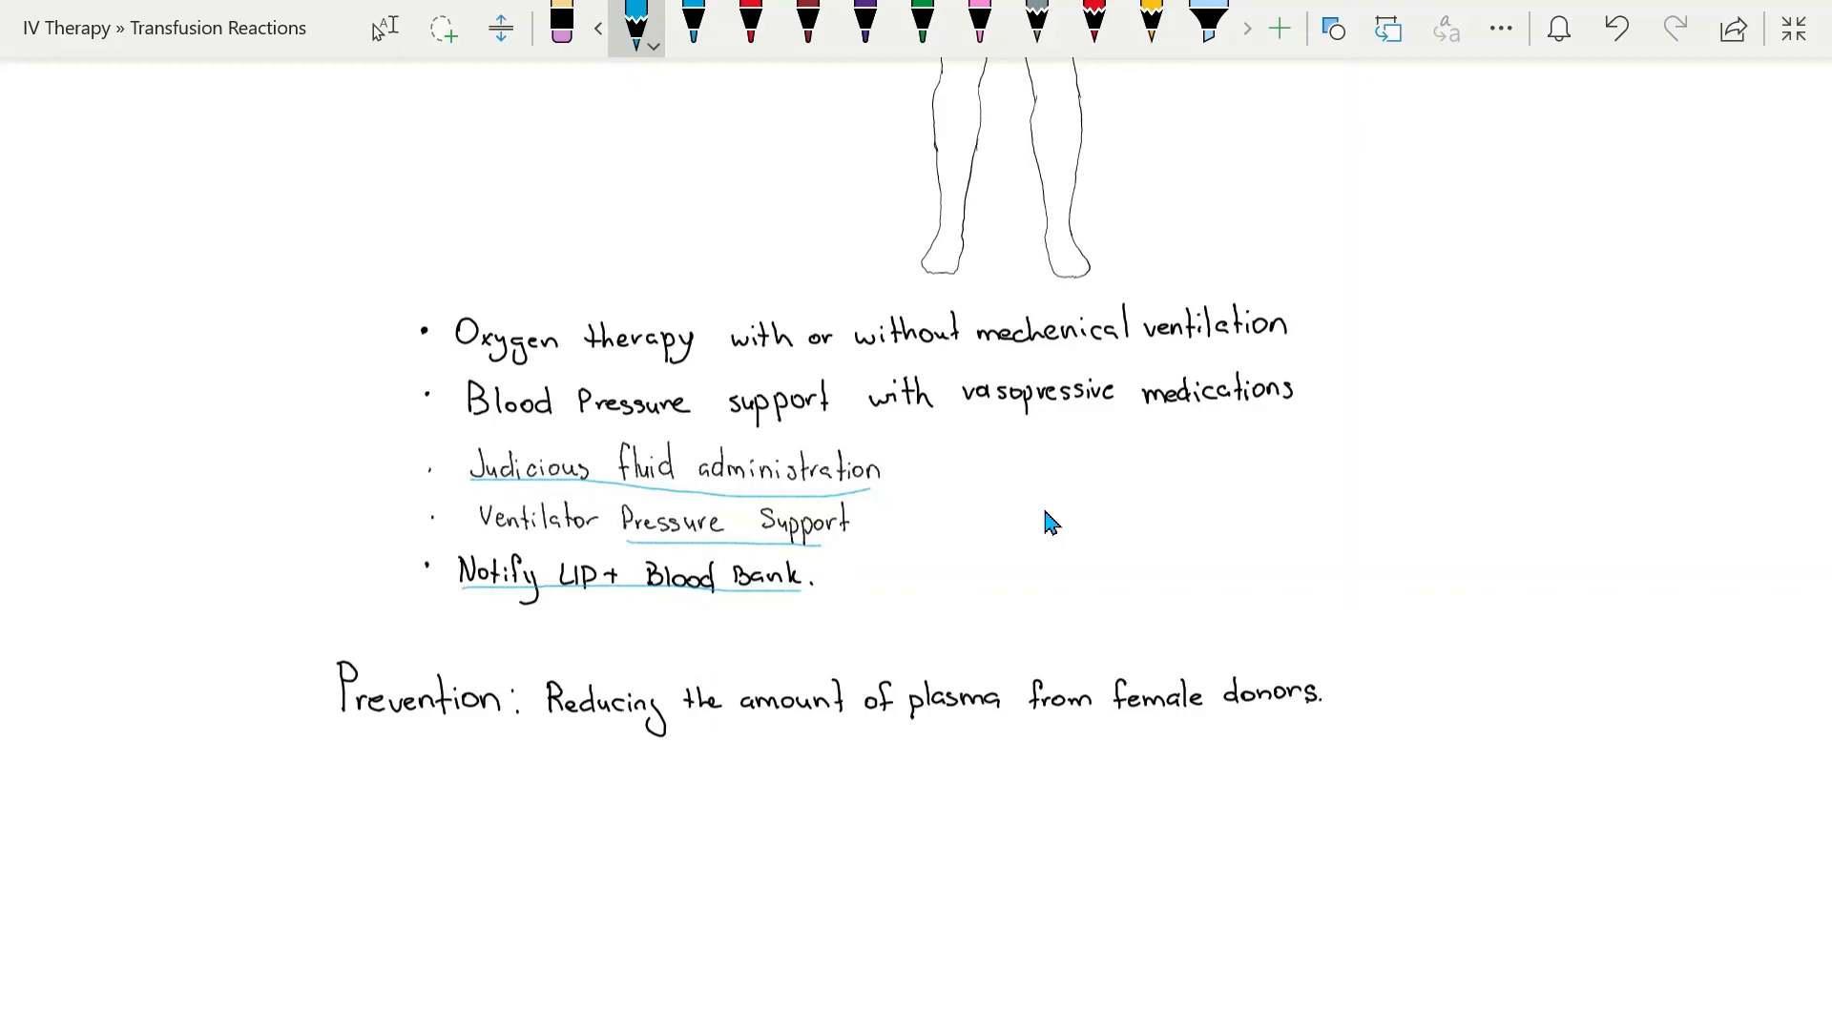
mouse_move(1070, 595)
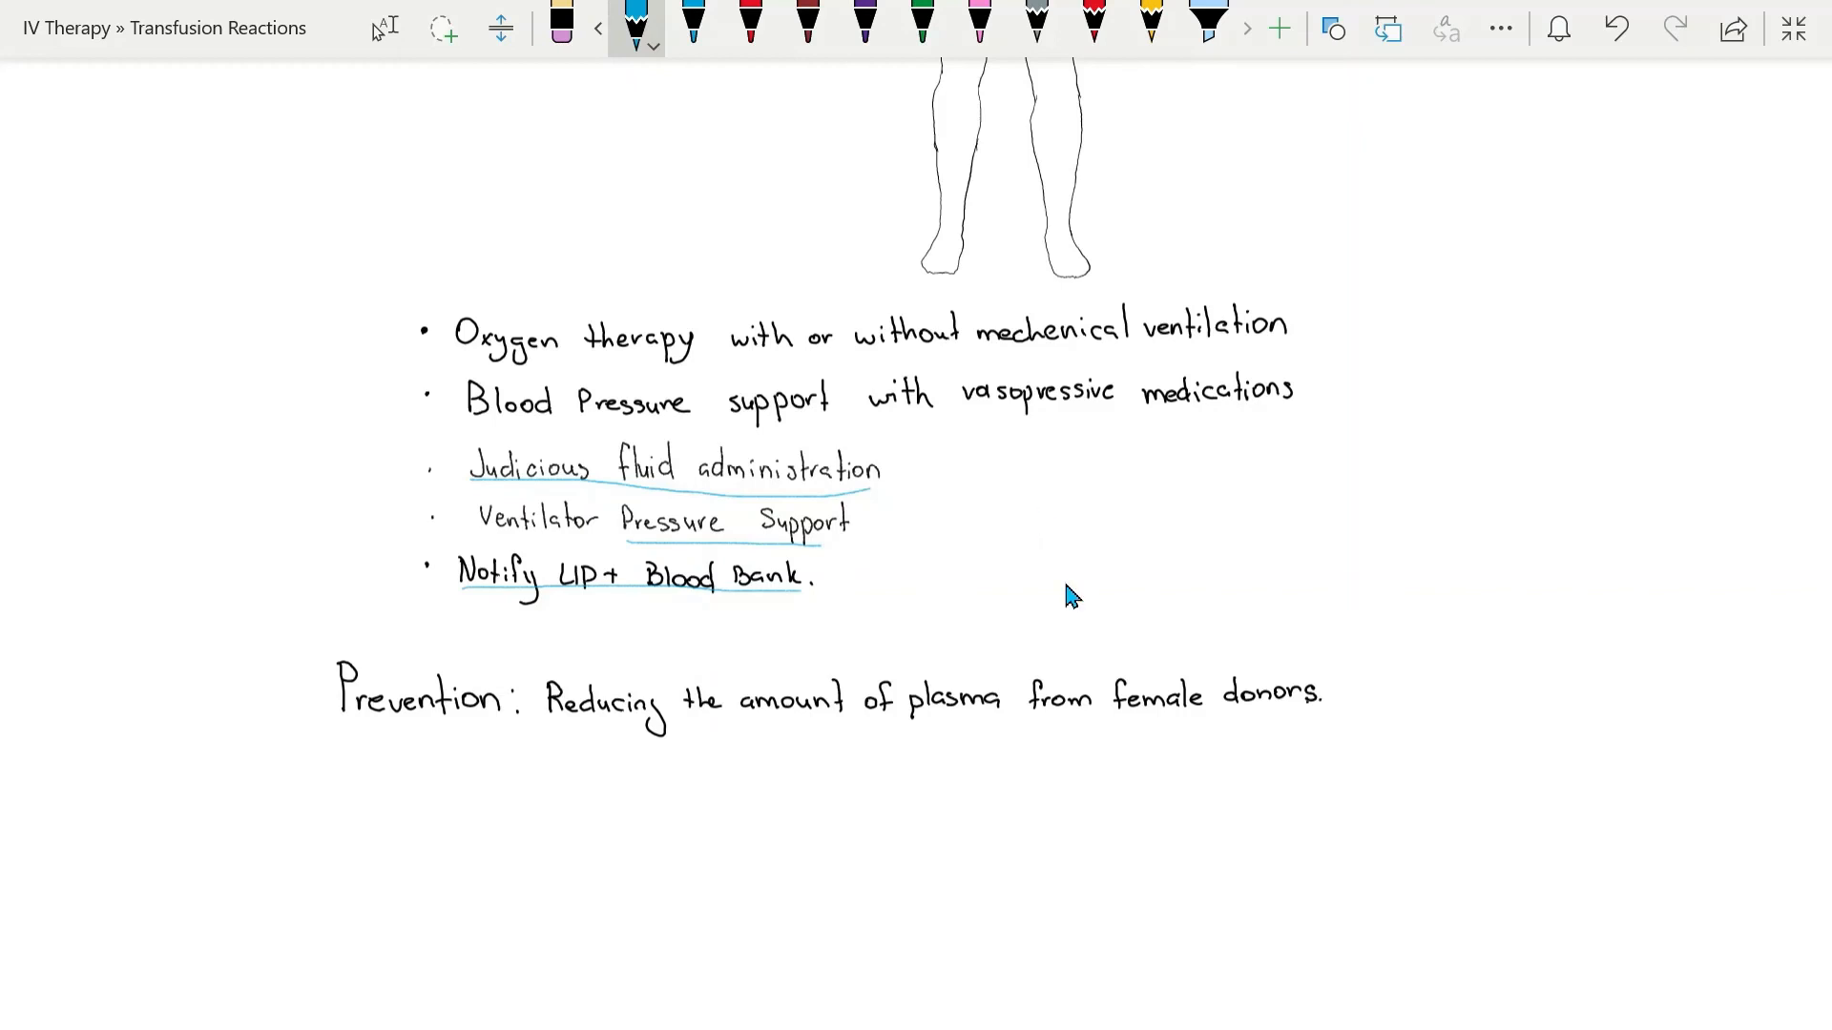
mouse_move(454, 752)
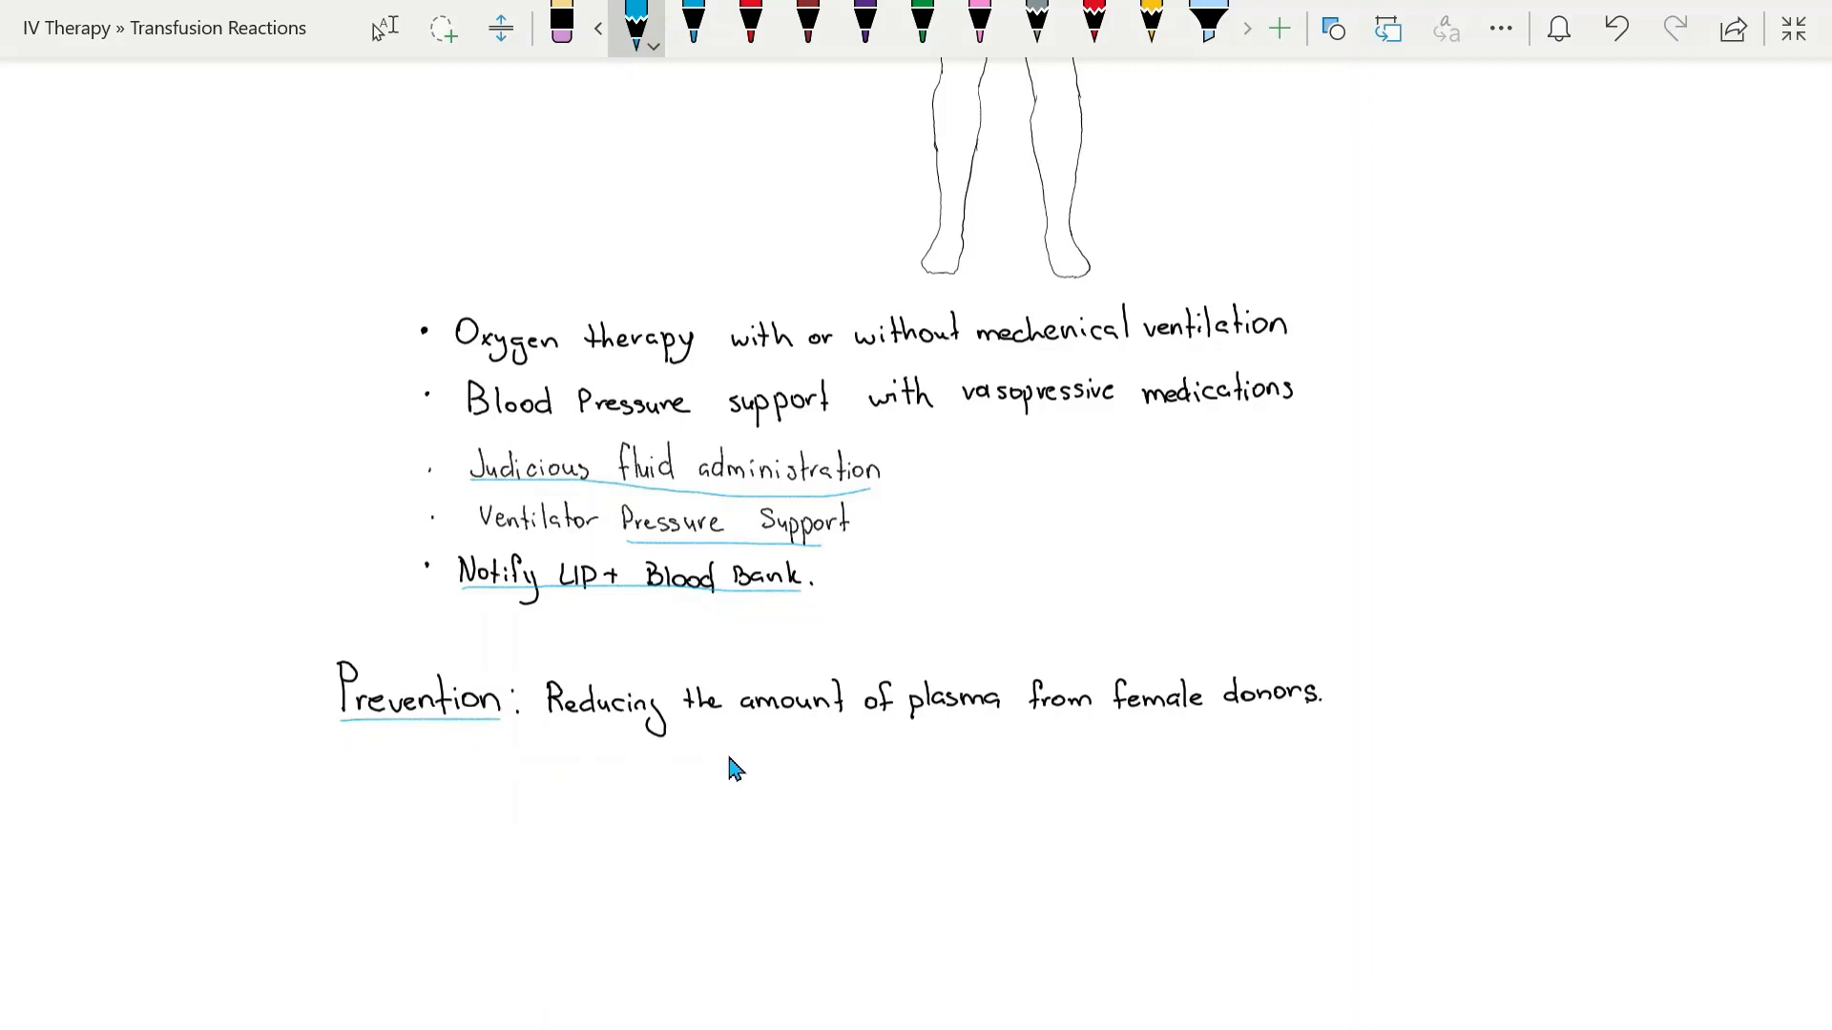
mouse_move(704, 731)
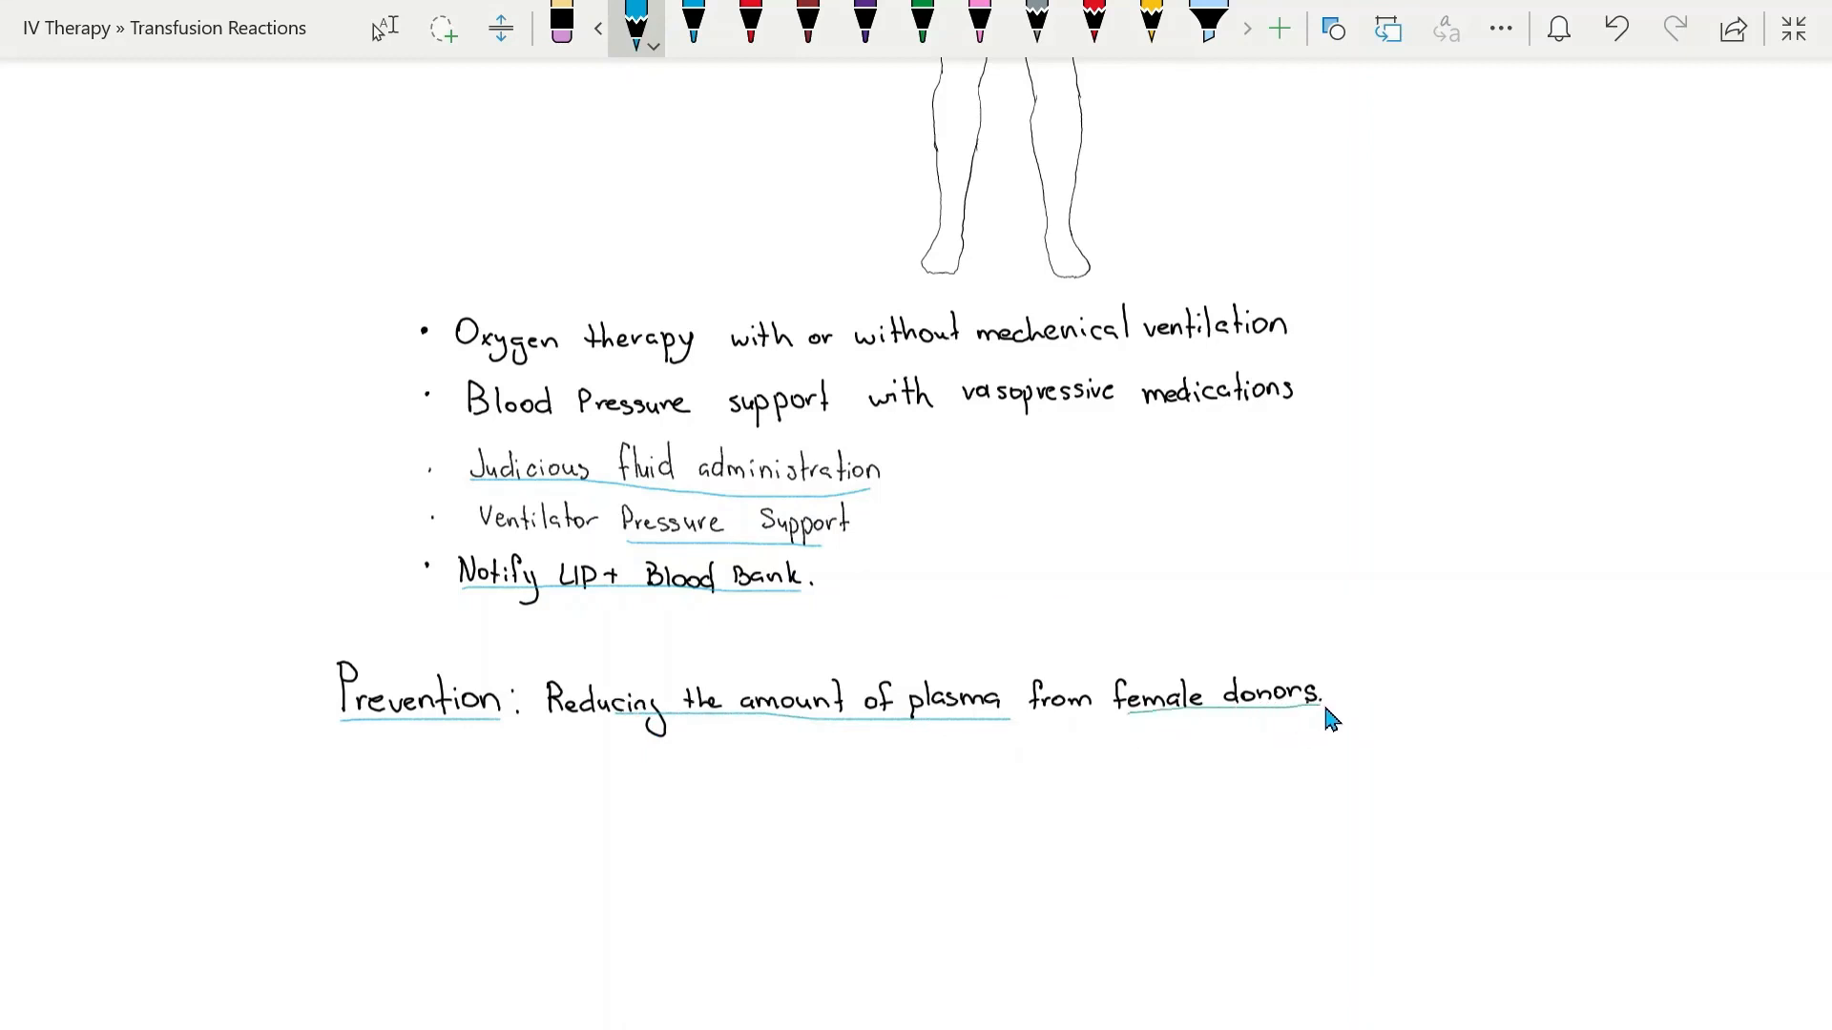
mouse_move(1236, 752)
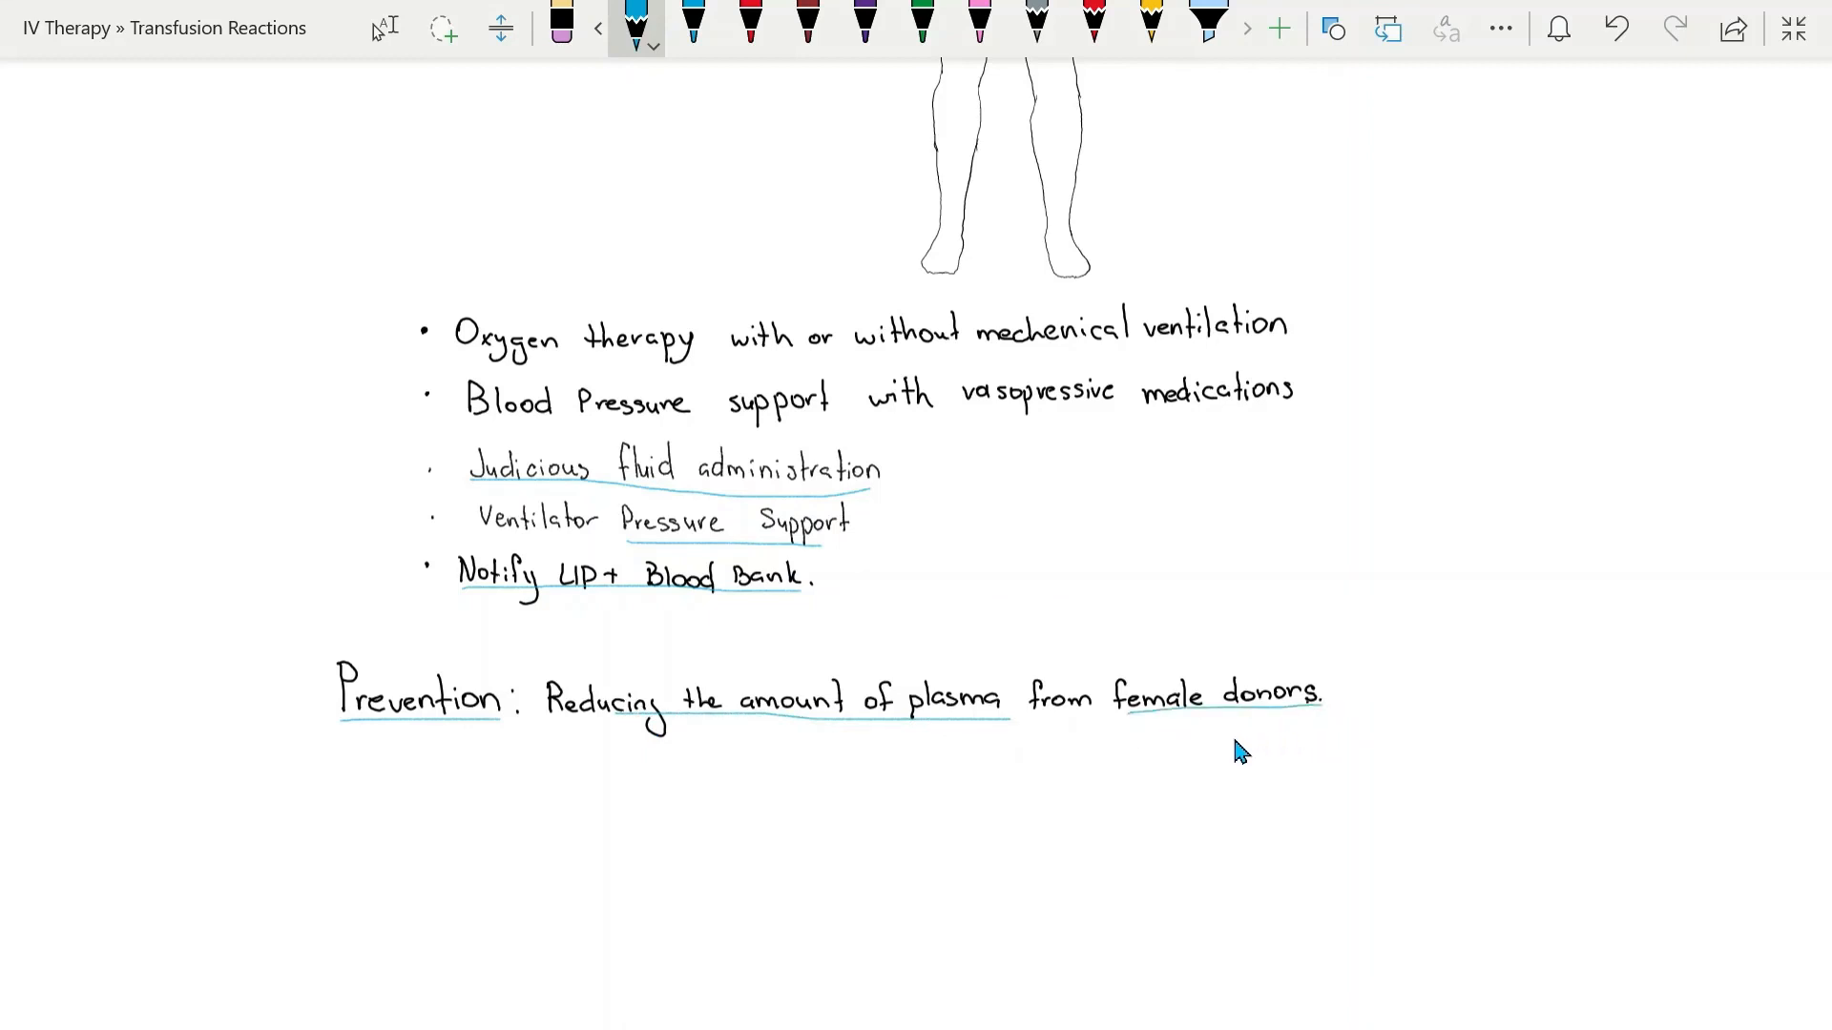
mouse_move(912, 736)
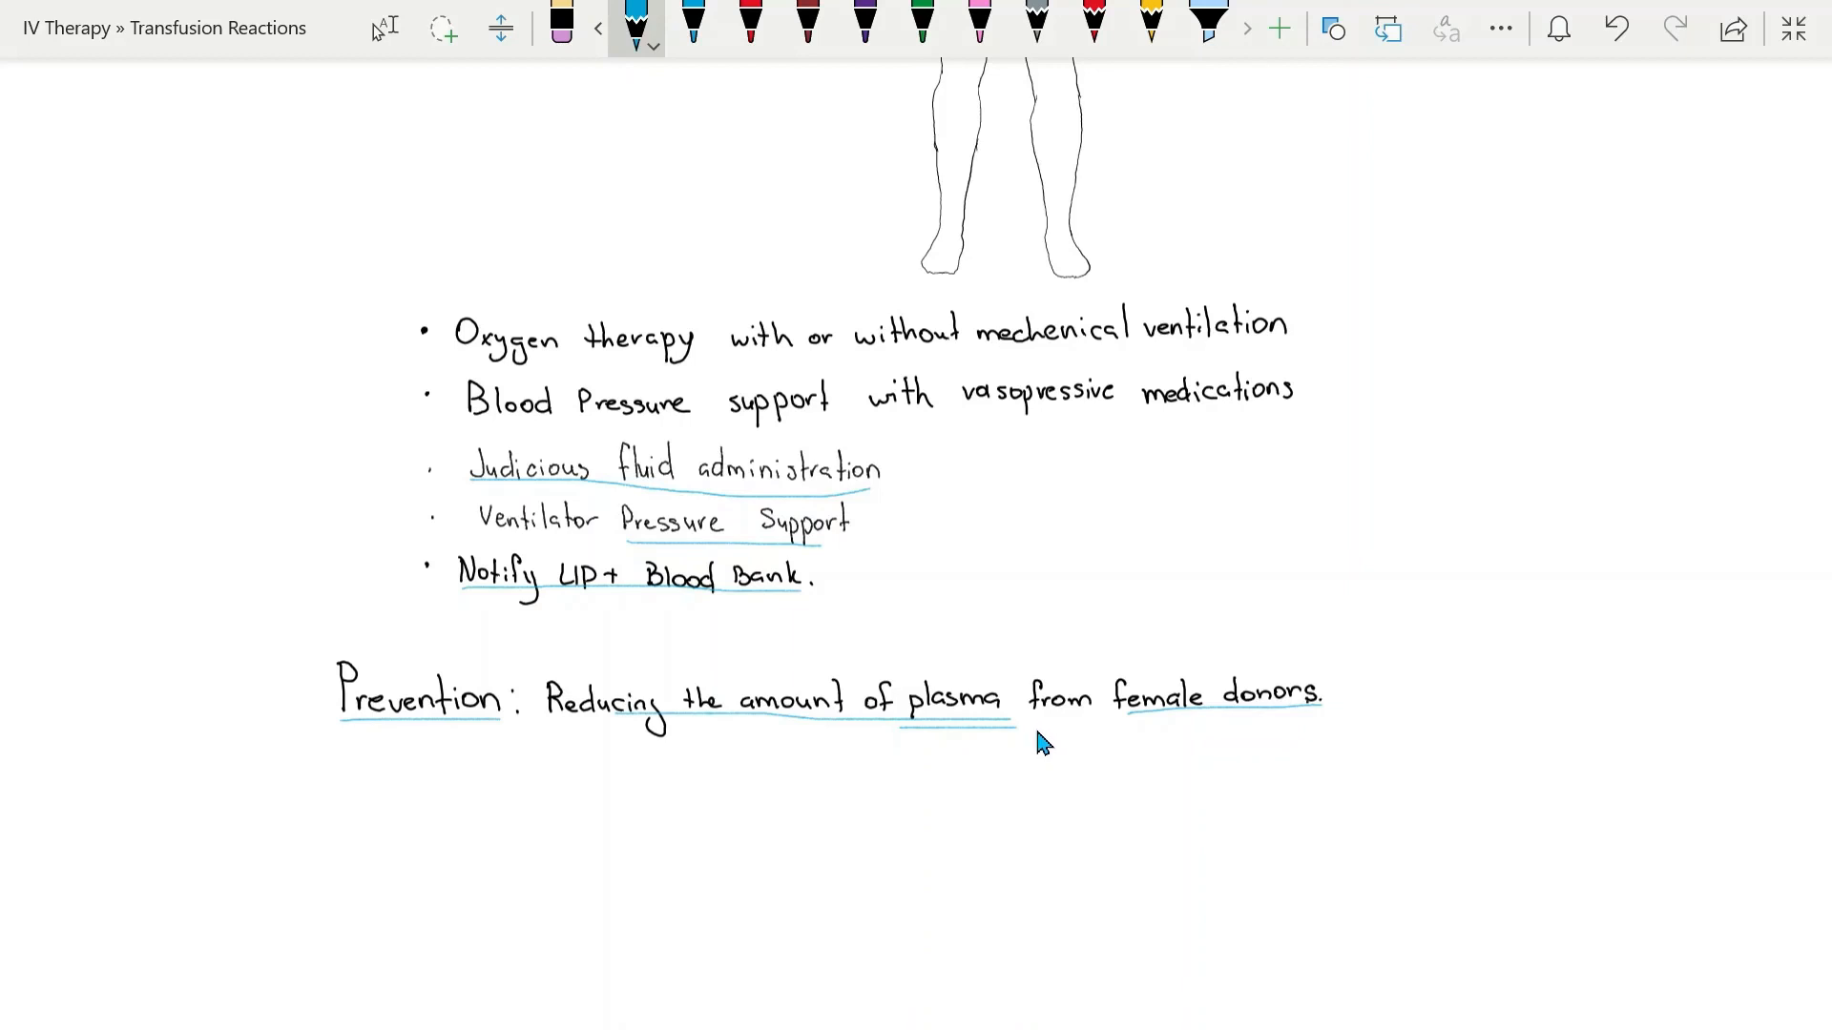
- Scroll back up to the page top with the title and Pathophysiology section
scroll(down, 3)
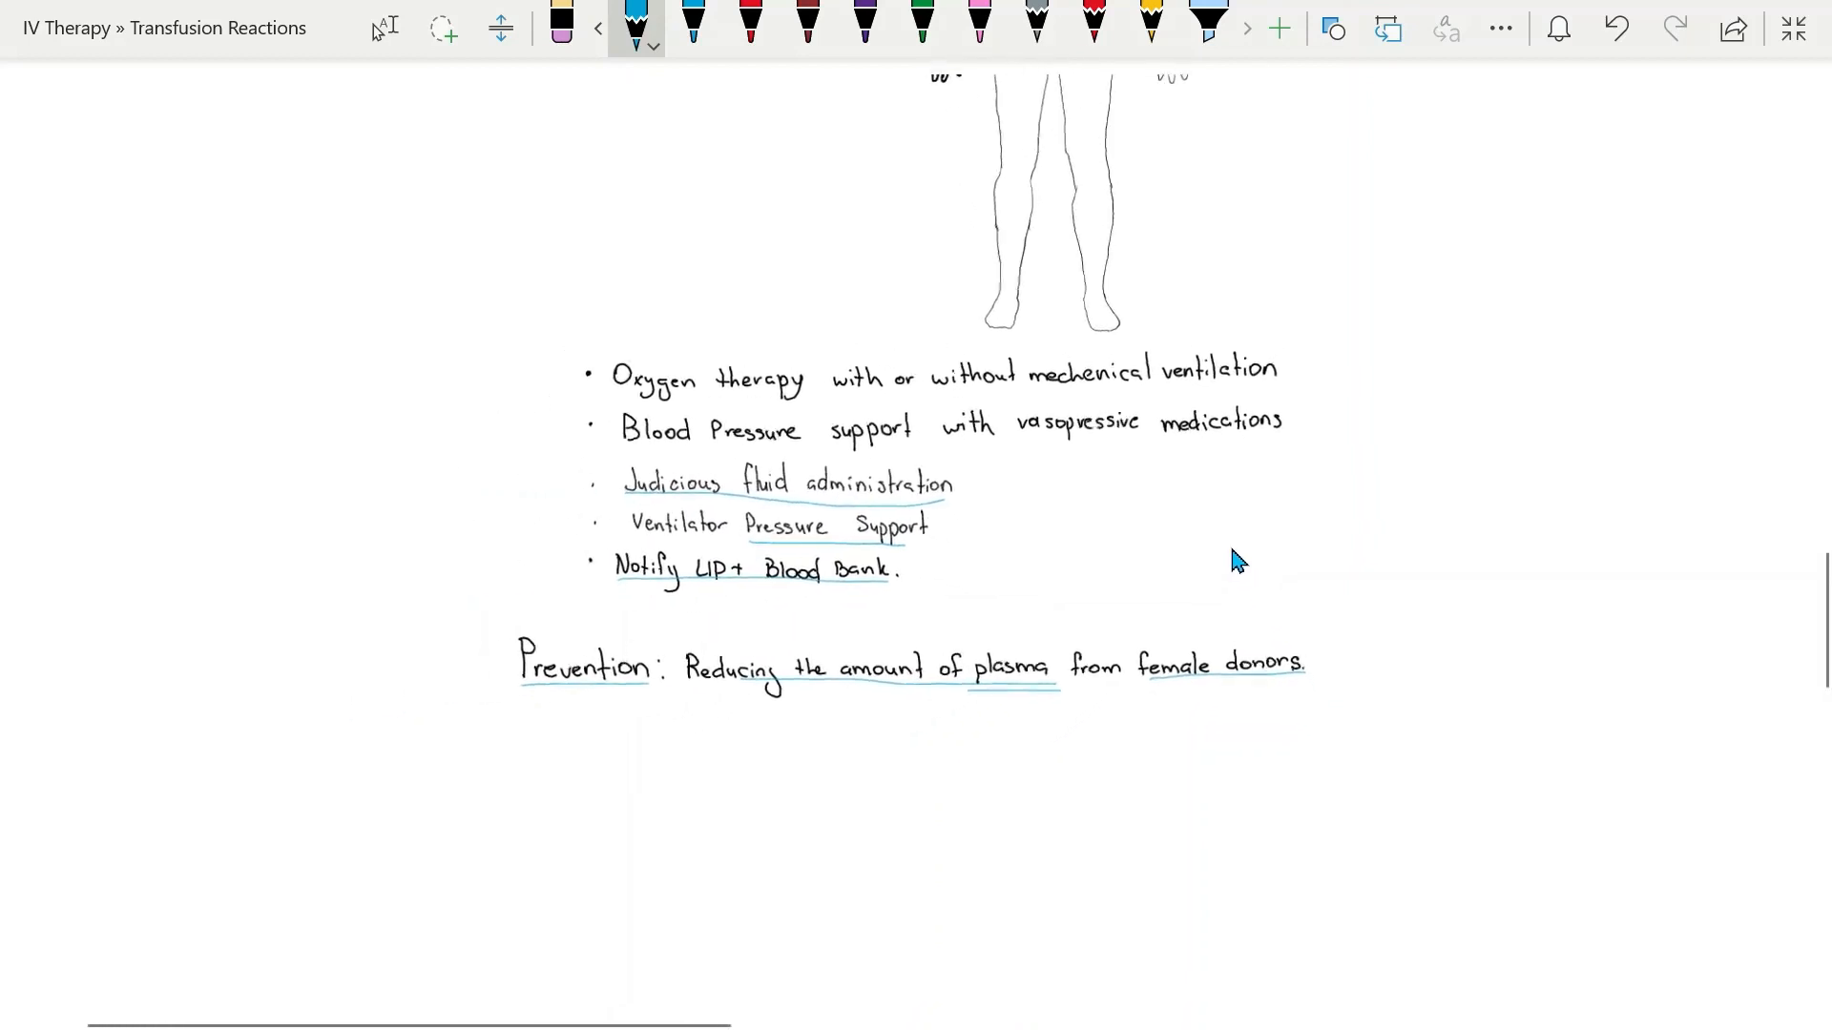
scroll(up, 3)
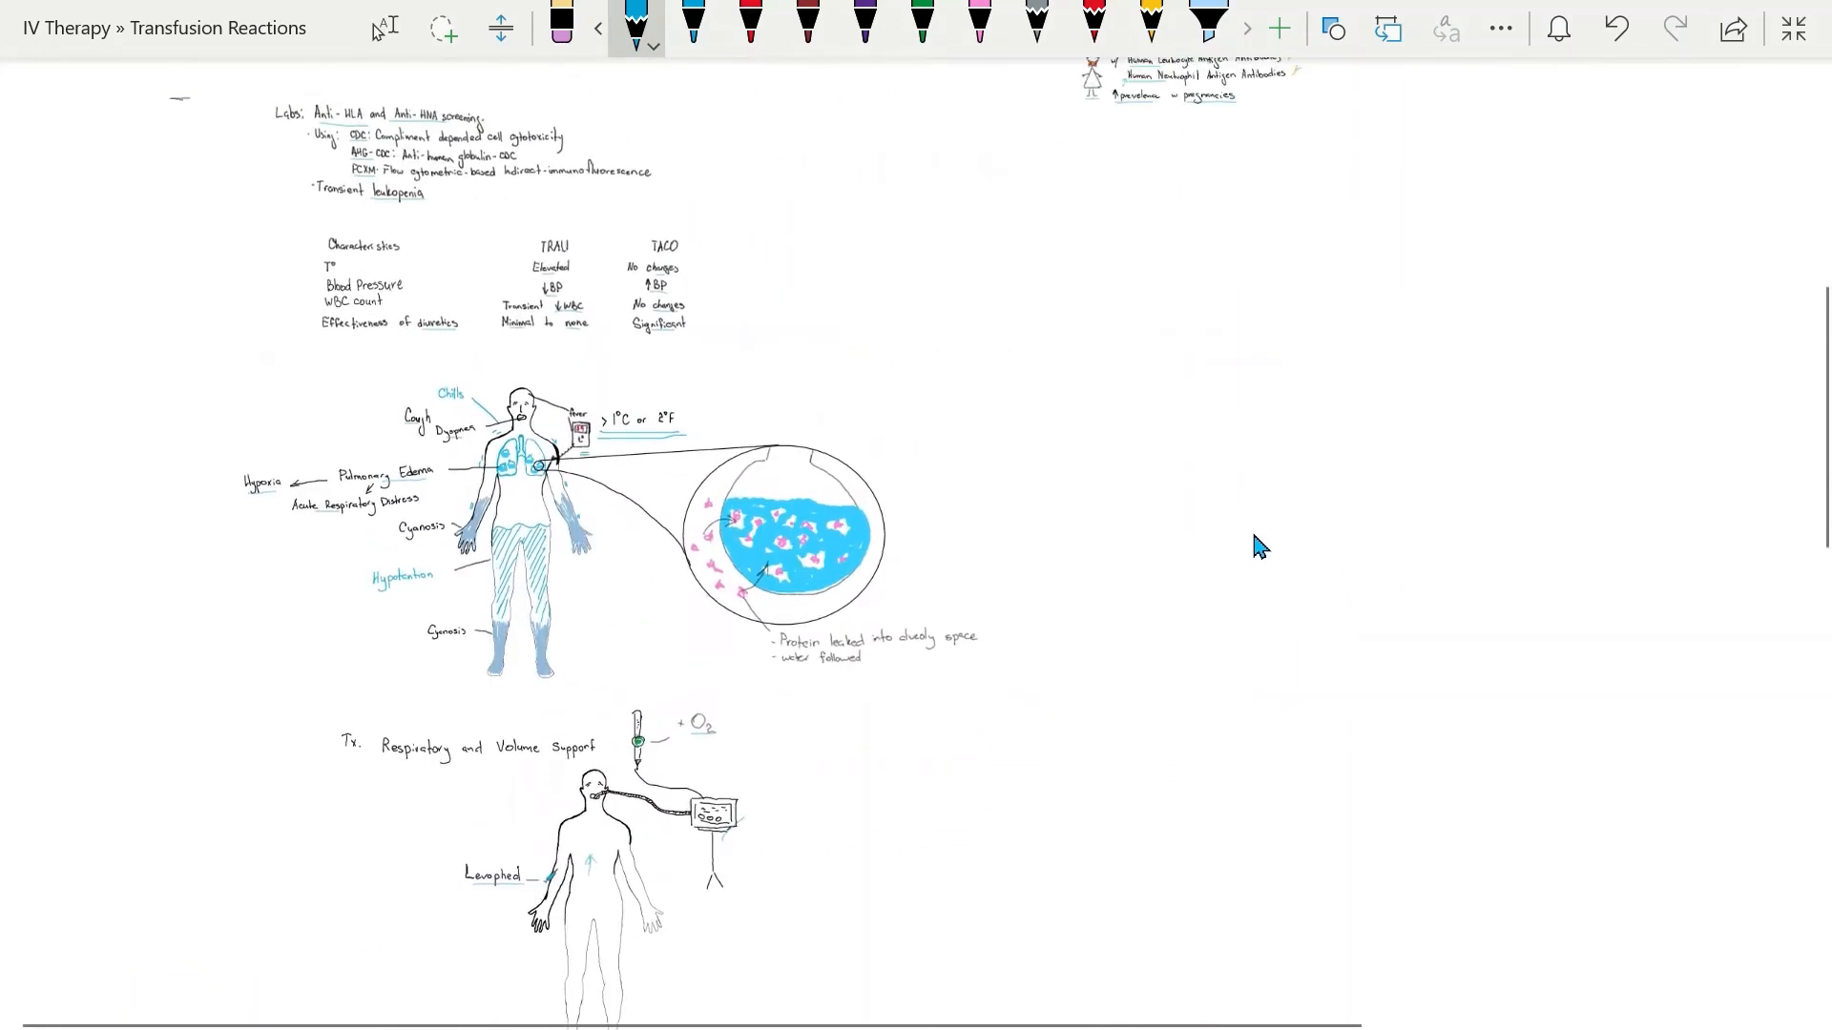
scroll(up, 3)
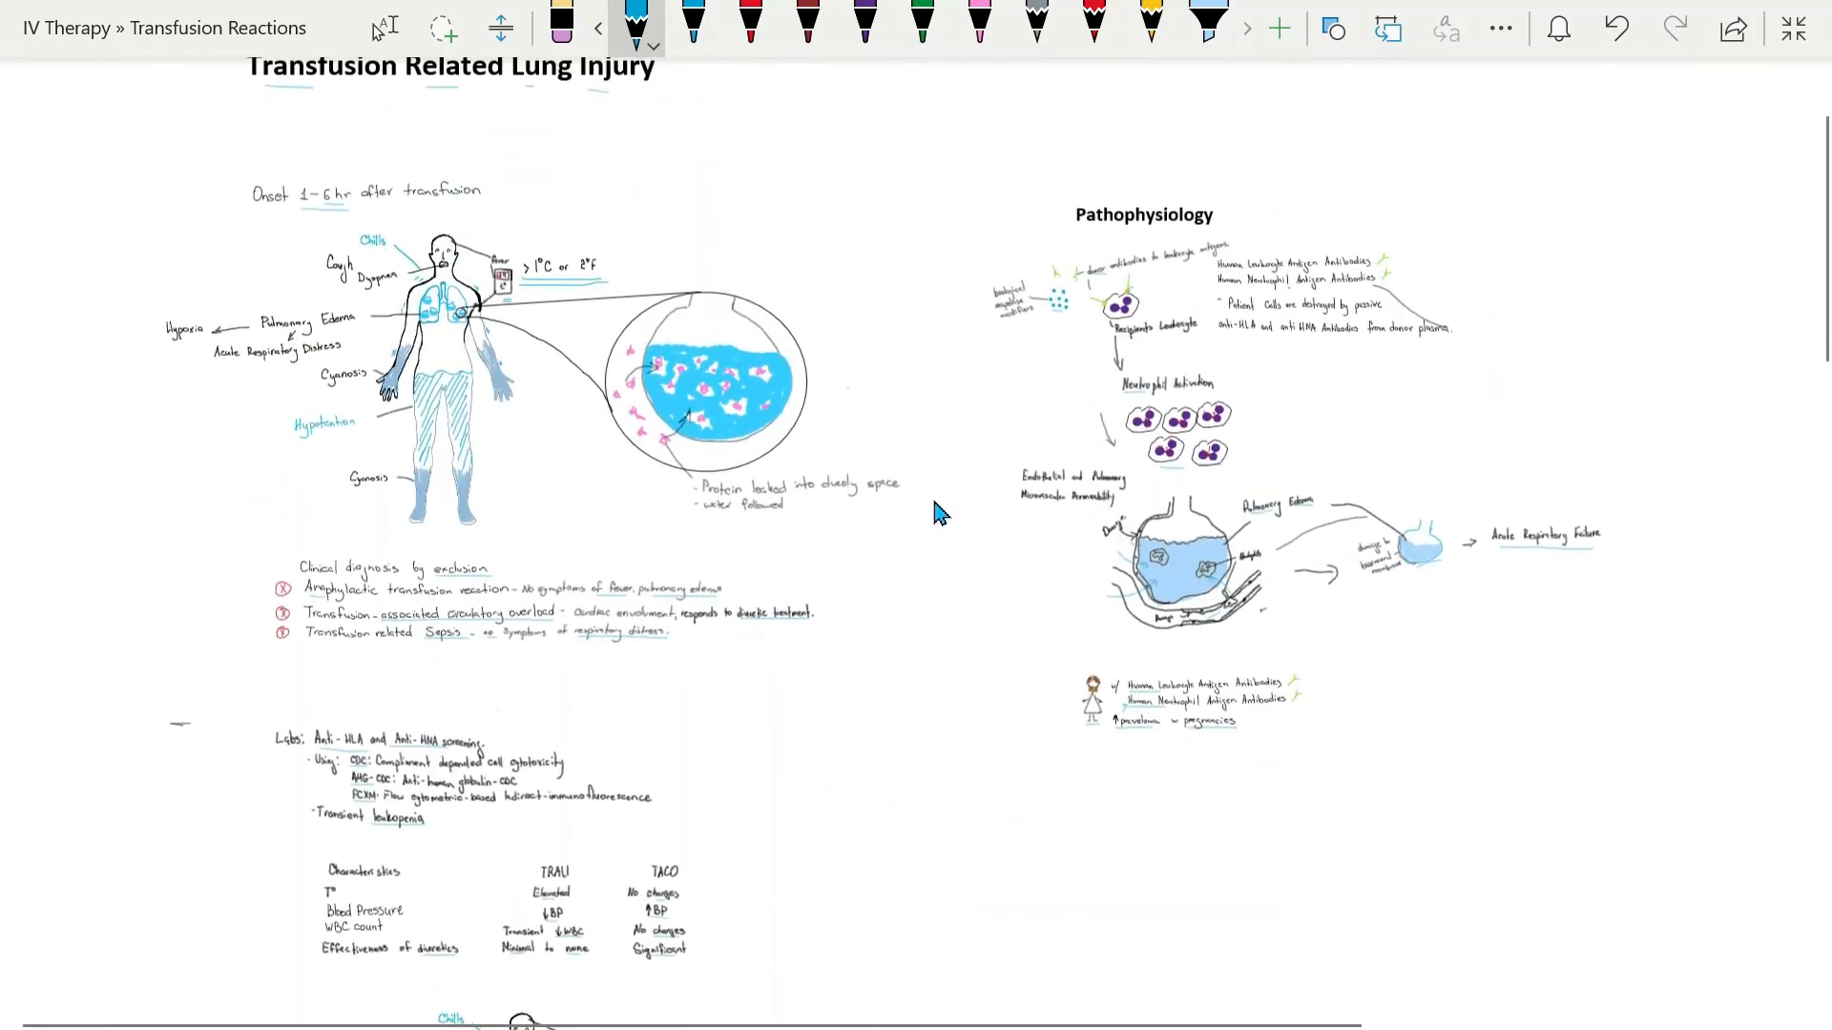
scroll(down, 3)
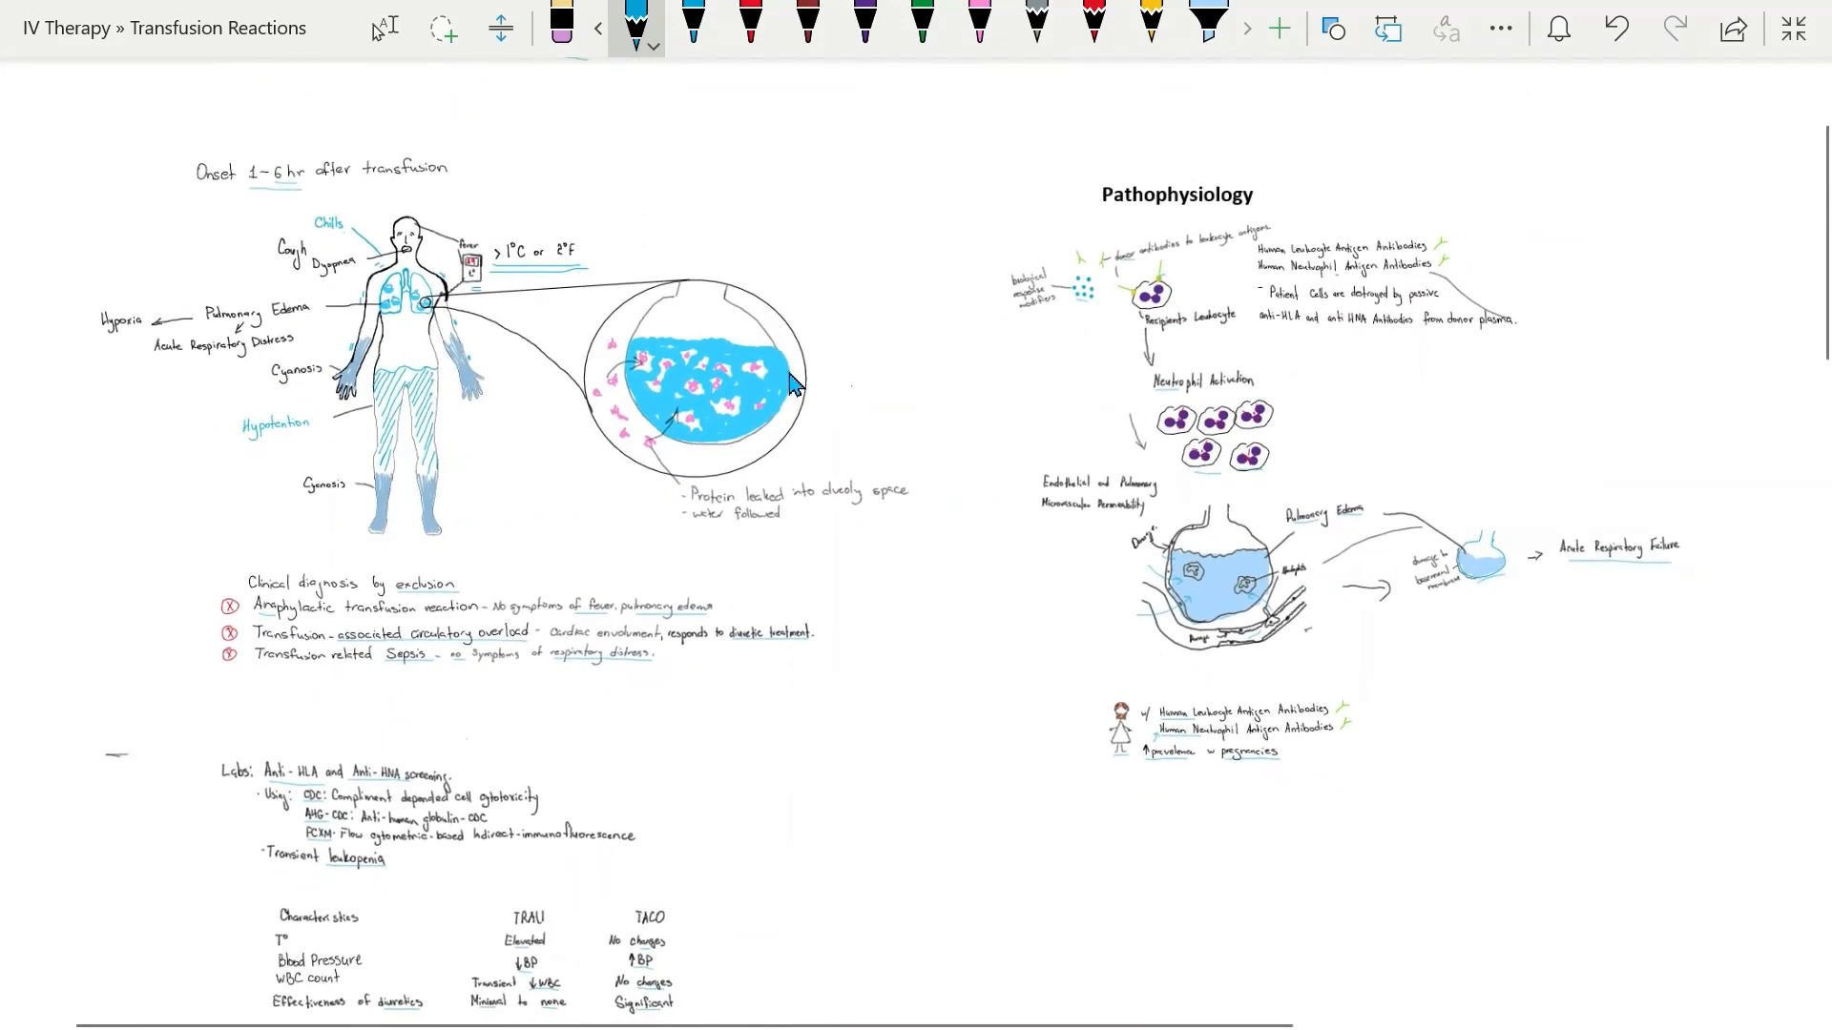
scroll(up, 3)
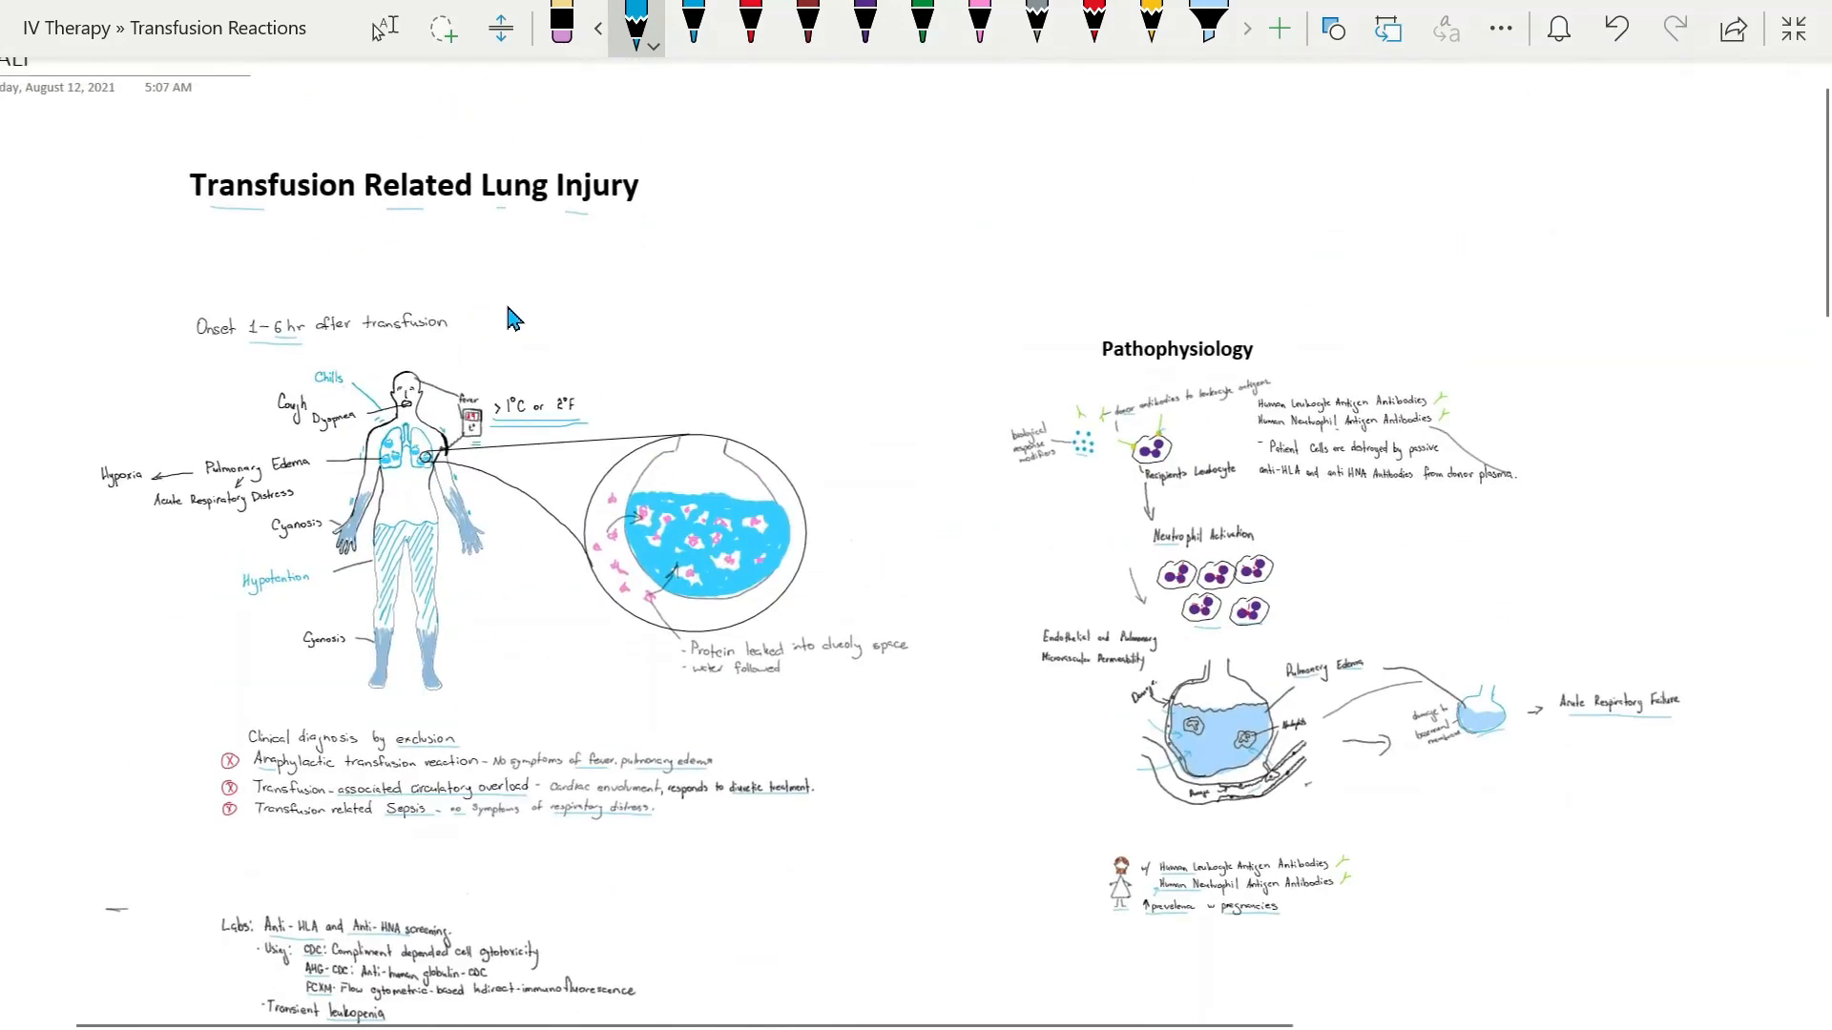
mouse_move(765, 351)
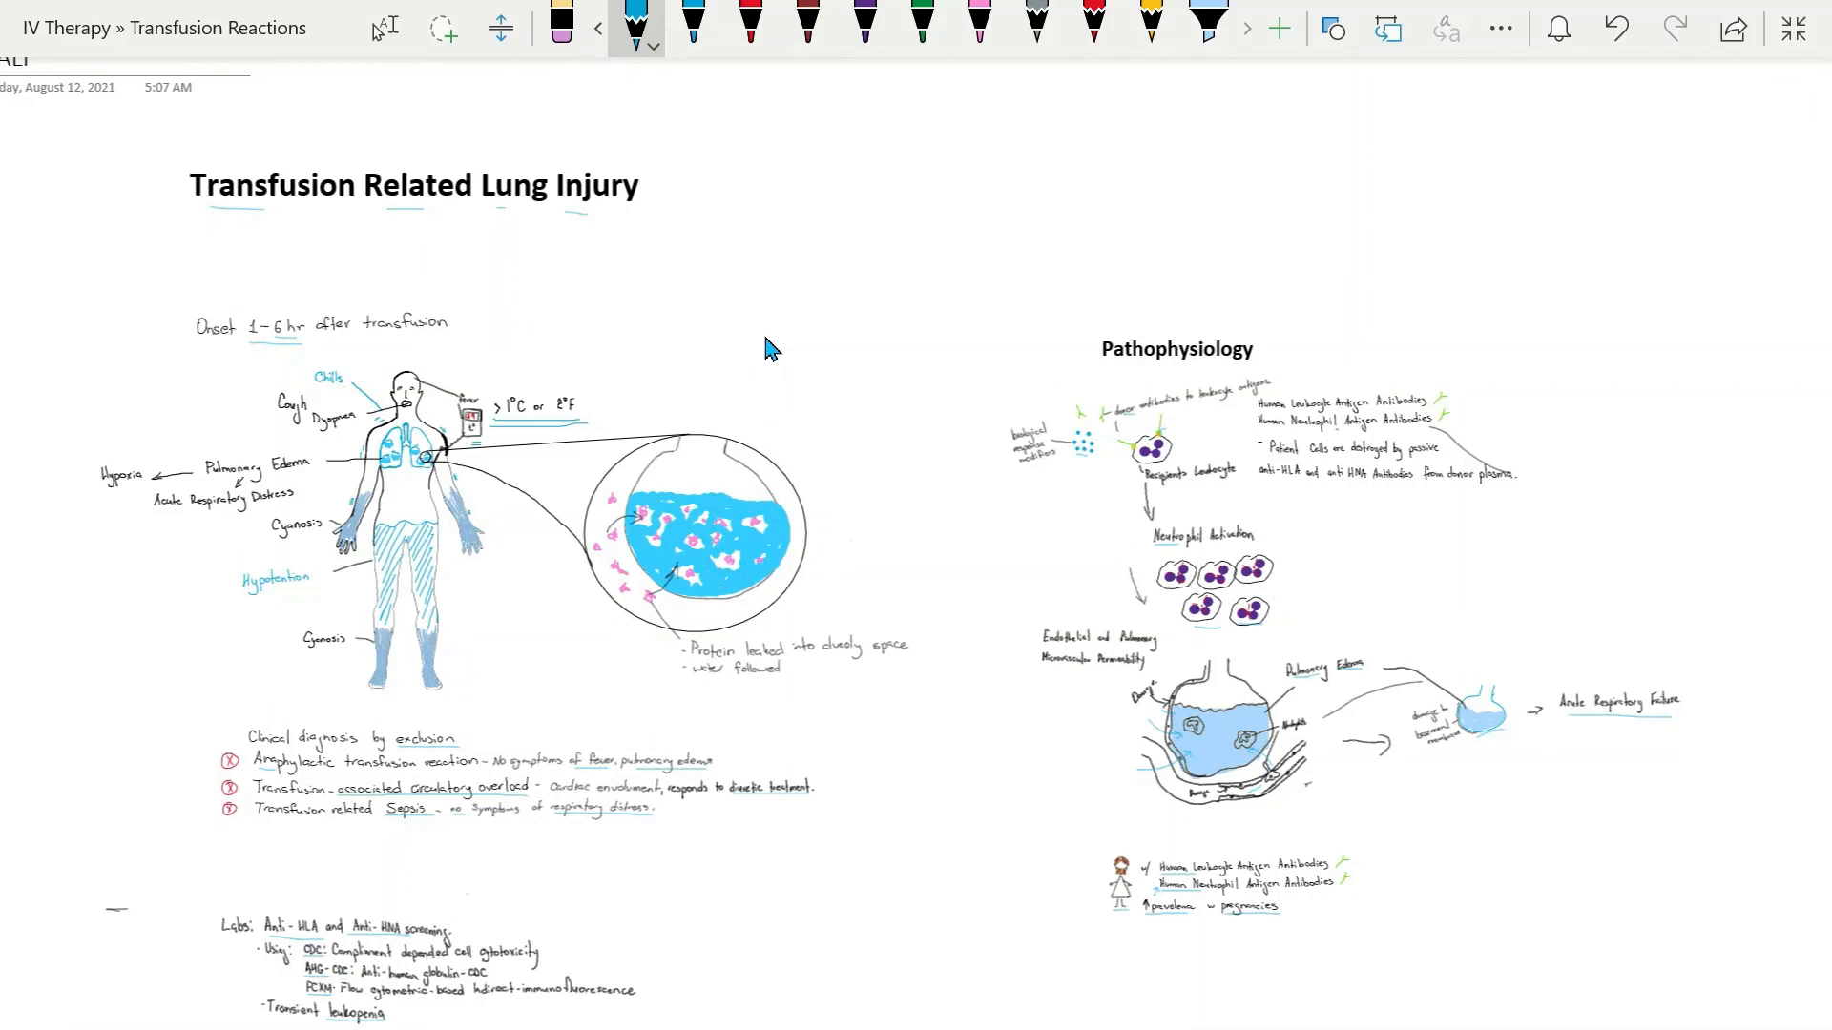